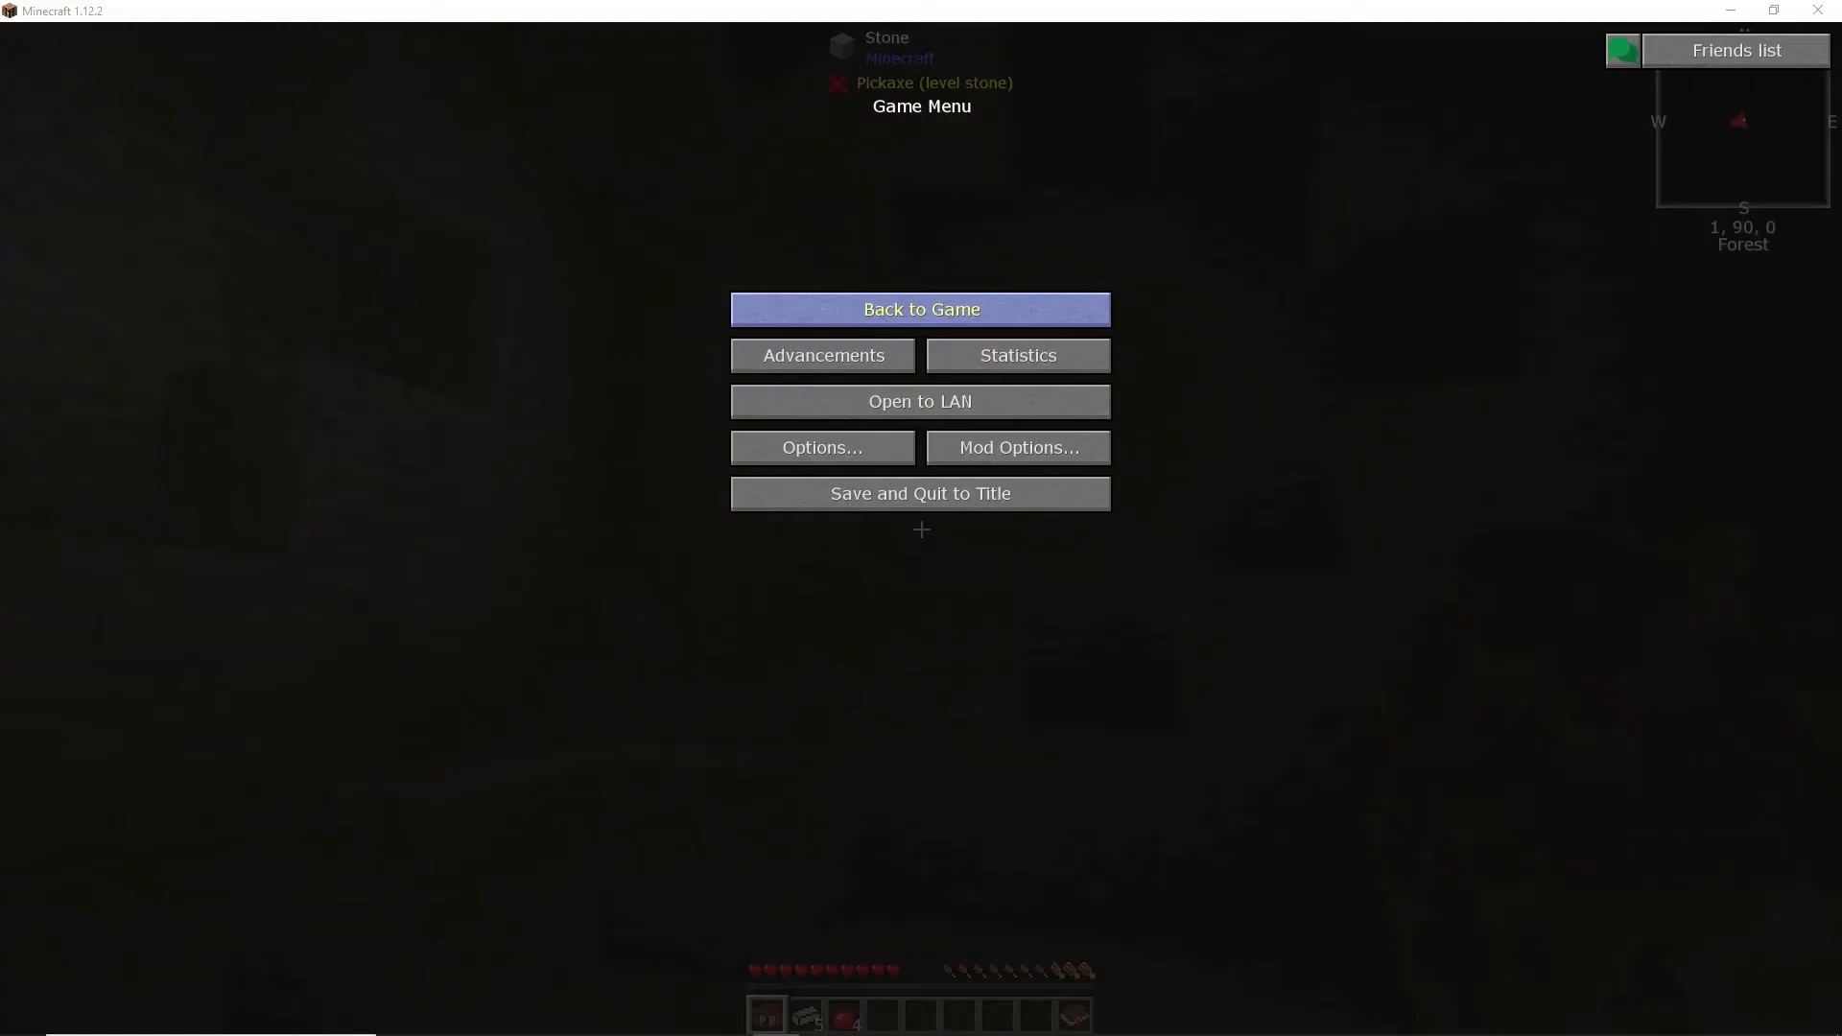
Step: Resume the Stoneblock 2 world and walk through the dark cavern, starting to break stone
click(920, 308)
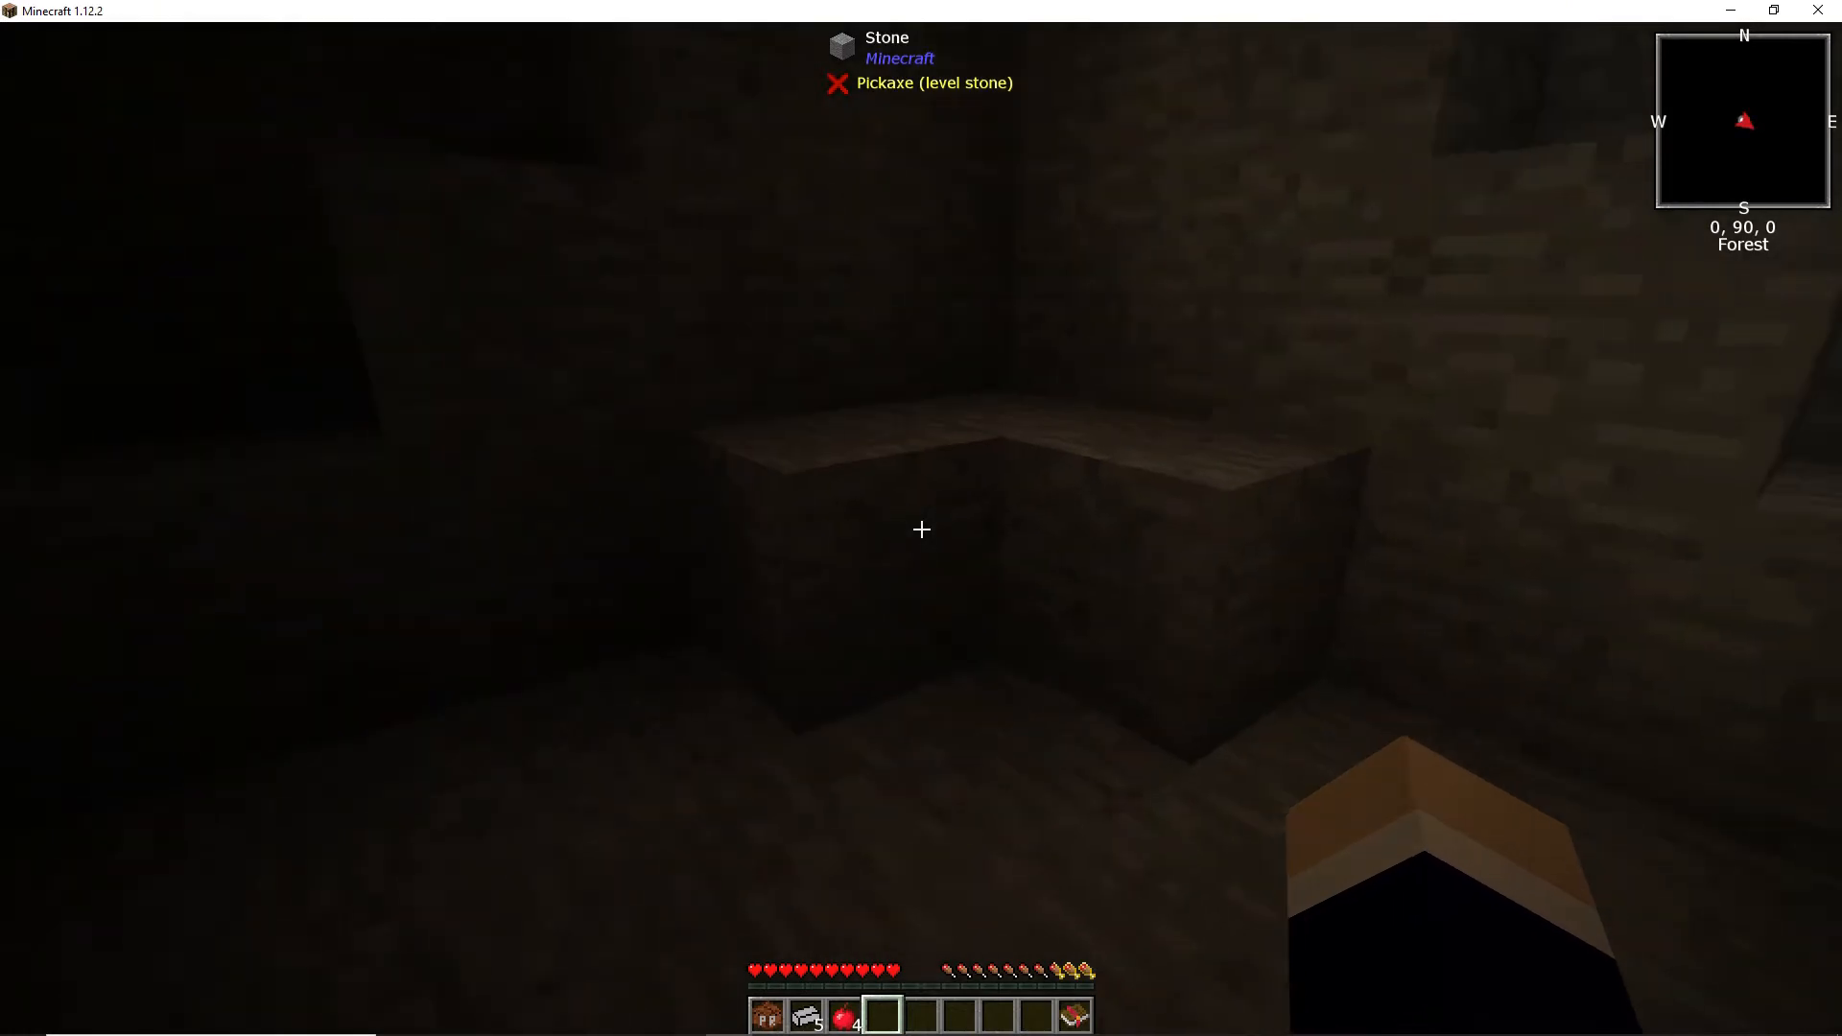
key(w)
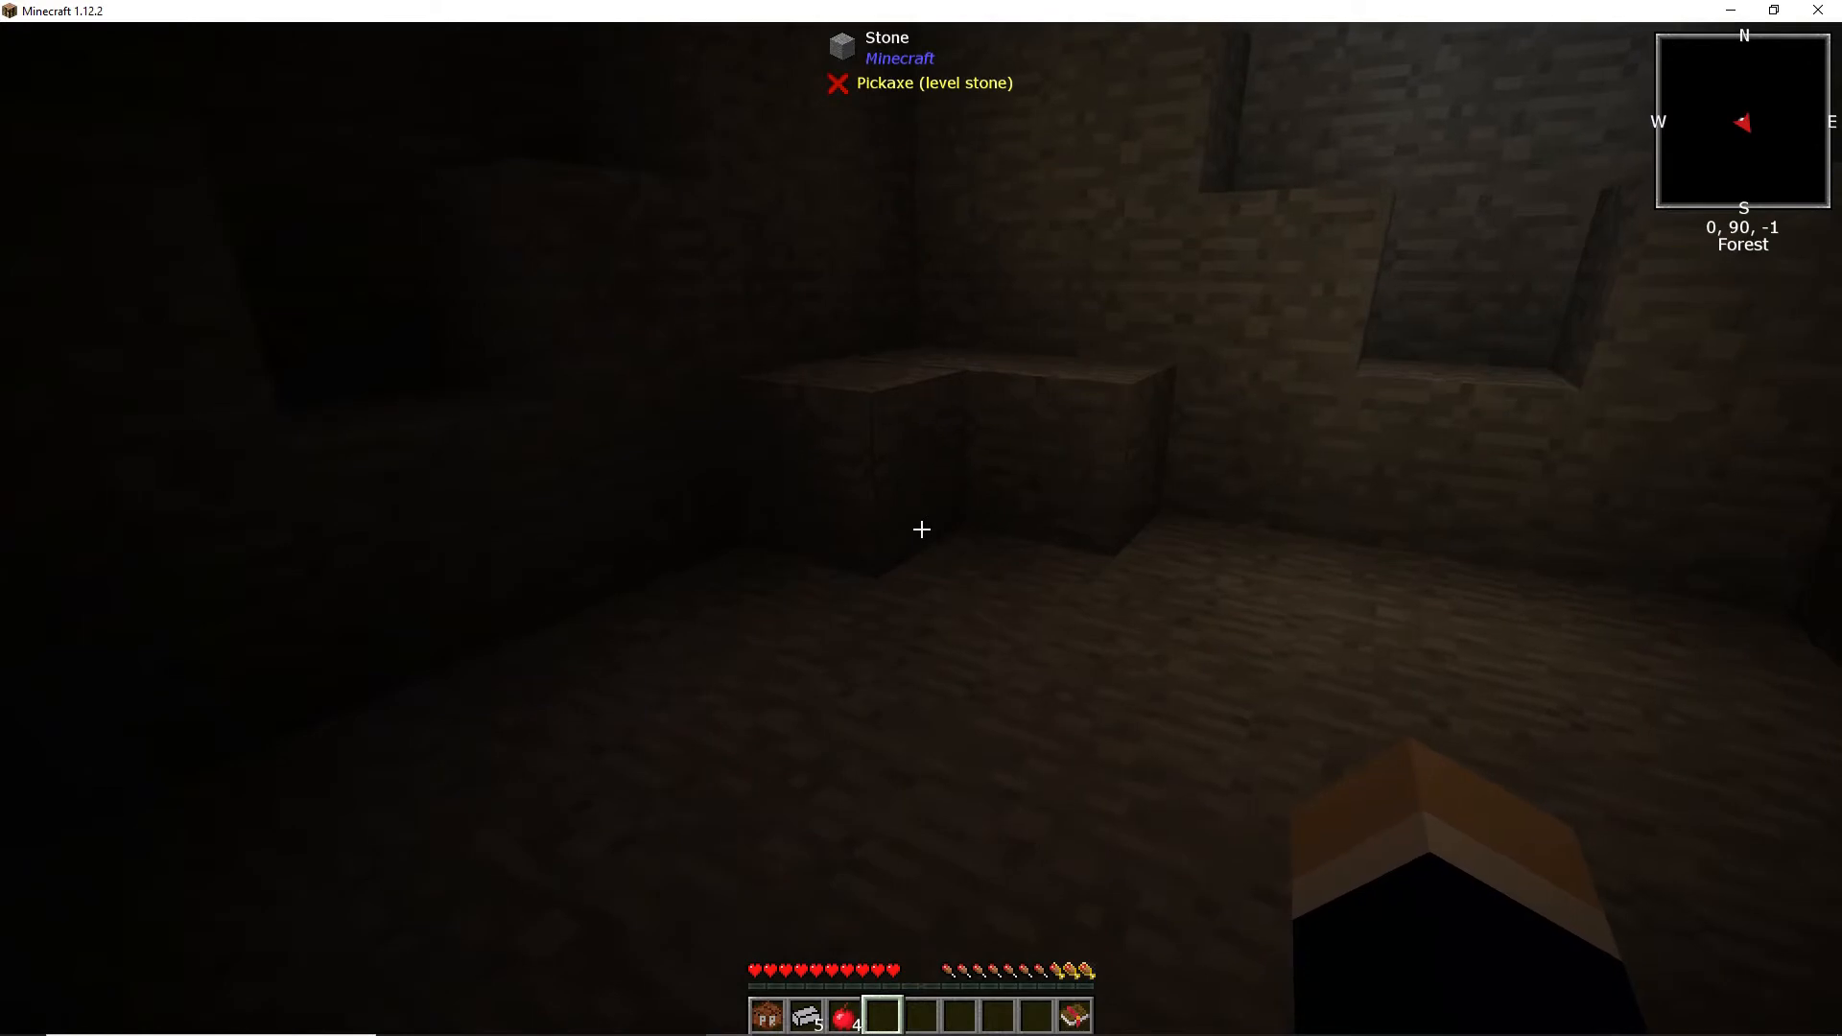
key(w)
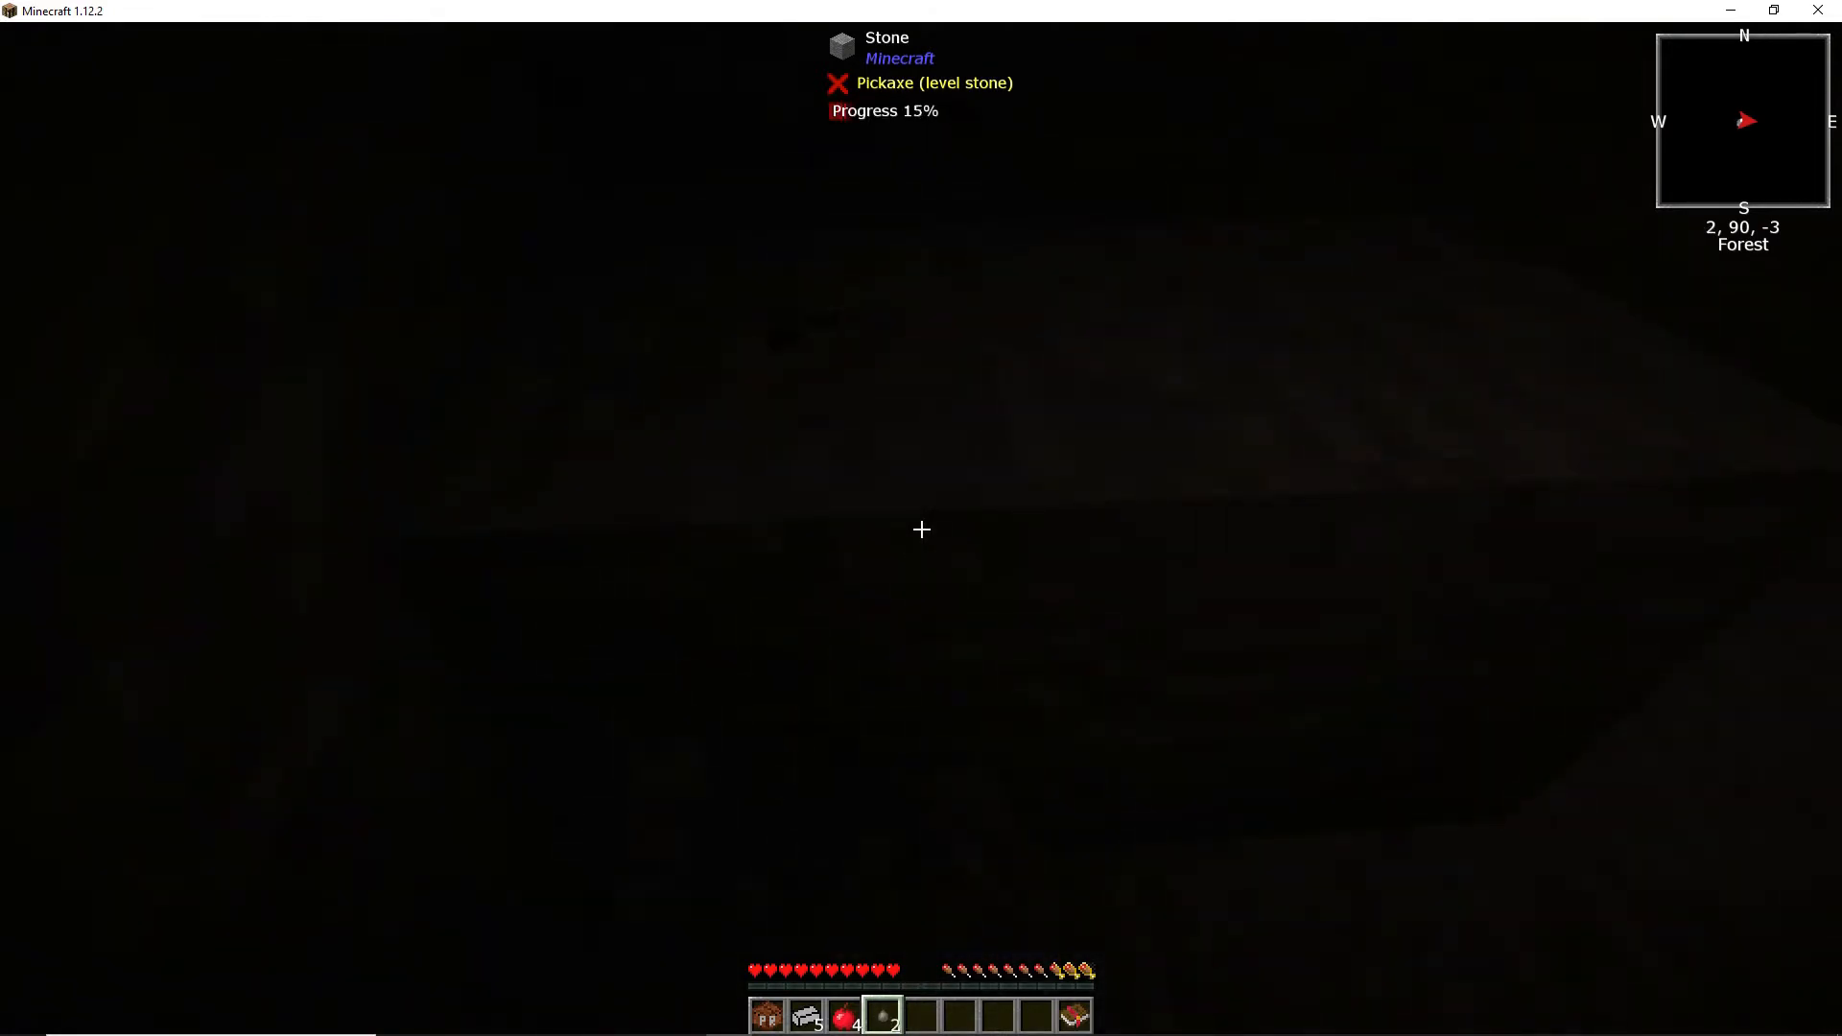
Step: Mine about 18 stone by hand, completing 'The Building Block of Life' quest
click(921, 529)
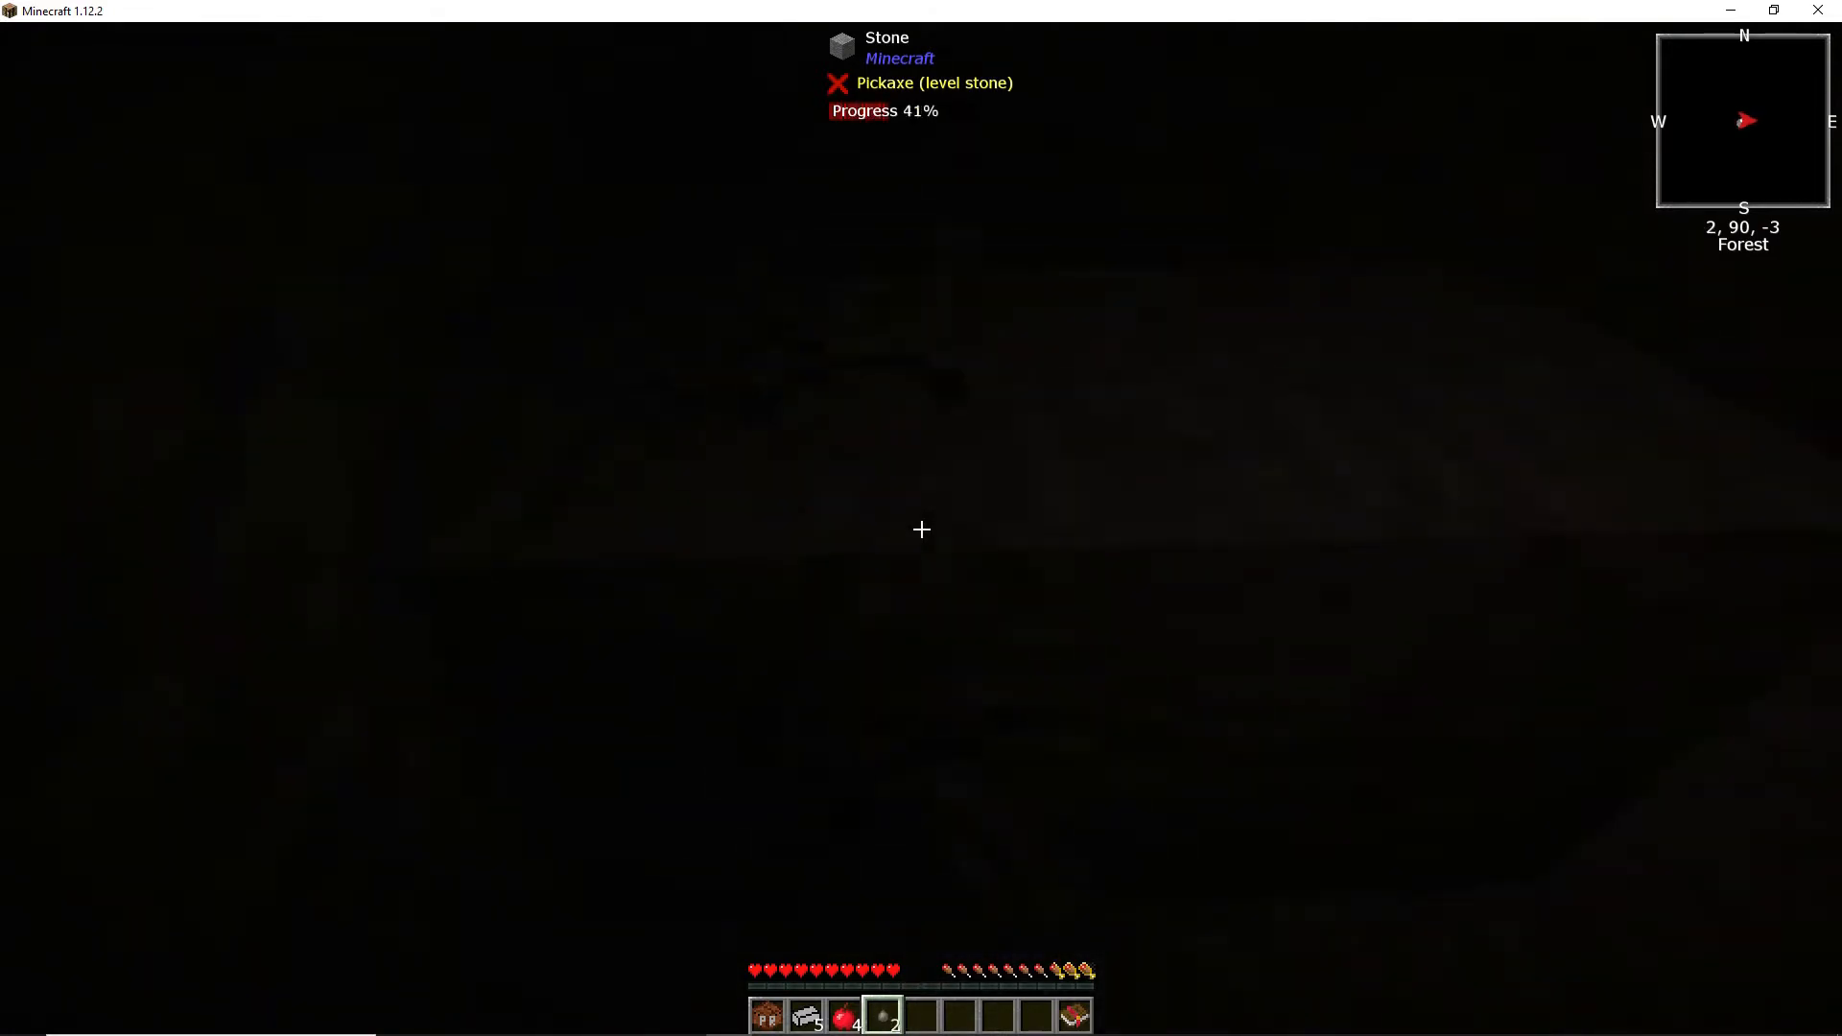
key(e)
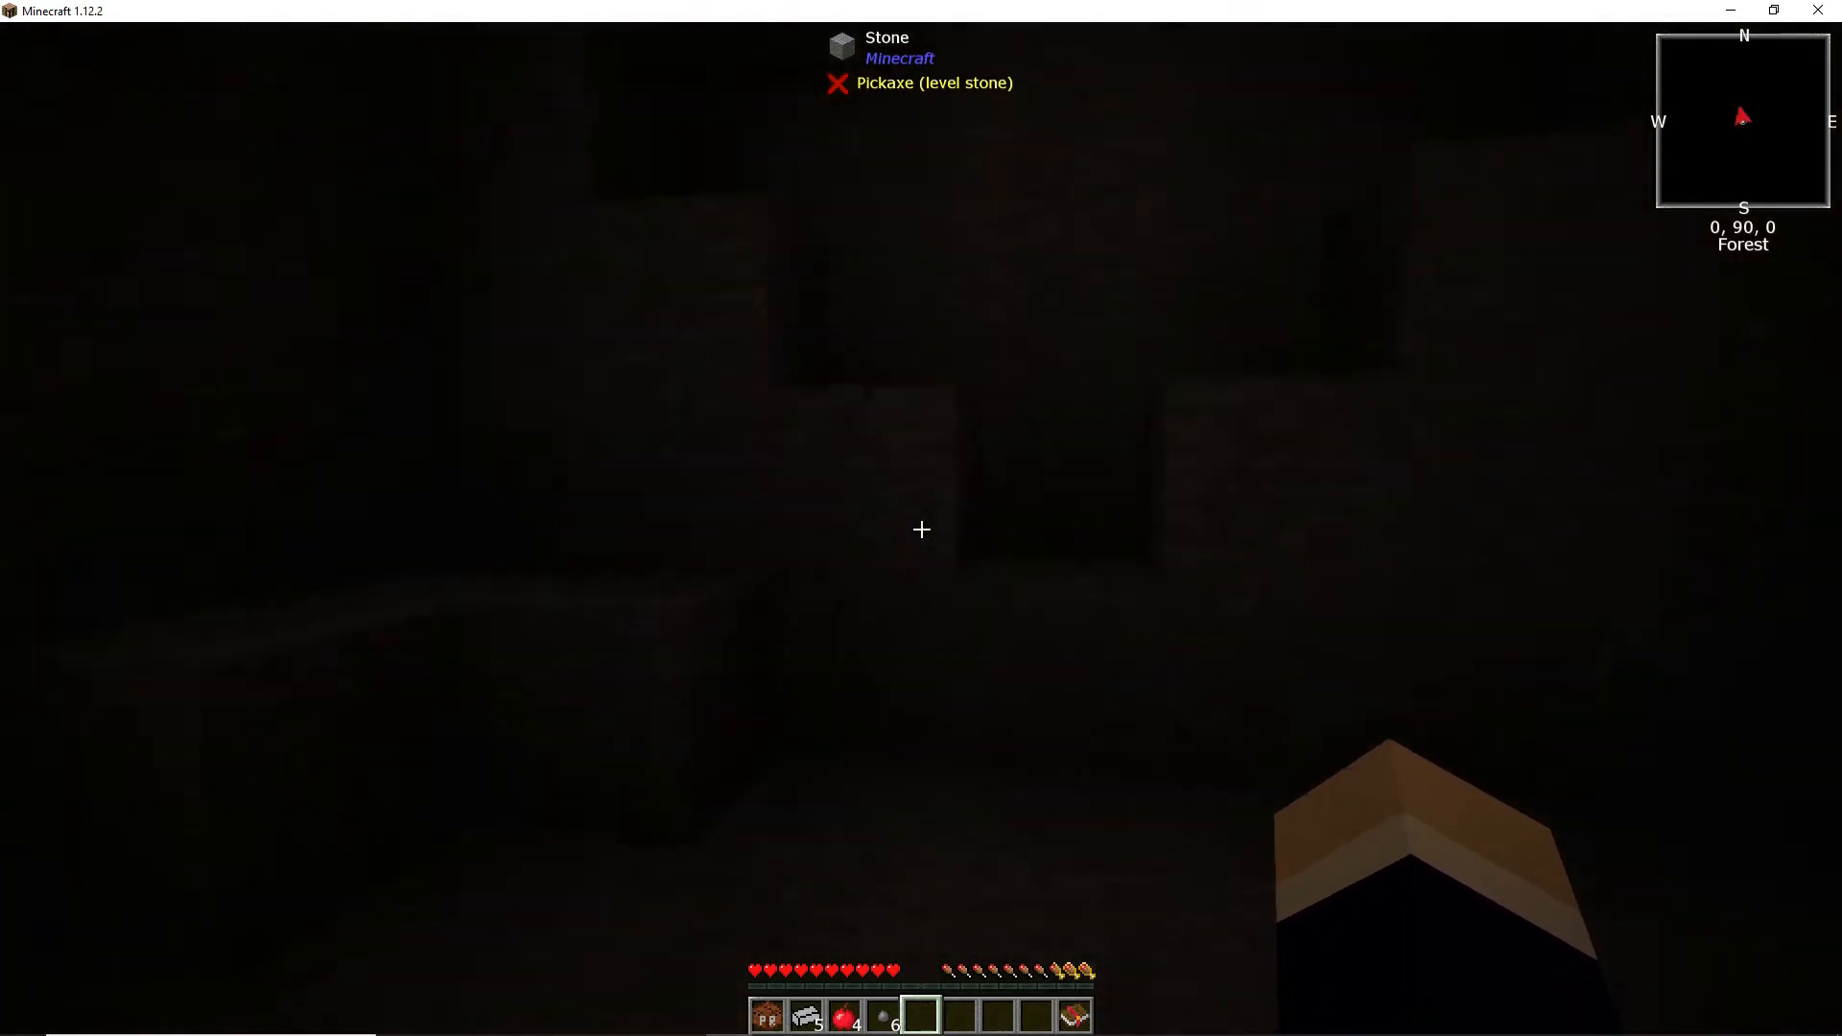
key(w)
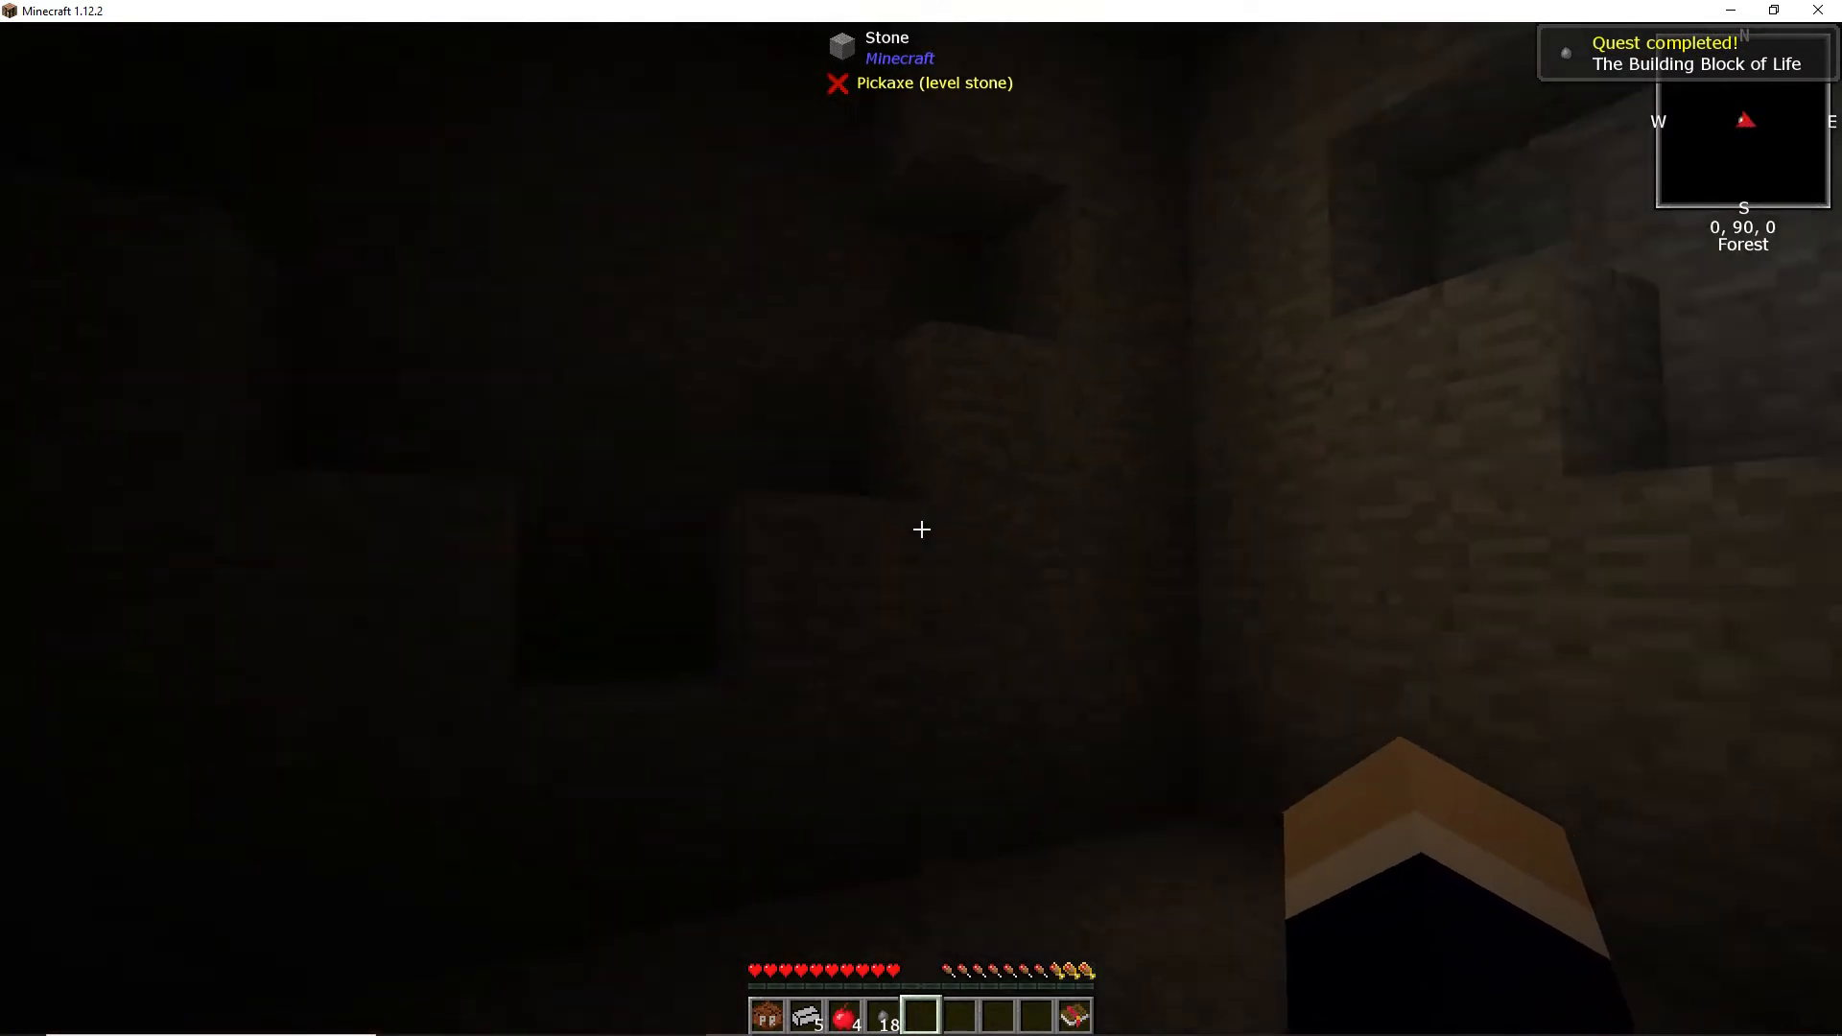
key(w)
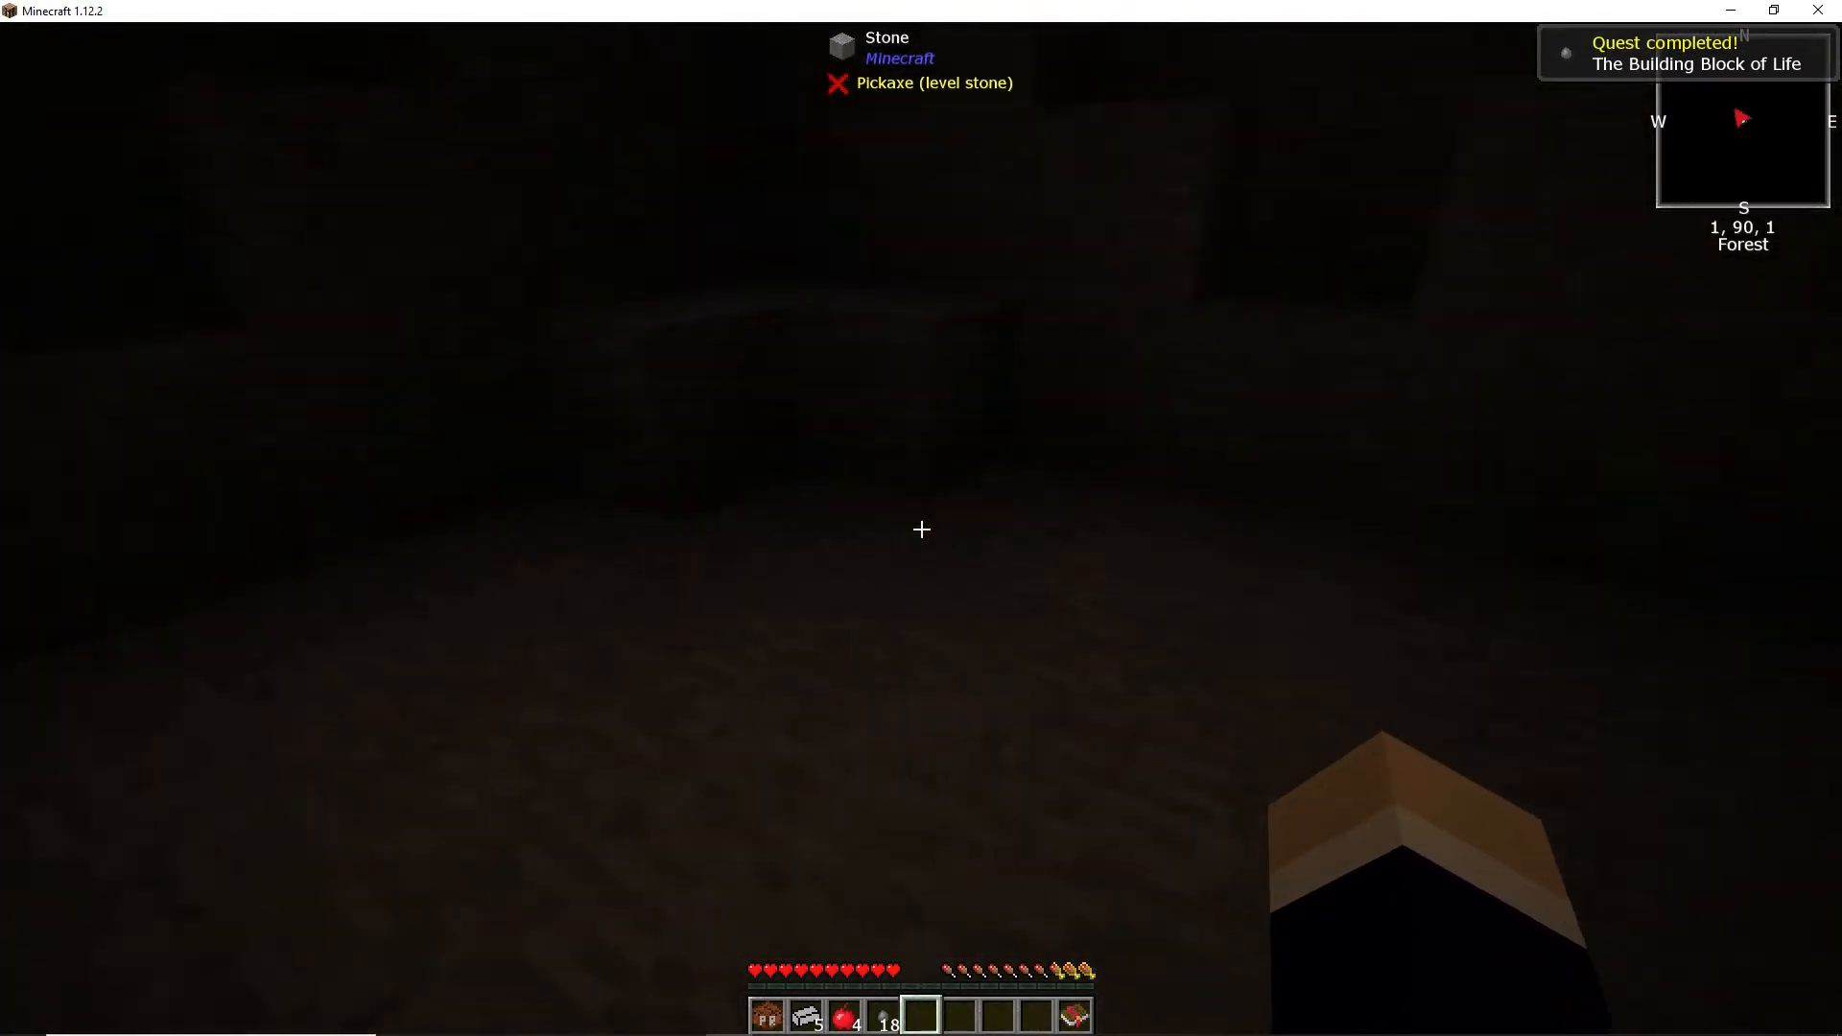
mouse_move(921, 528)
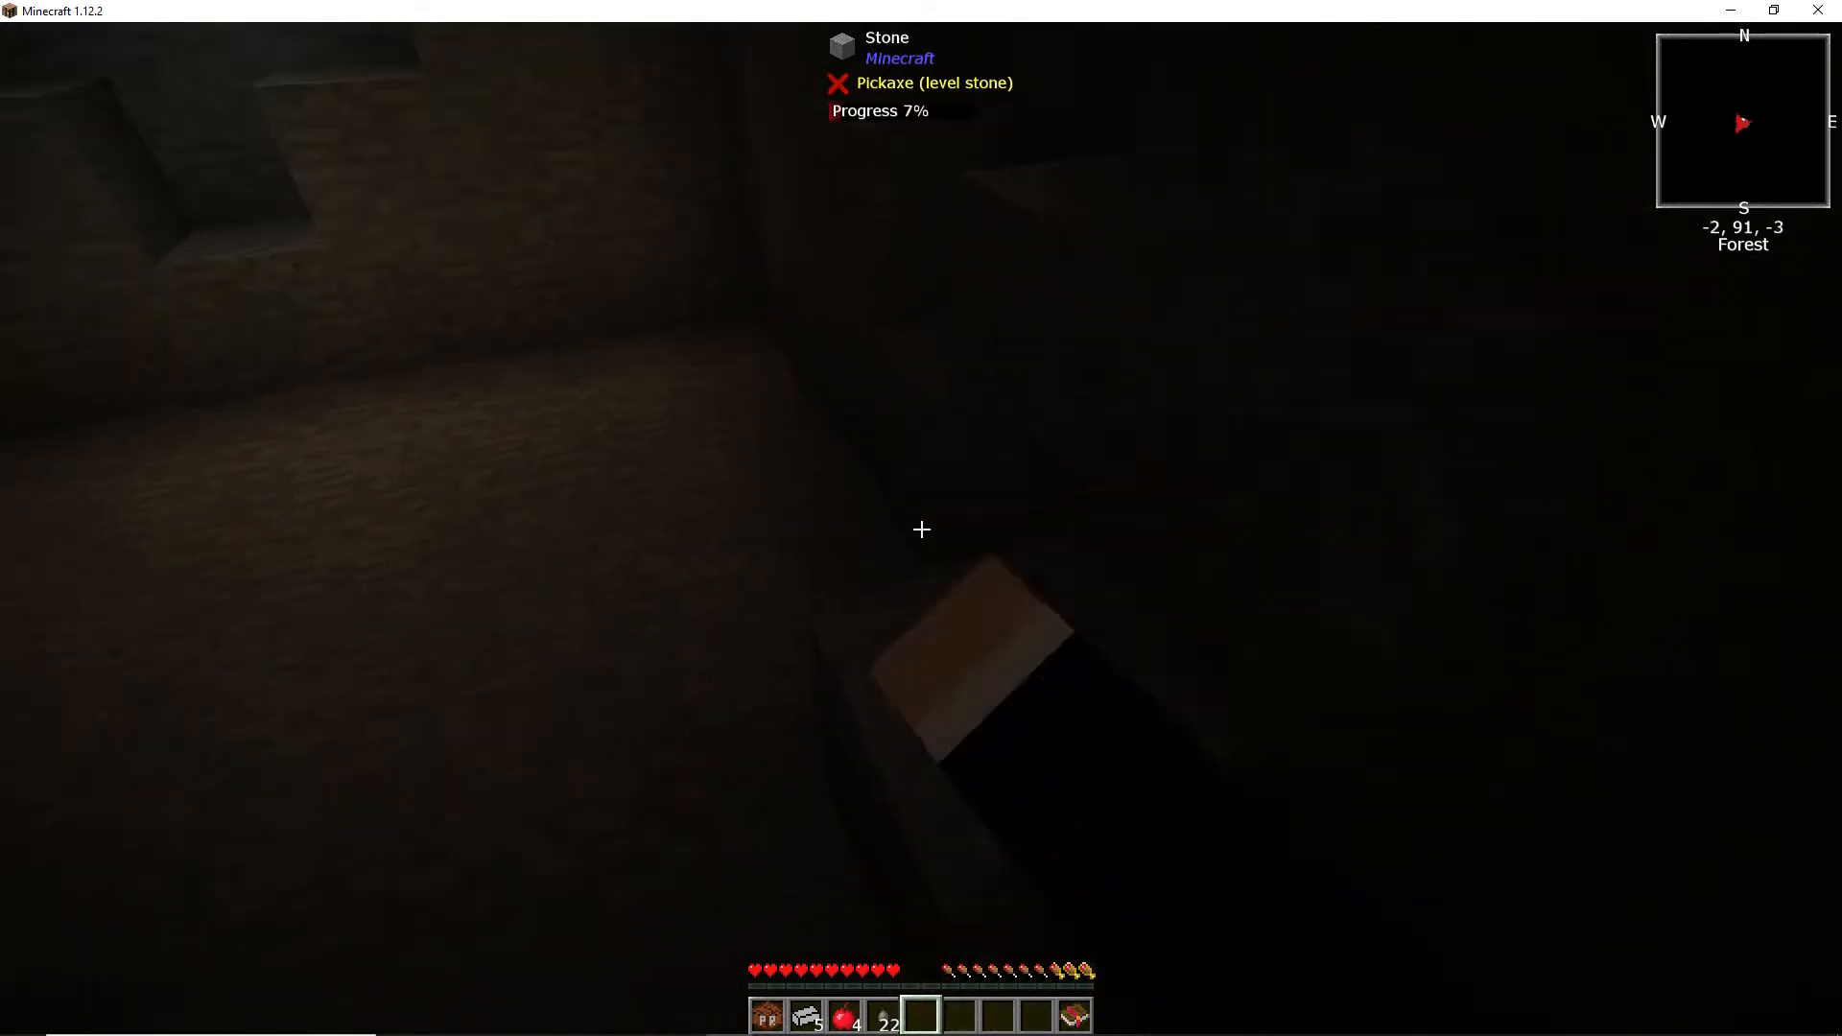
Step: Mine walls and ledges up to about 40 stone, then open the quest book
click(921, 528)
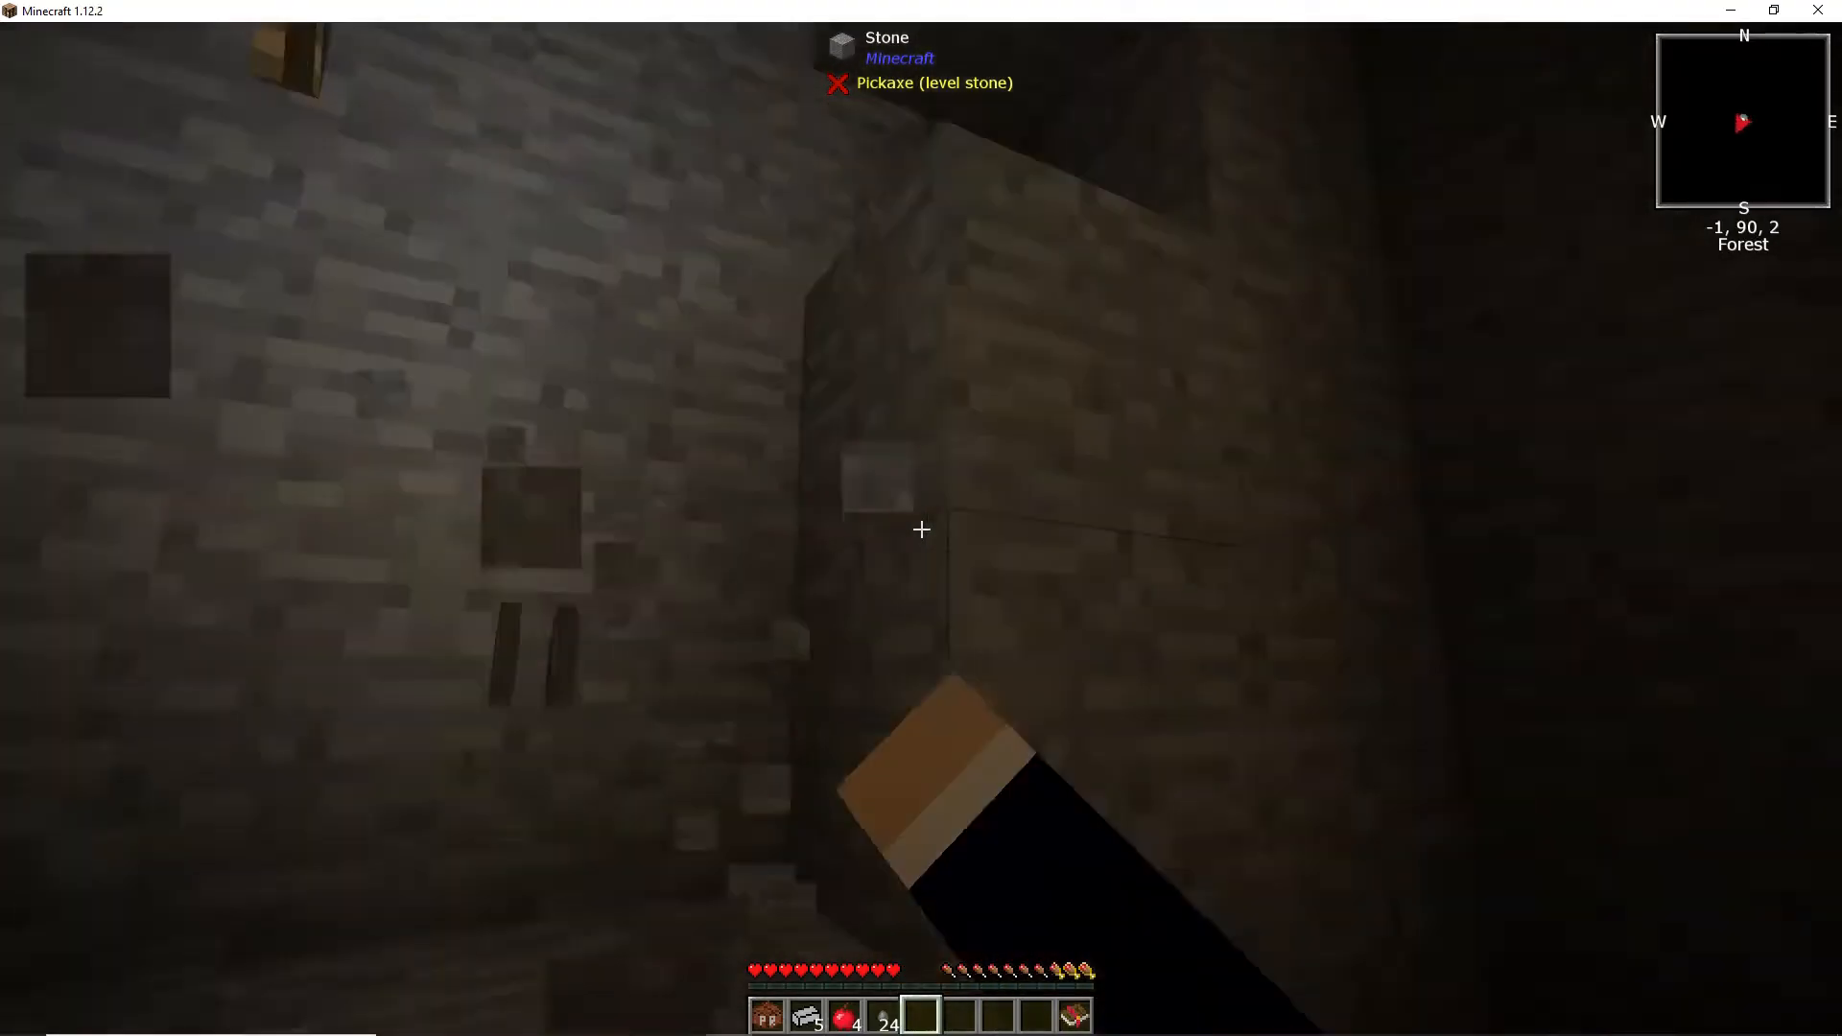
click(921, 528)
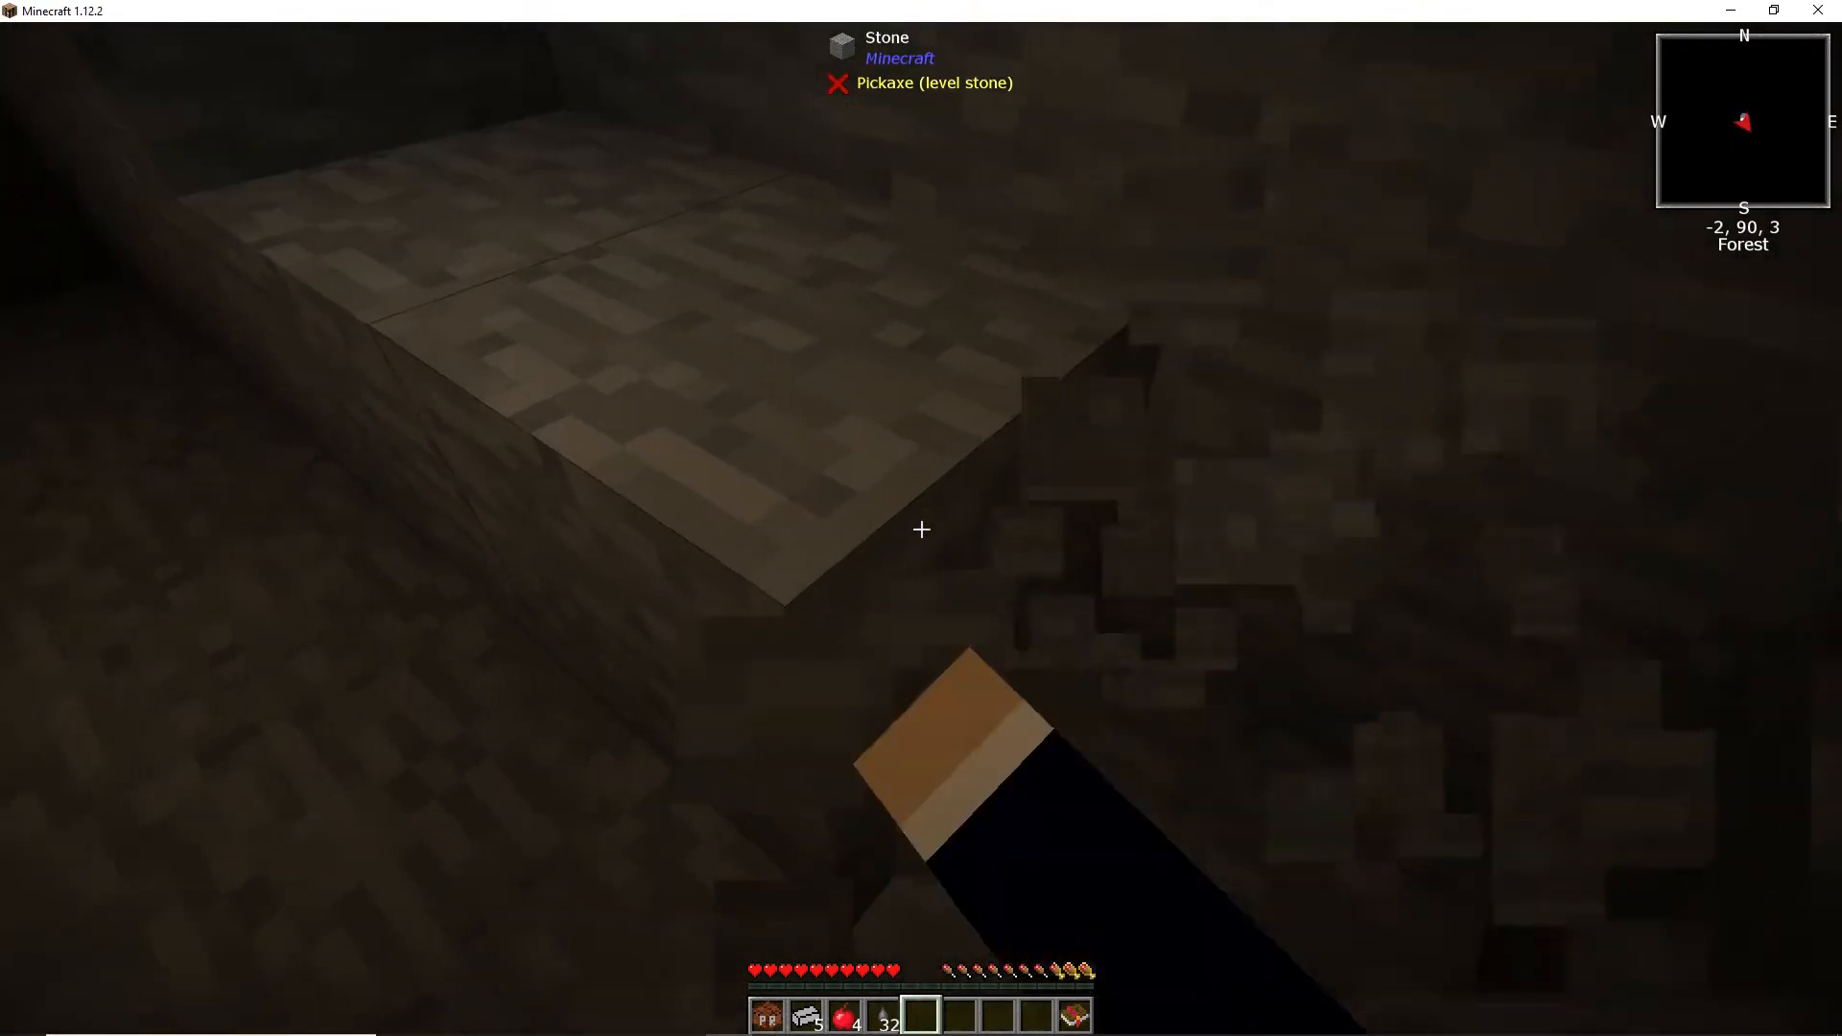
click(921, 529)
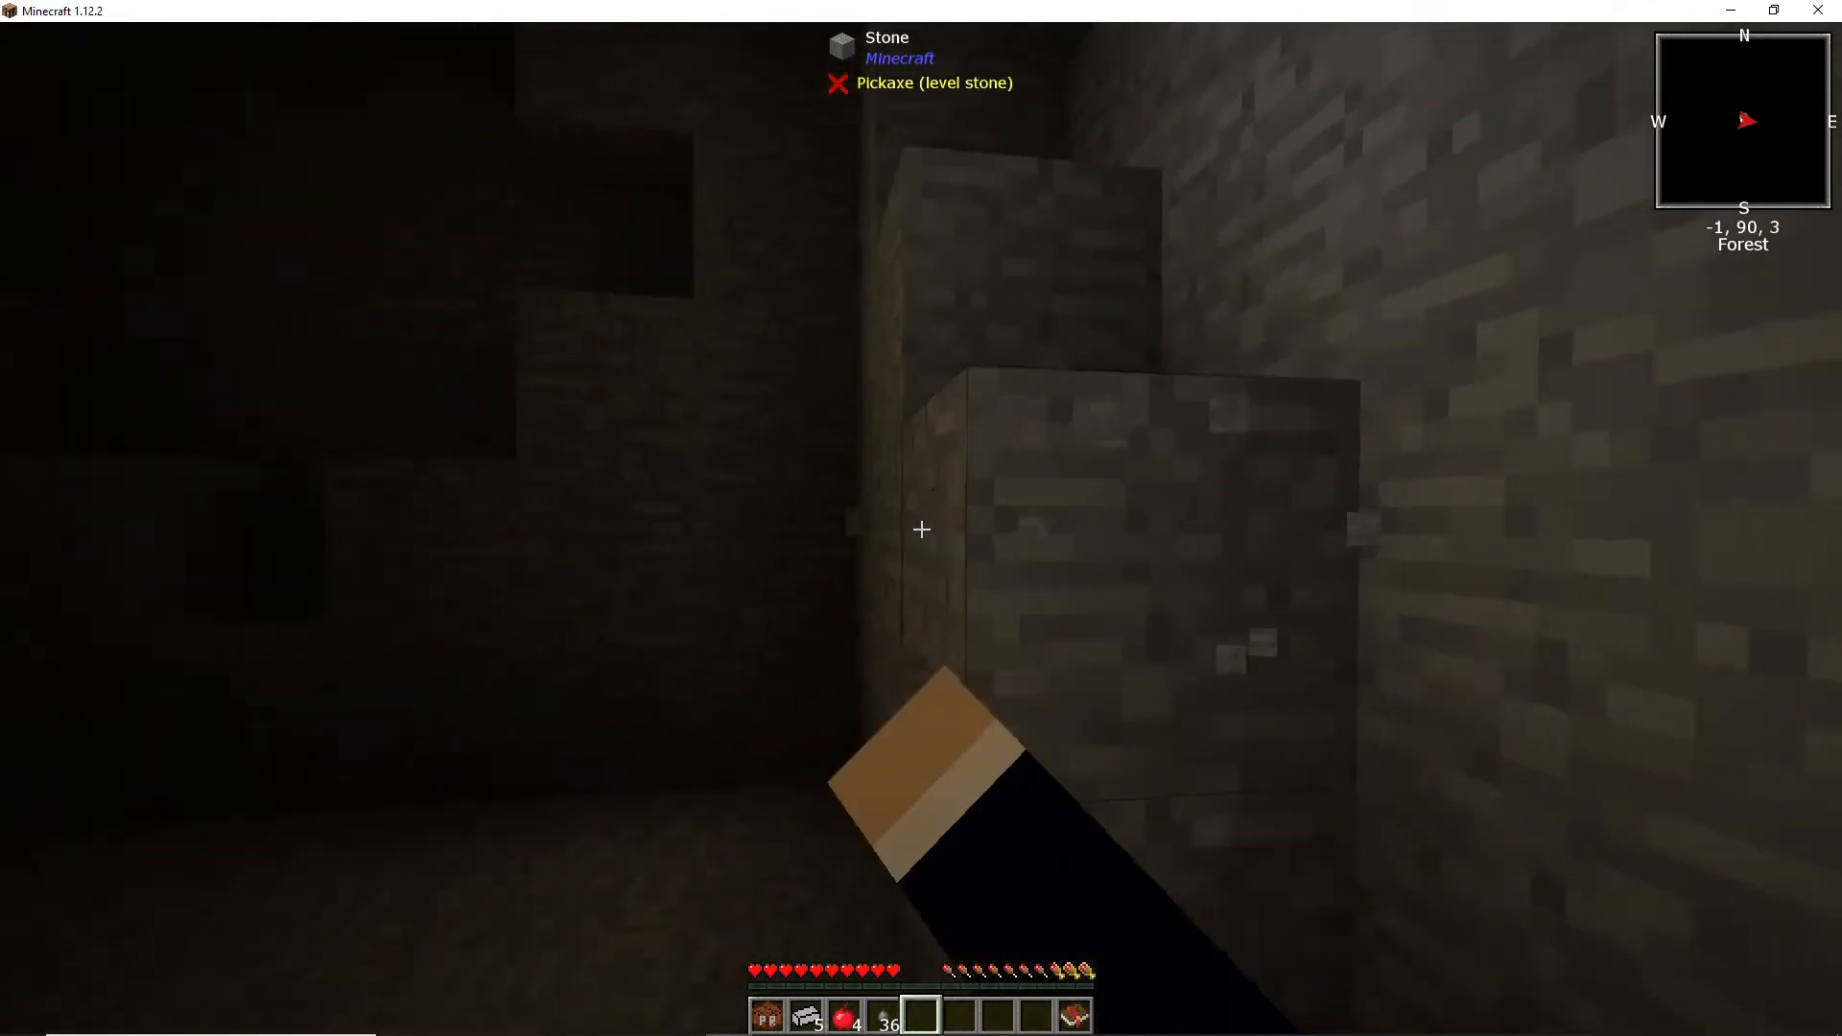
click(922, 528)
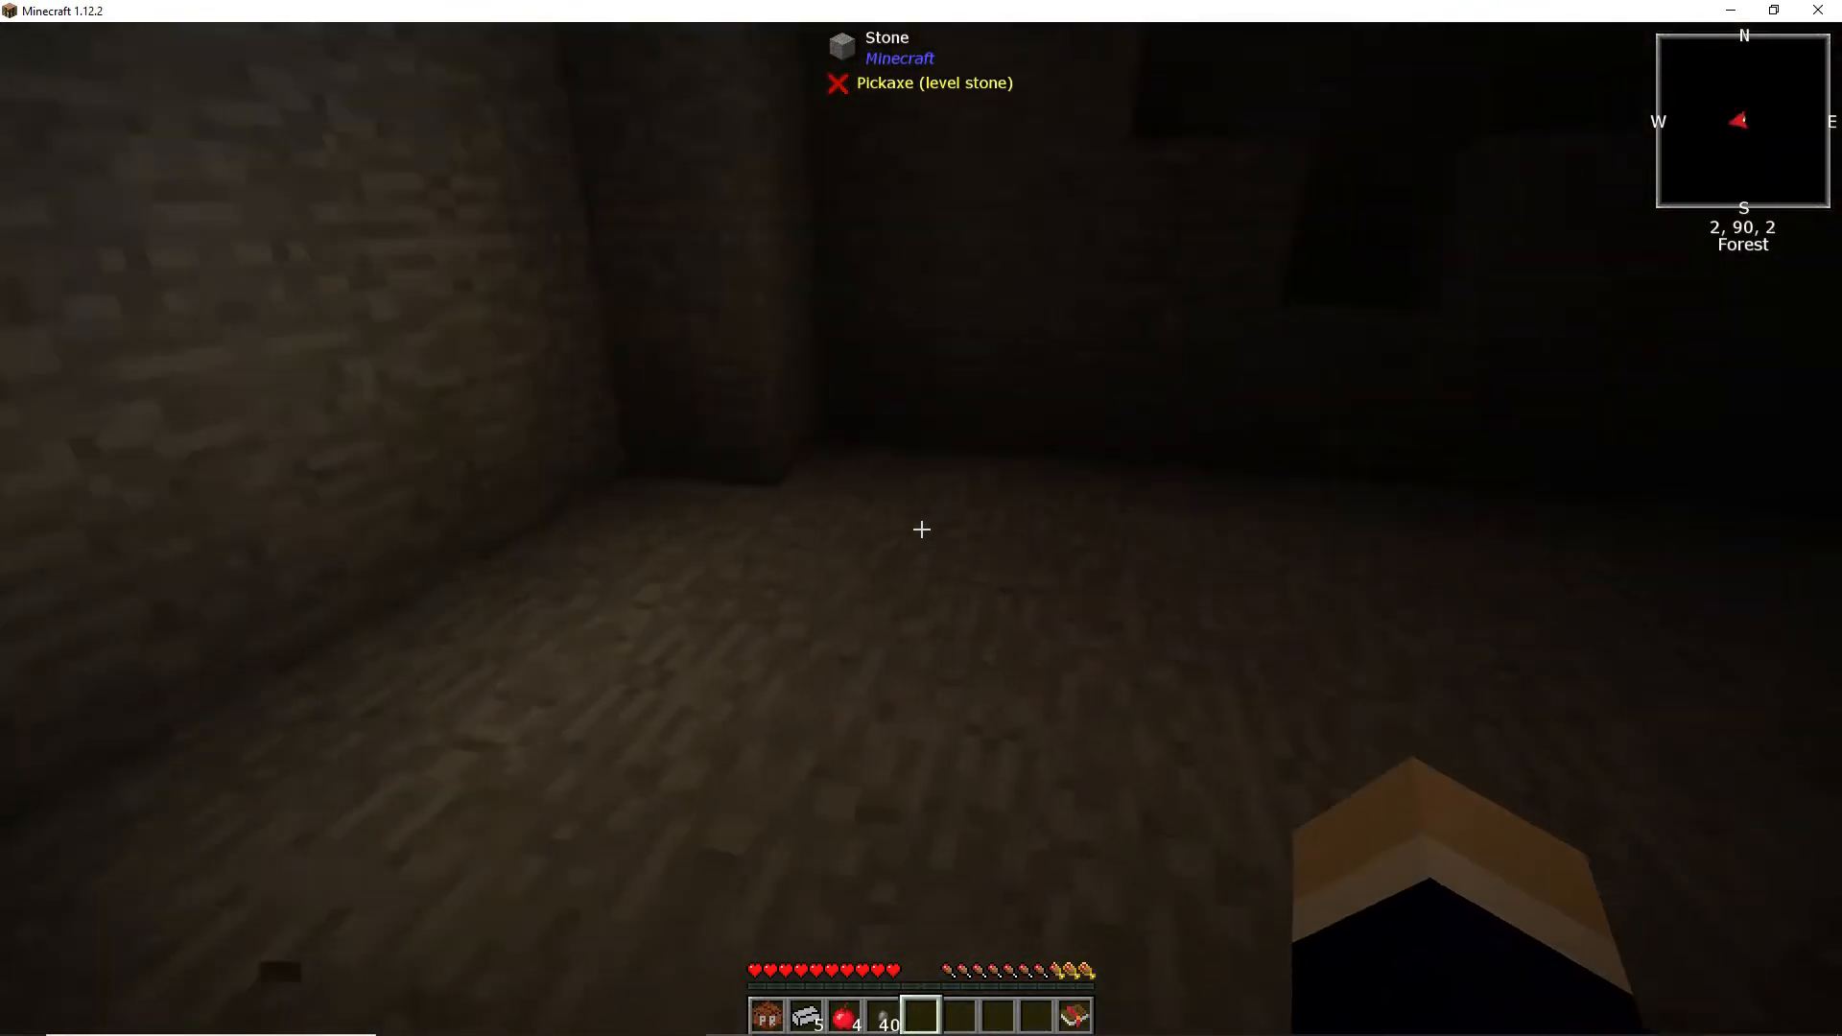
key(e)
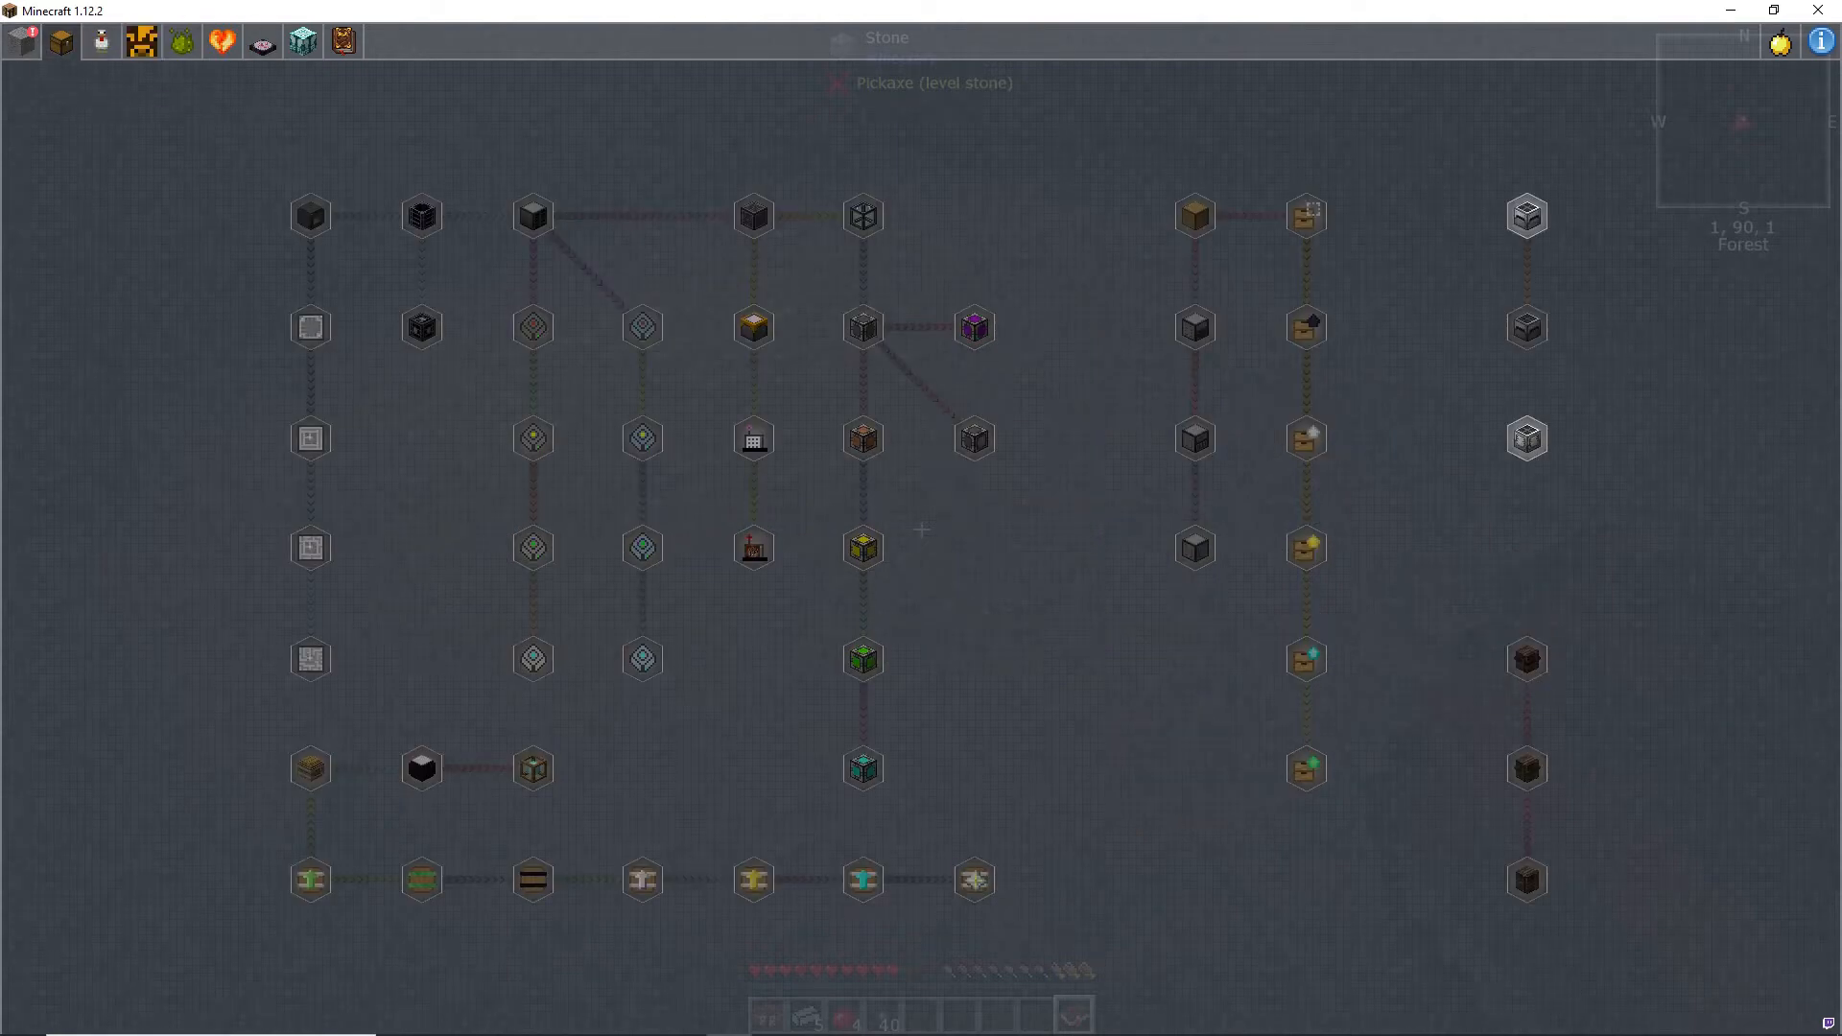
mouse_move(1305, 548)
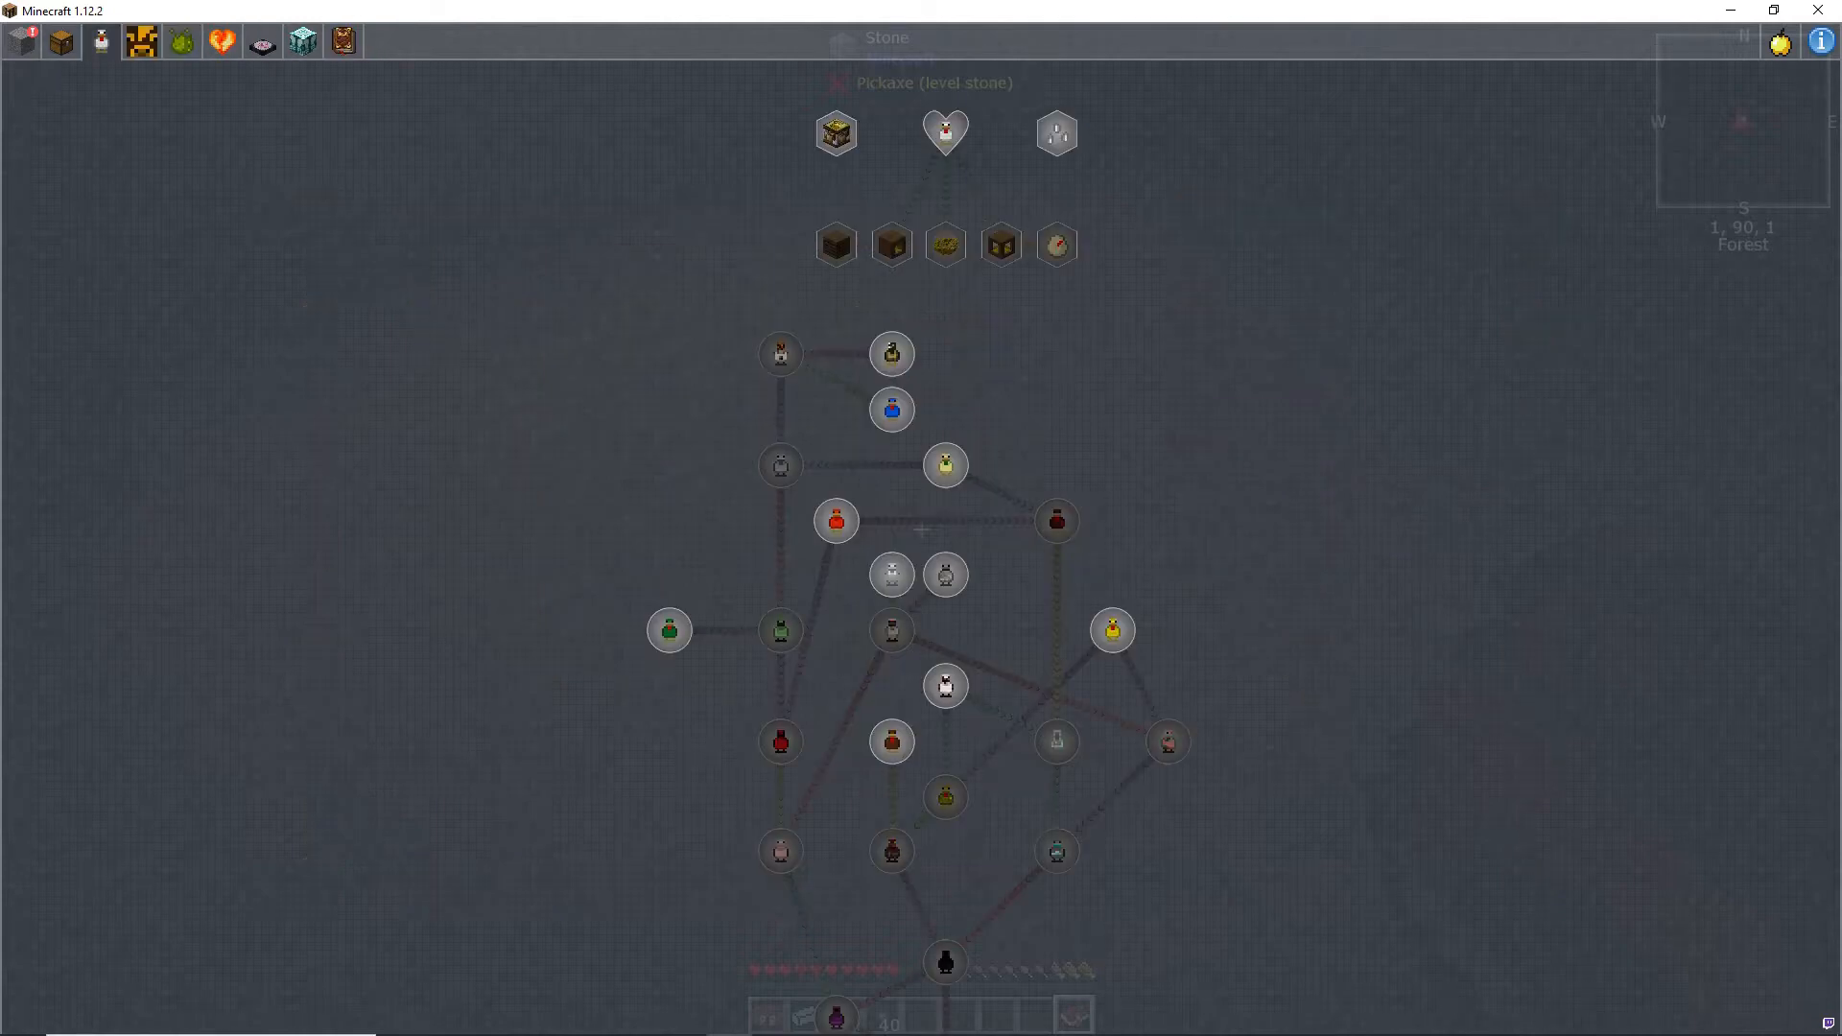
mouse_move(835, 520)
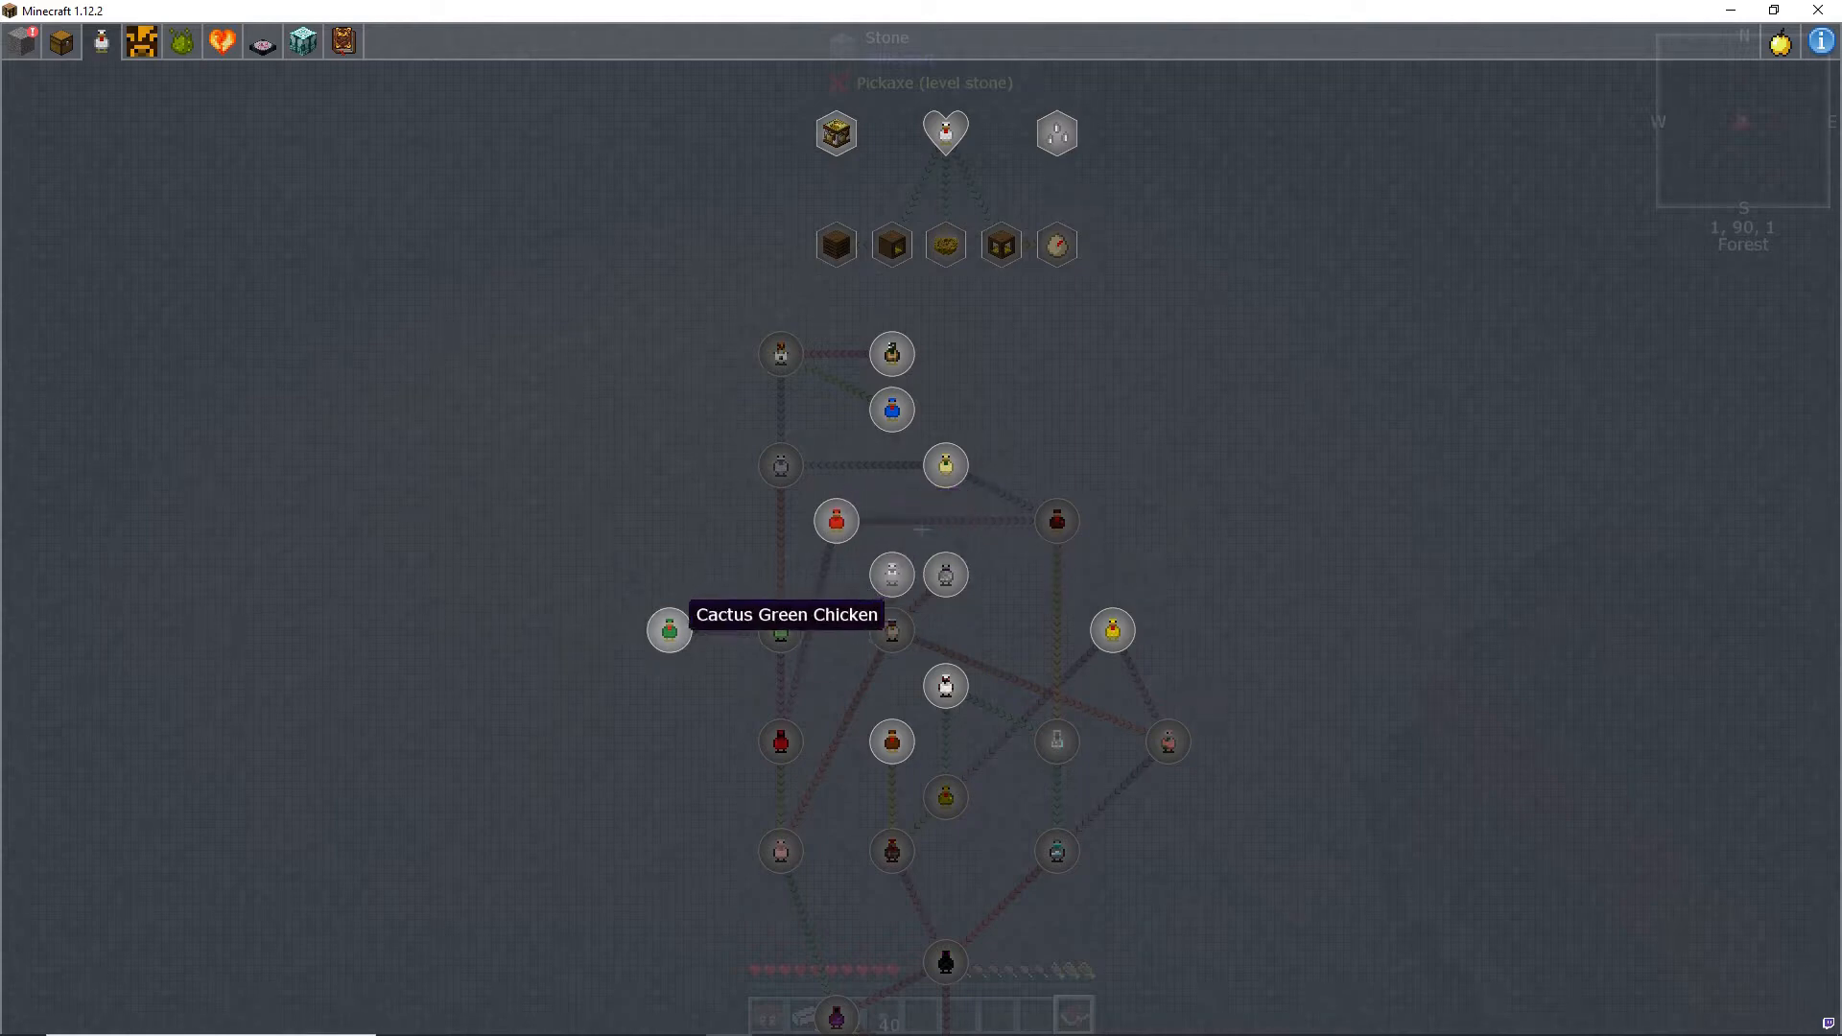
mouse_move(892, 742)
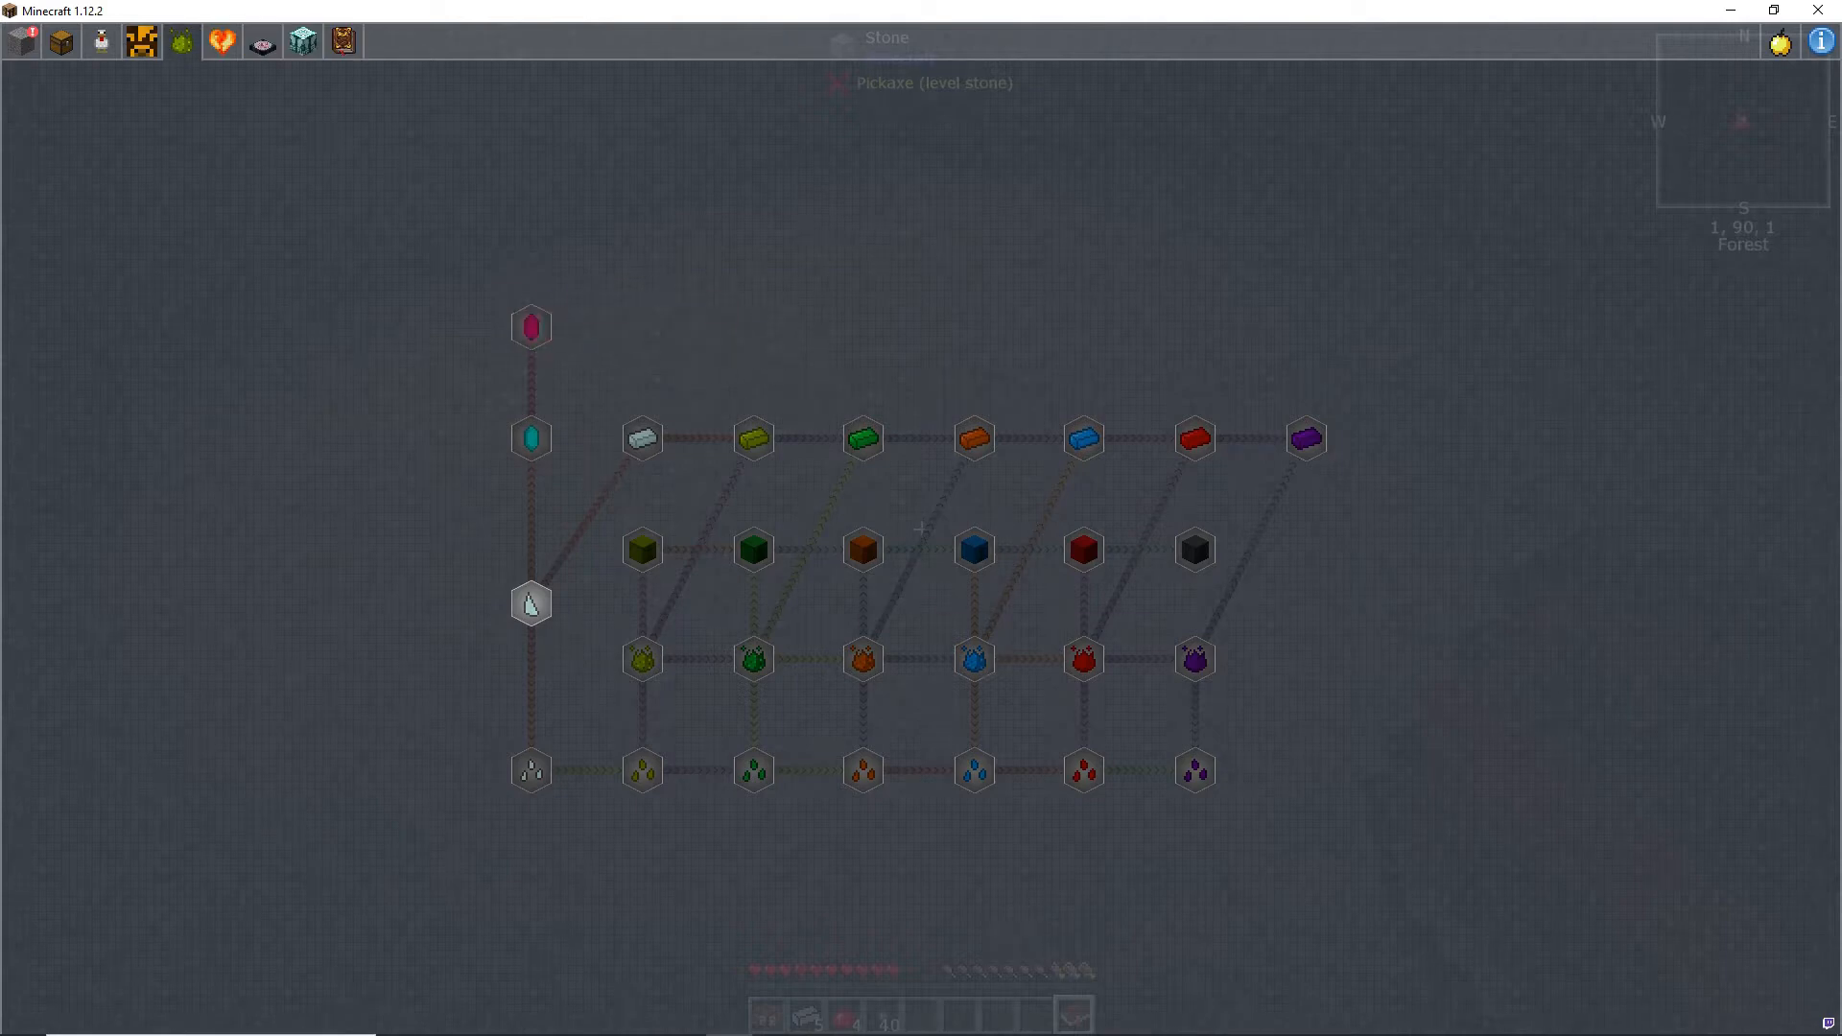
mouse_move(530, 439)
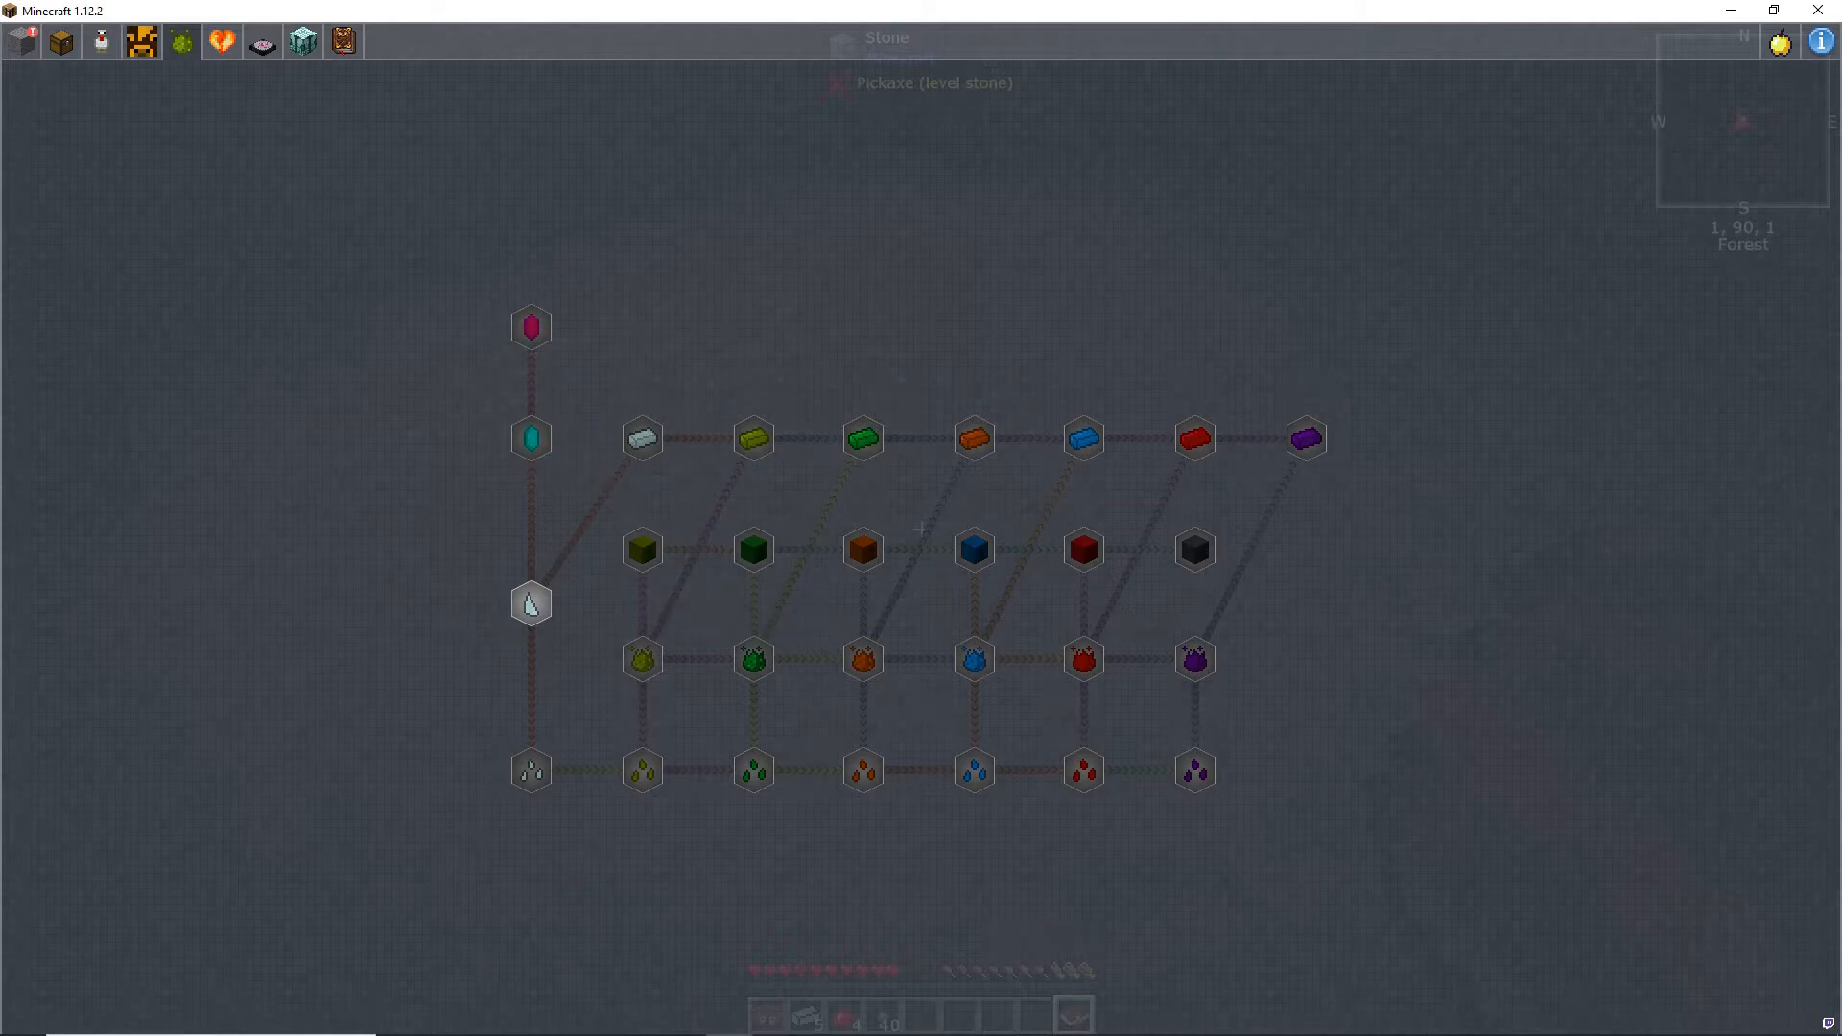
mouse_move(642, 659)
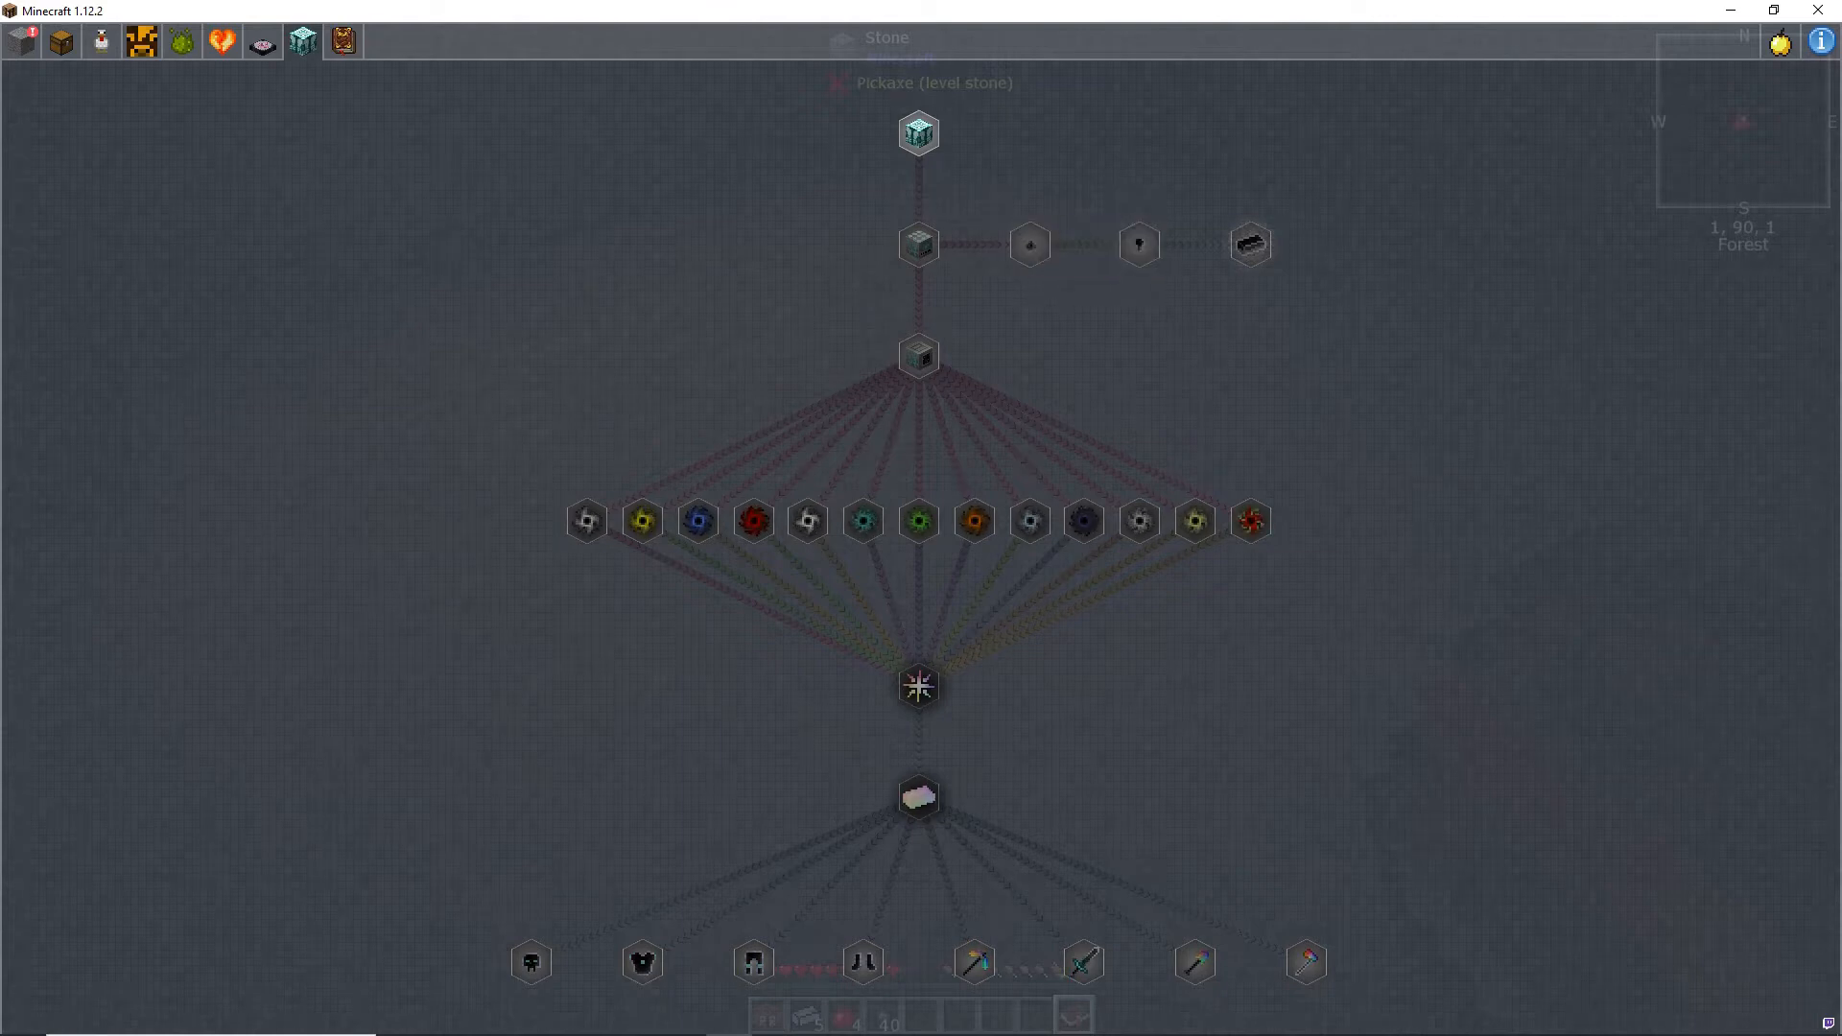
mouse_move(917, 133)
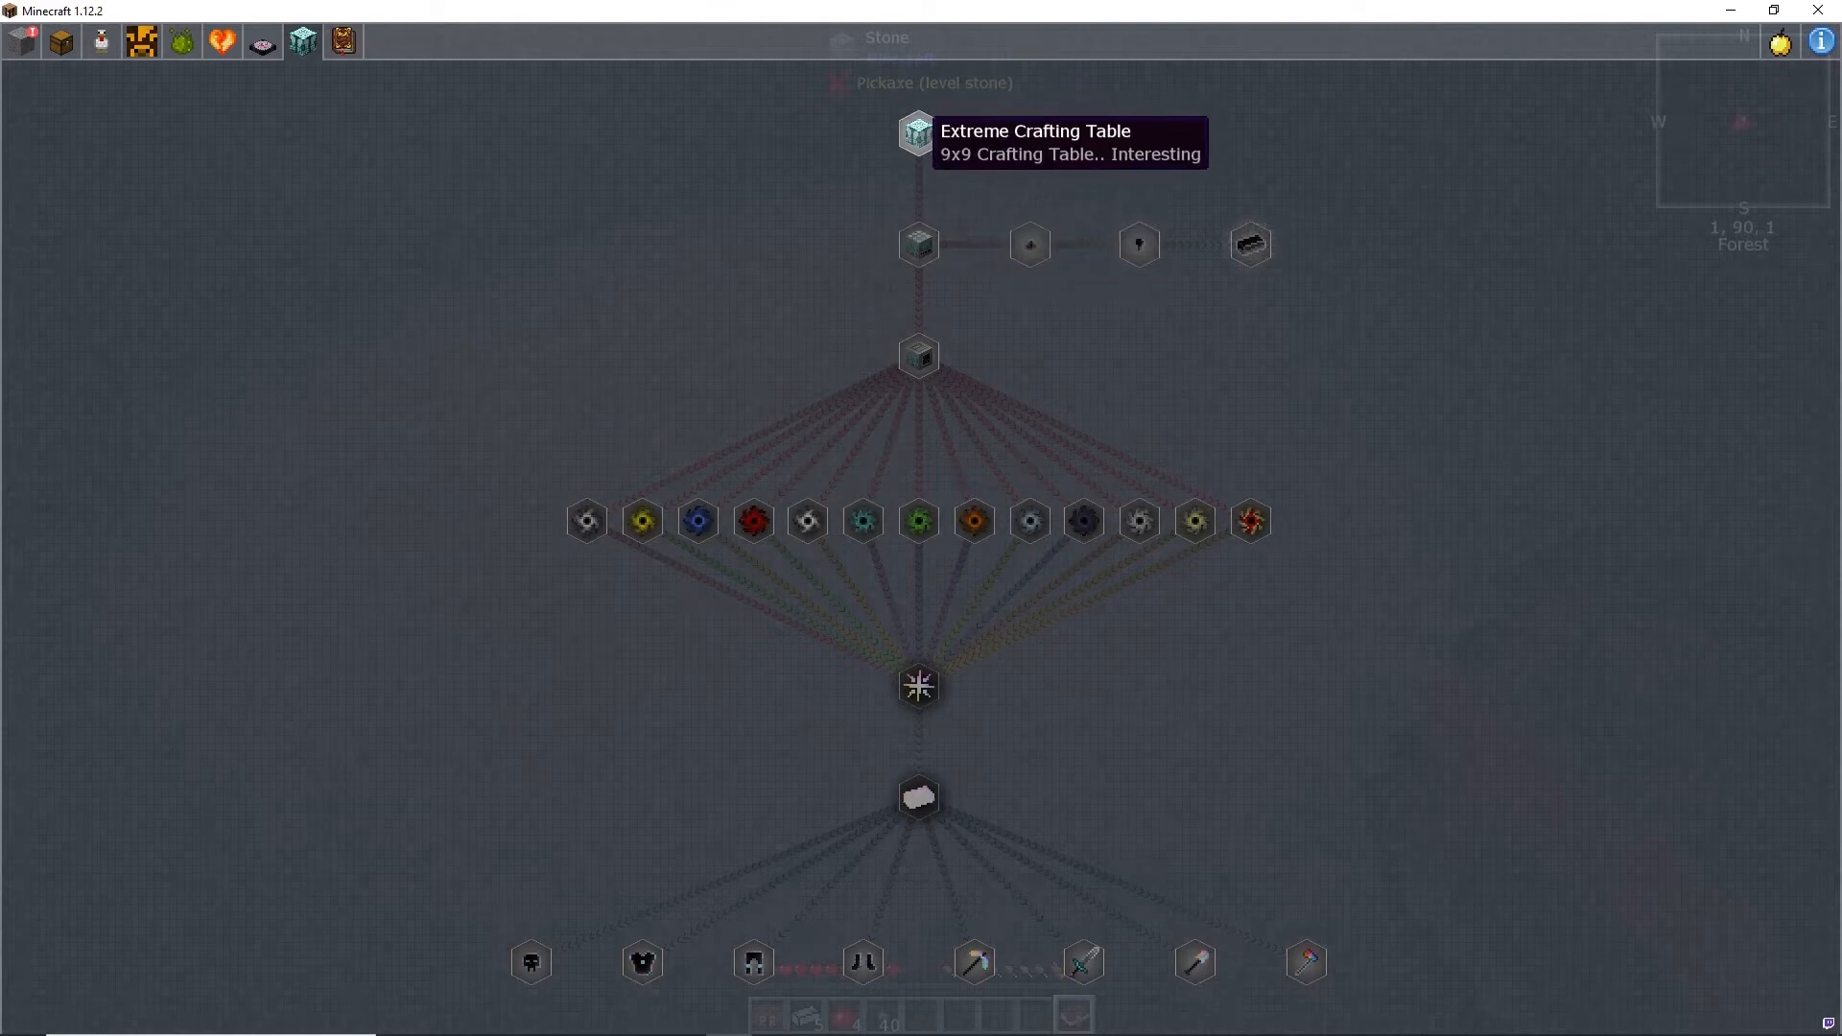
mouse_move(919, 686)
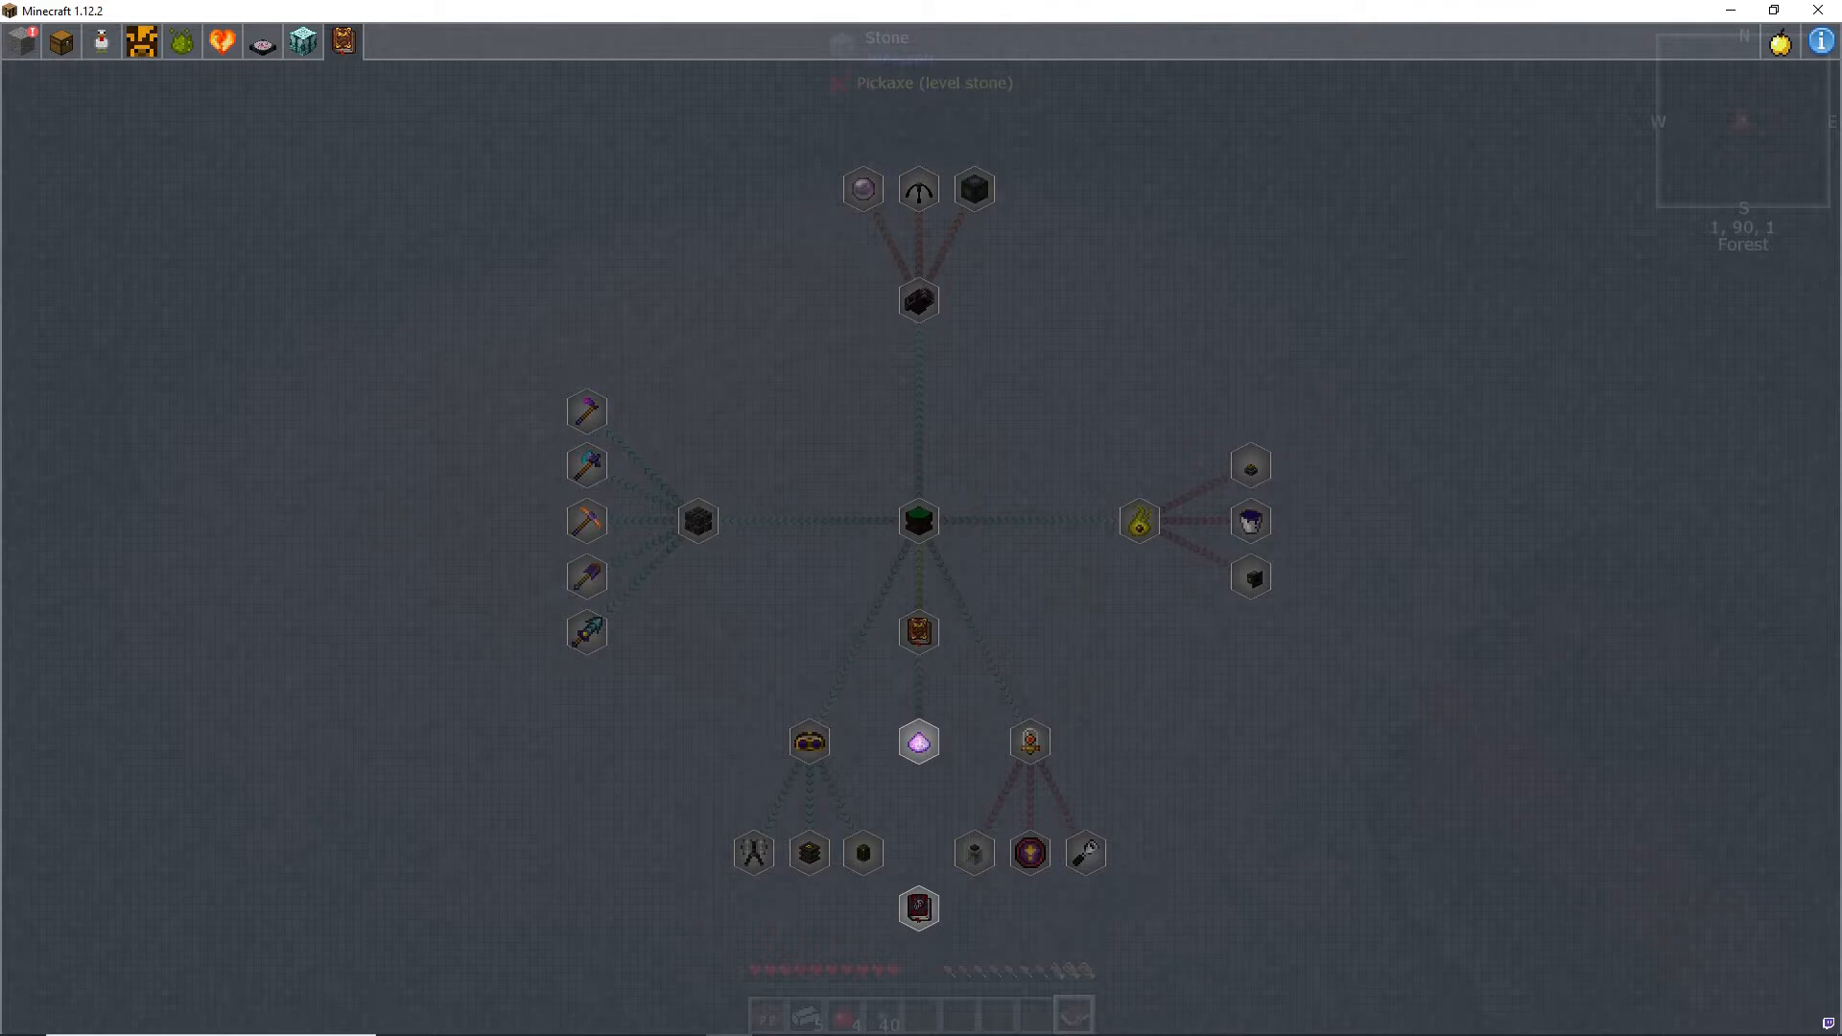
mouse_move(753, 852)
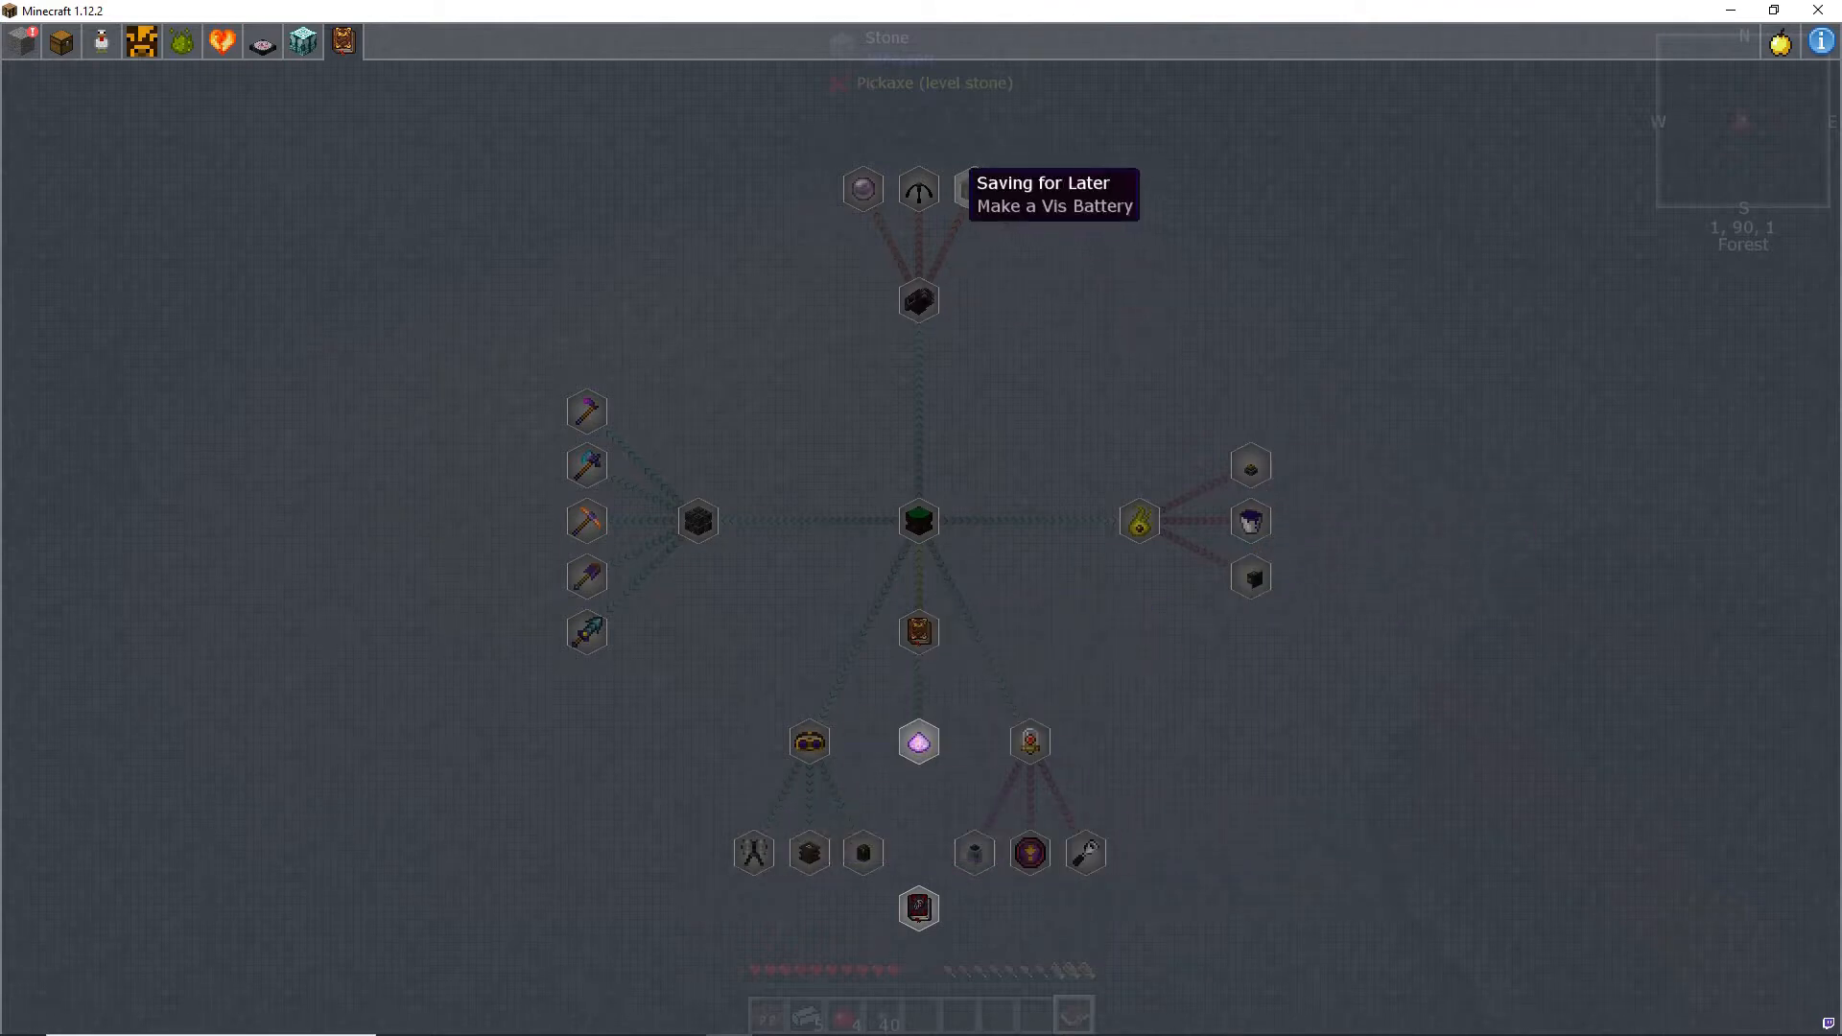
mouse_move(586, 410)
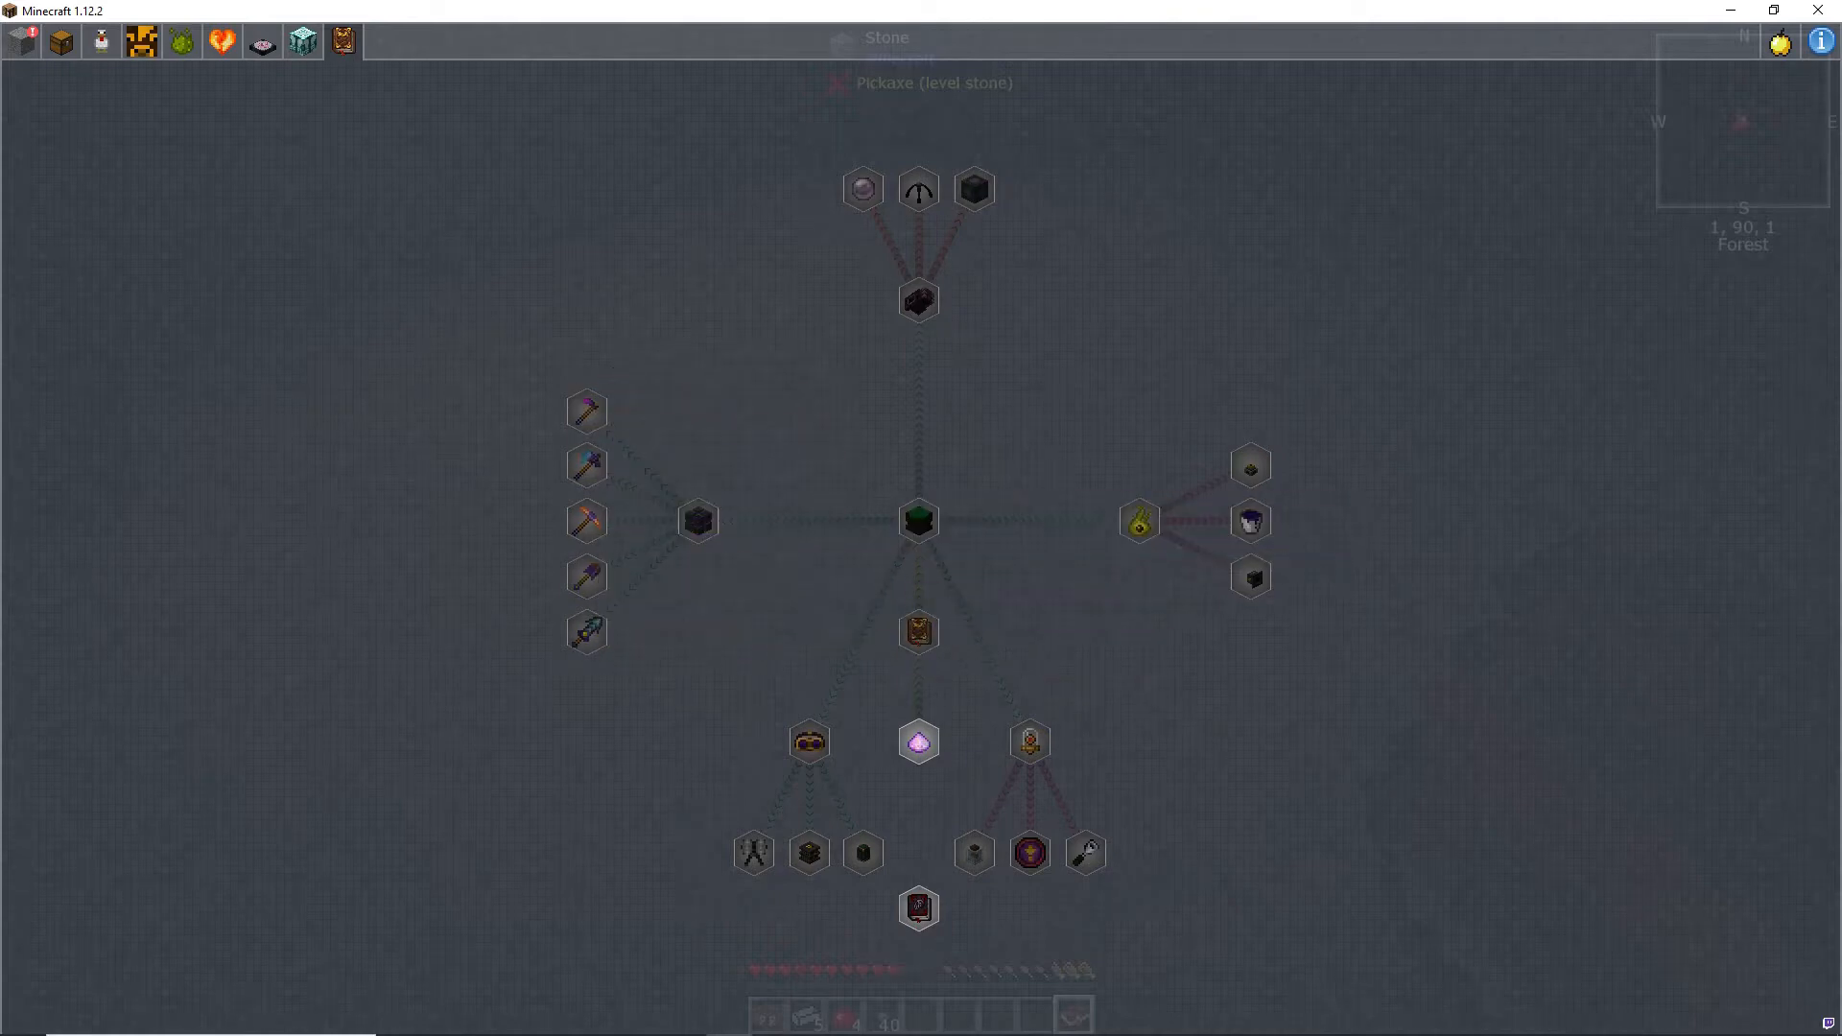
mouse_move(59, 41)
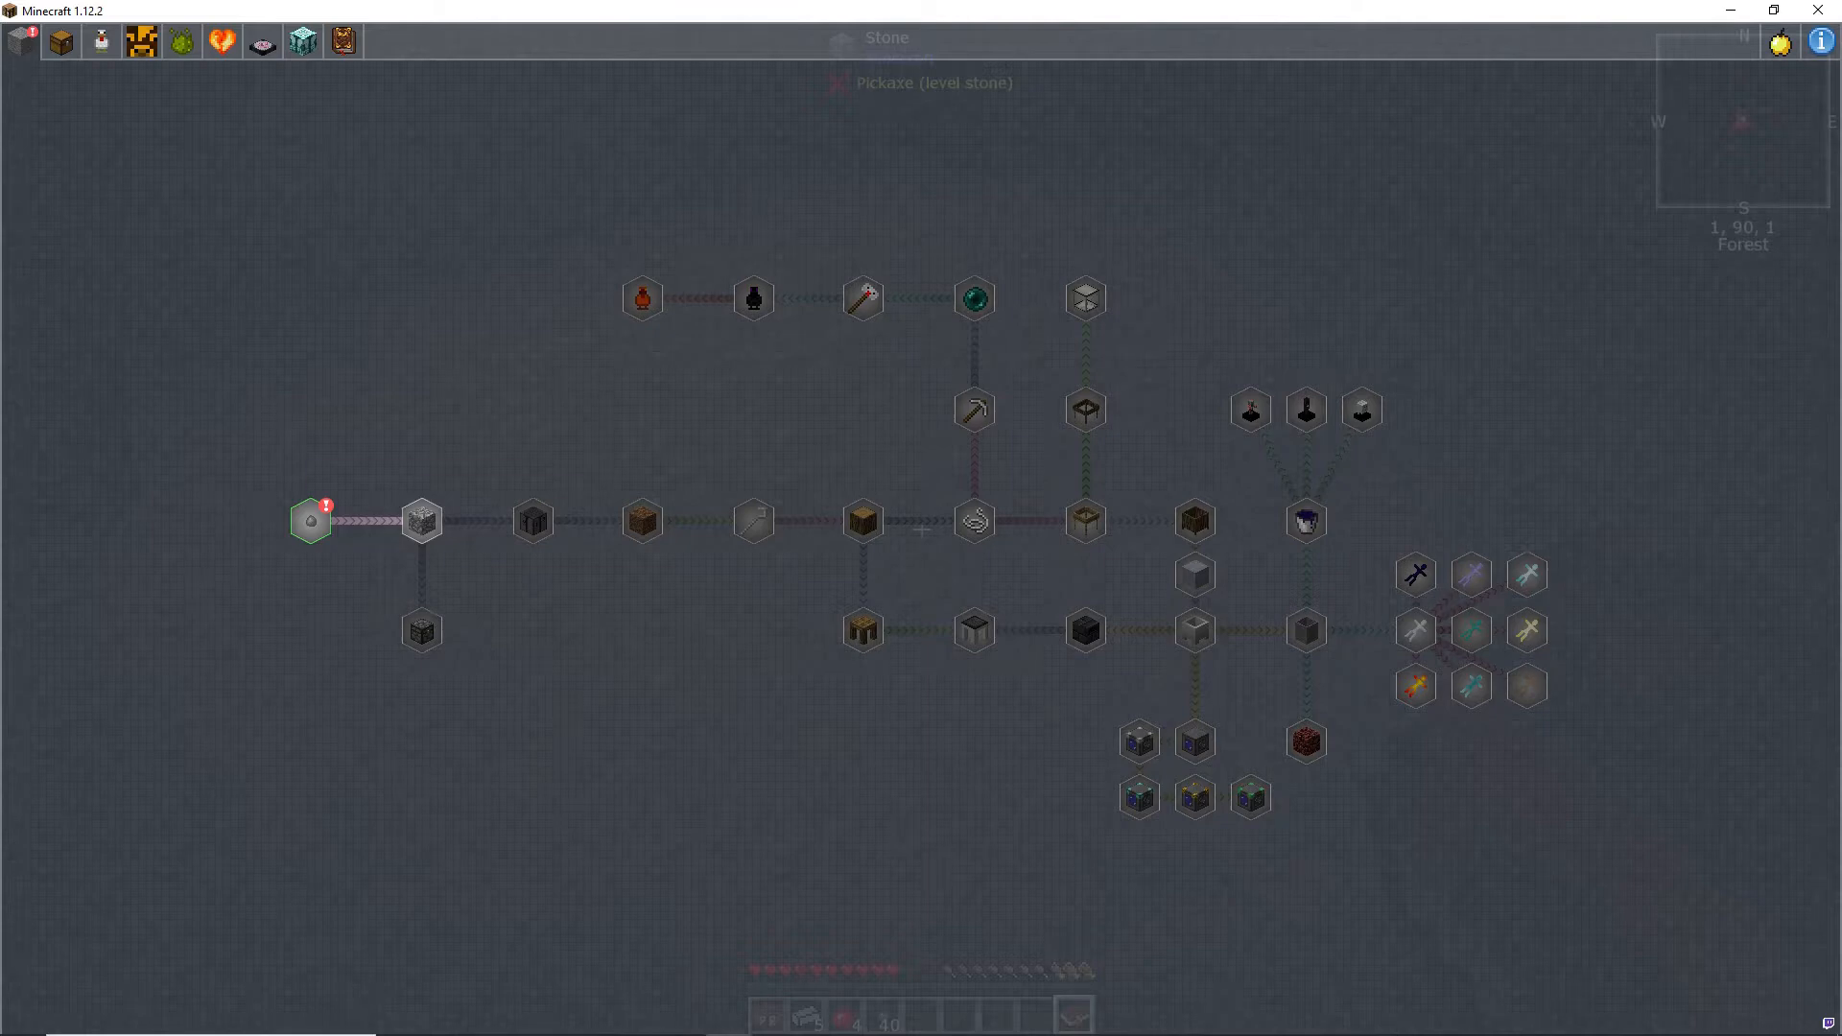
Step: Claim the Gather Stone Pebbles random reward, receiving 4 Basic Capacitors
click(310, 520)
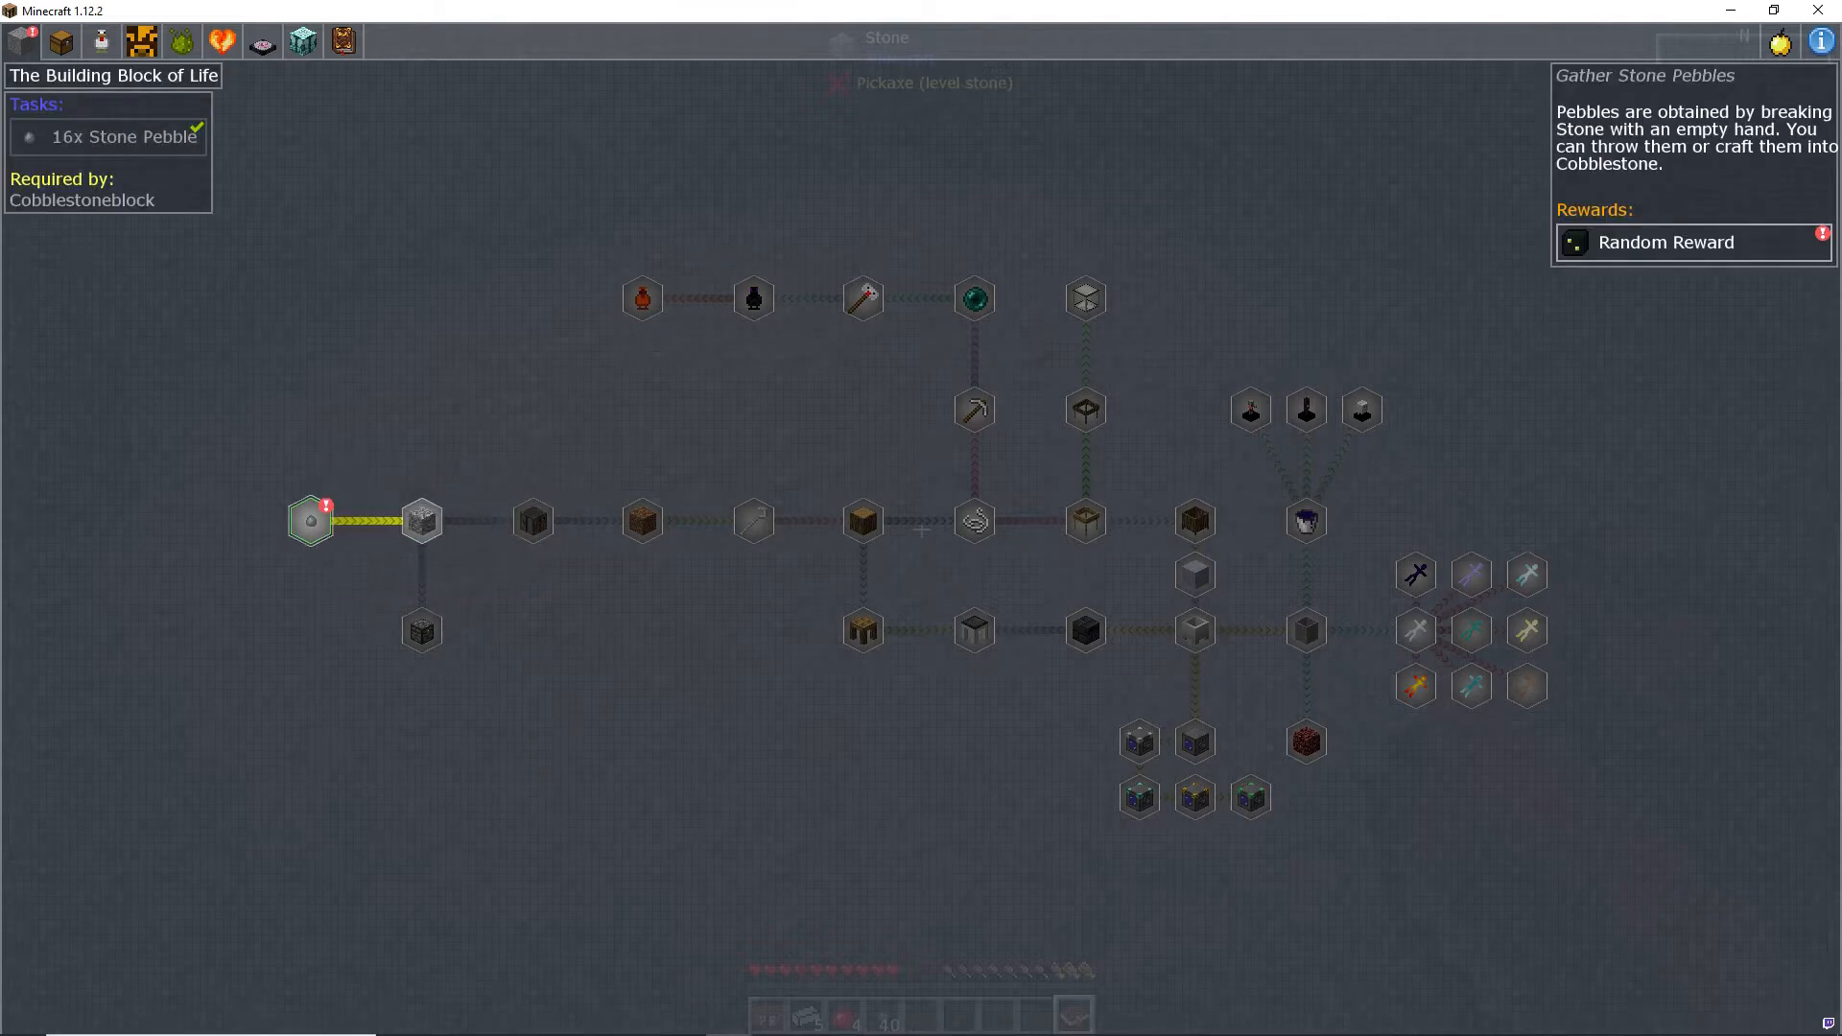
mouse_move(1305, 410)
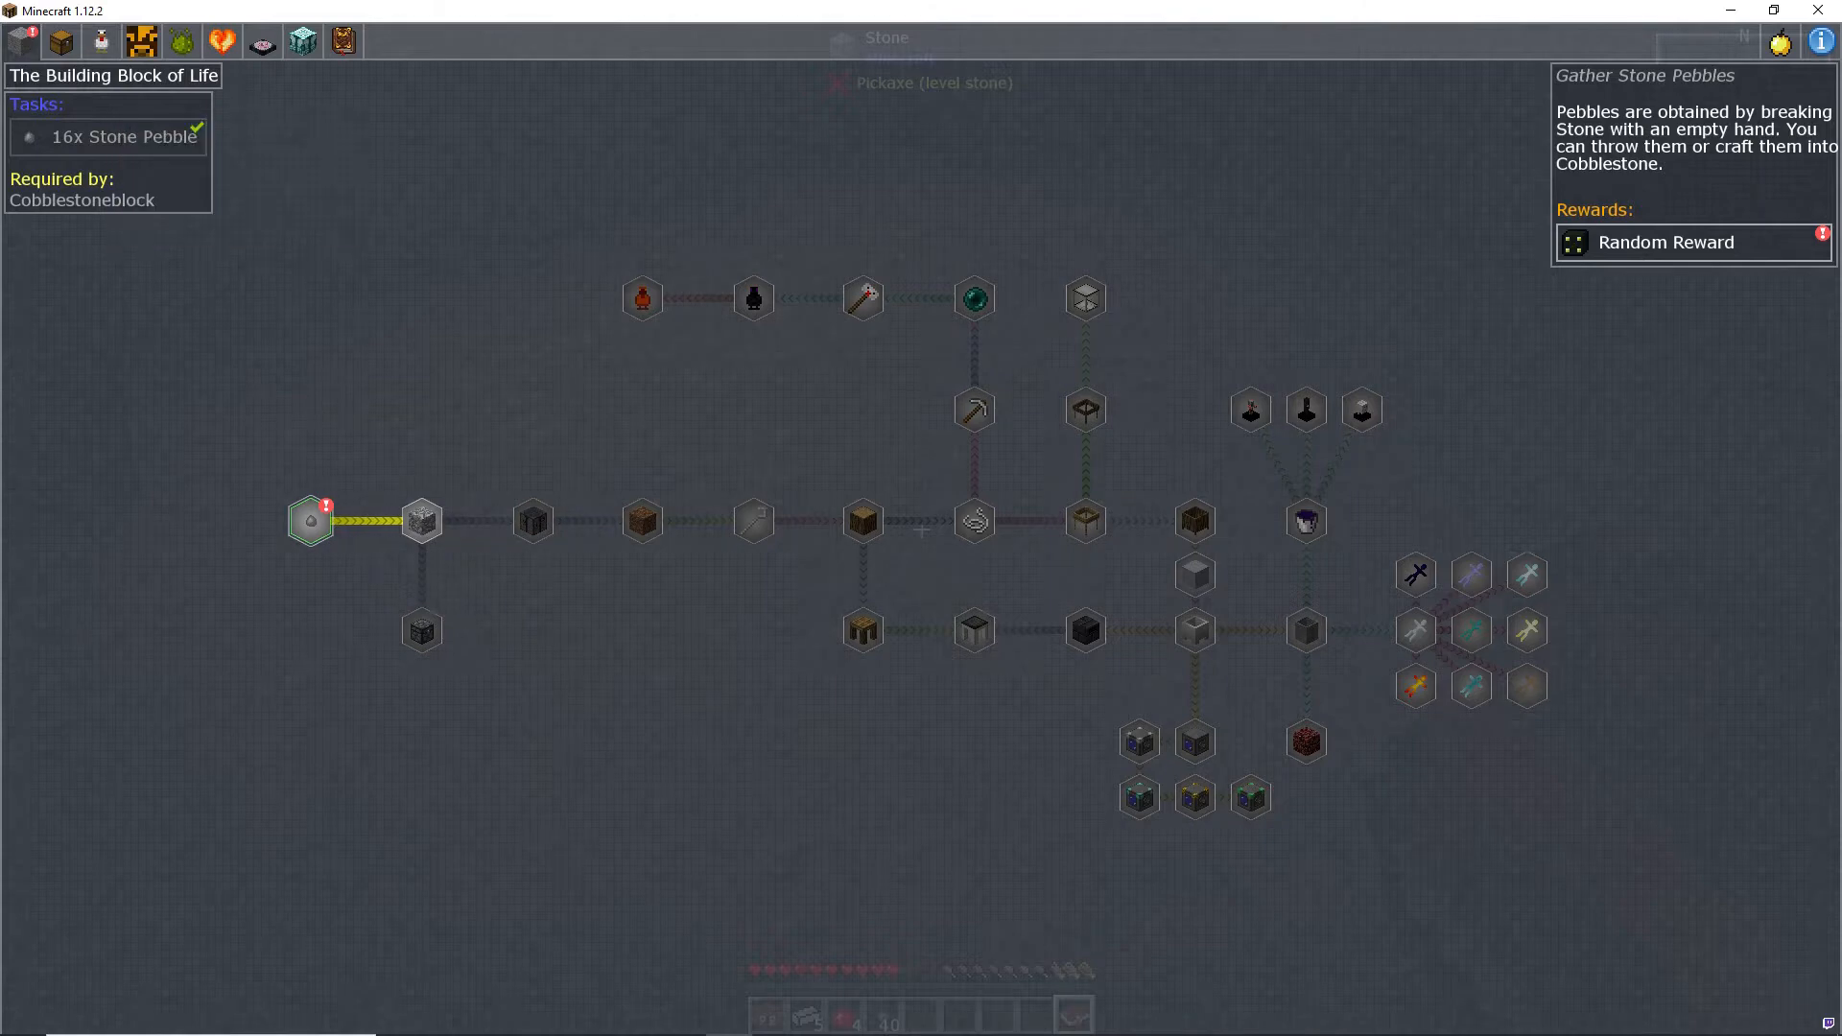
mouse_move(105, 136)
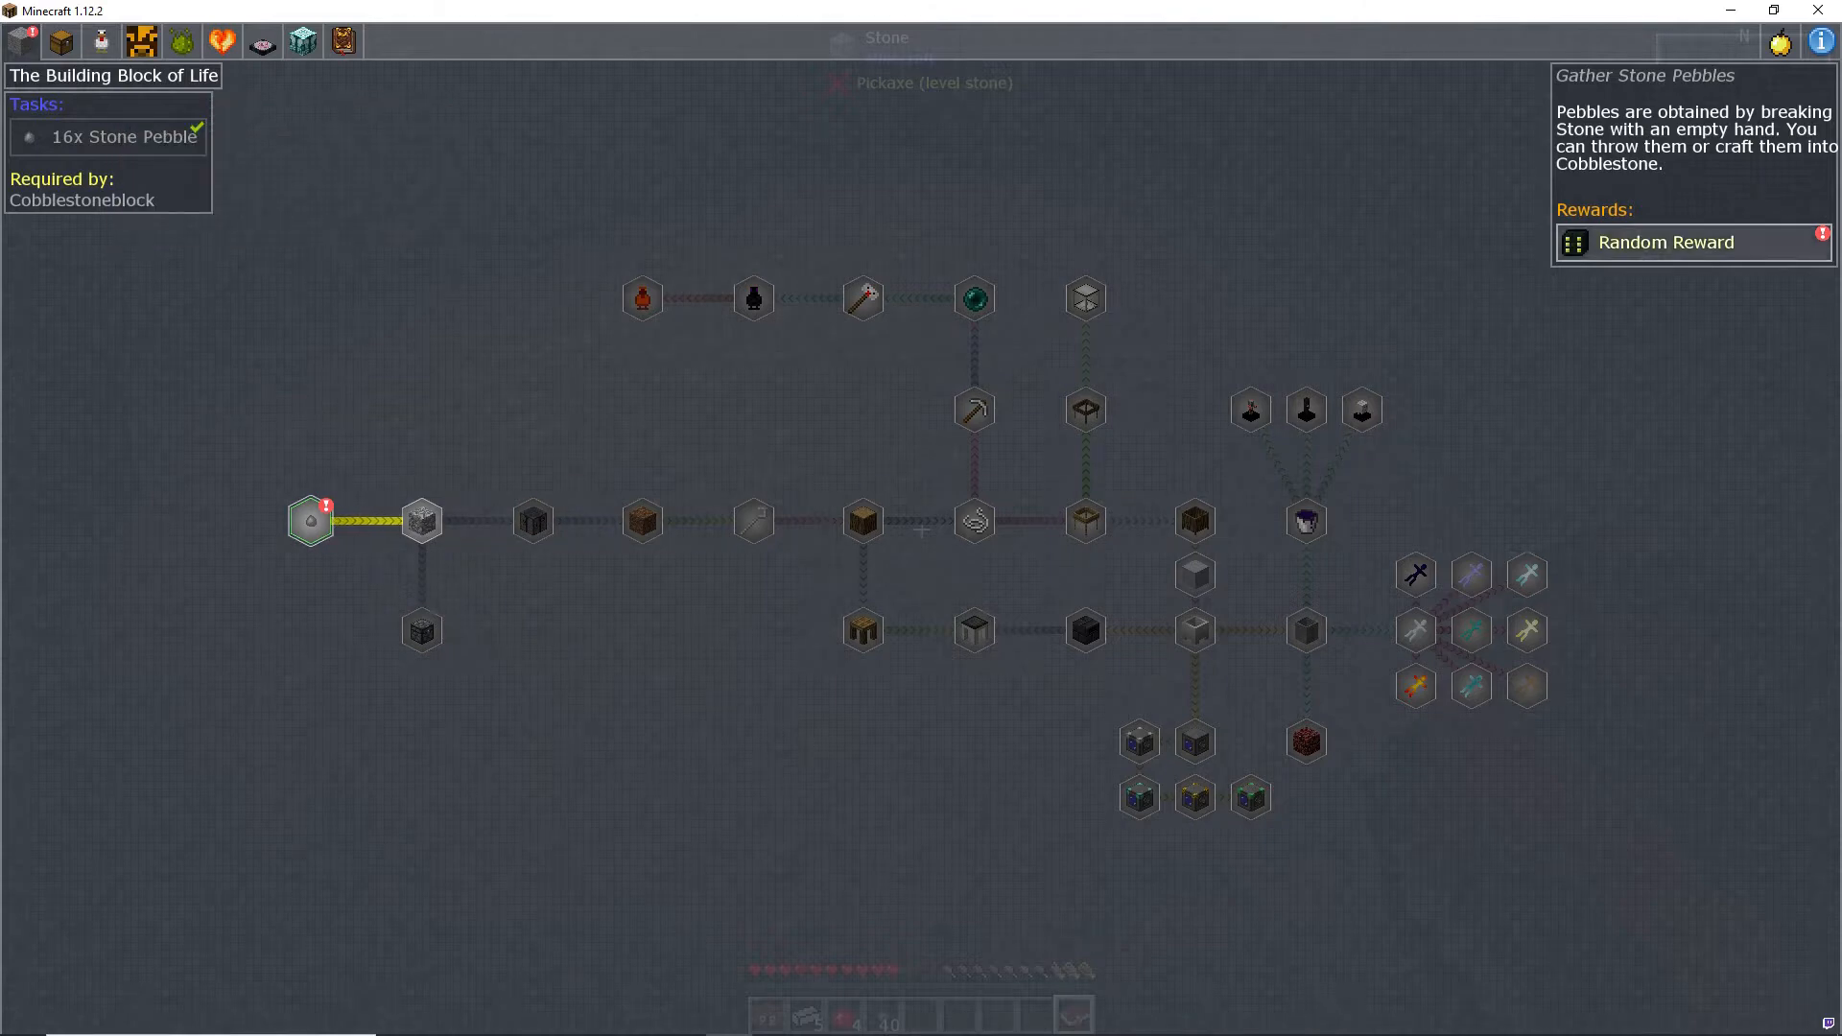
click(1664, 242)
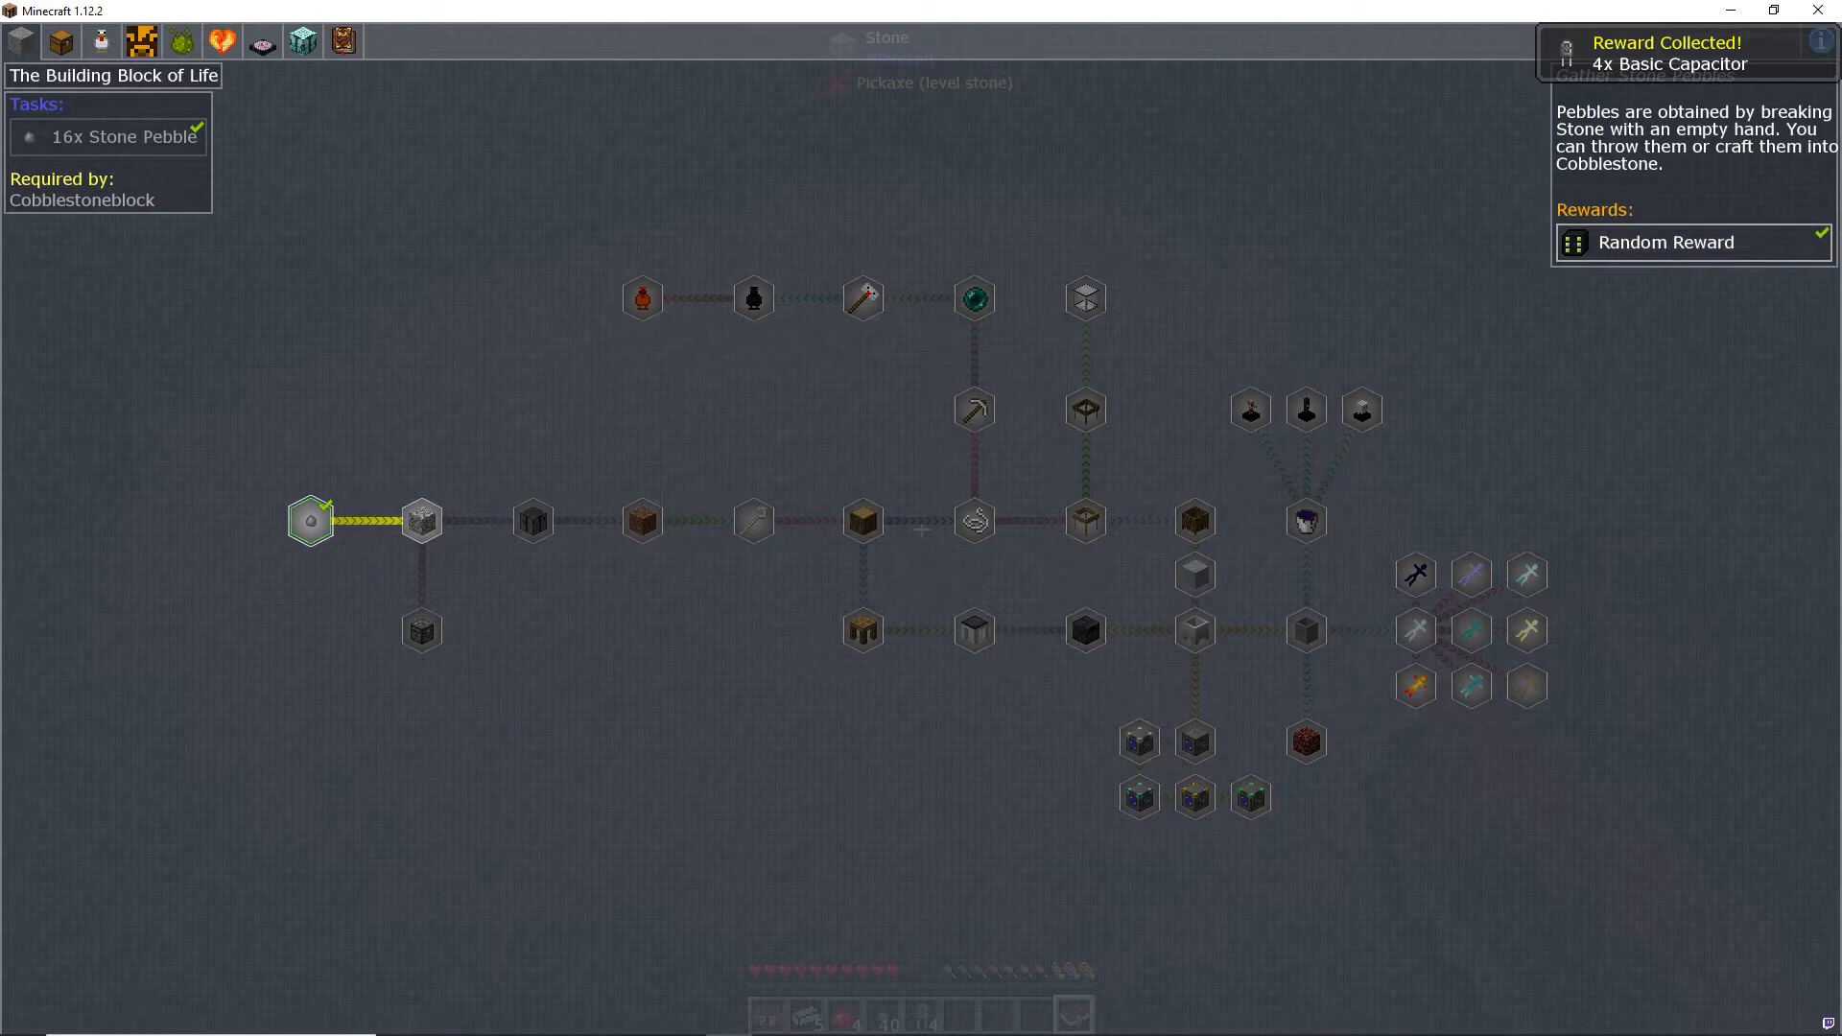
key(escape)
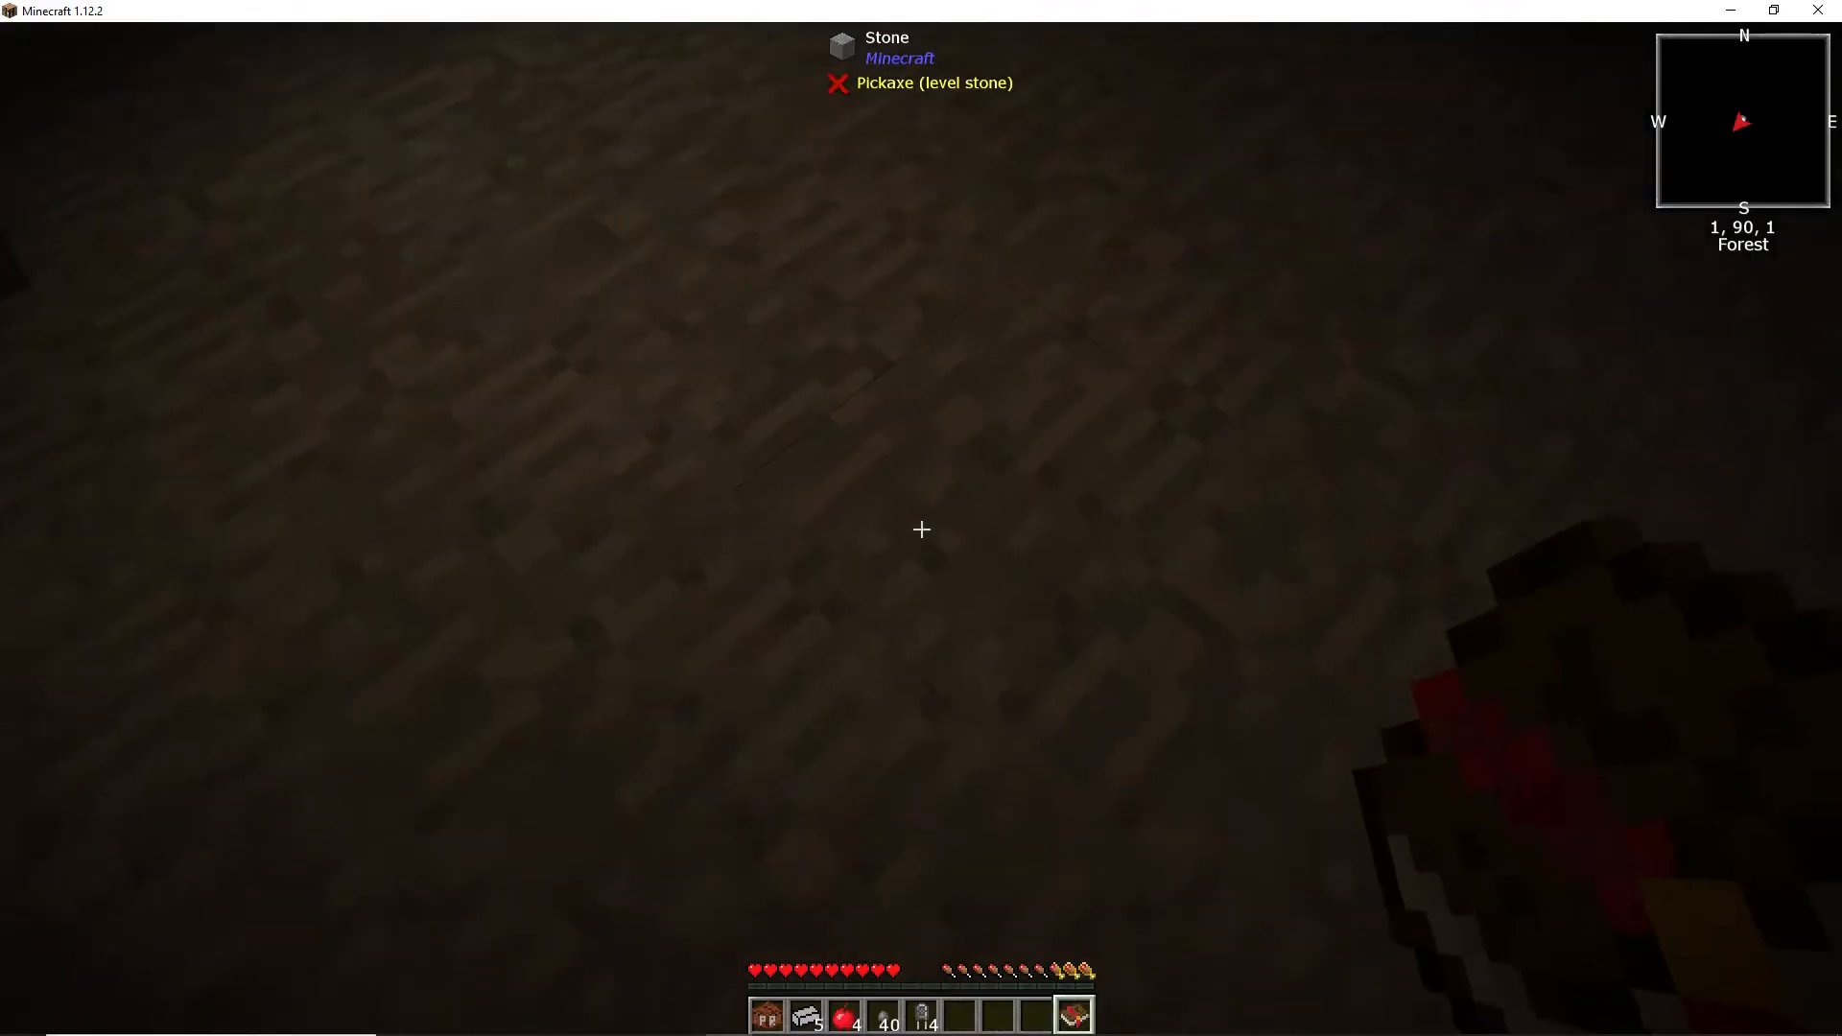
key(e)
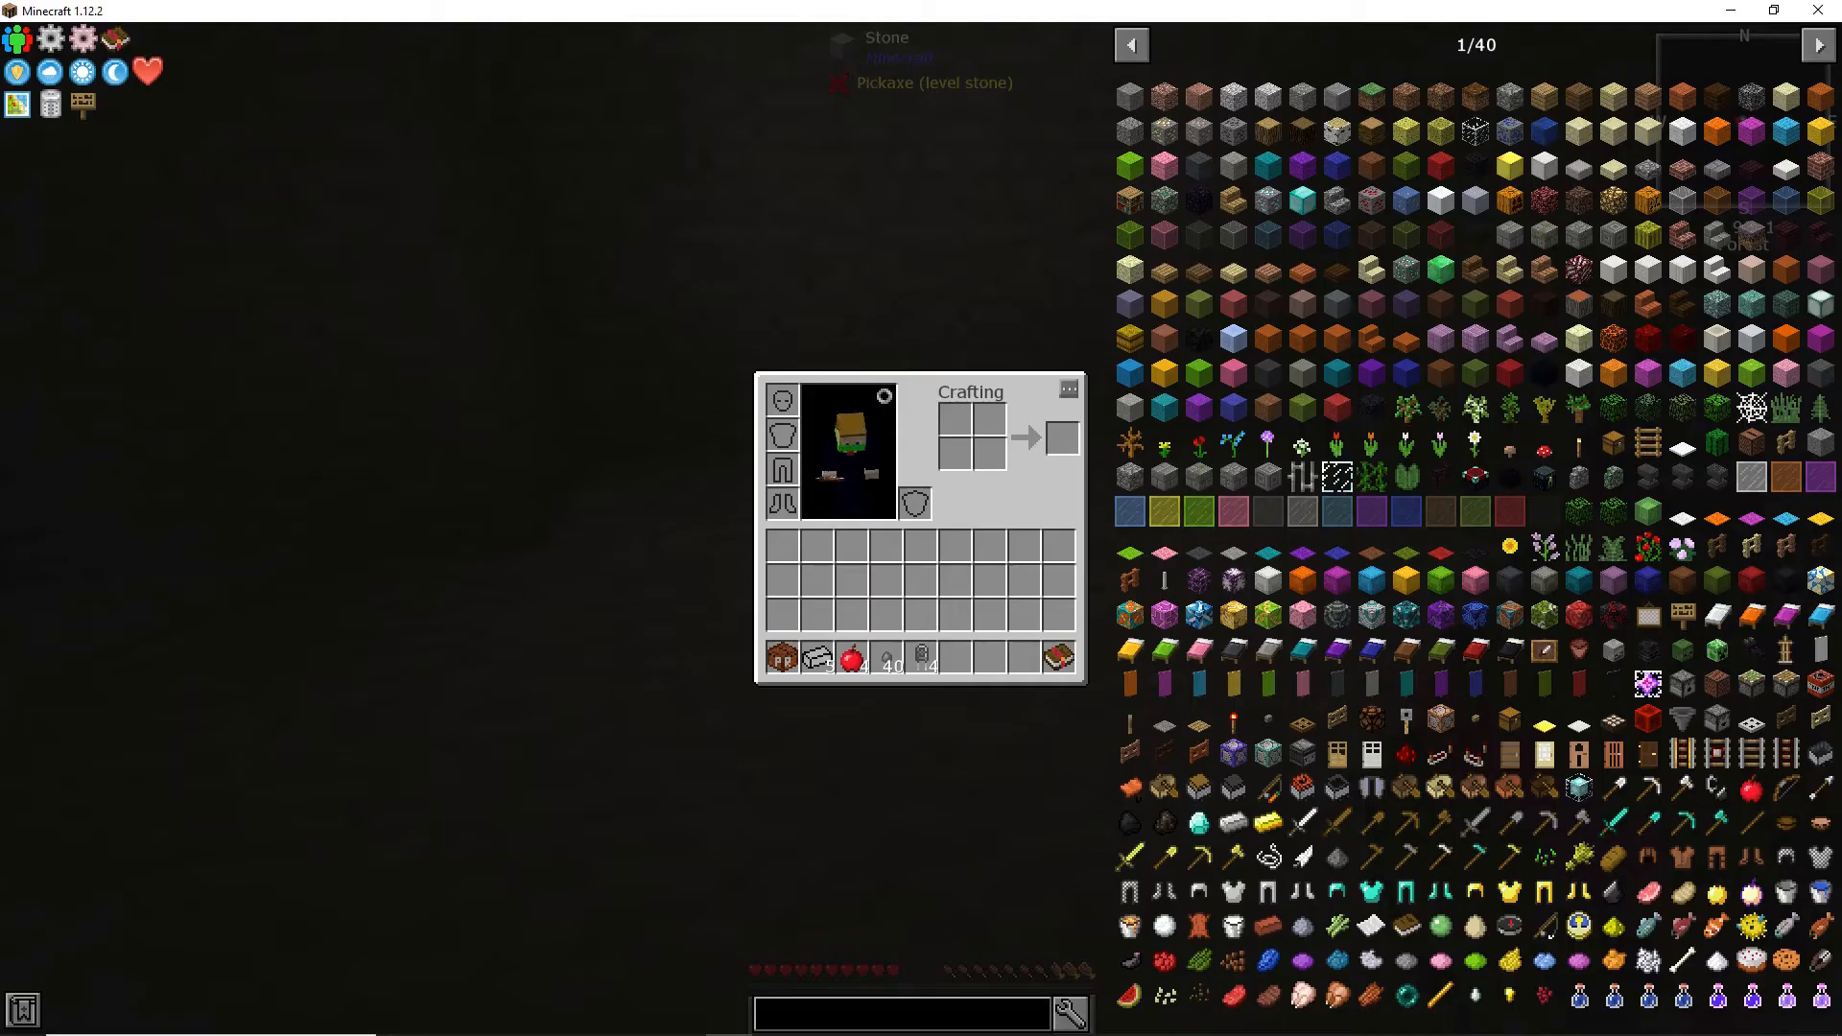
key(e)
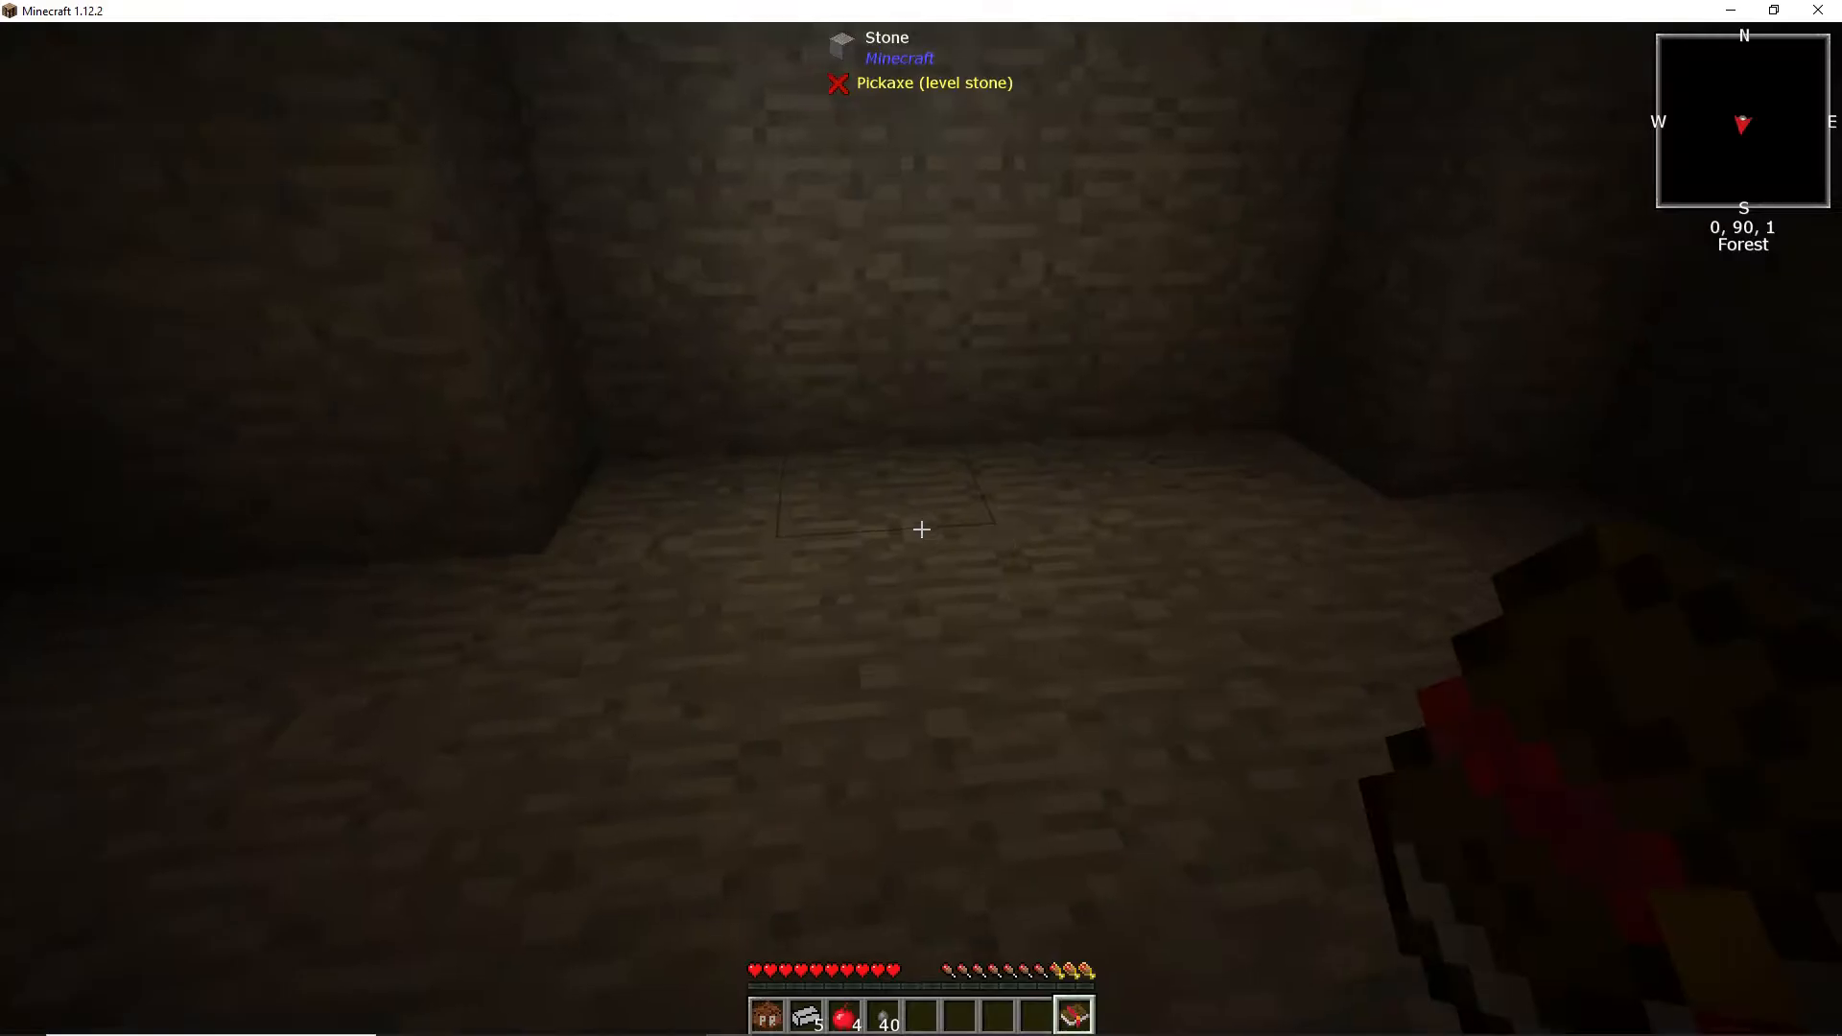
key(w)
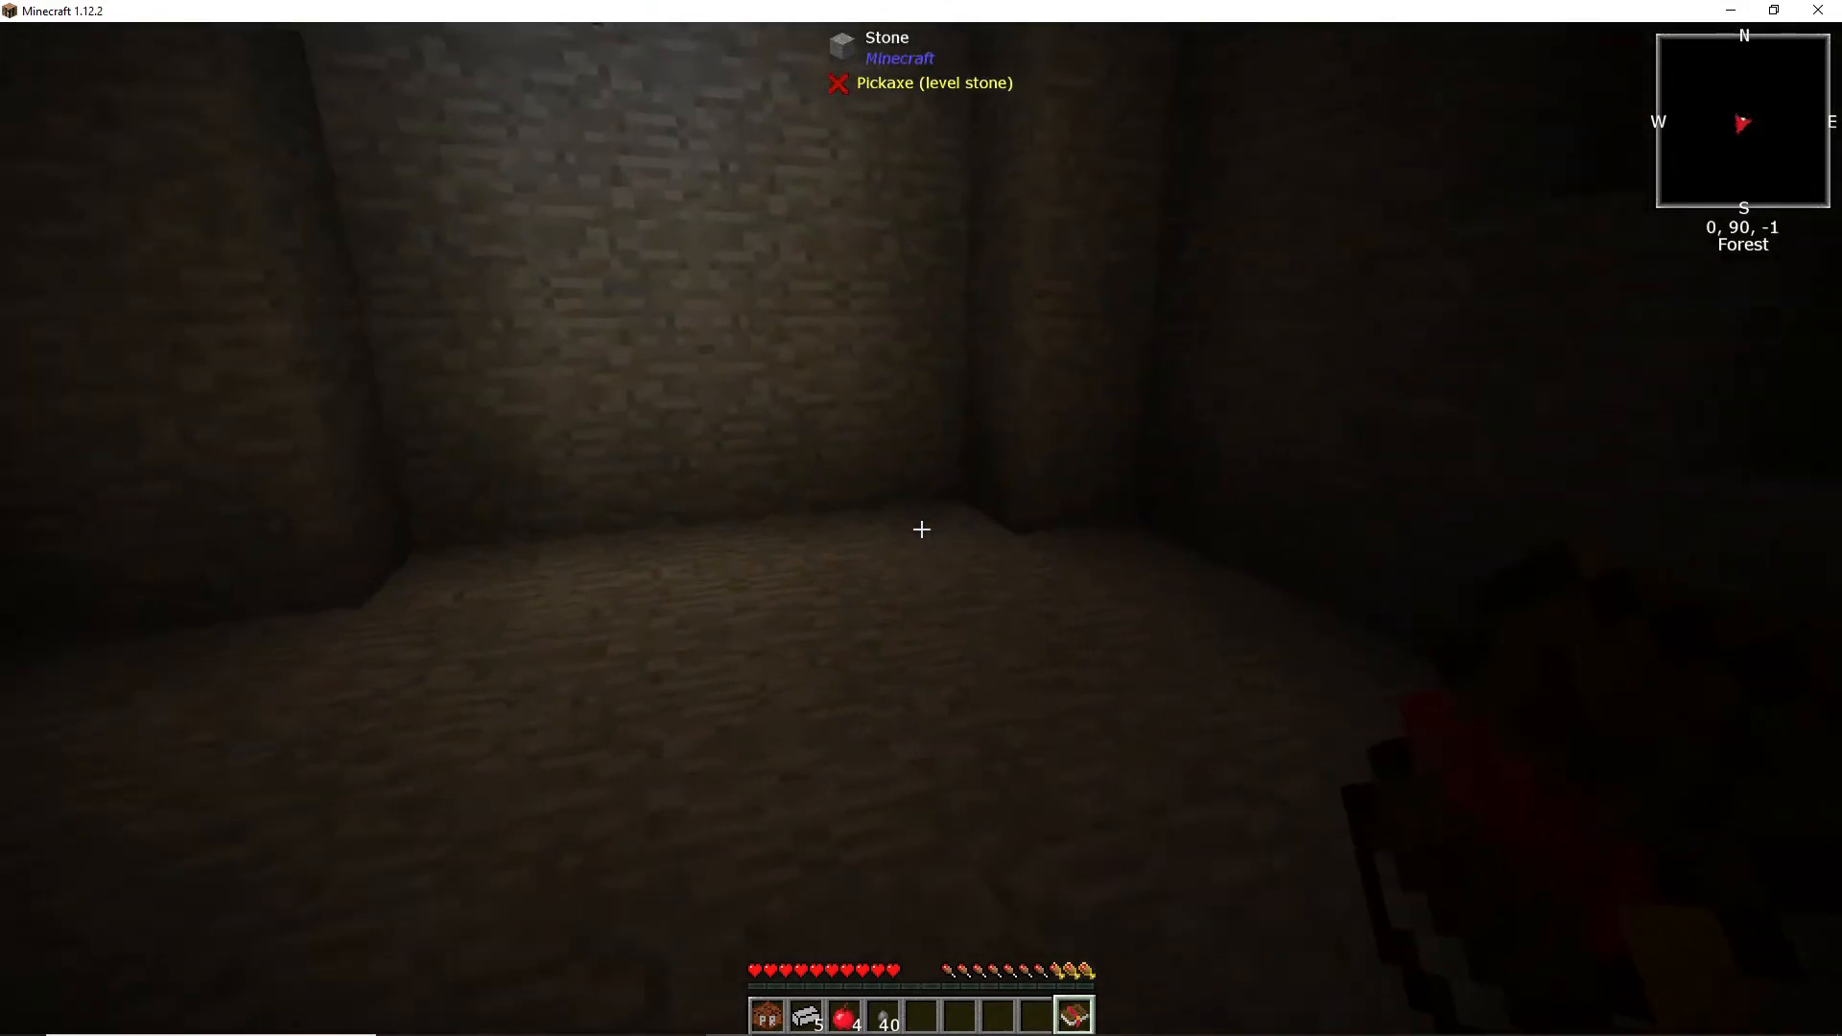
key(w)
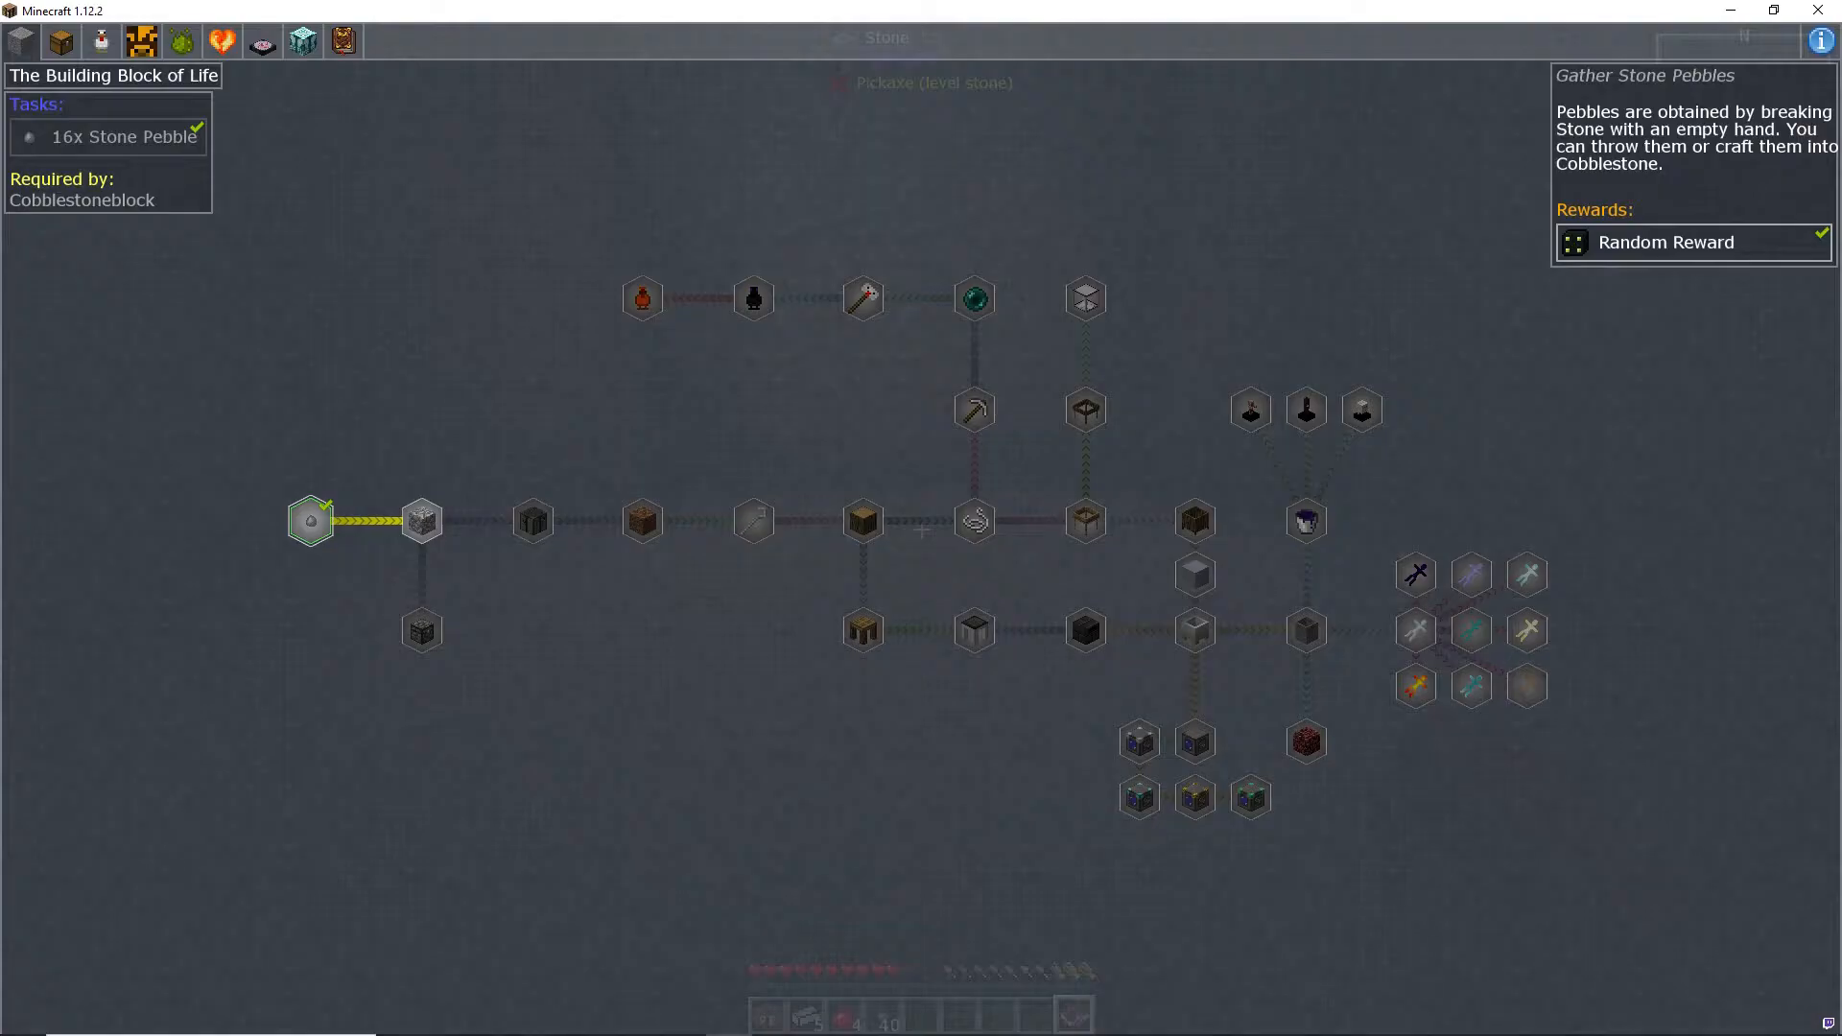
Step: Break stone with an empty hand for pebbles, holding about 10 stone
click(419, 520)
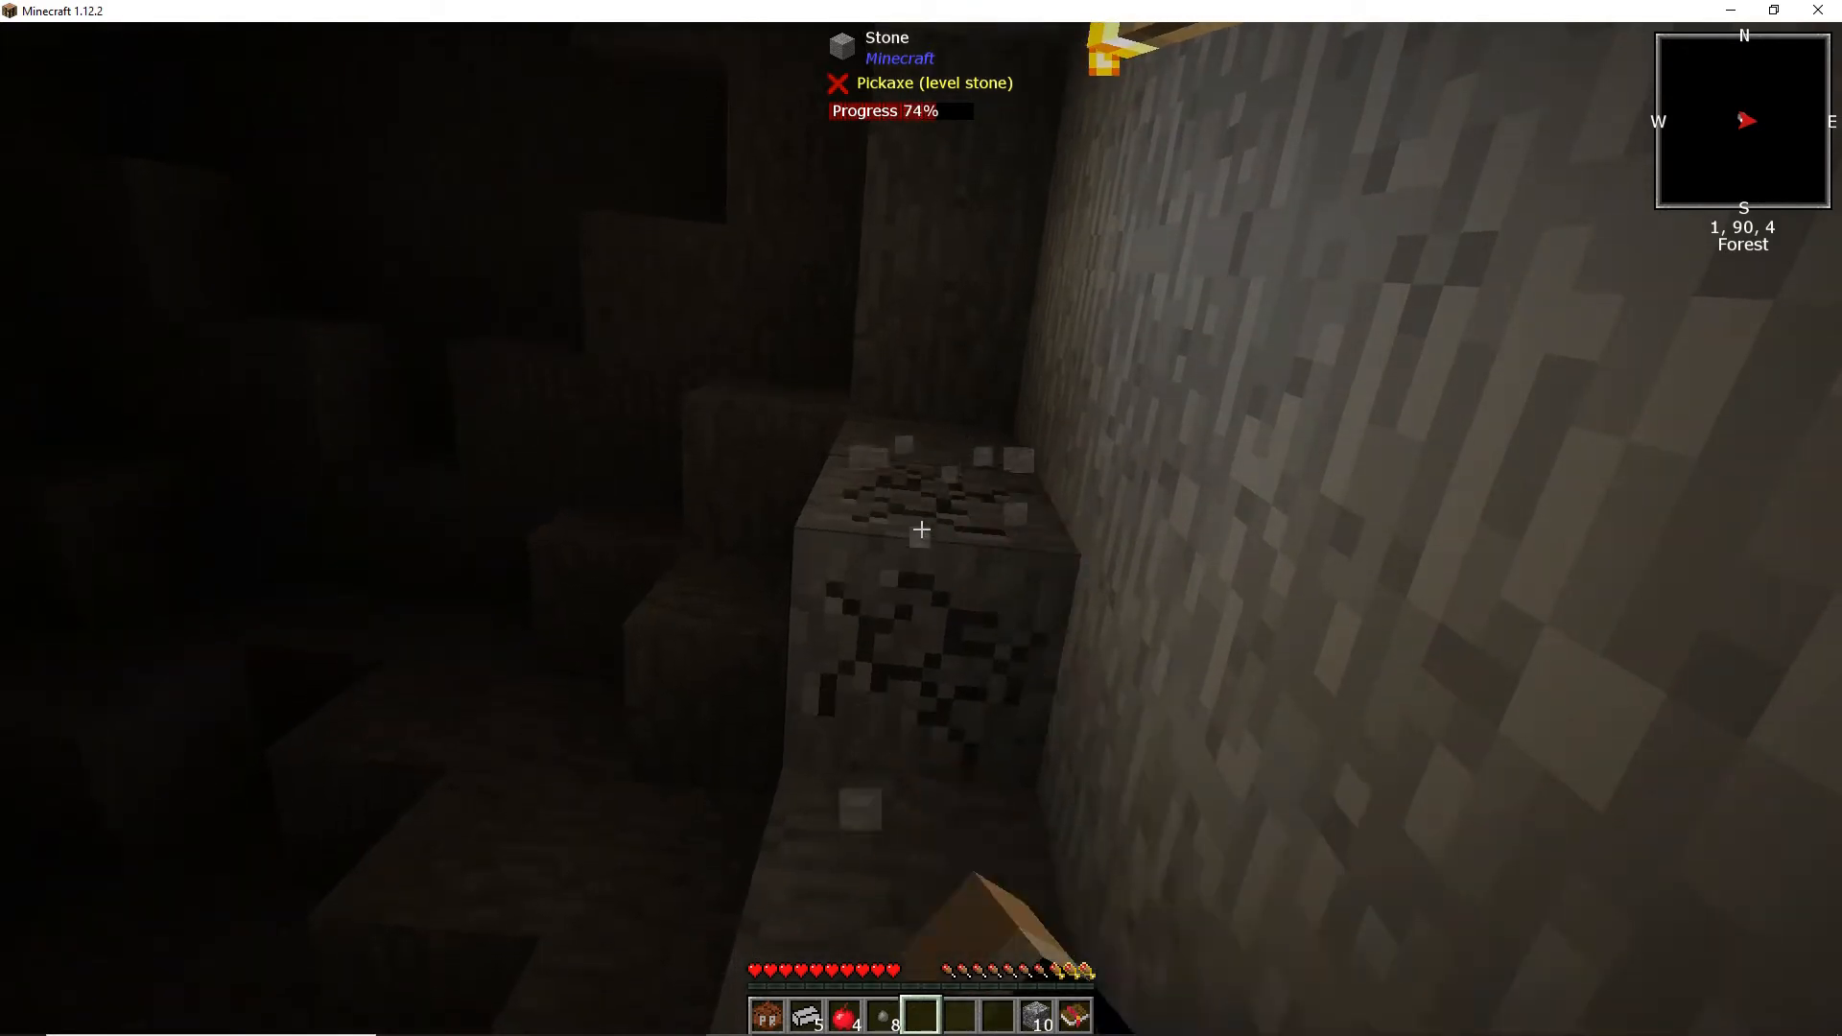
Step: Break four more stone blocks bare-handed to gather pebbles
click(920, 530)
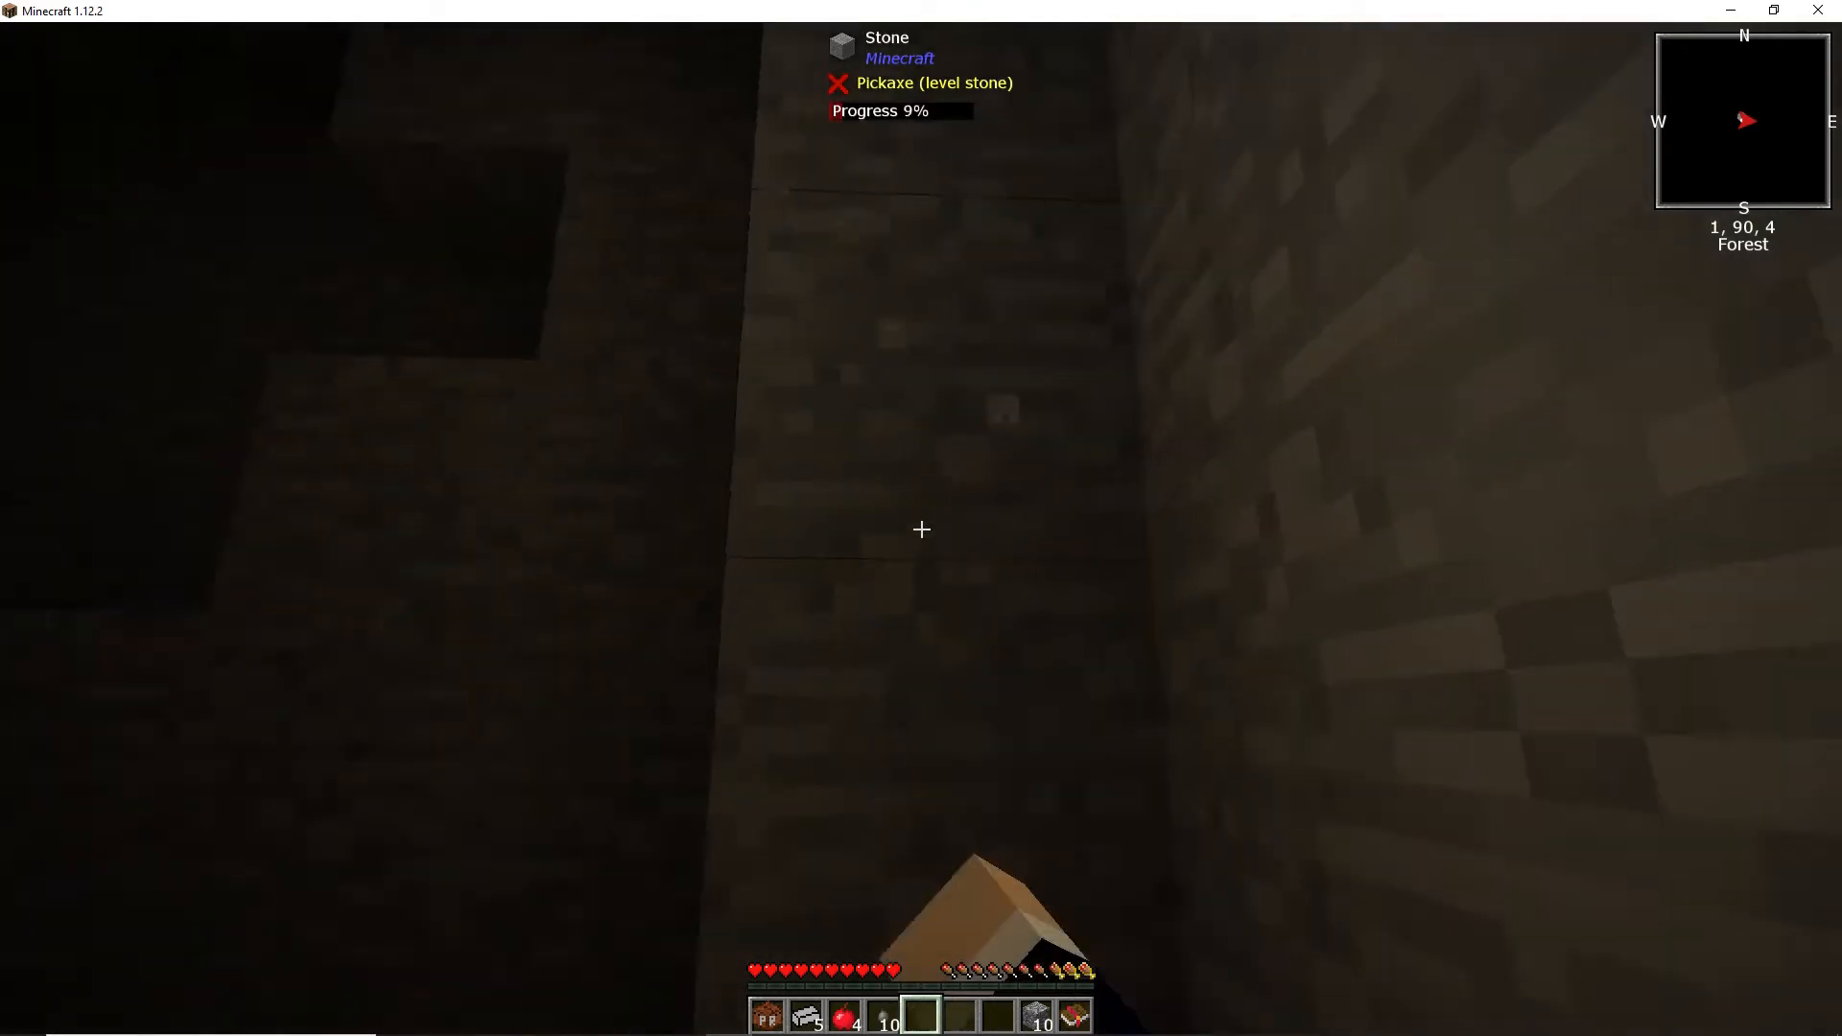
click(922, 528)
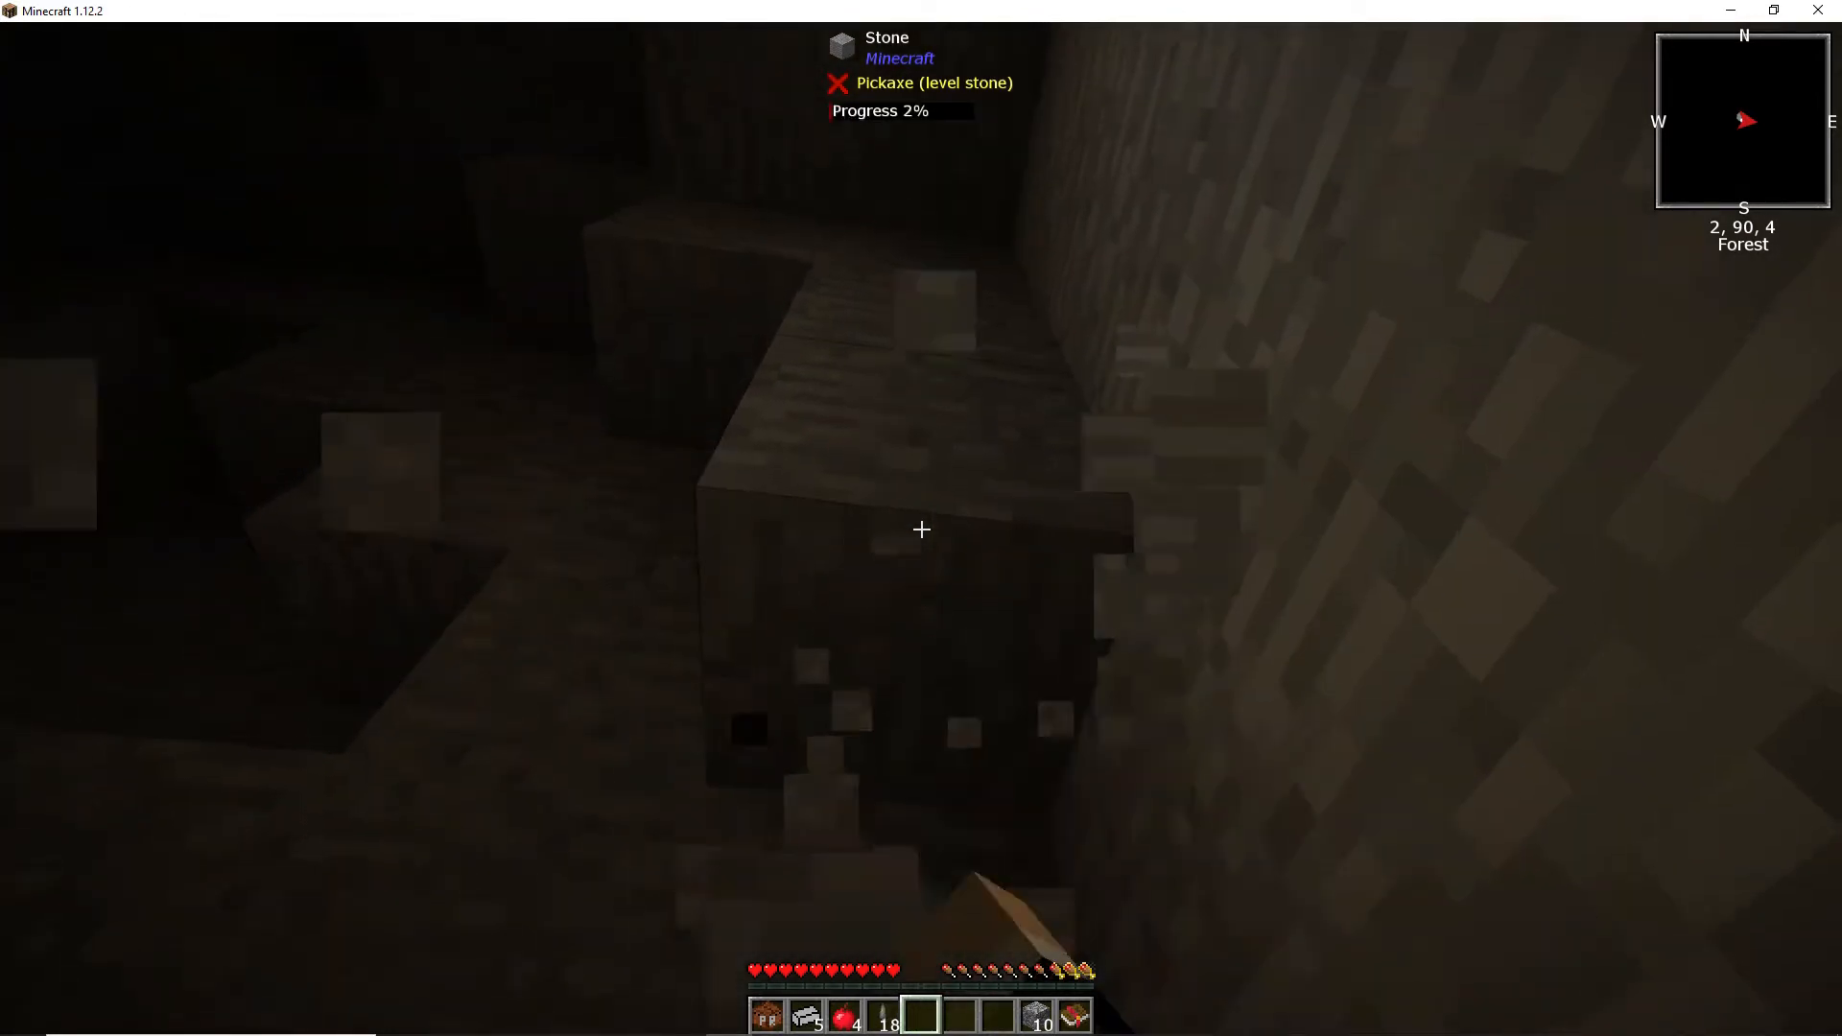
click(920, 529)
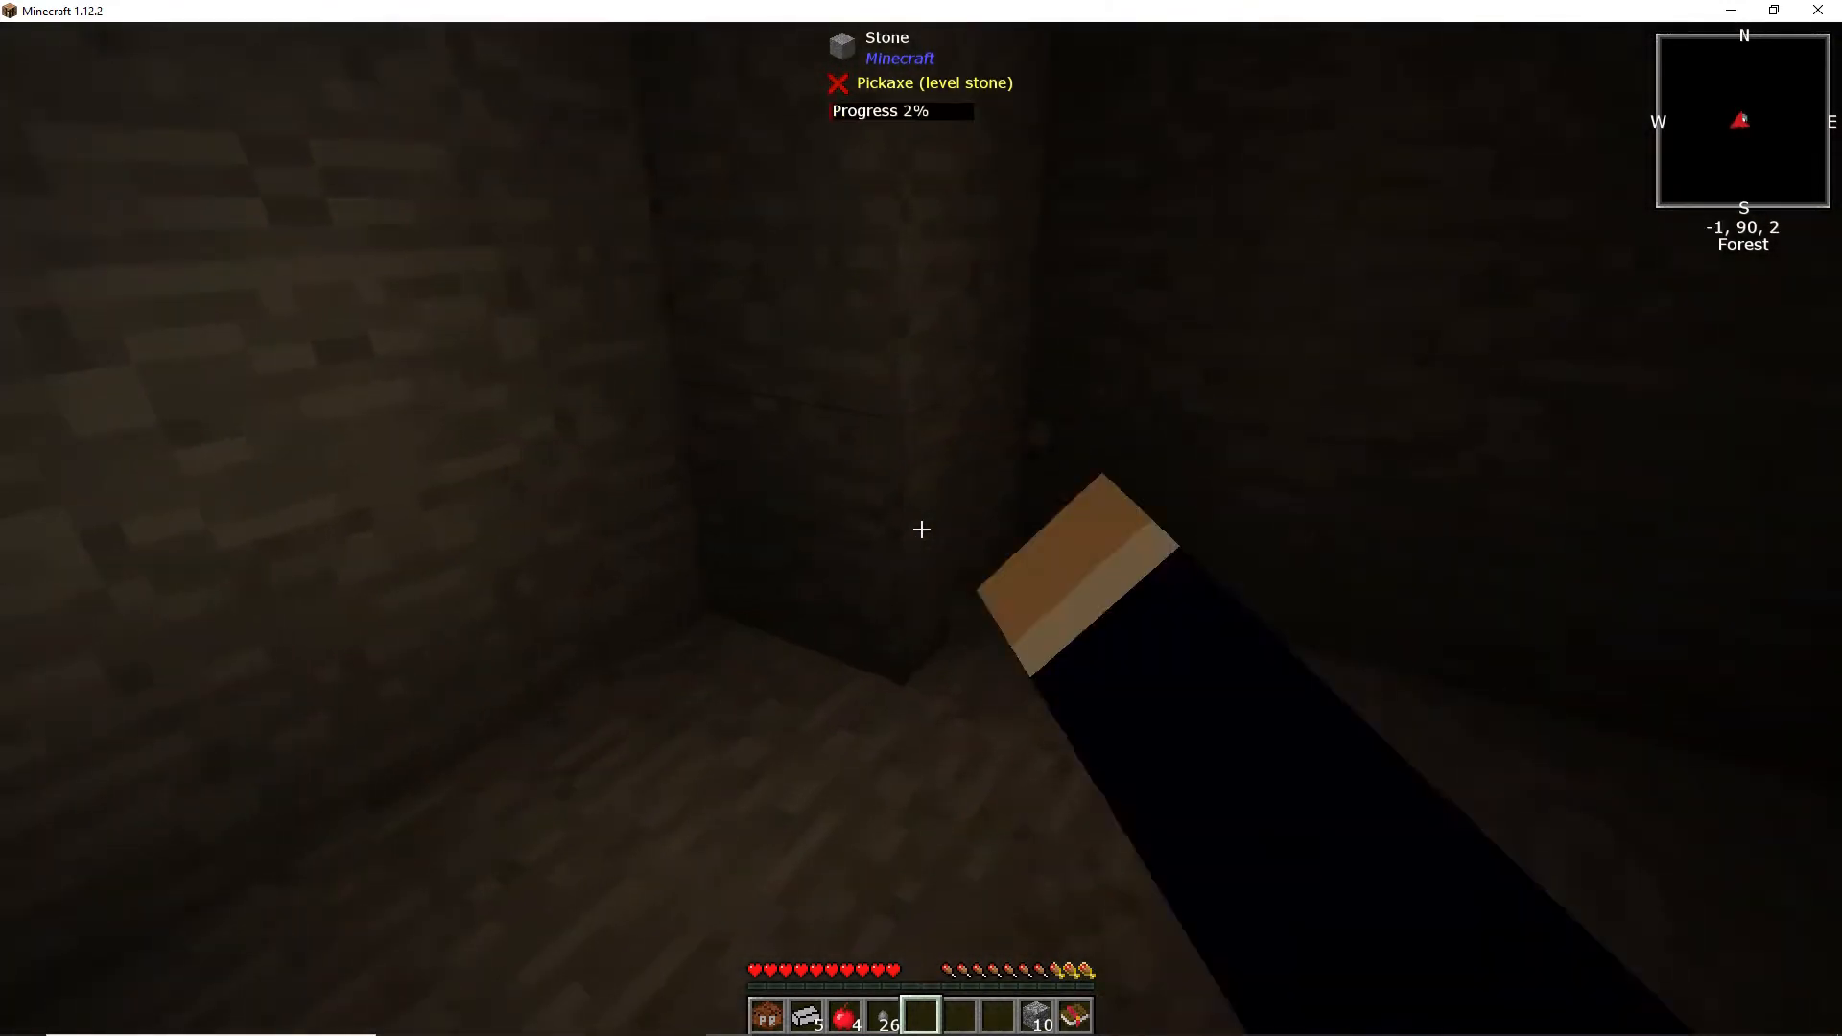
click(922, 529)
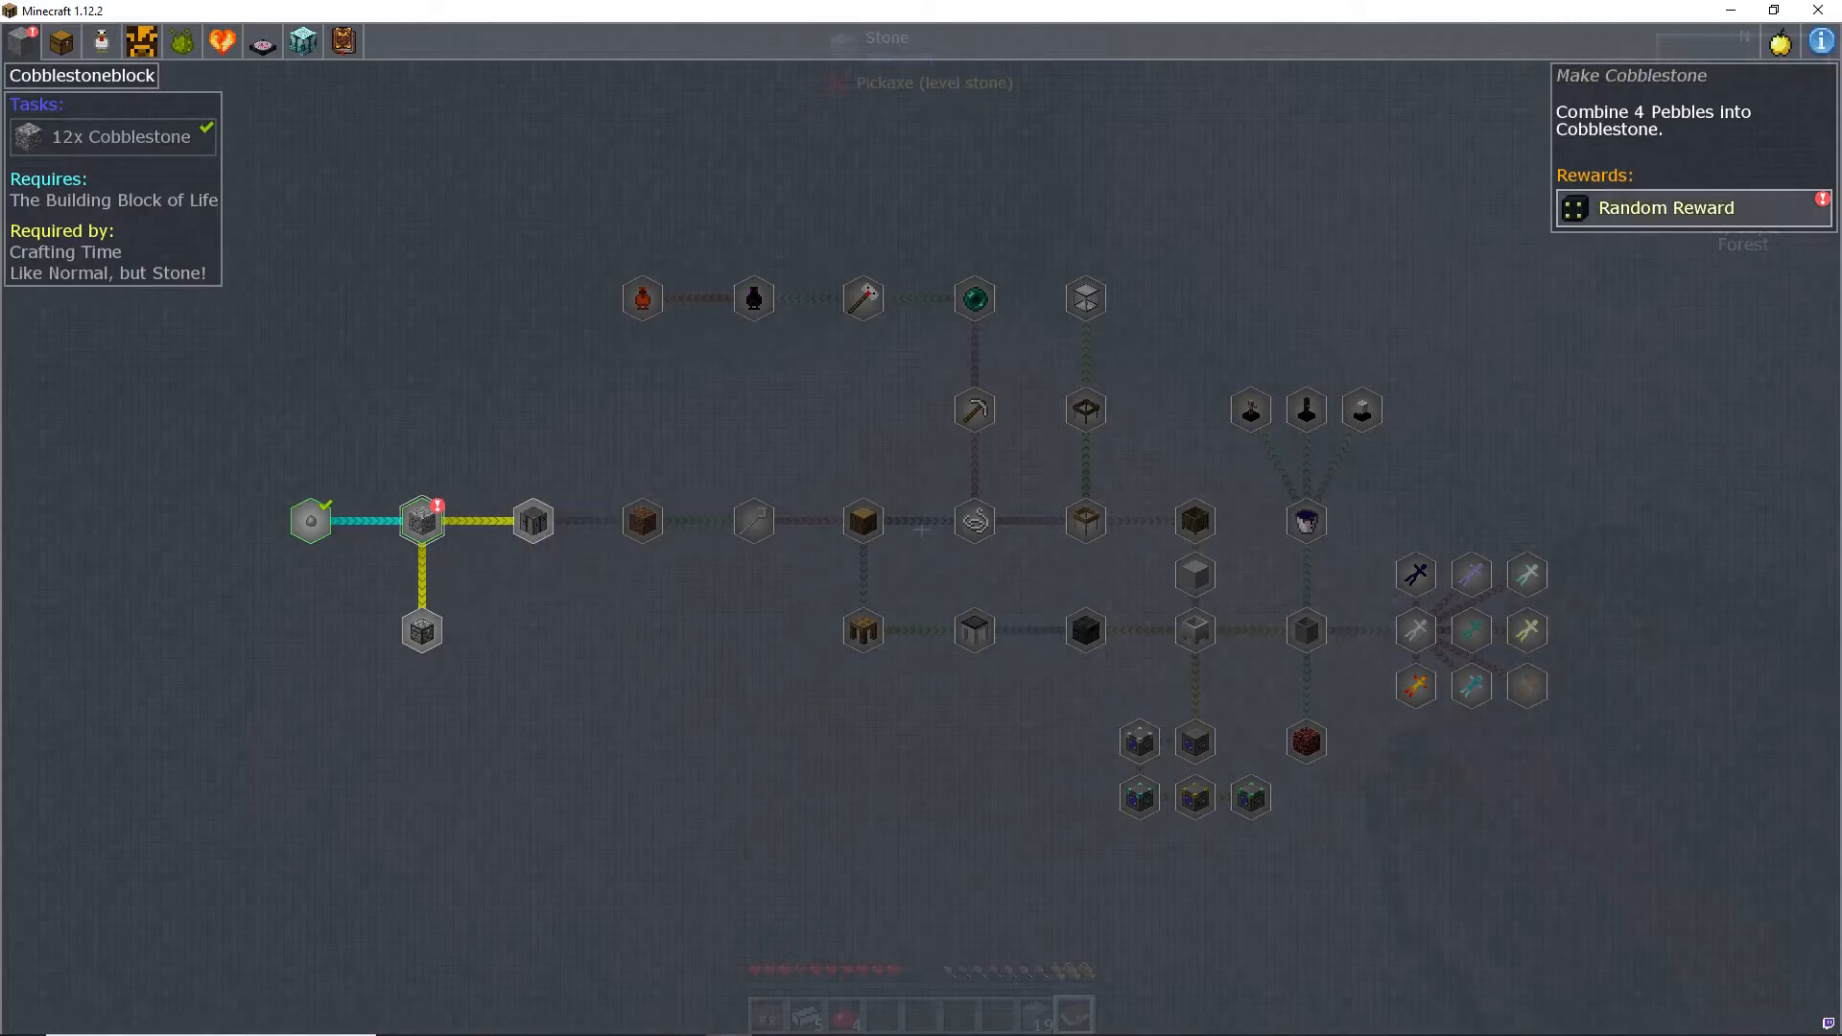
Step: Claim the Make Cobblestone reward, a Cobblestone Generator, and return to the cavern
click(1692, 208)
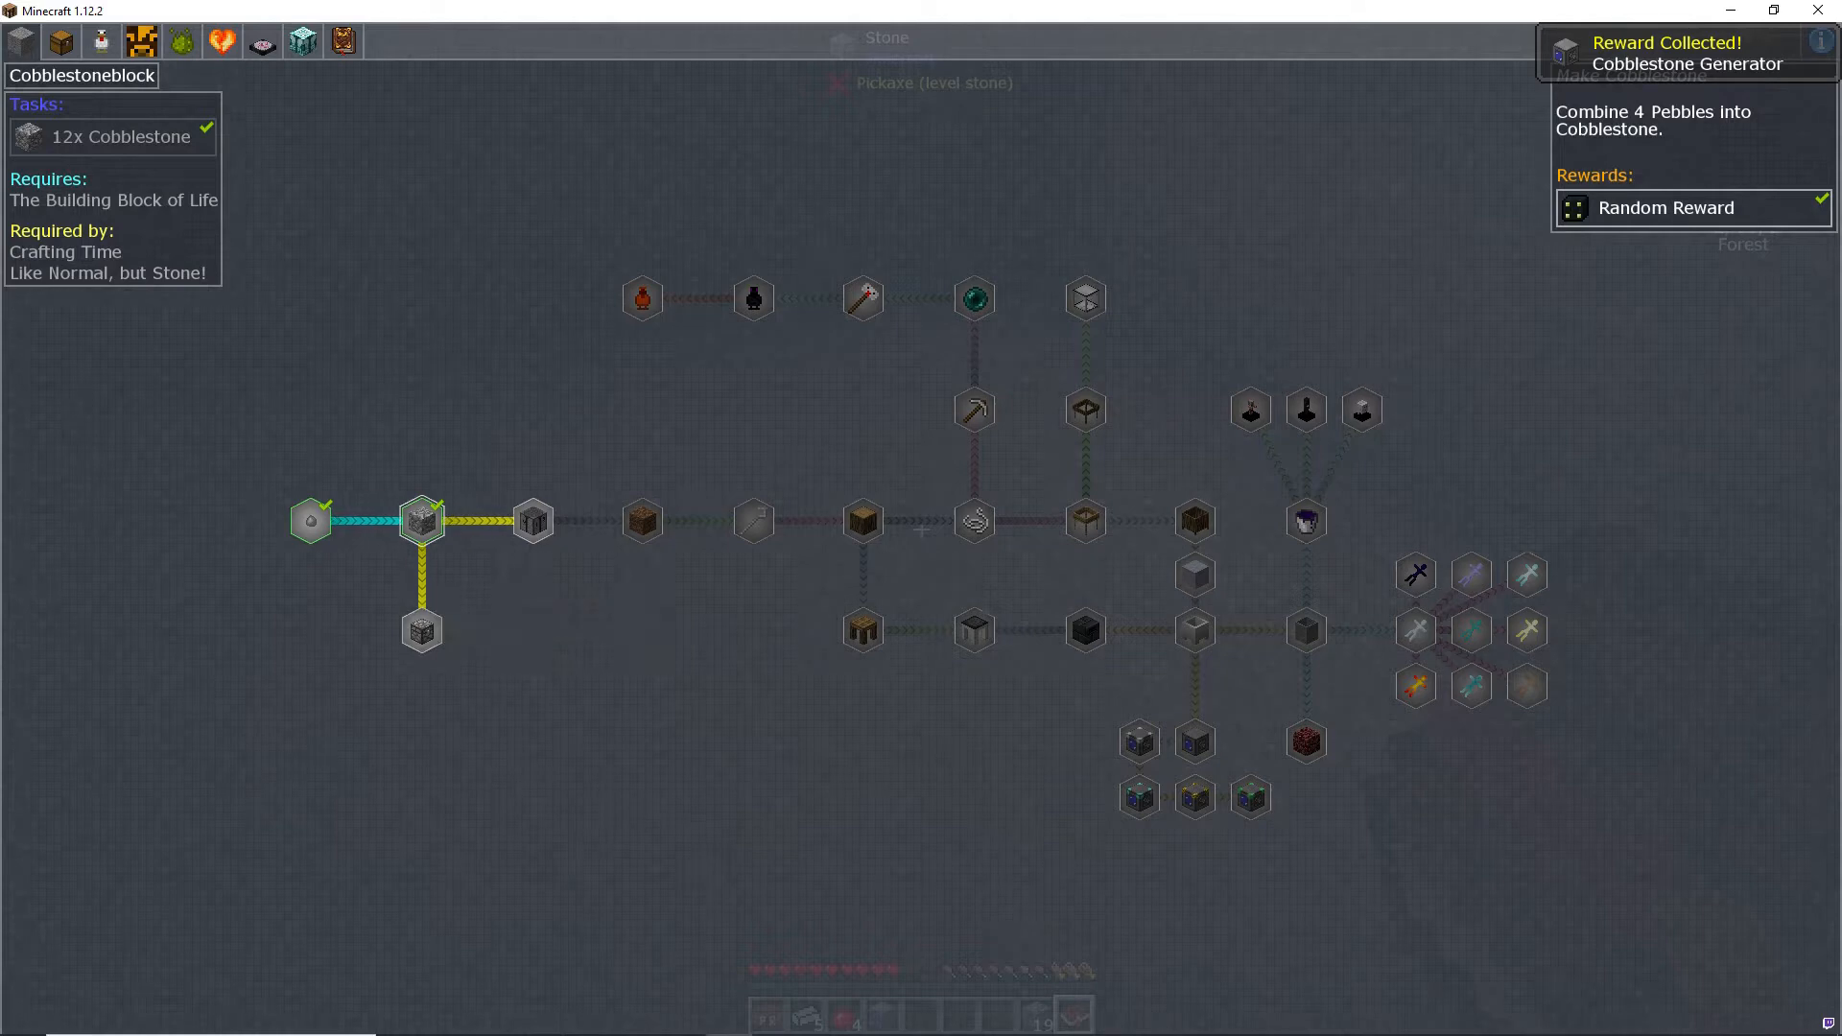
click(420, 520)
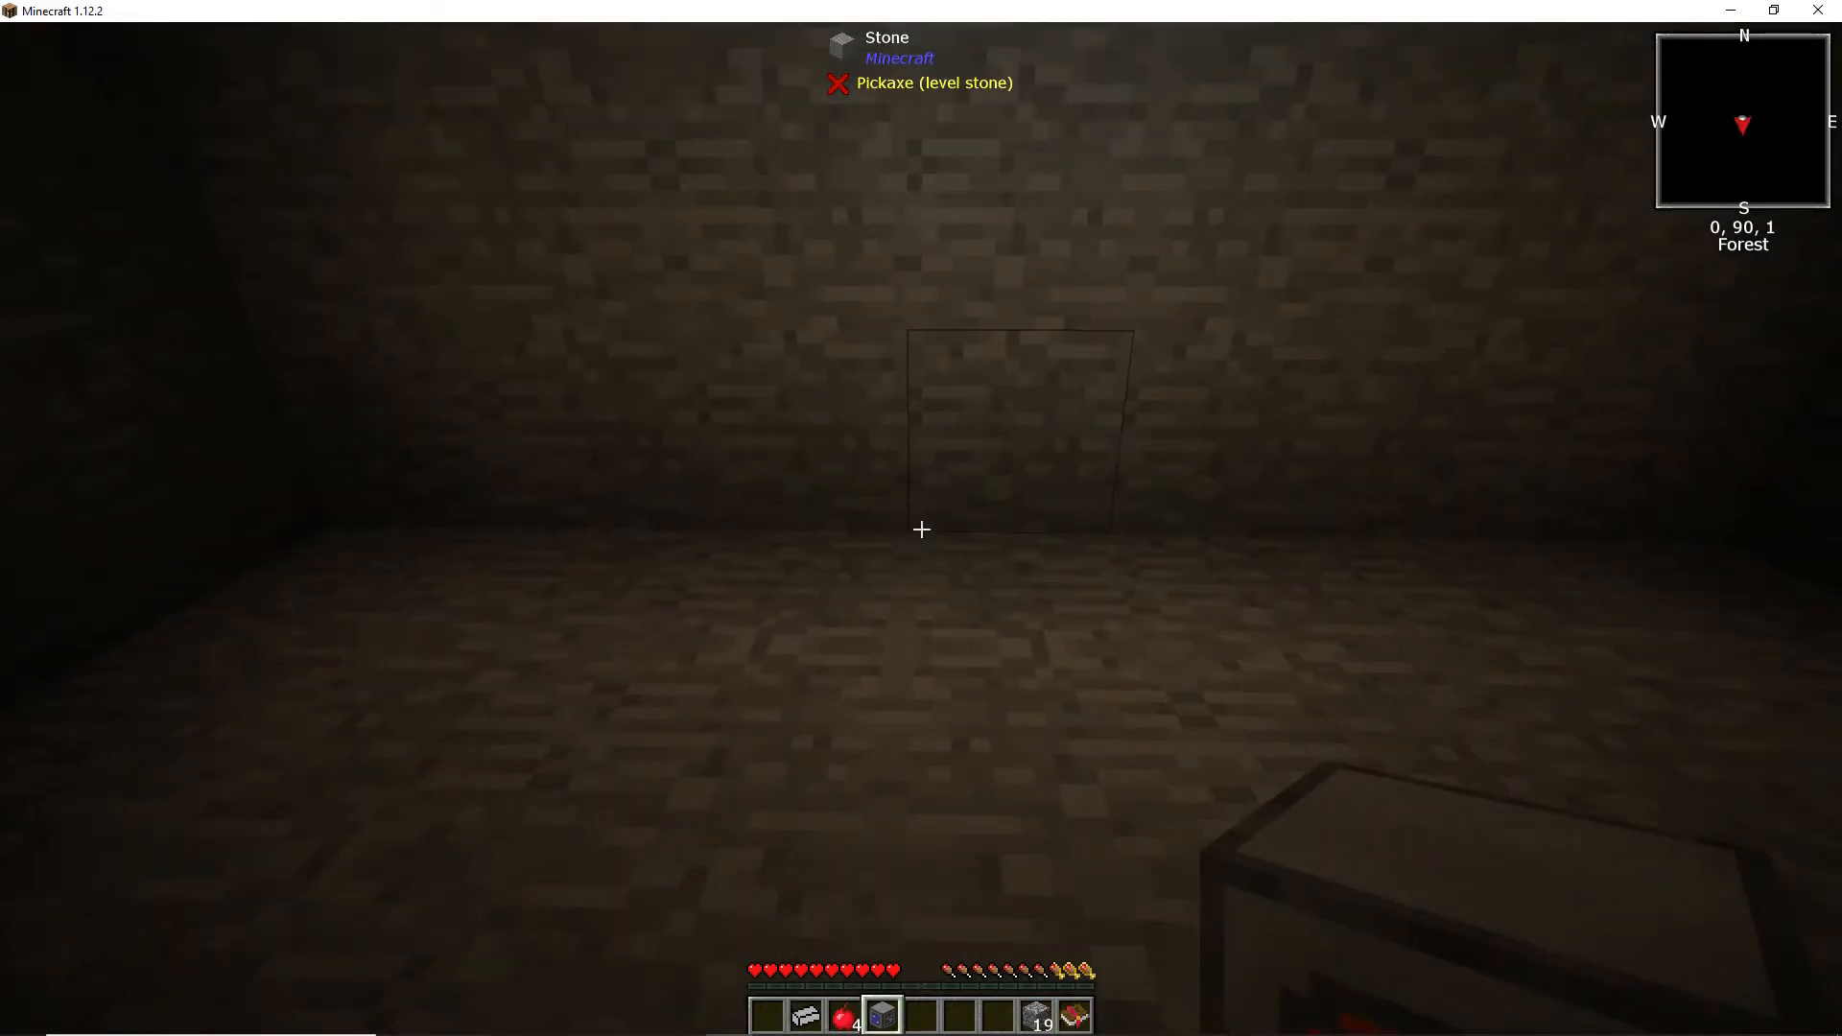
Step: Toggle the inventory and switch hotbar slots, completing Crafting Time with the Pet Rock nearby
key(e)
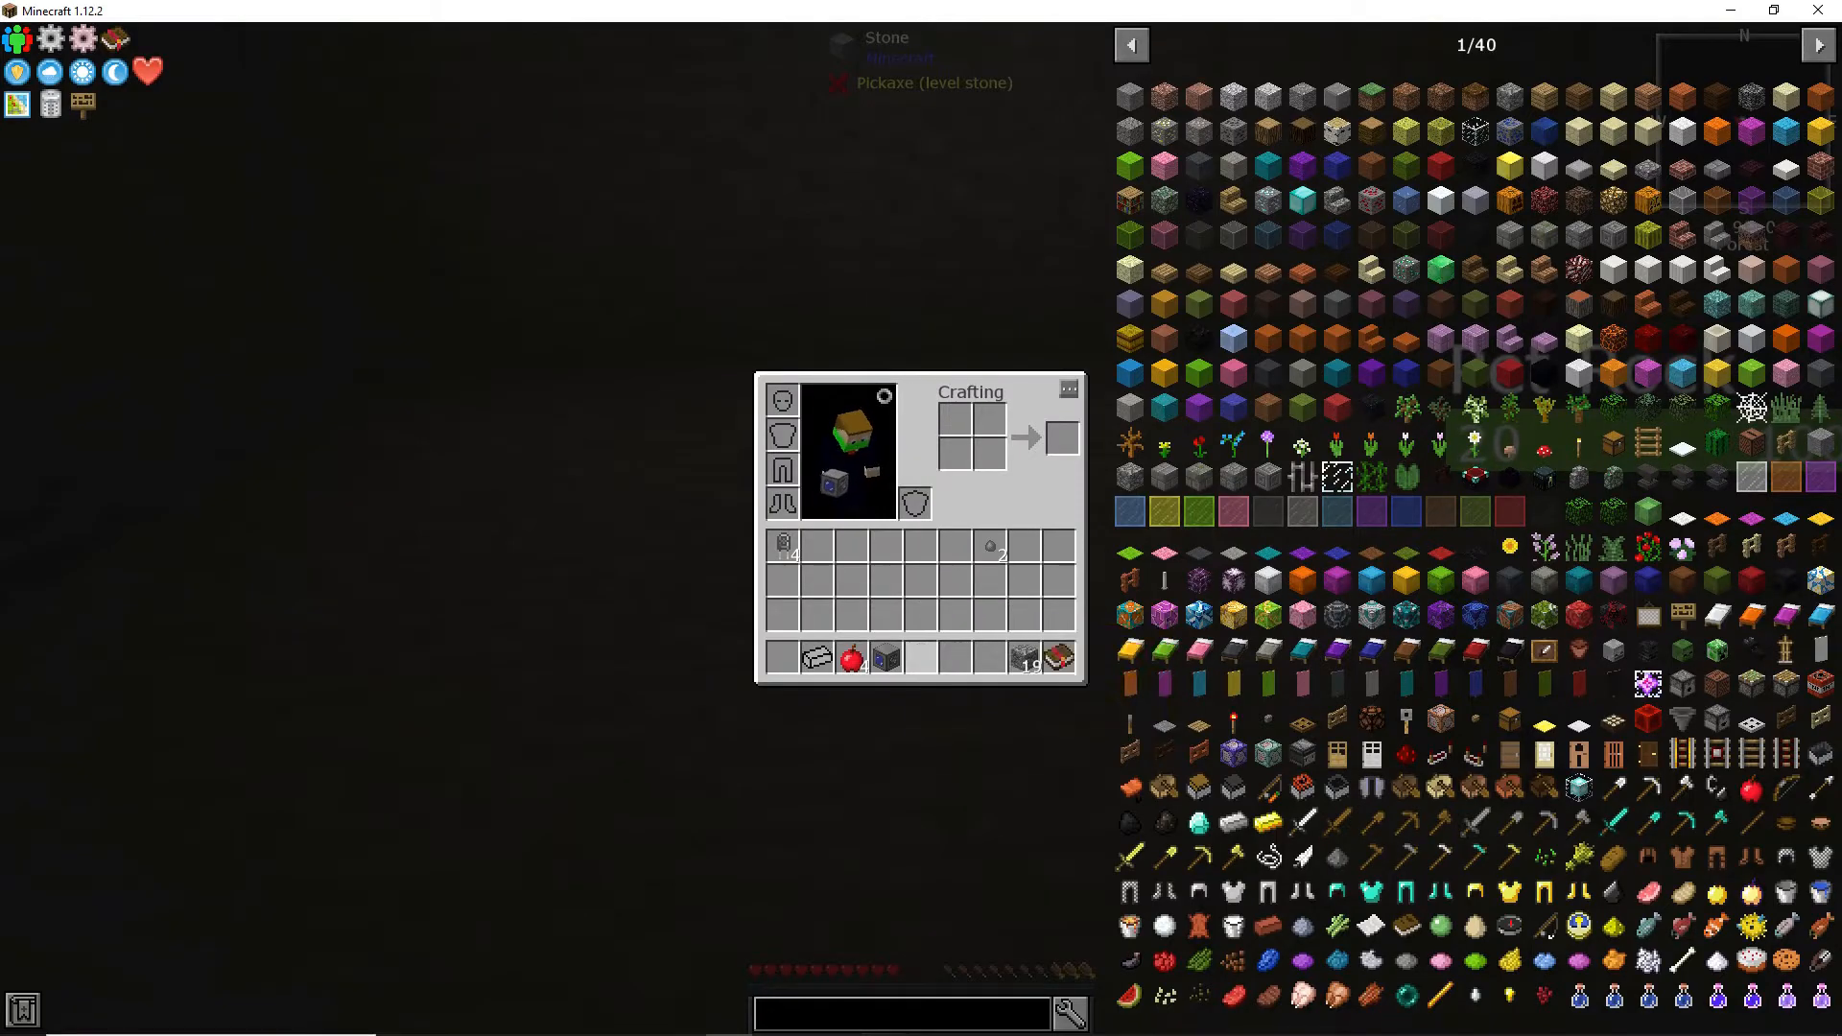
key(e)
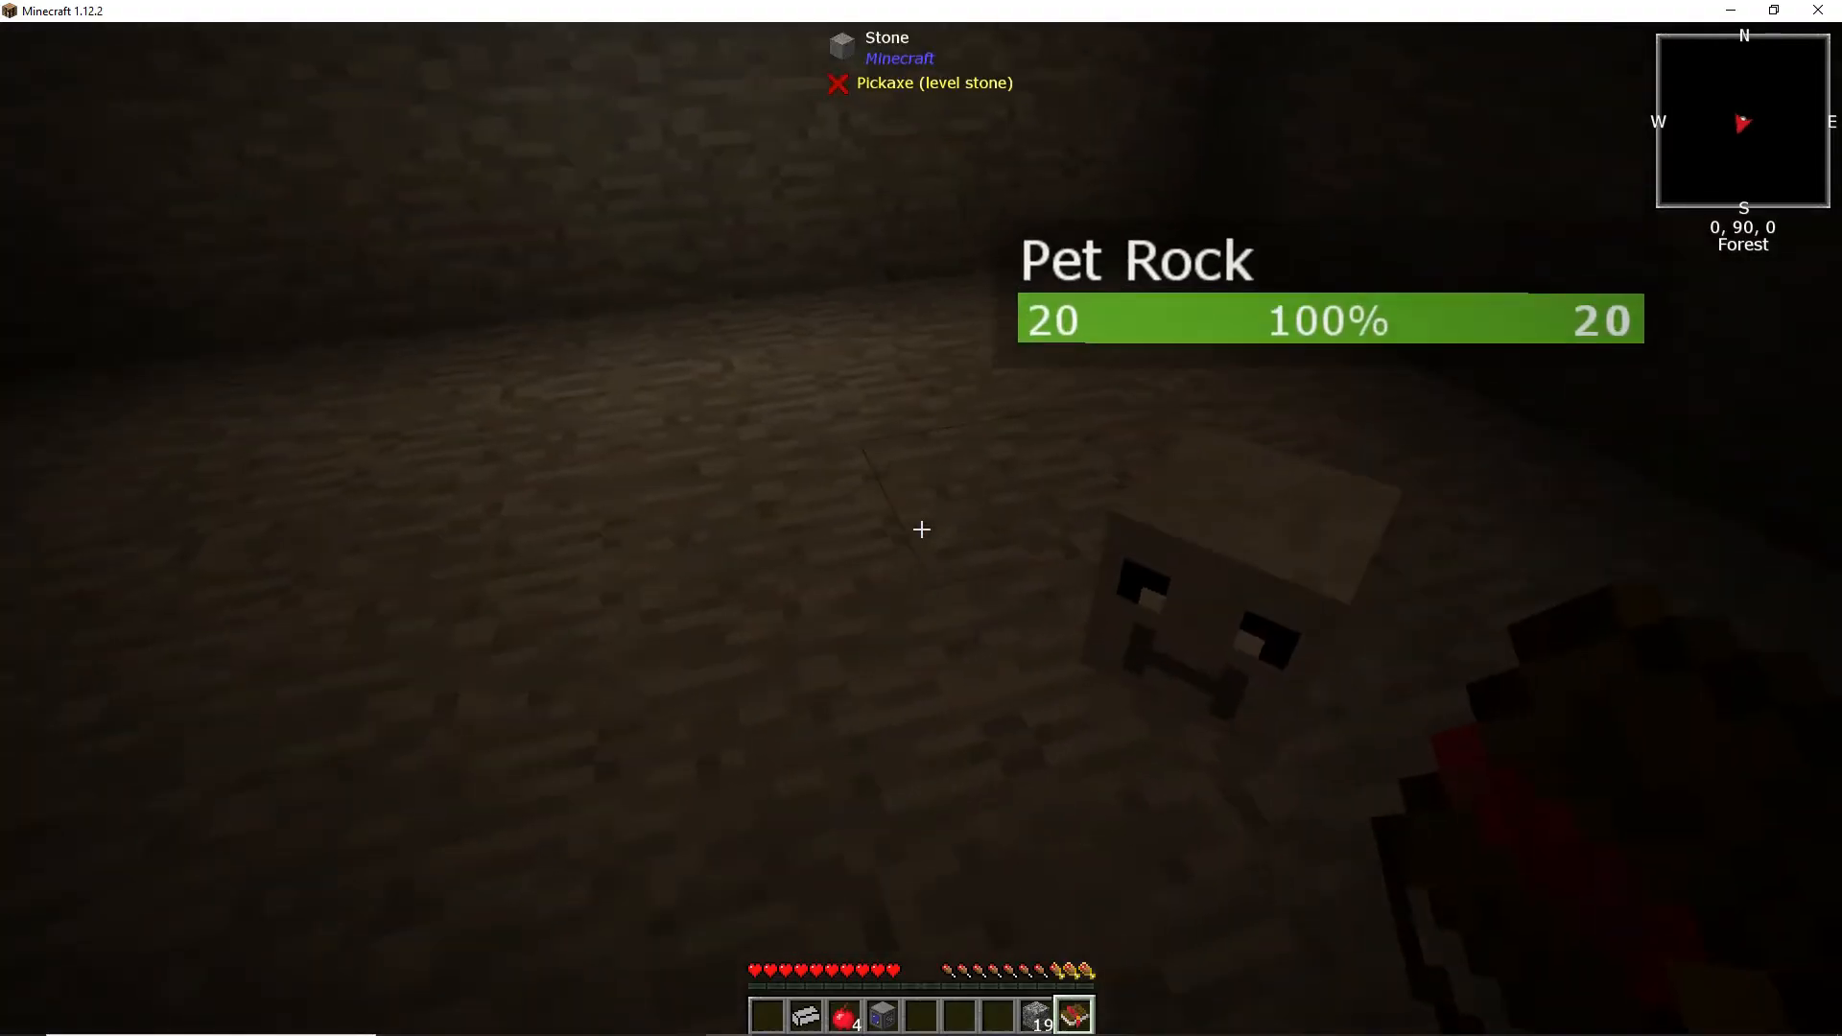
key(e)
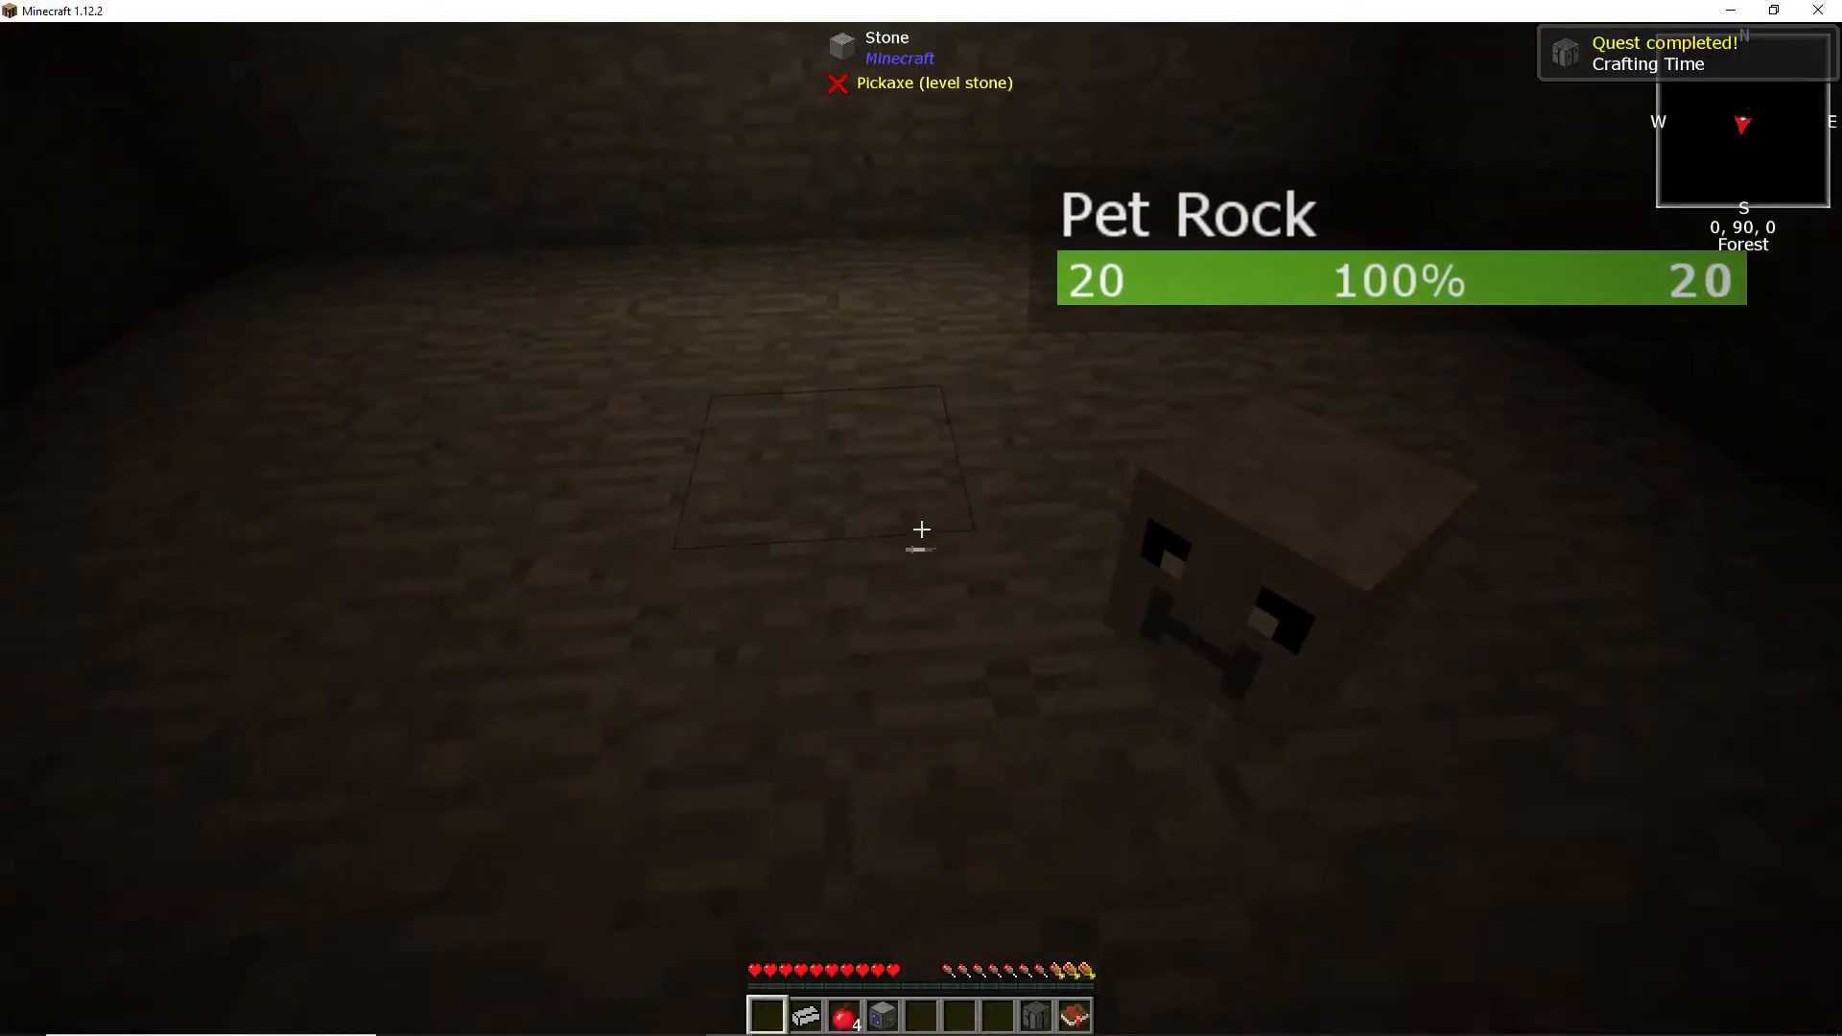
key(e)
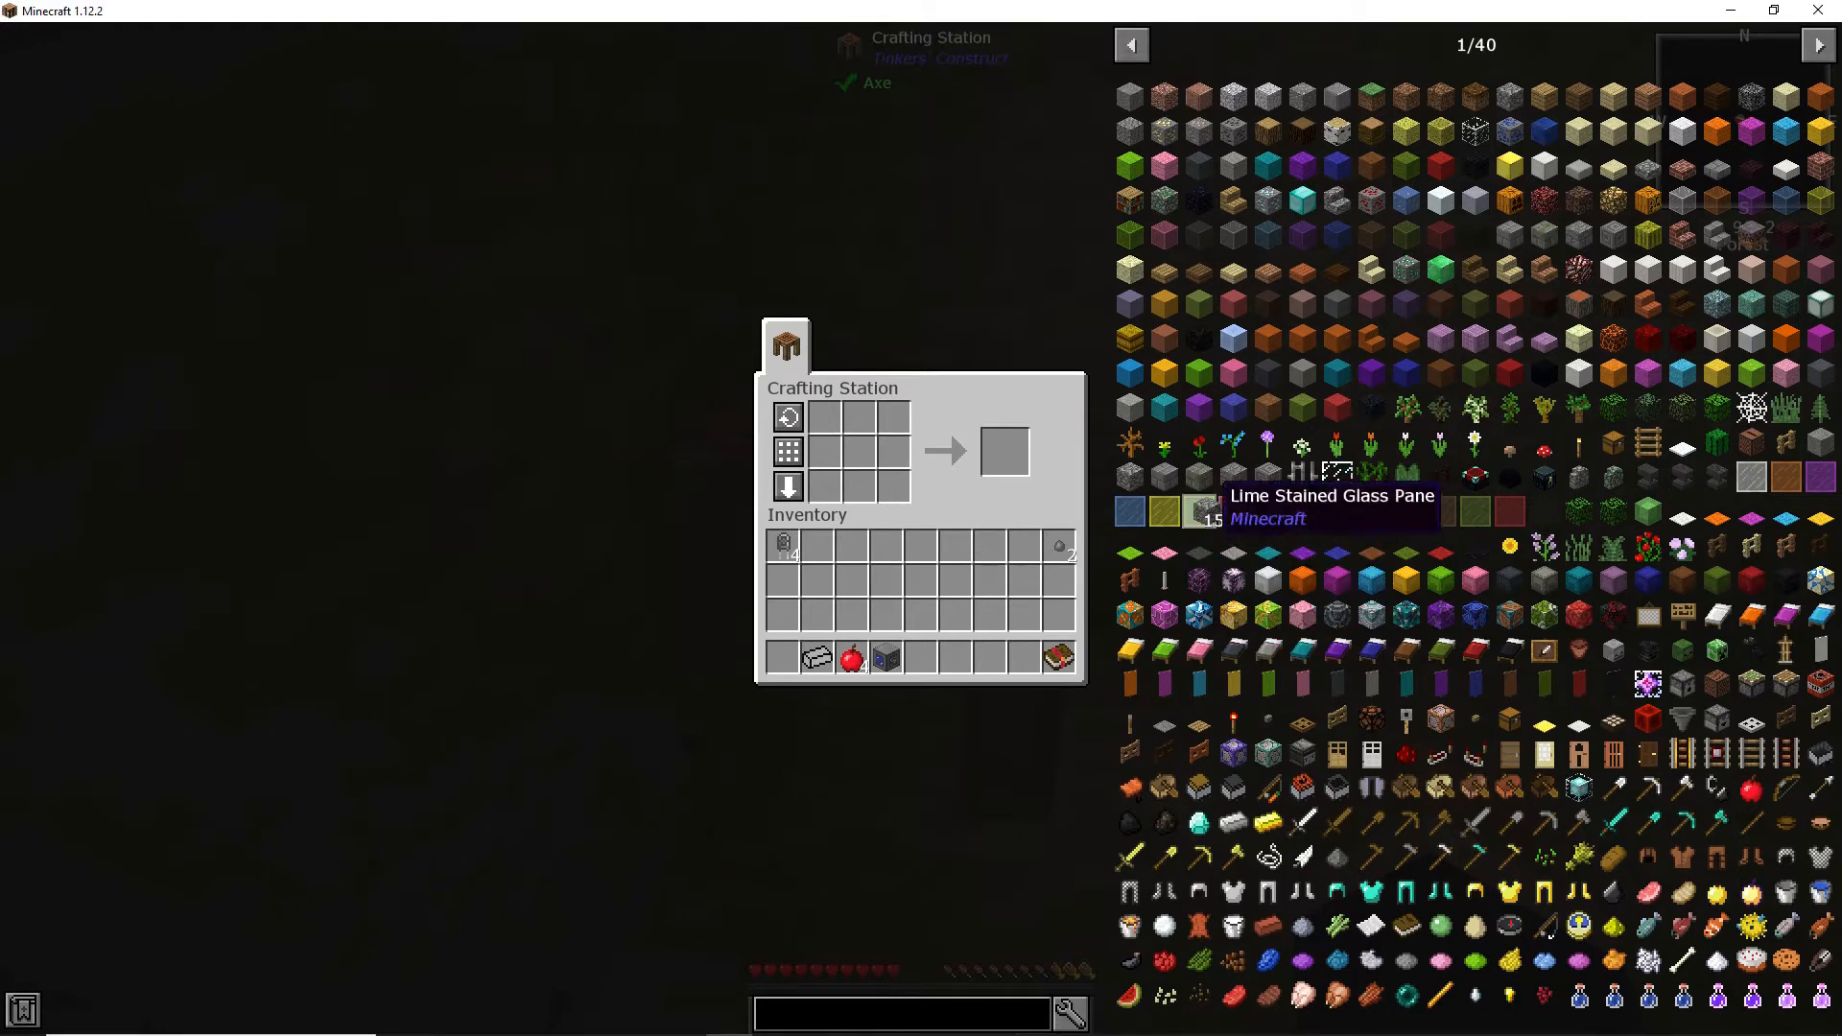
Step: Close the crafting station and inventory, then check Crafting Time's completed table task and reward
key(Escape)
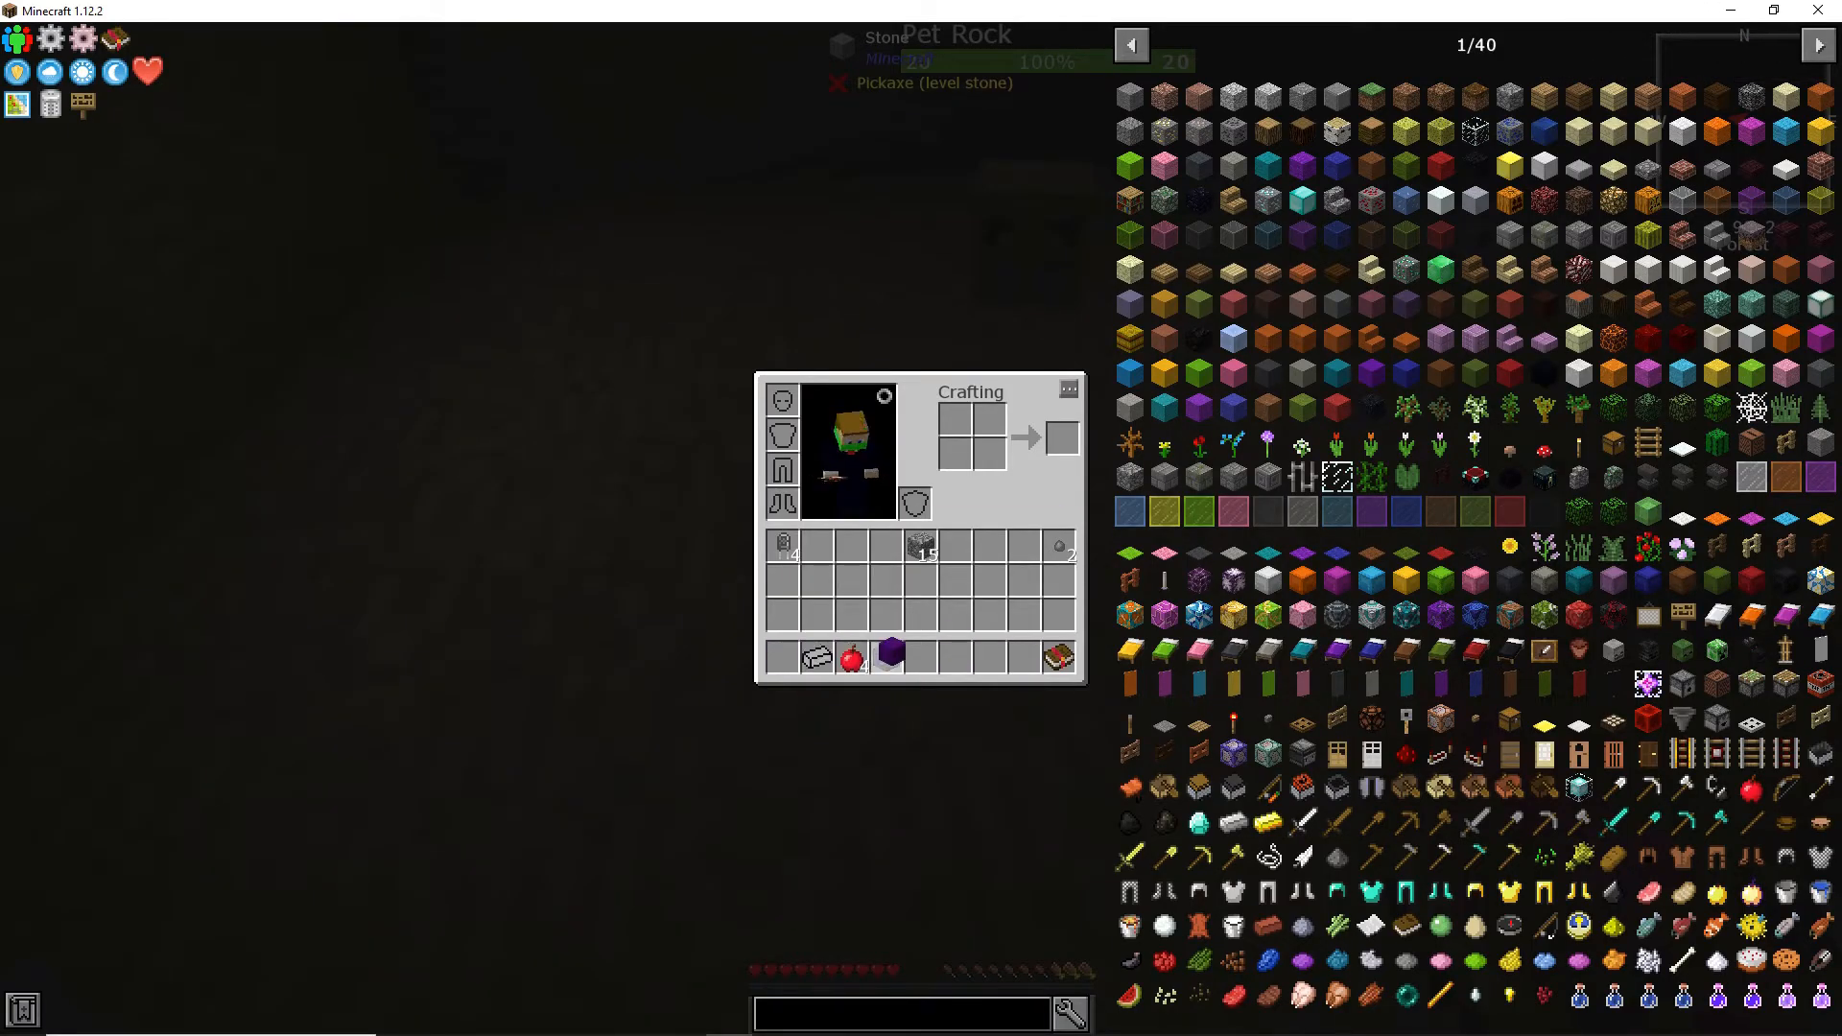
key(Escape)
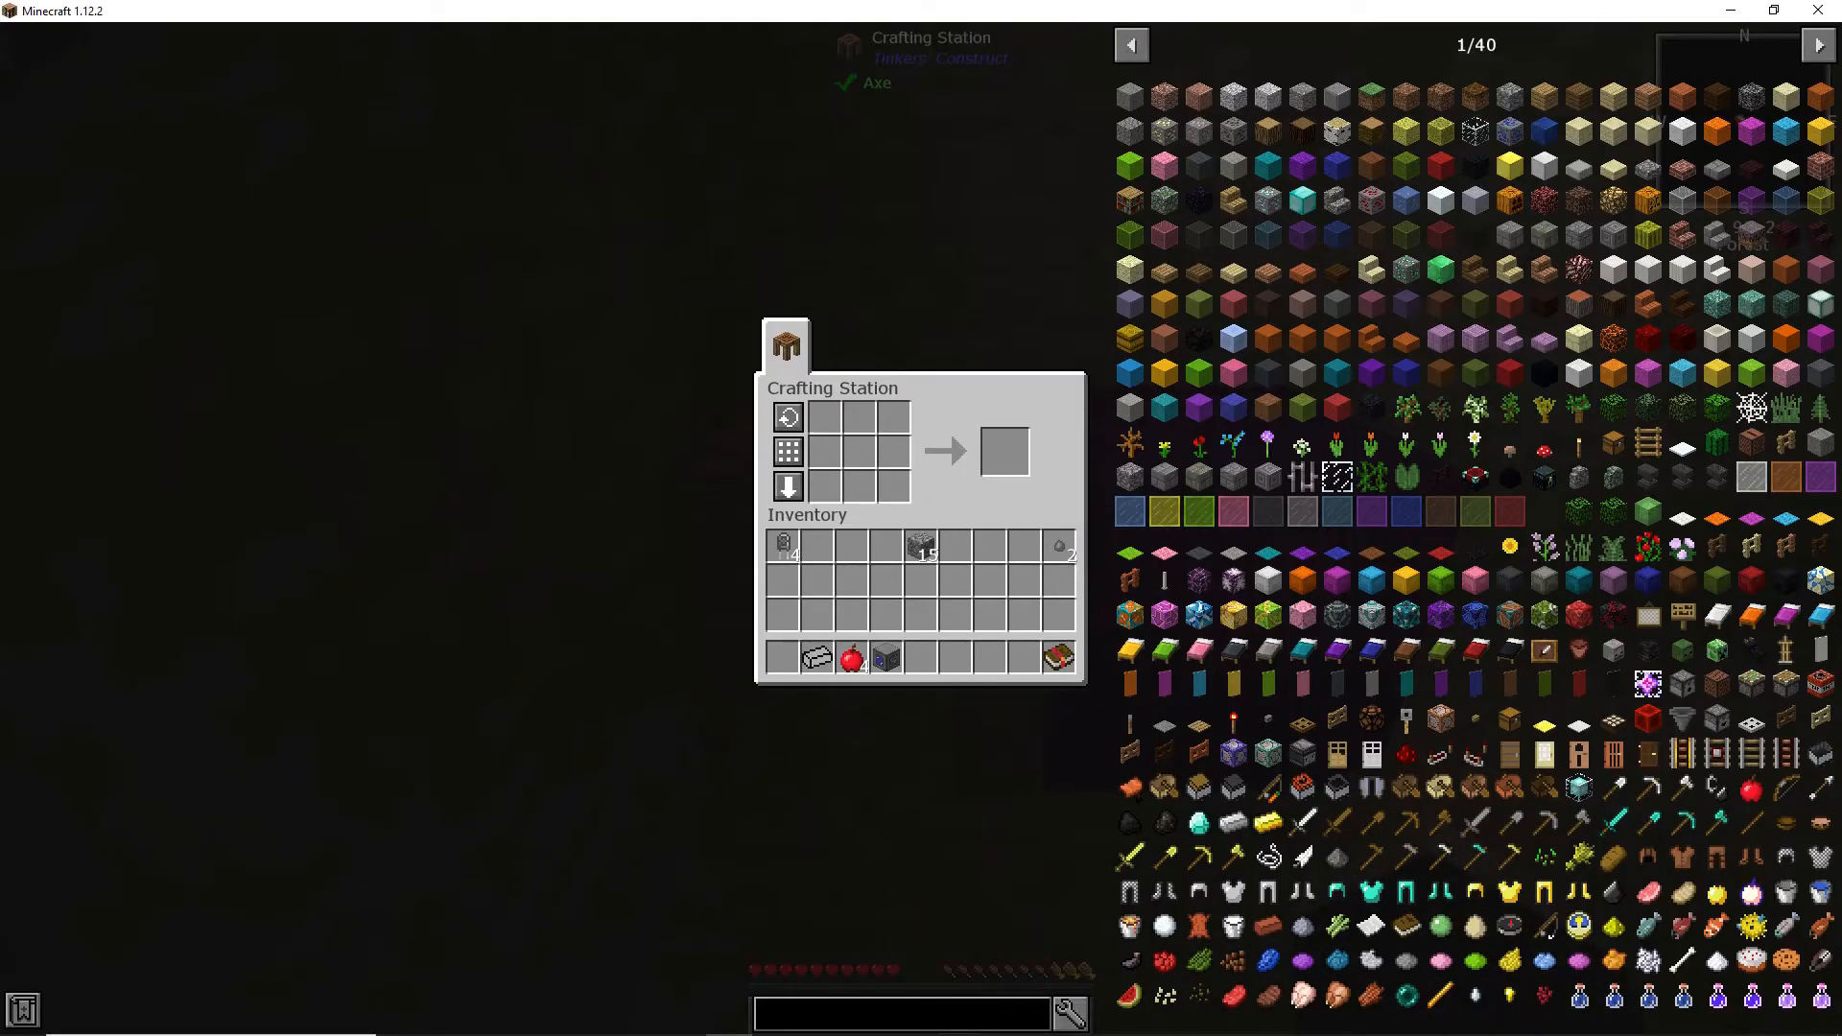
key(Escape)
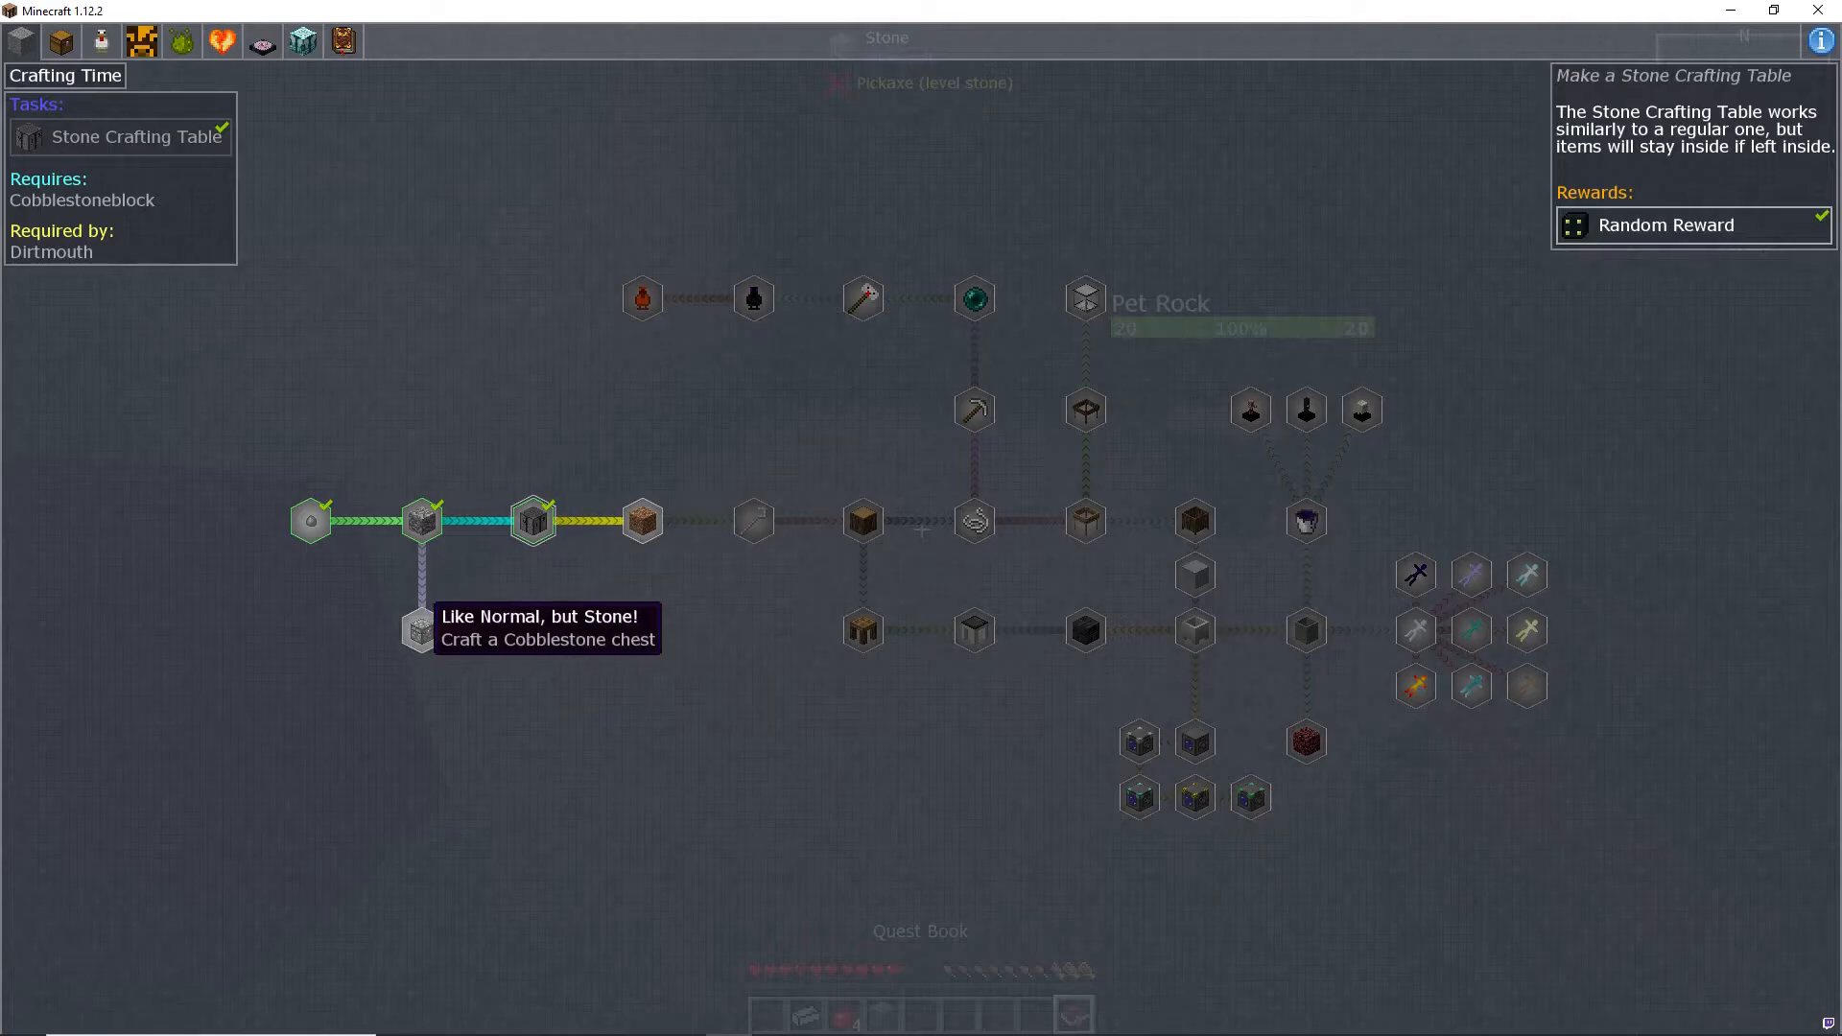
Step: Take the crafted Cobblestone Chest from the Crafting Station and return to the cavern
key(Escape)
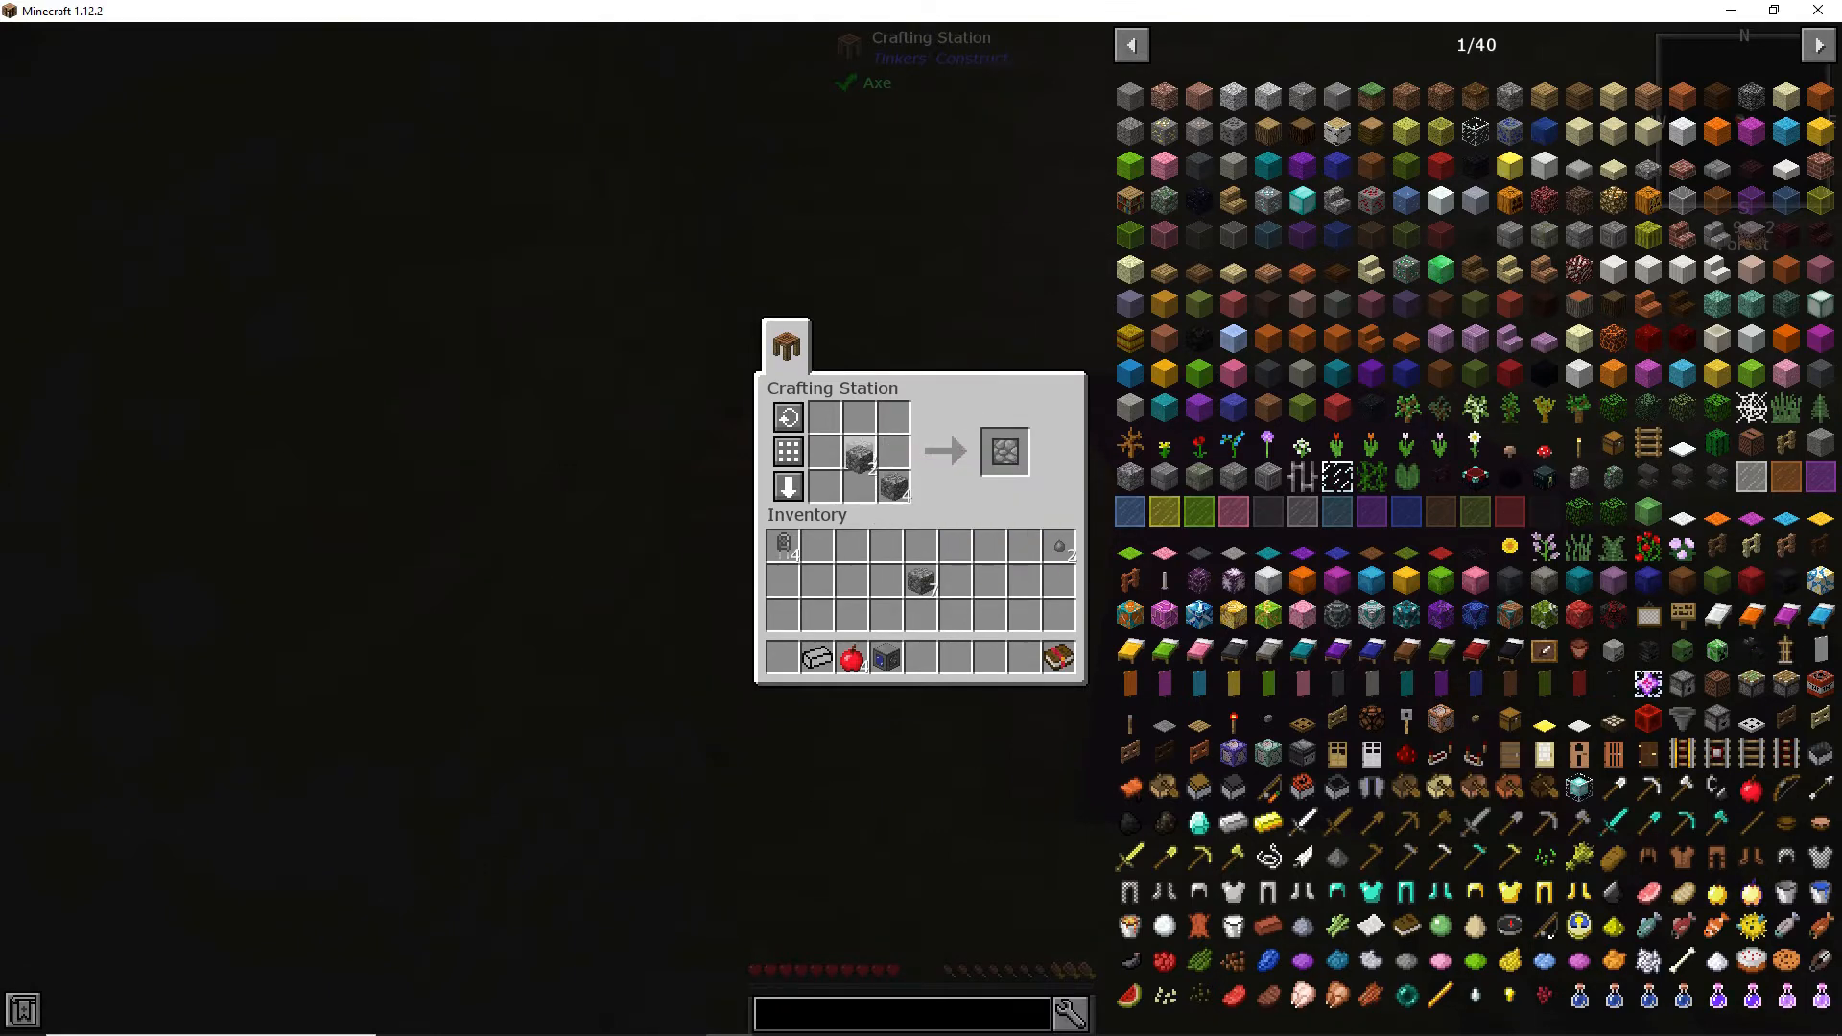
mouse_move(1005, 451)
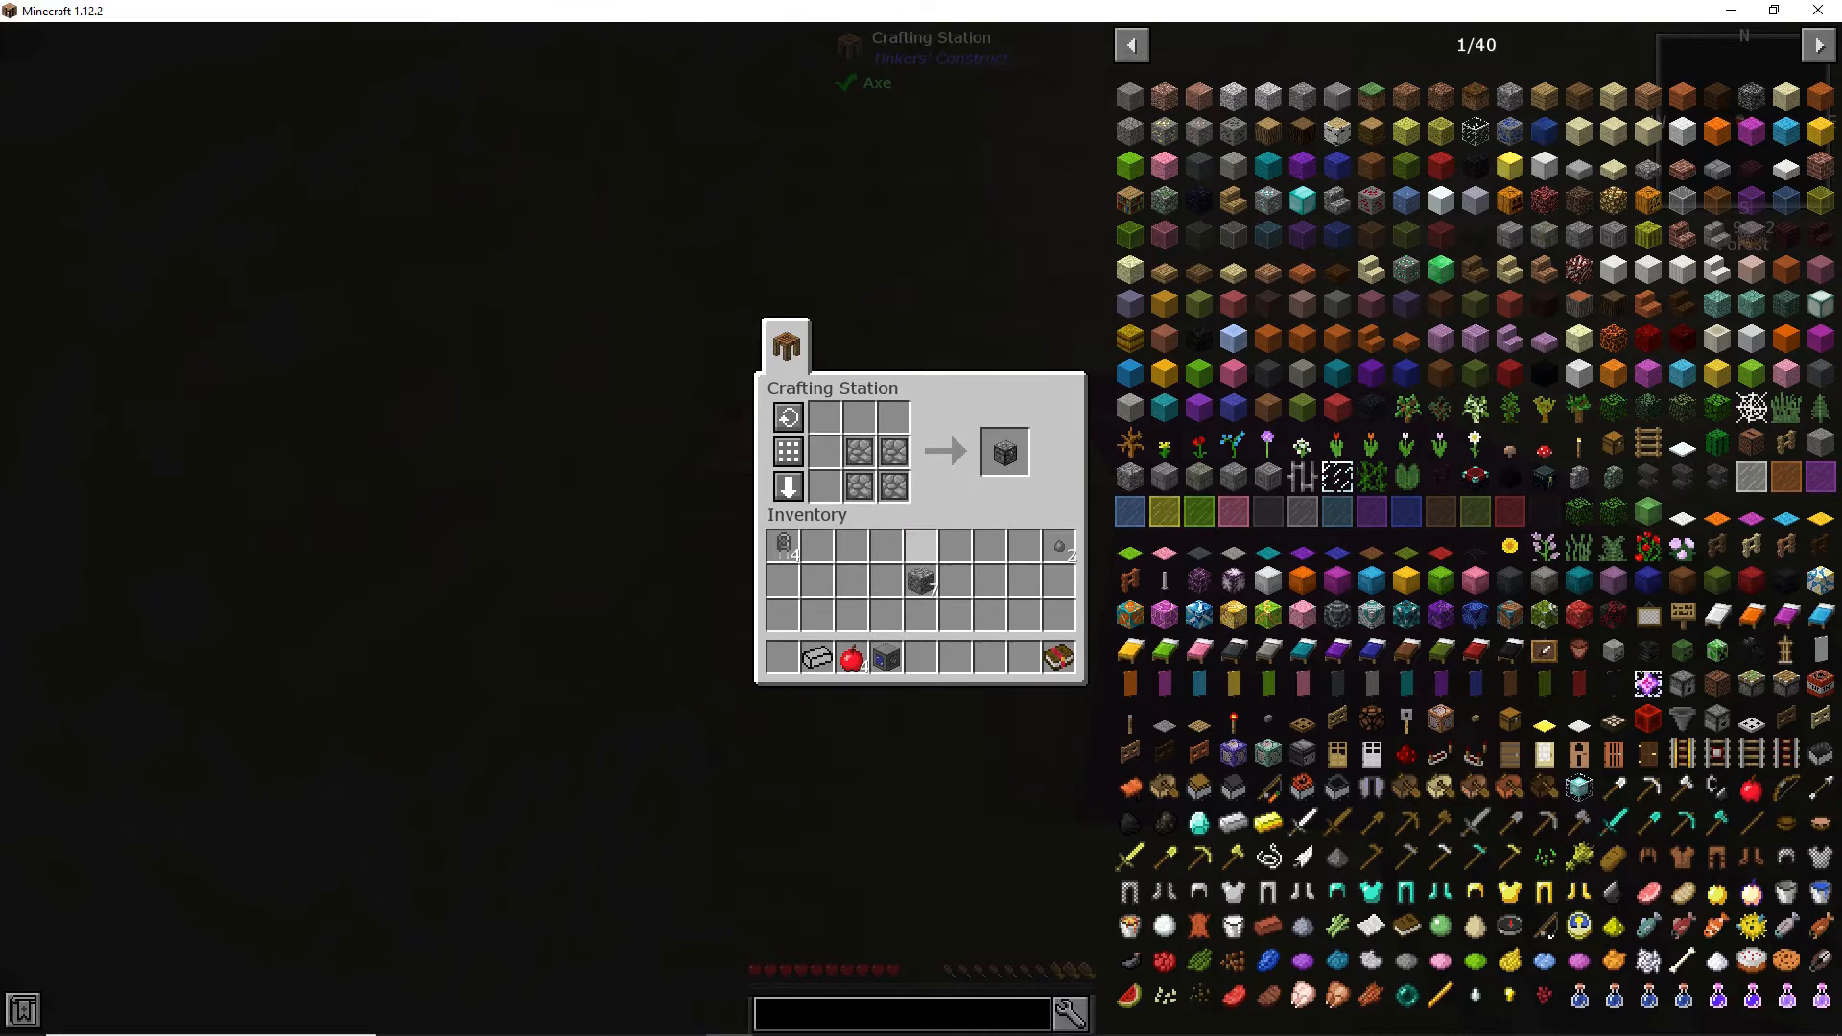
mouse_move(1003, 451)
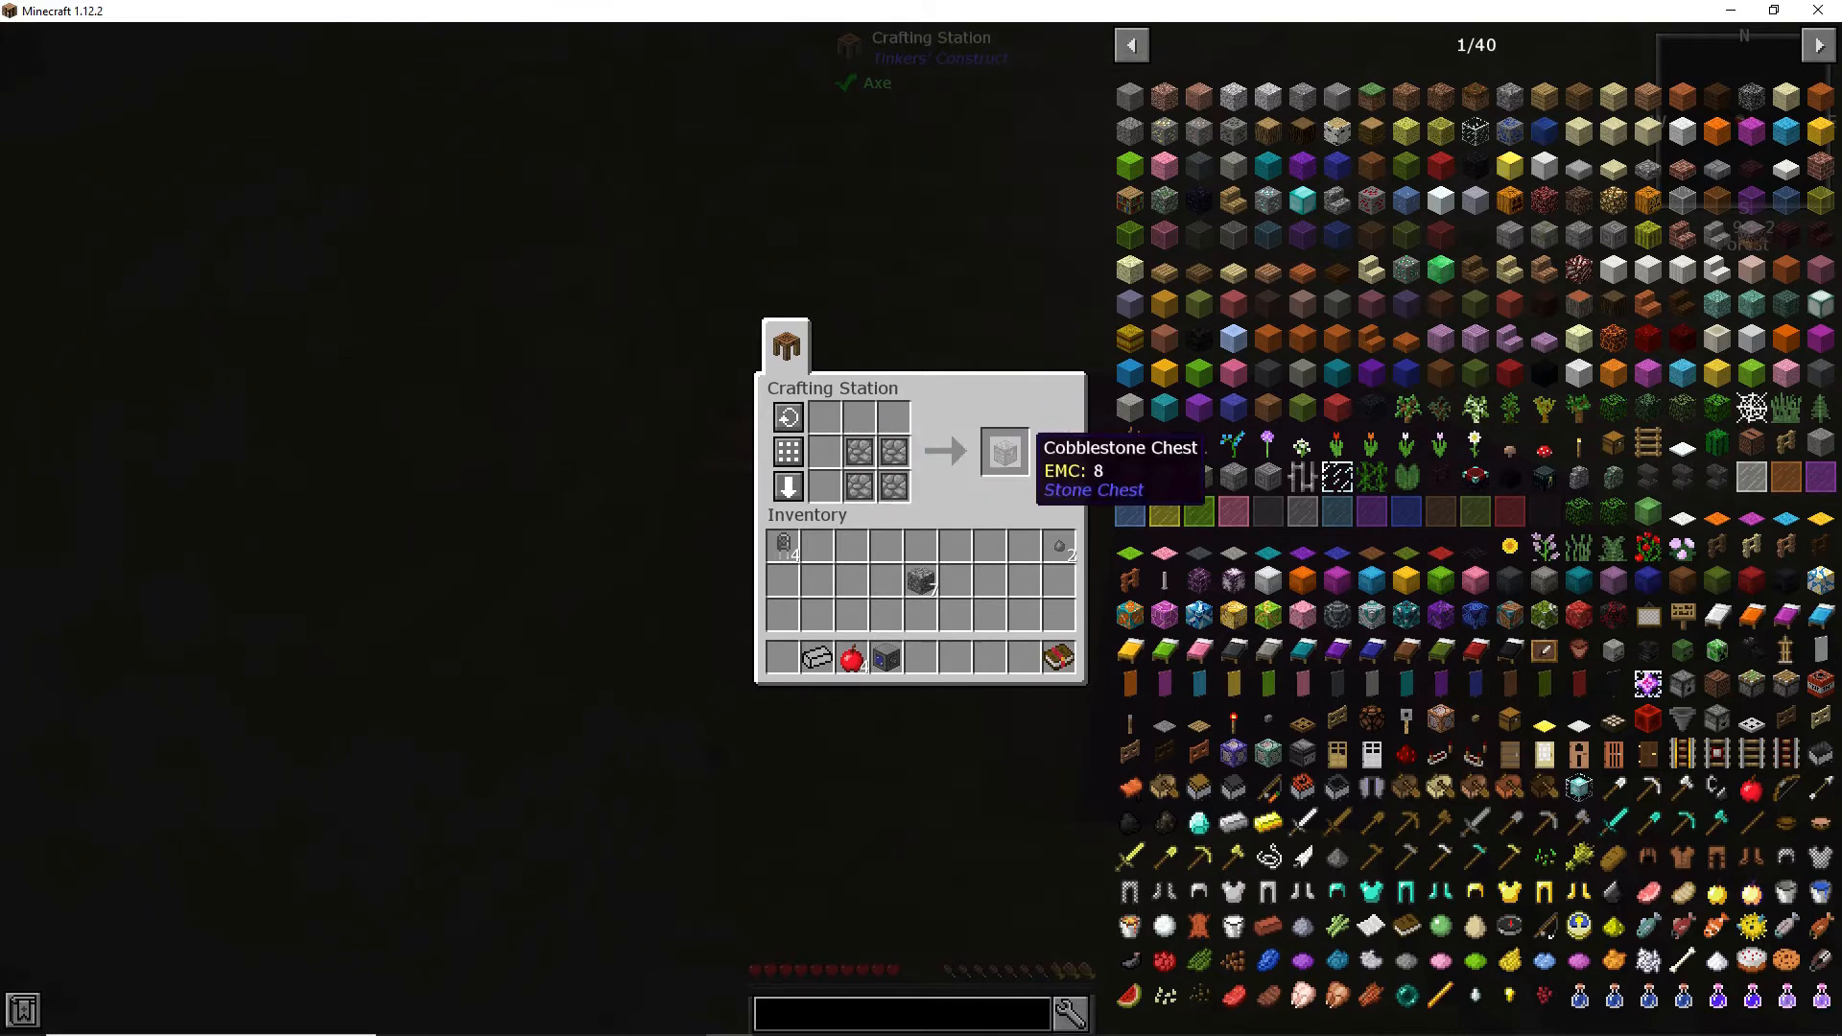
click(1004, 452)
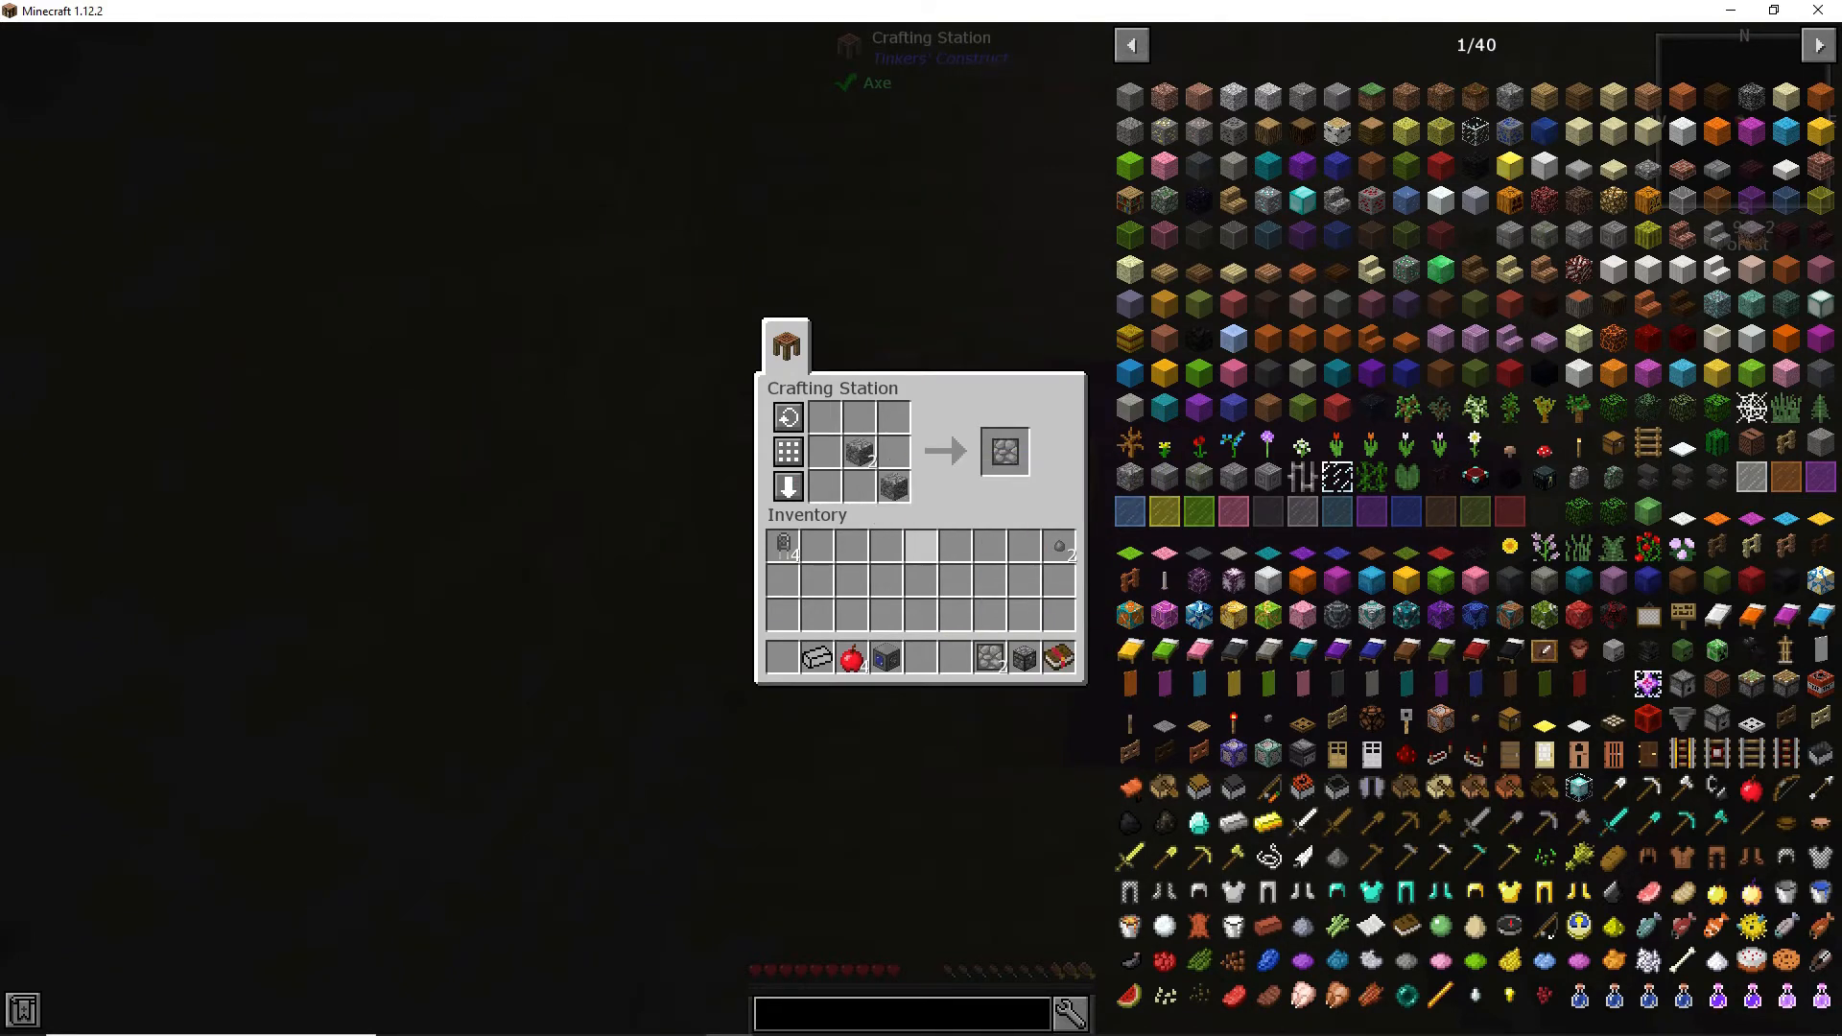
key(Escape)
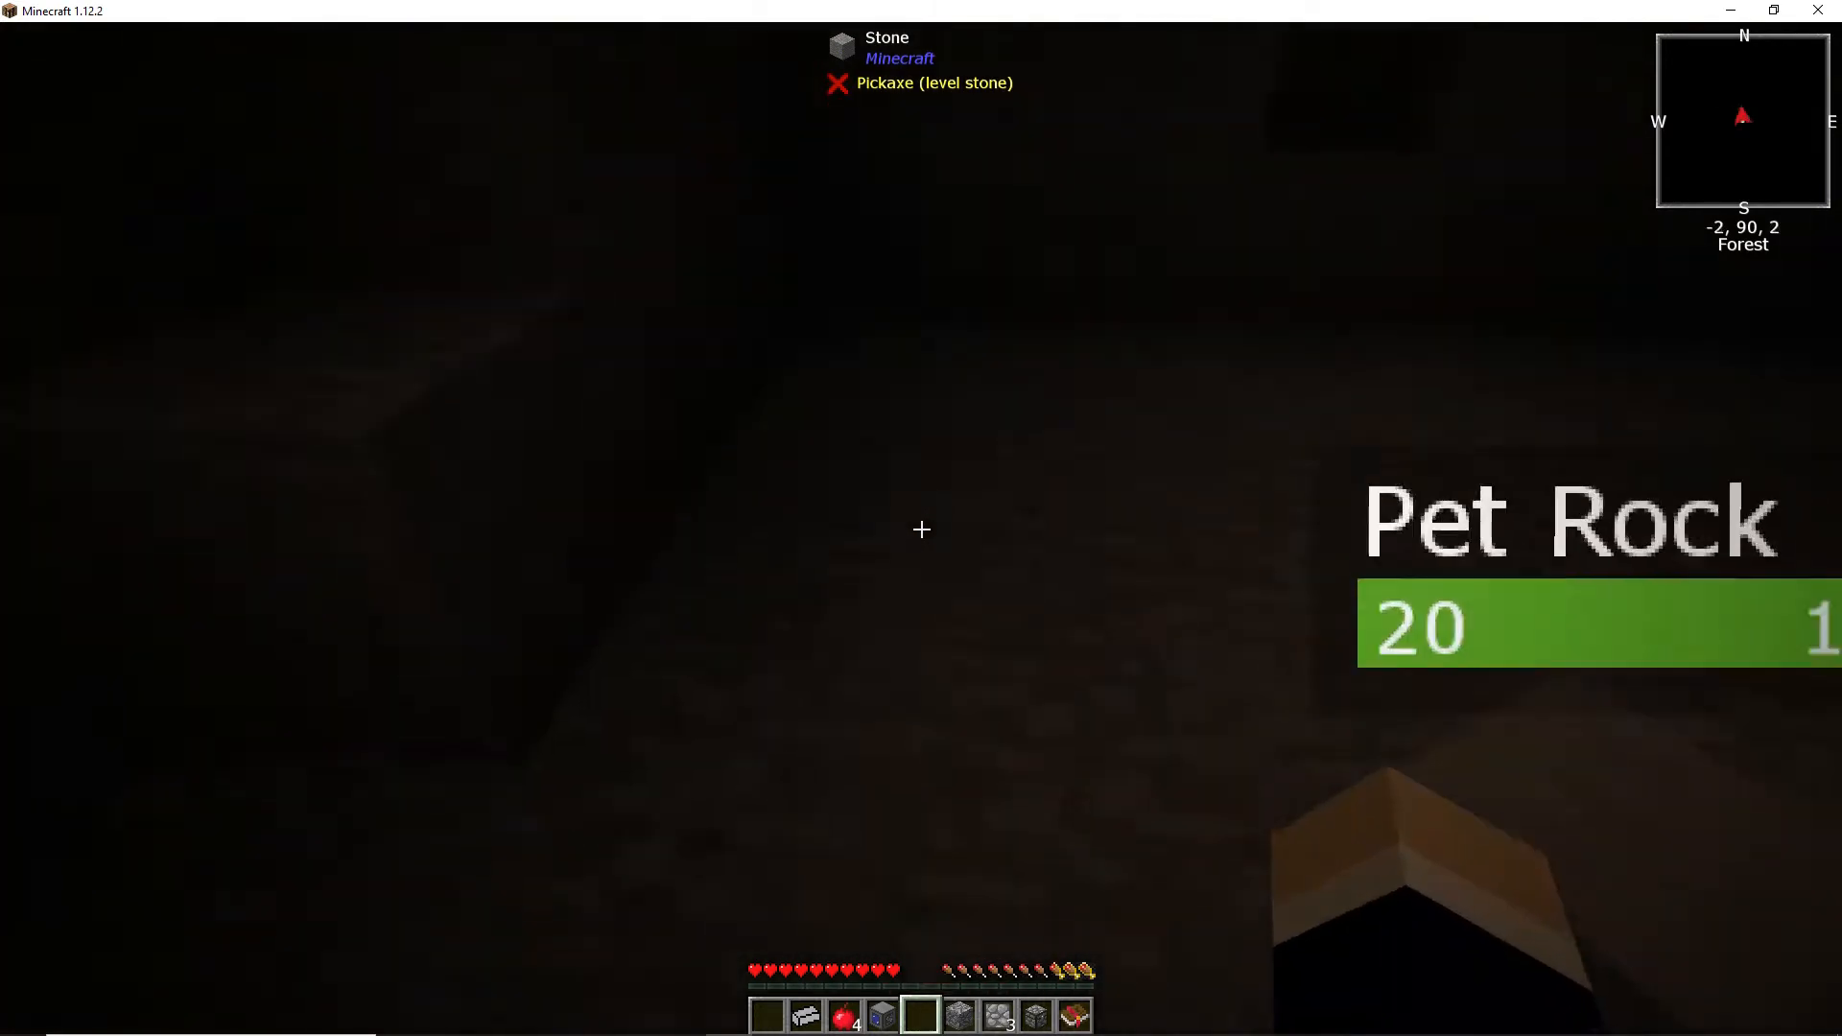
Step: Place the cobblestone chest as a double chest and store the hotbar items in it
key(e)
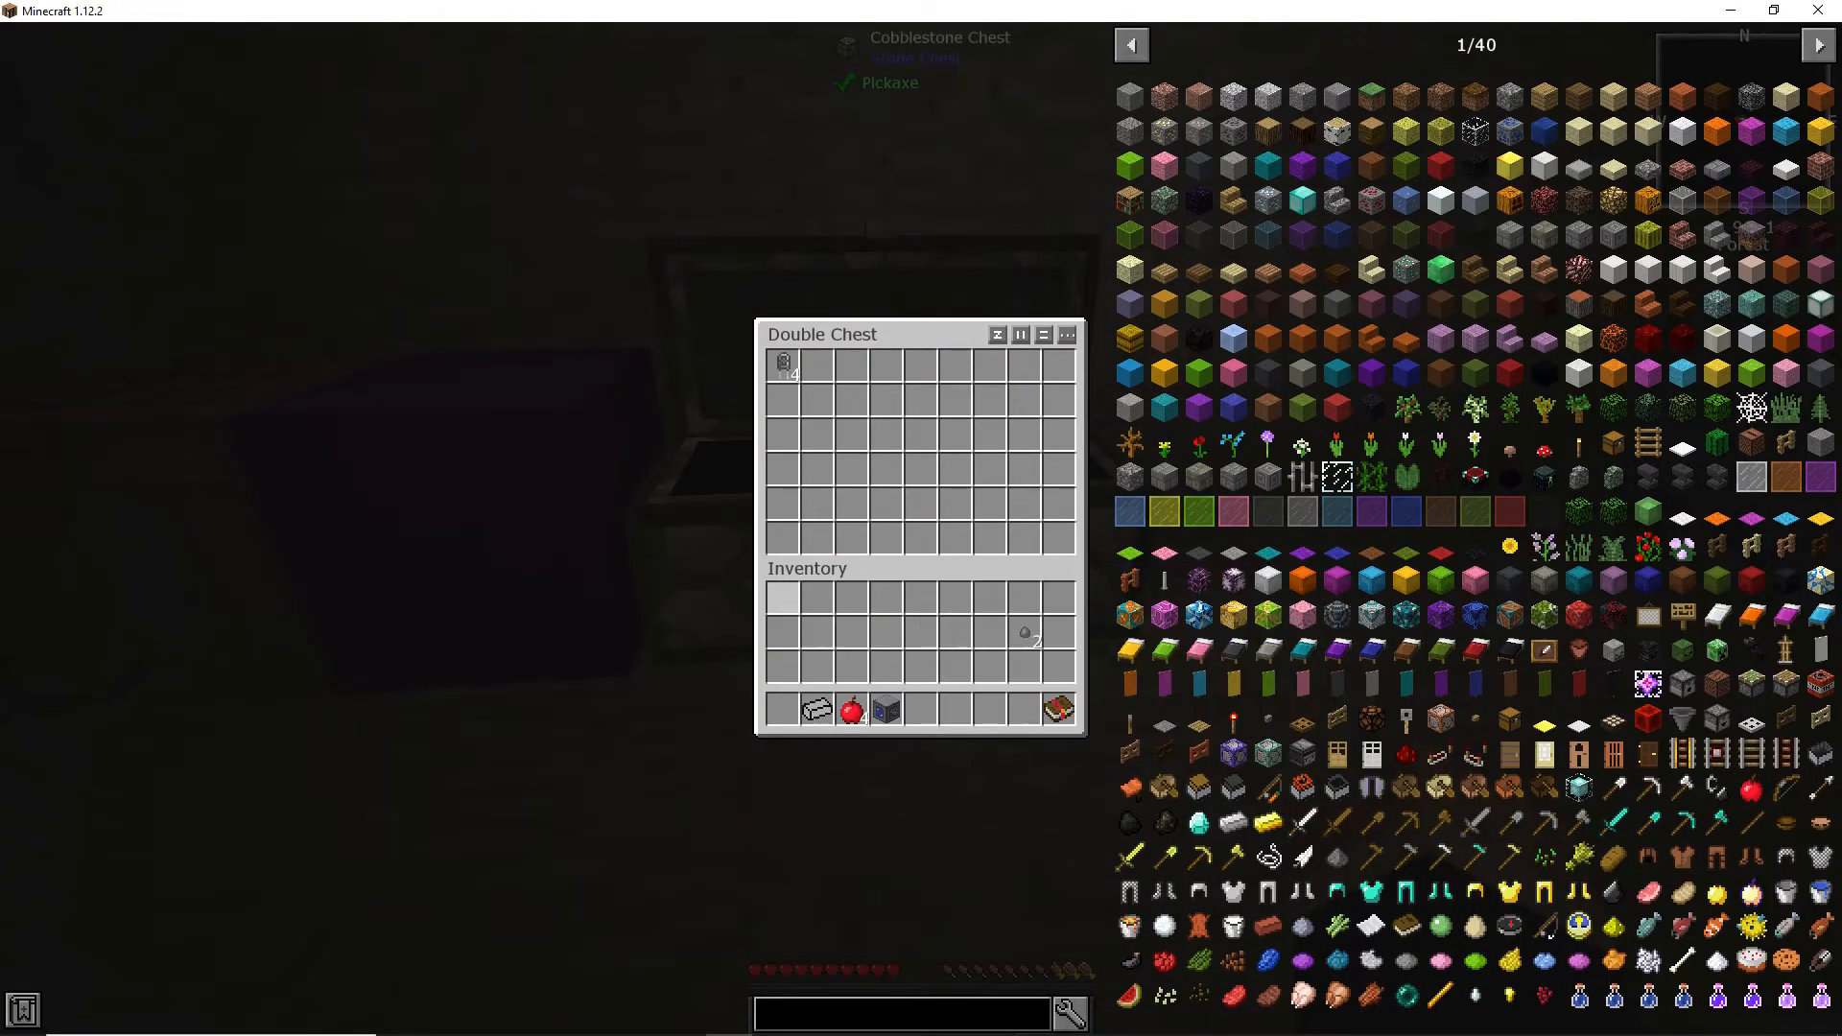
key(Escape)
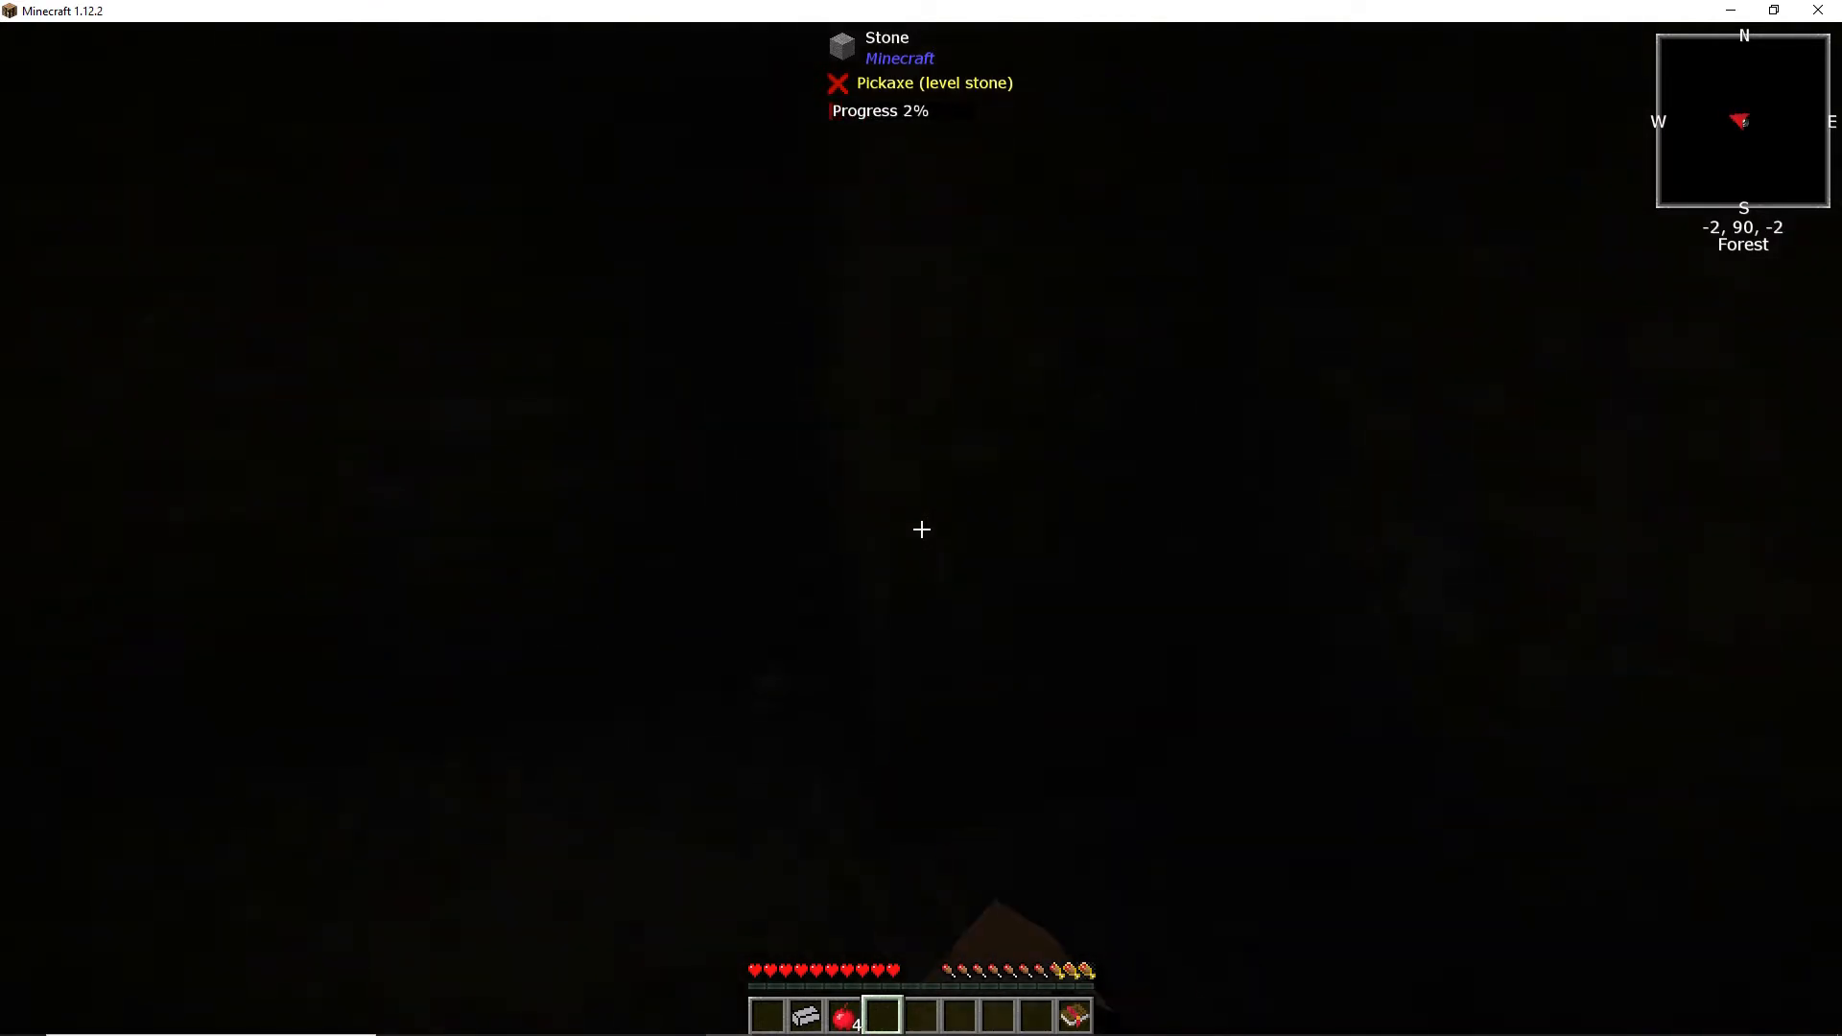
Step: Mine stone blocks and craft a Stone Hammer, completing the Stone Hammer quest
click(921, 529)
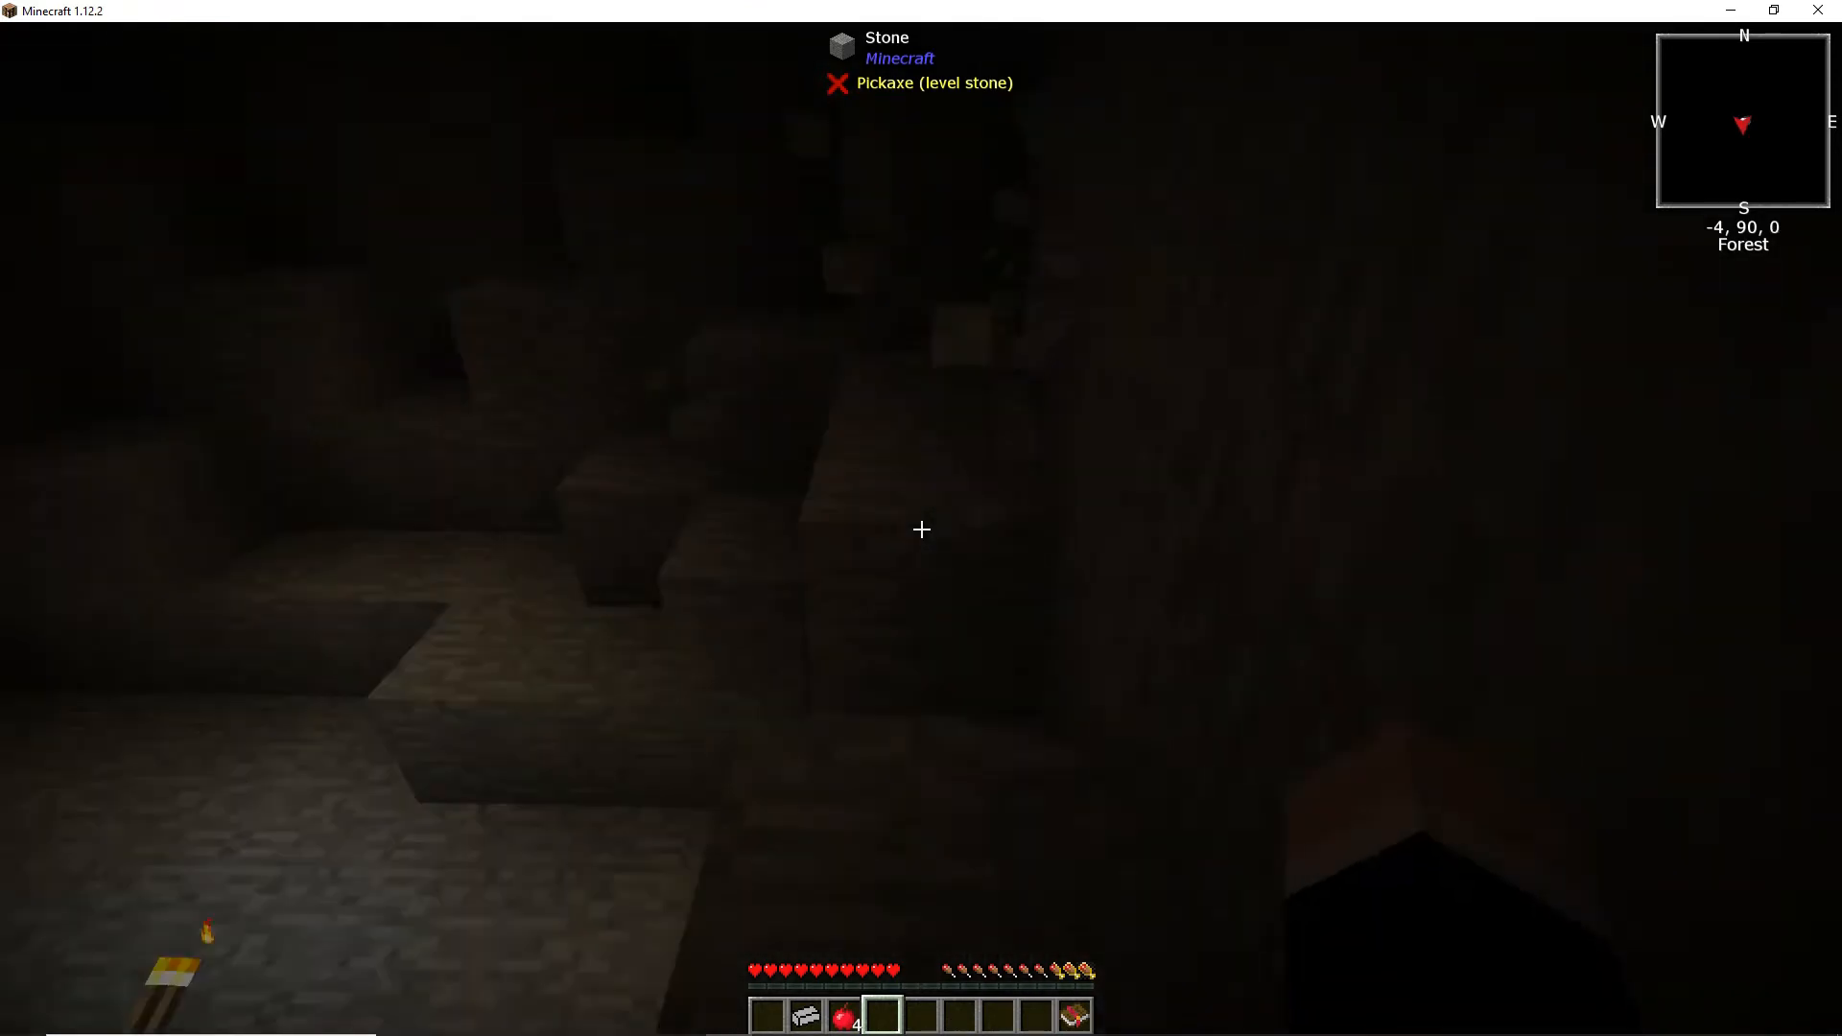
click(922, 529)
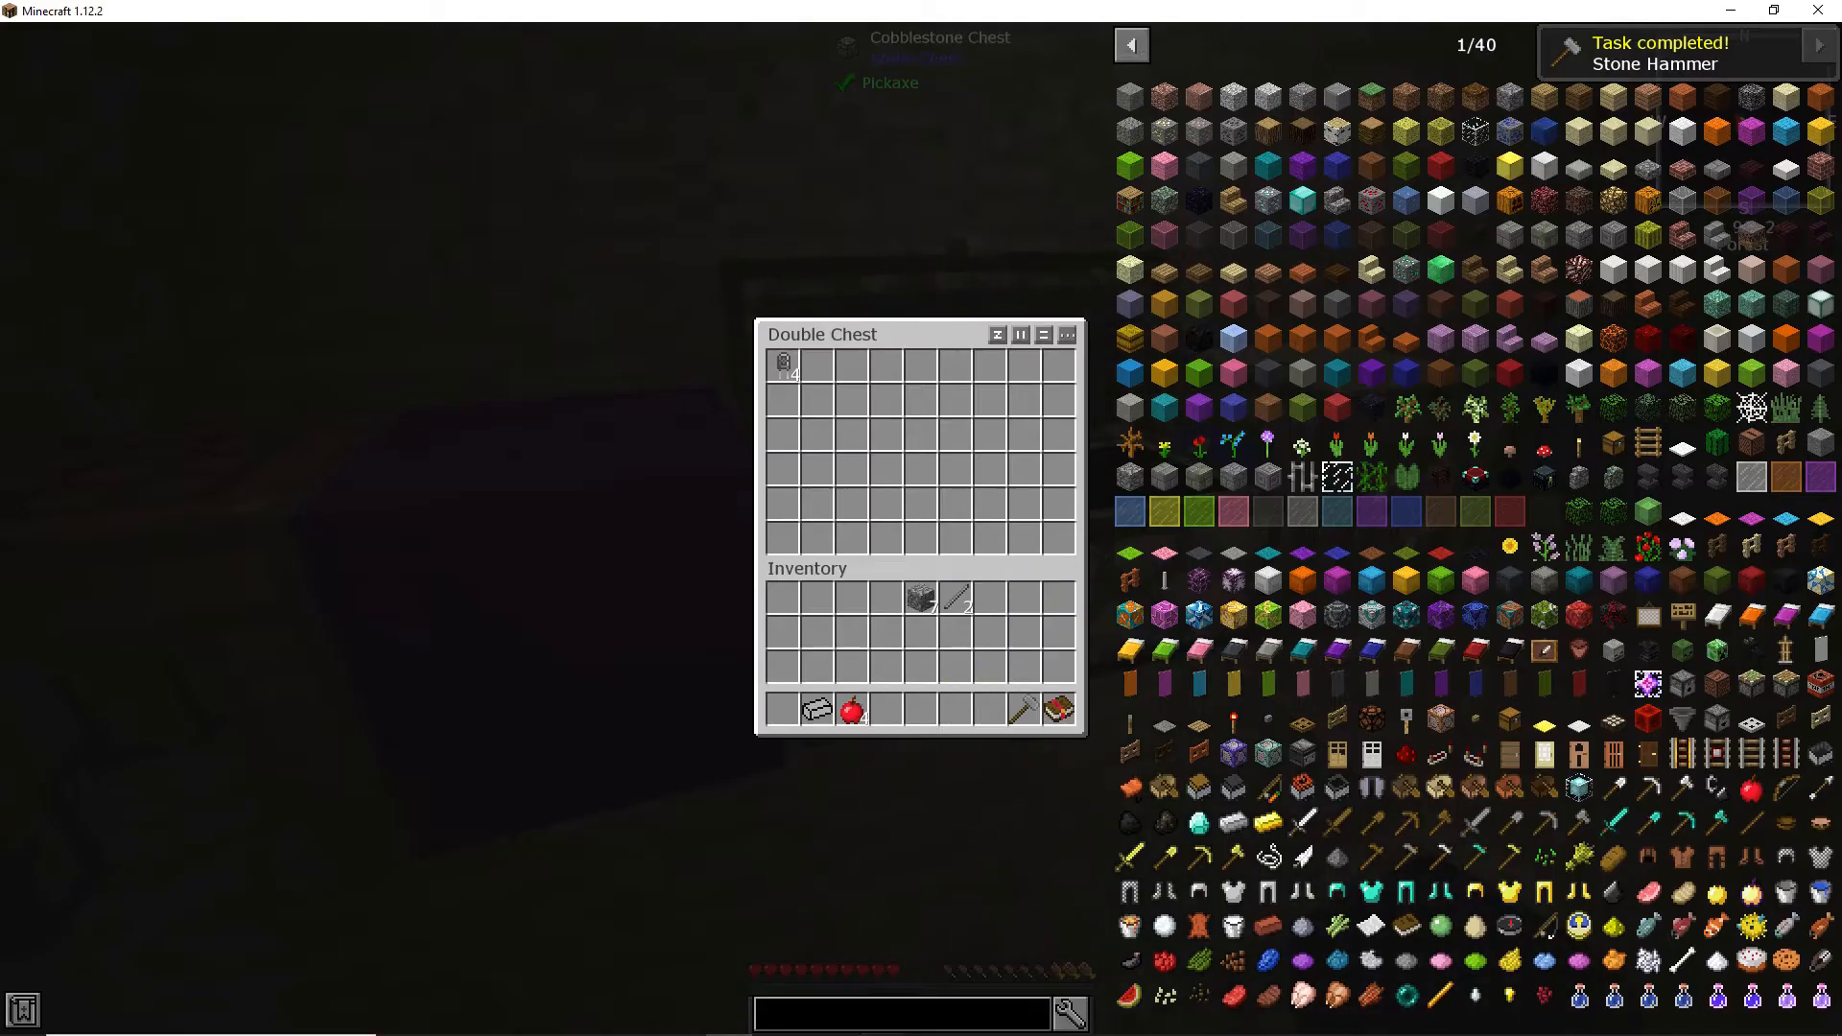
Step: Close the double chest and craft with cobblestone at the Crafting Station
key(Escape)
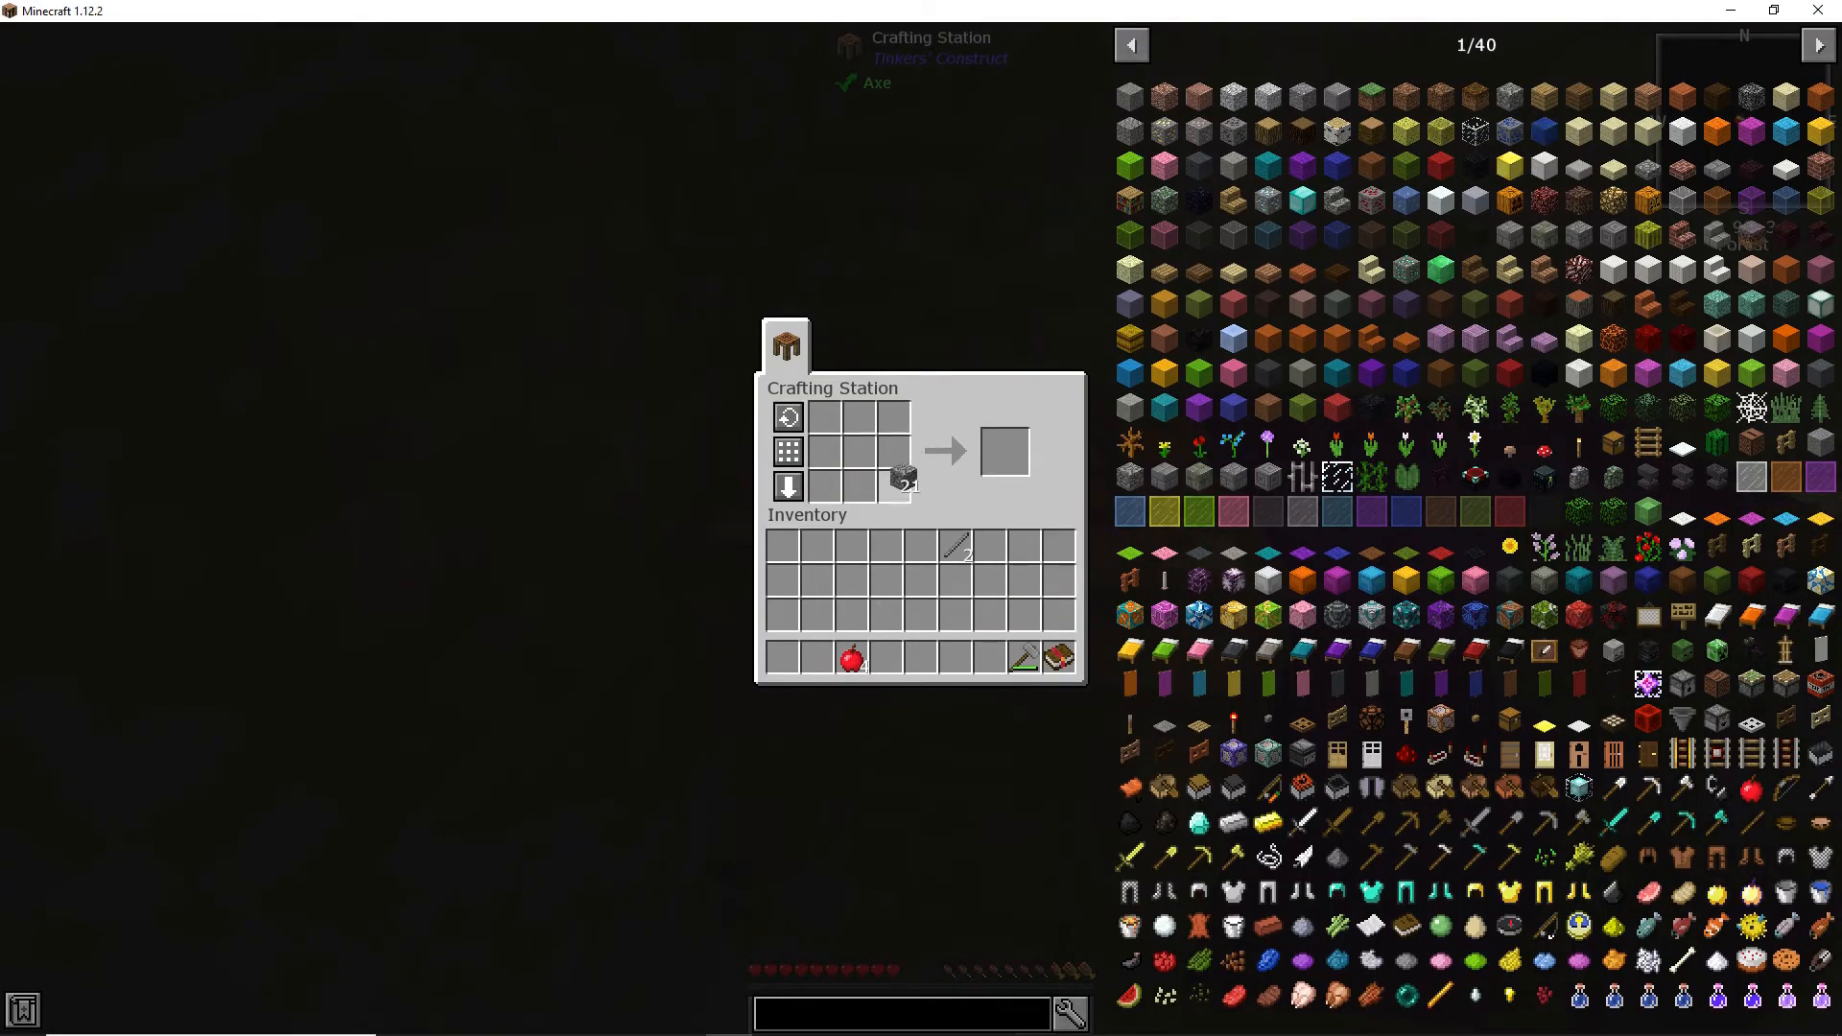
key(Escape)
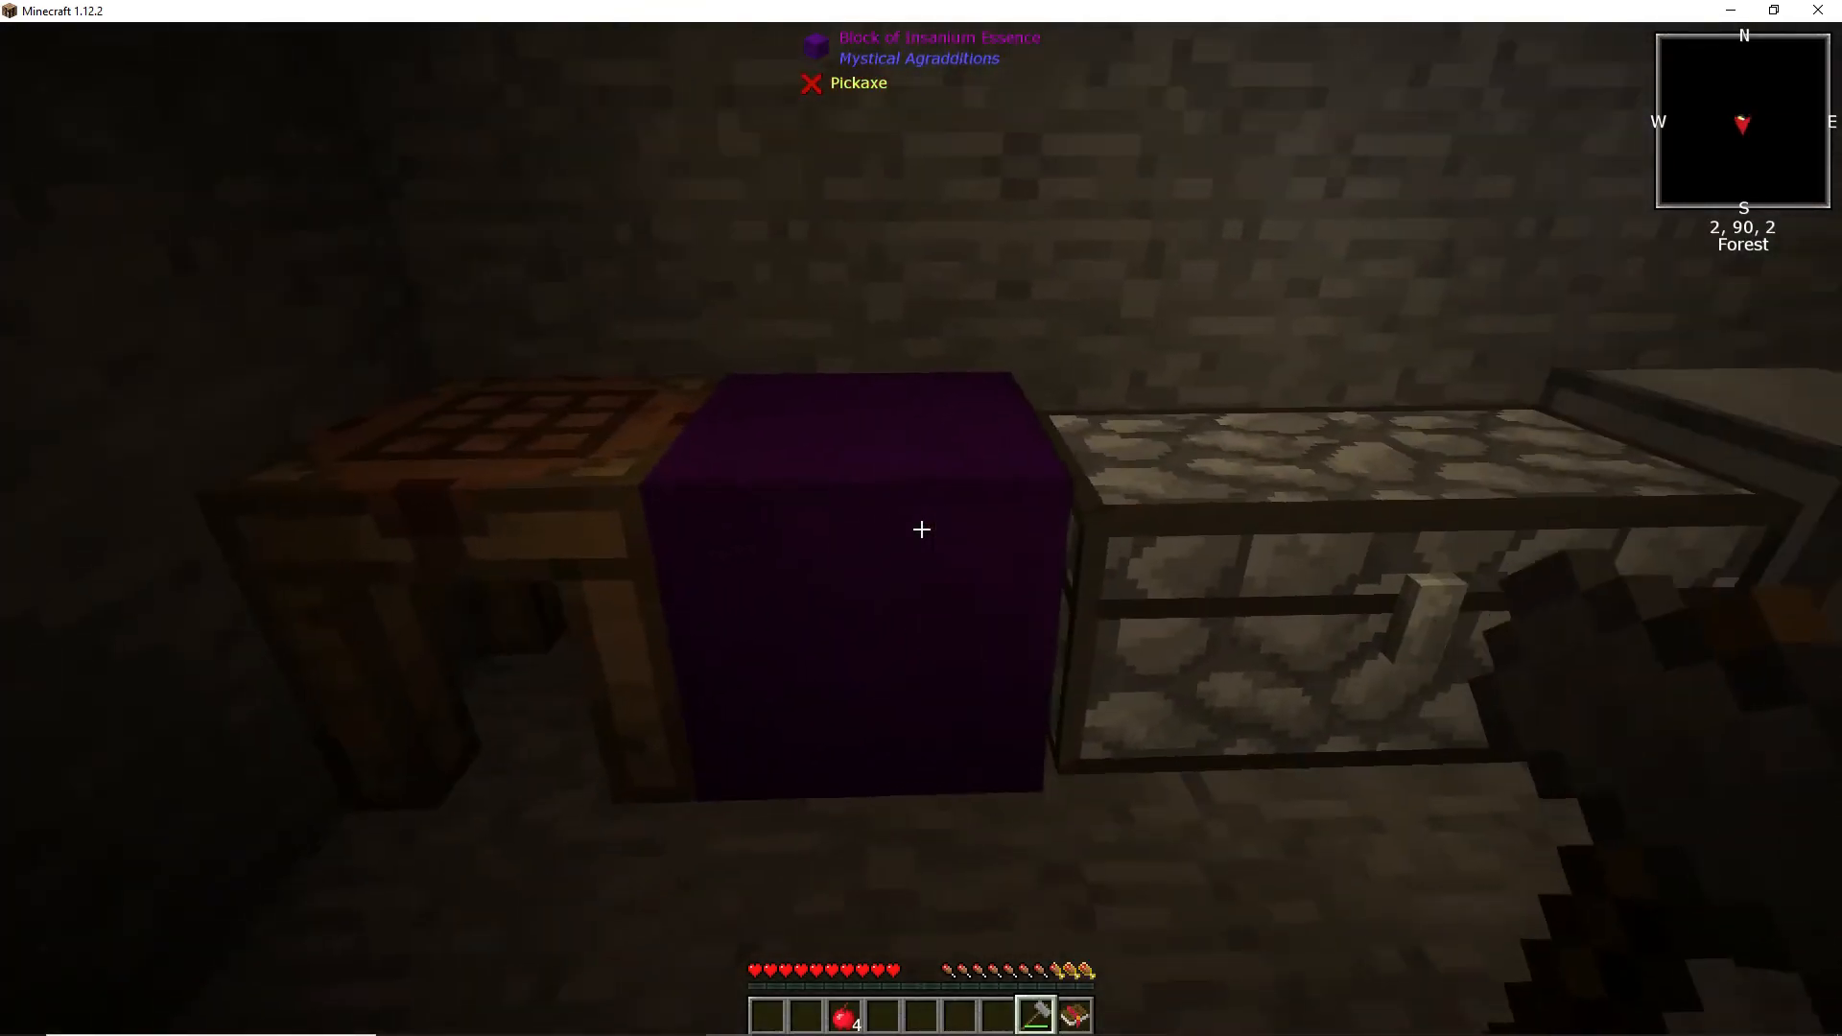
Step: Break the Insanium block and collect 15 dirt and a sapling, checking the inventory
click(921, 529)
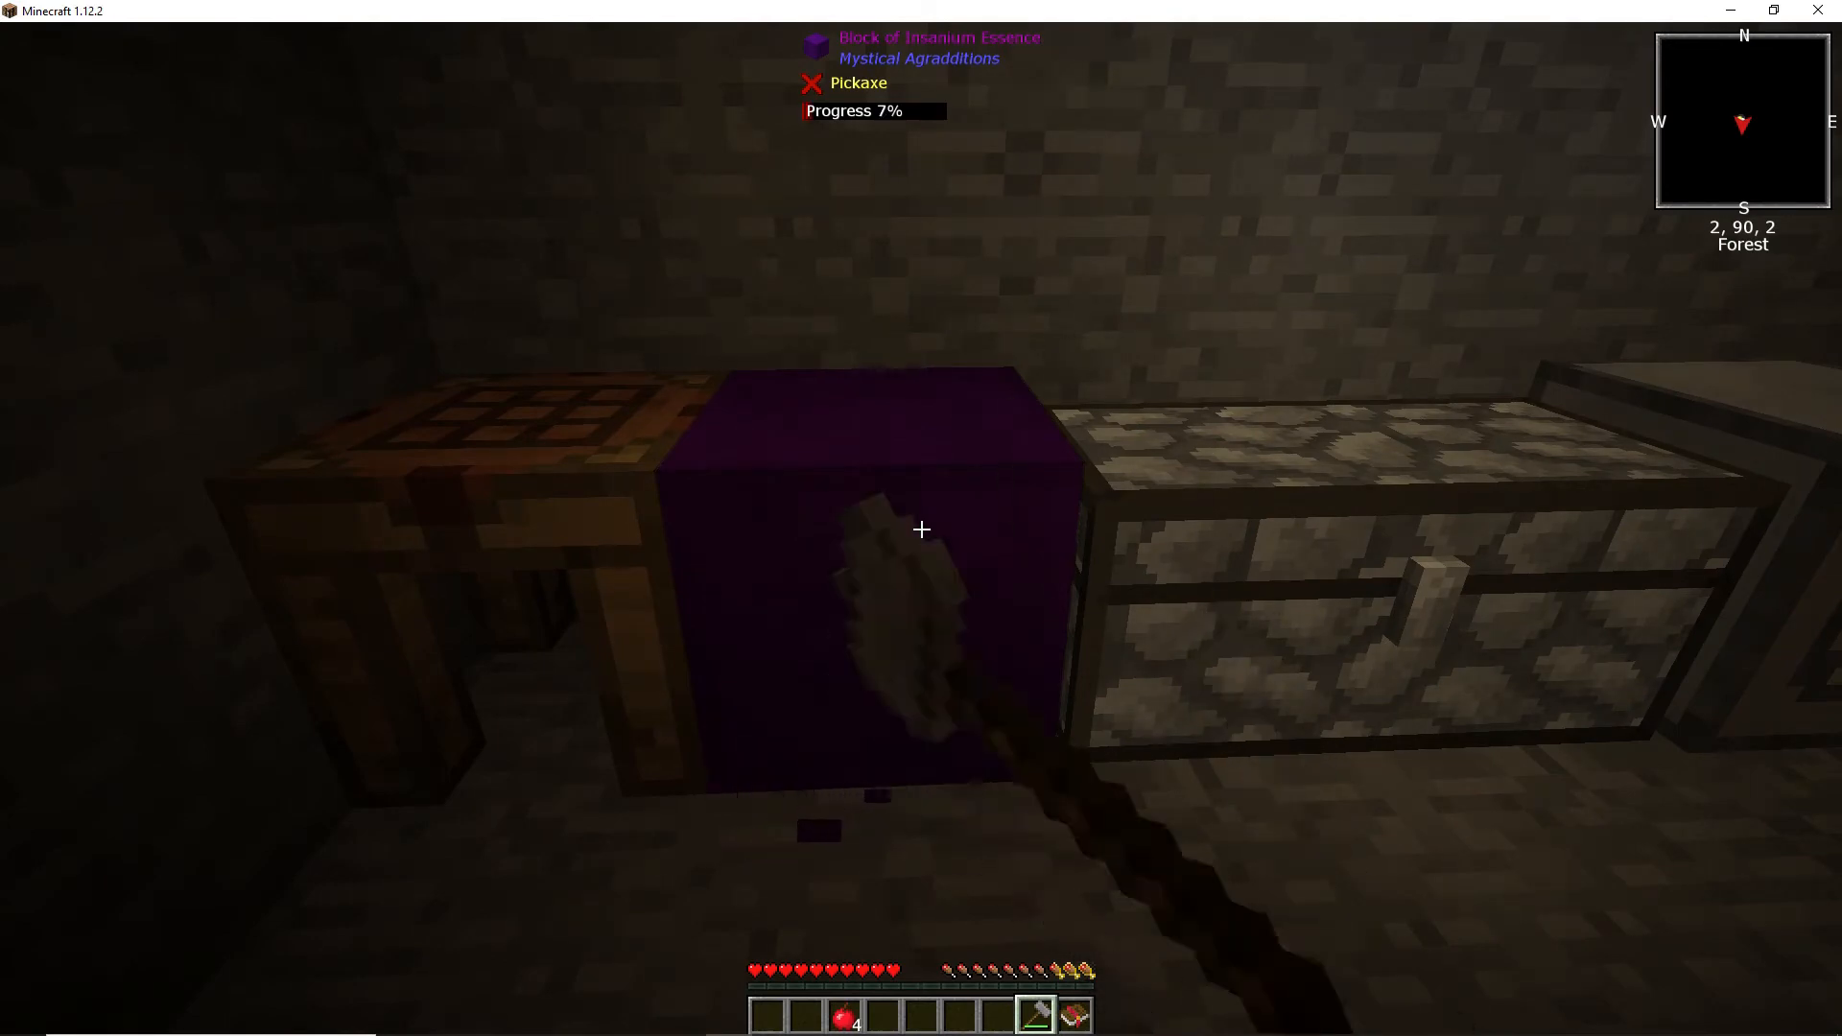
key(e)
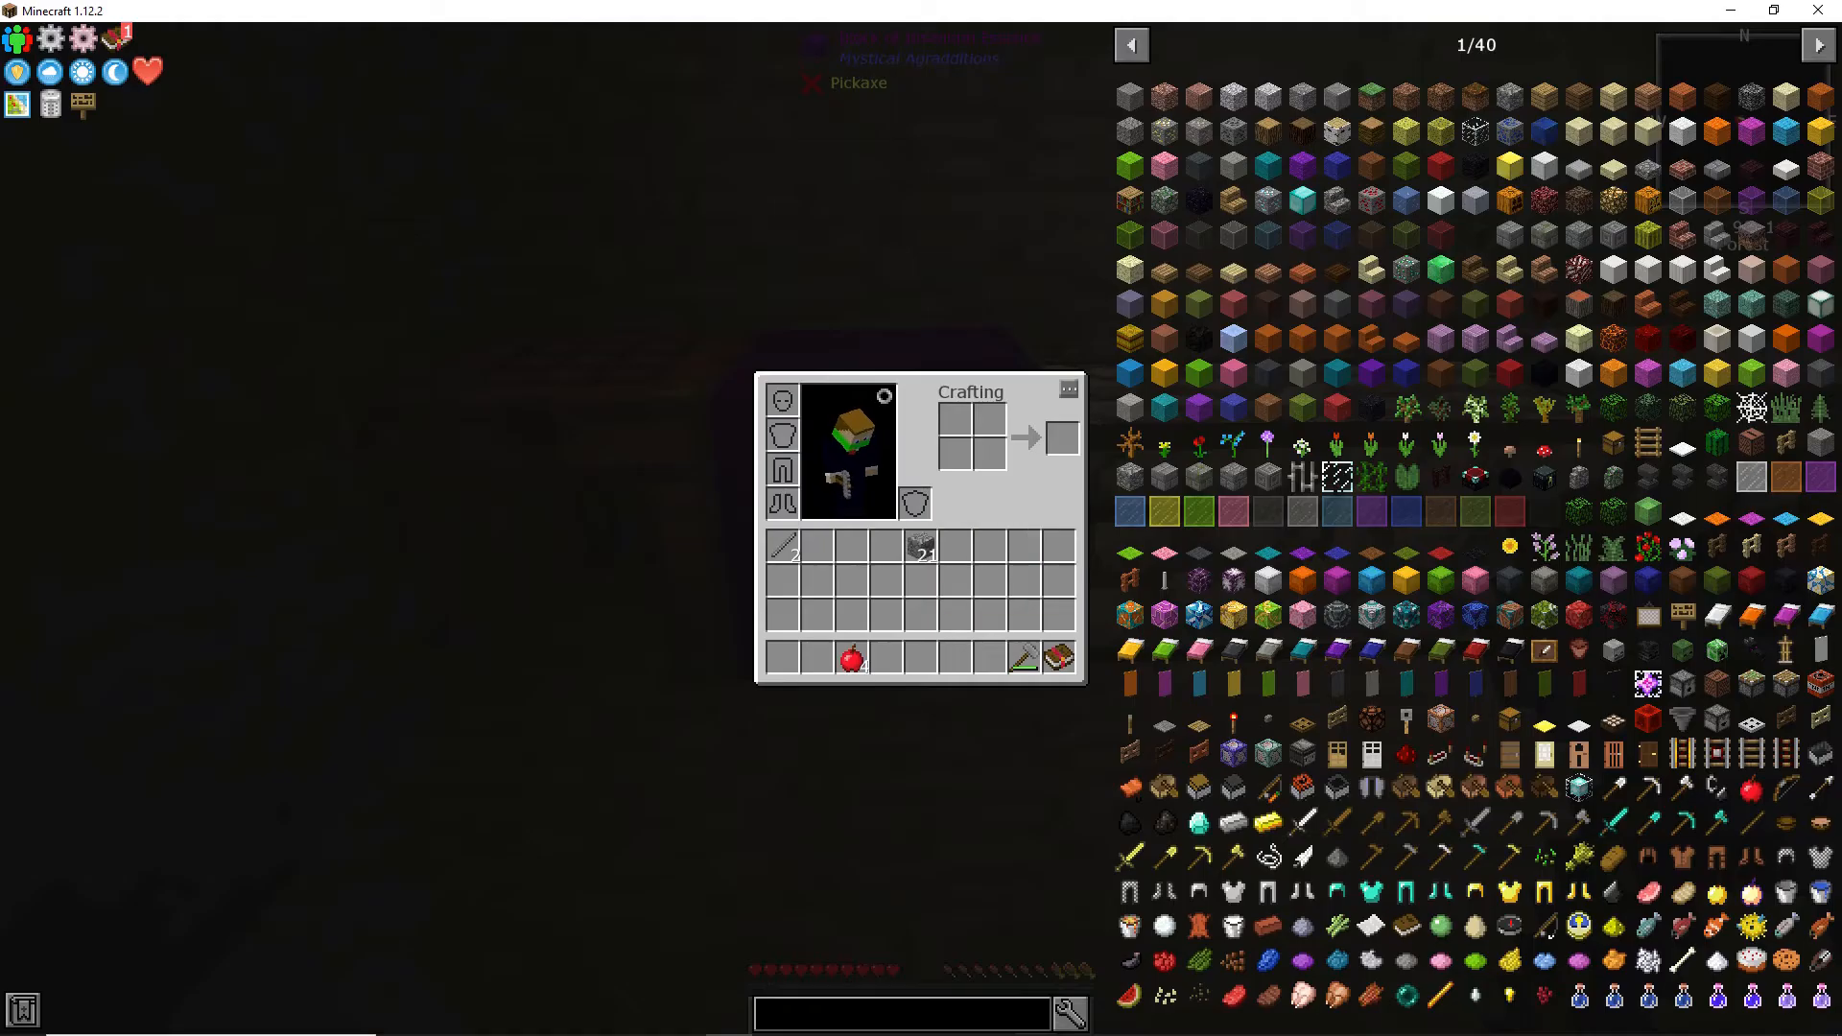
key(e)
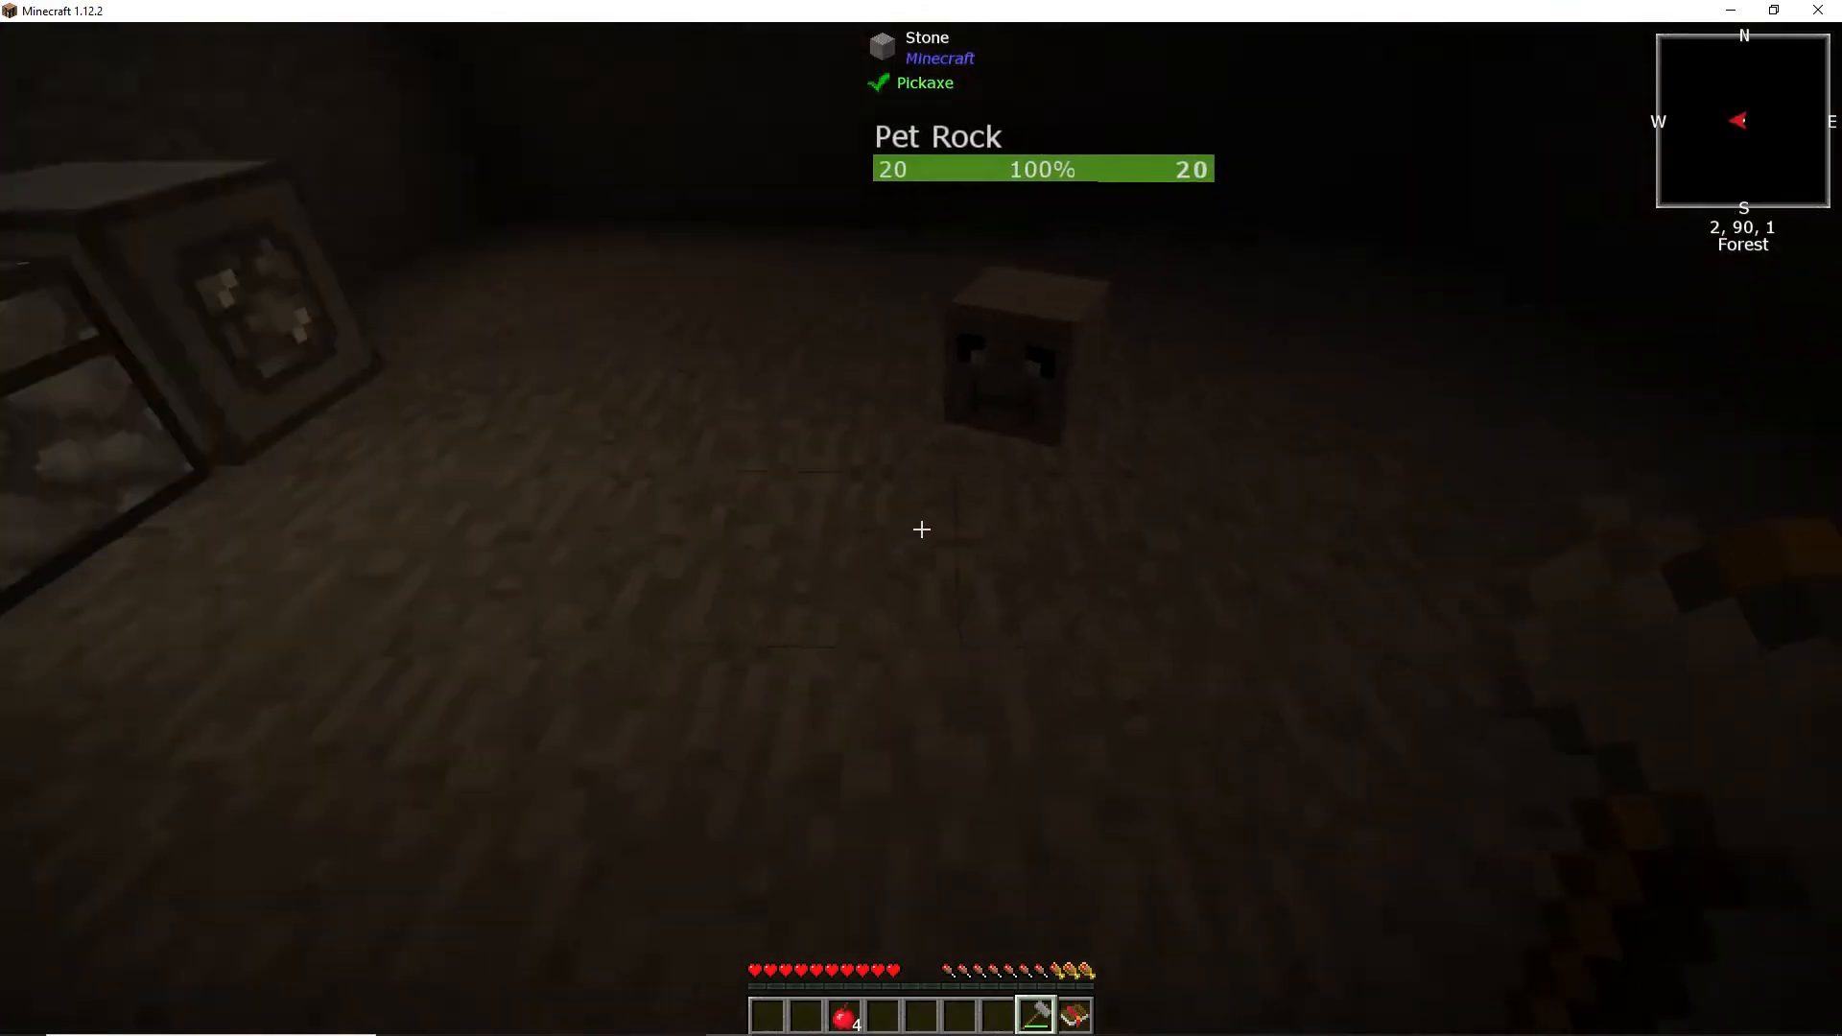
key(e)
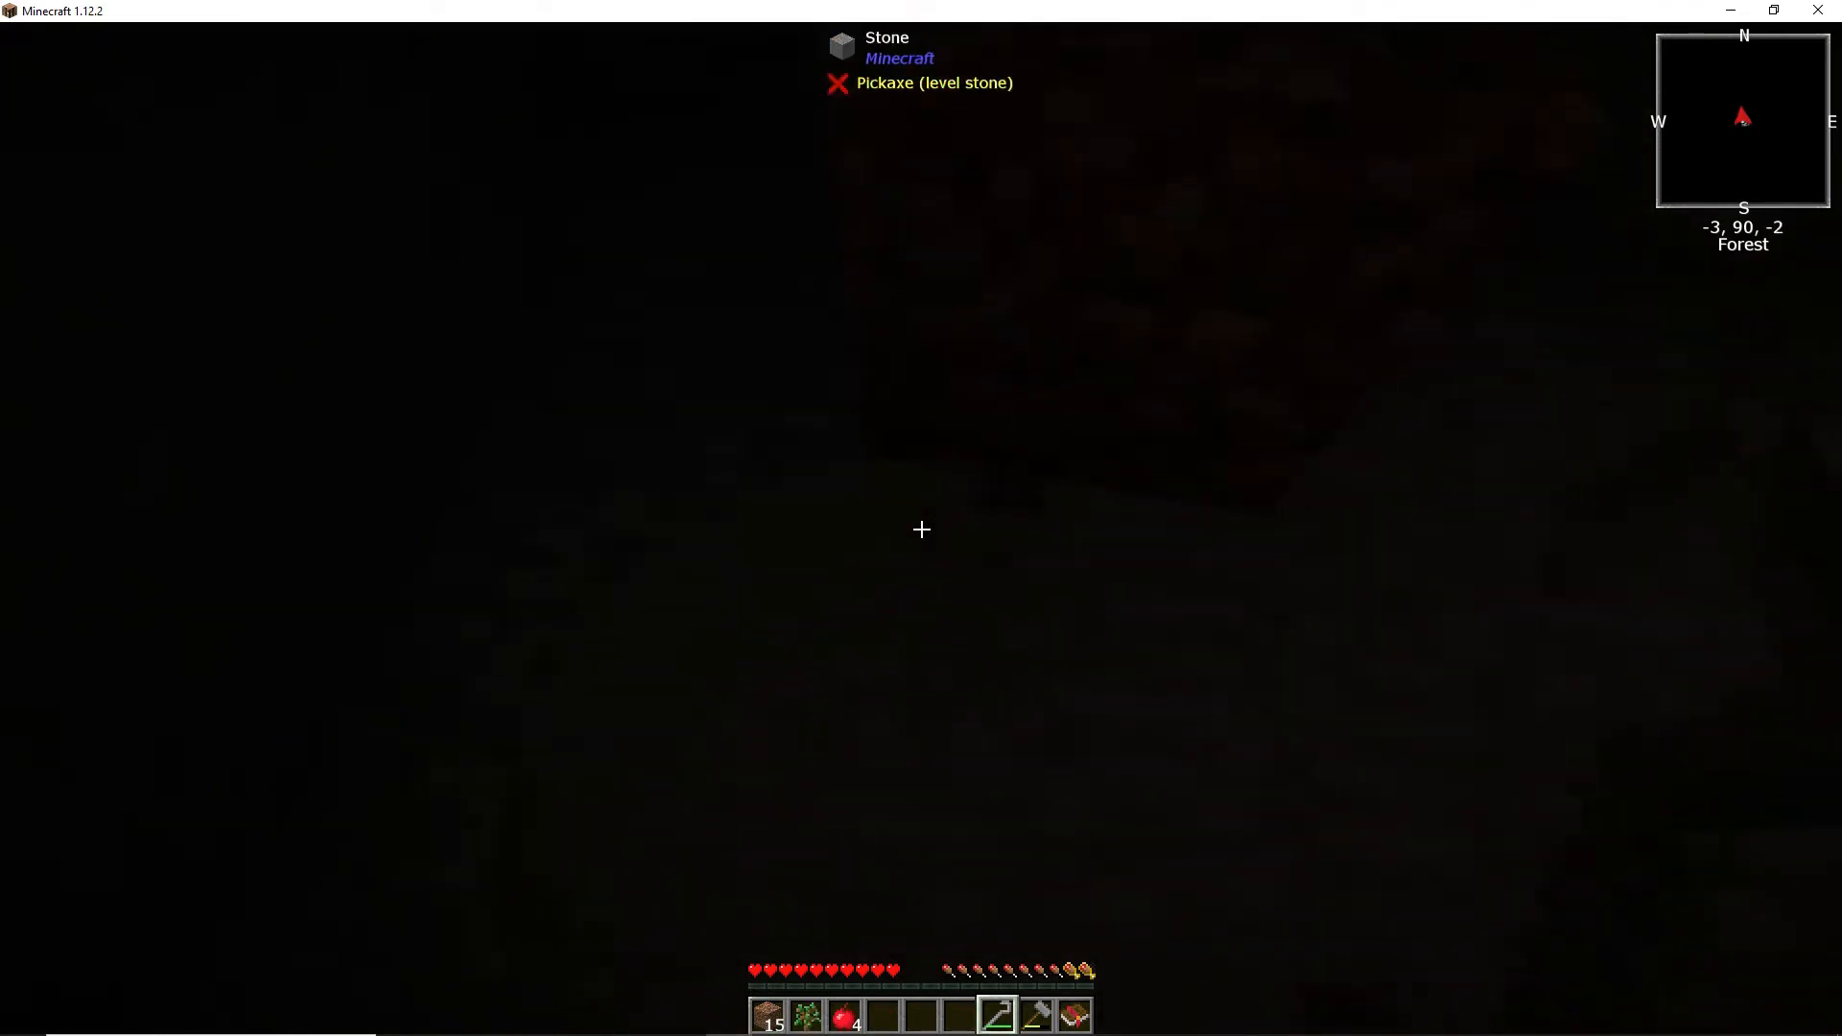
Step: Review the gathered dirt and saplings in the inventory before opening the Dirtmouth chapter
key(e)
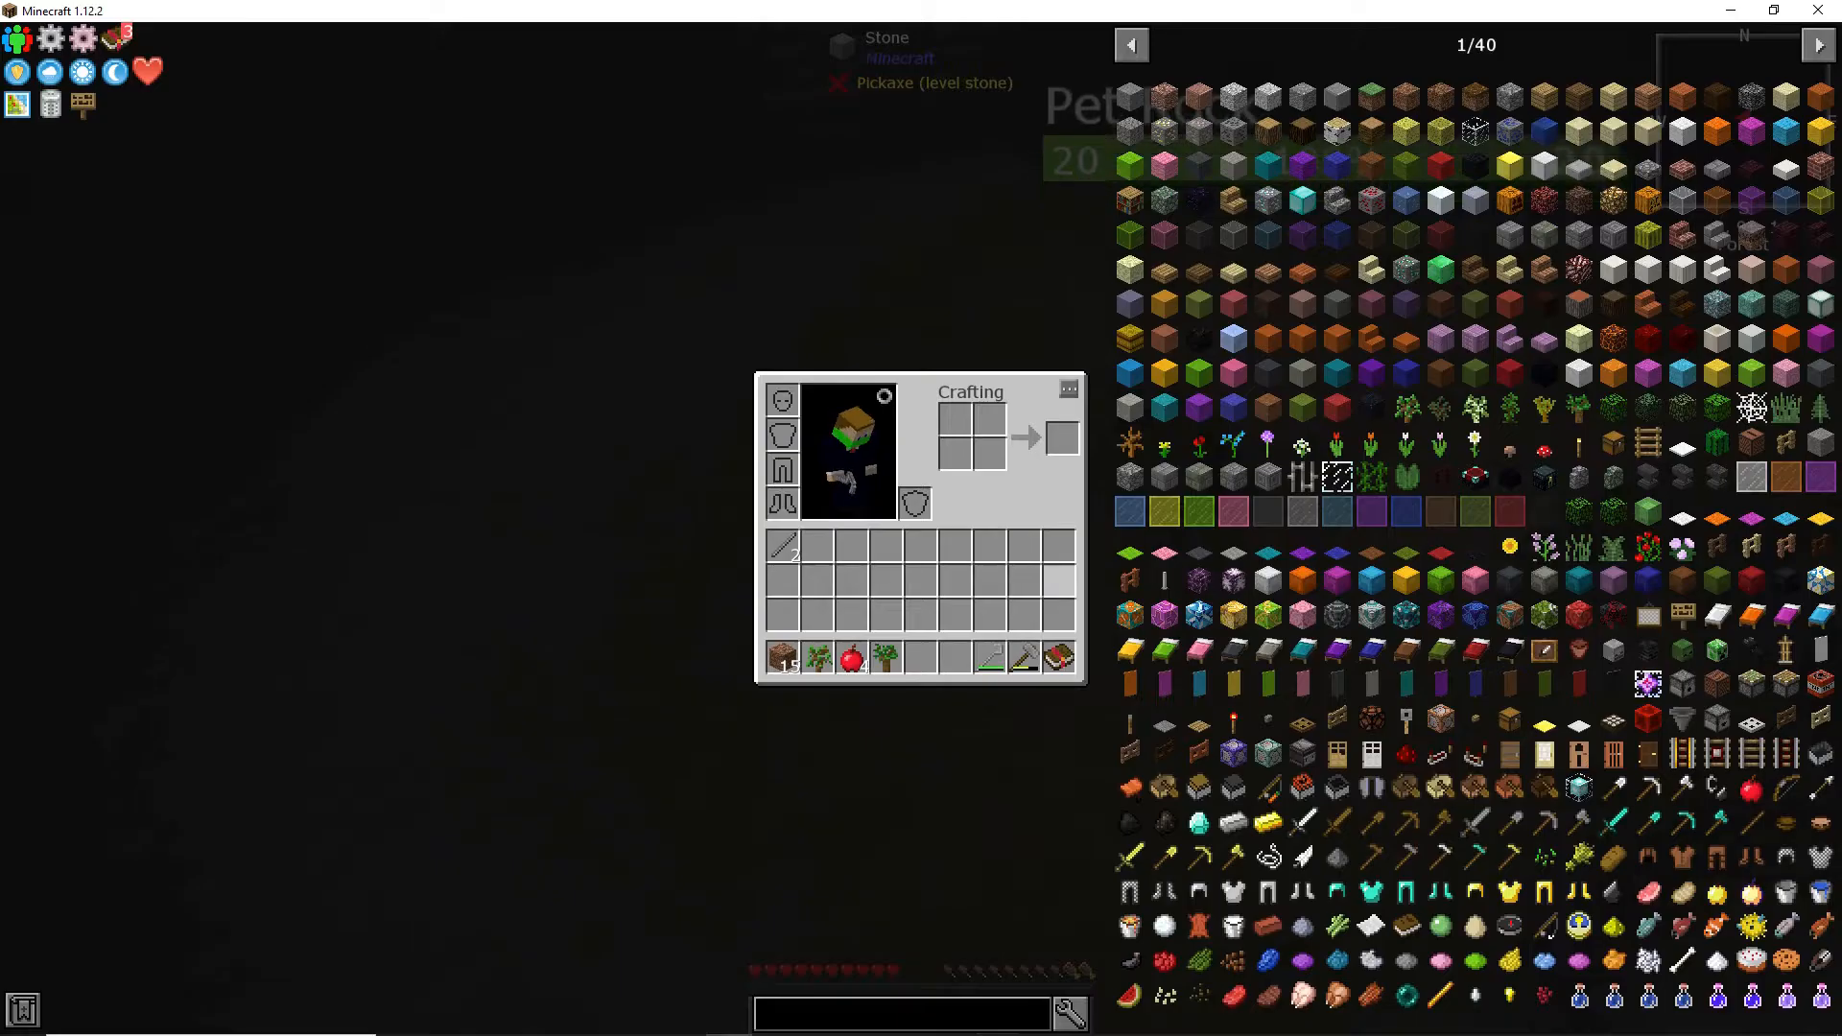
mouse_move(886, 655)
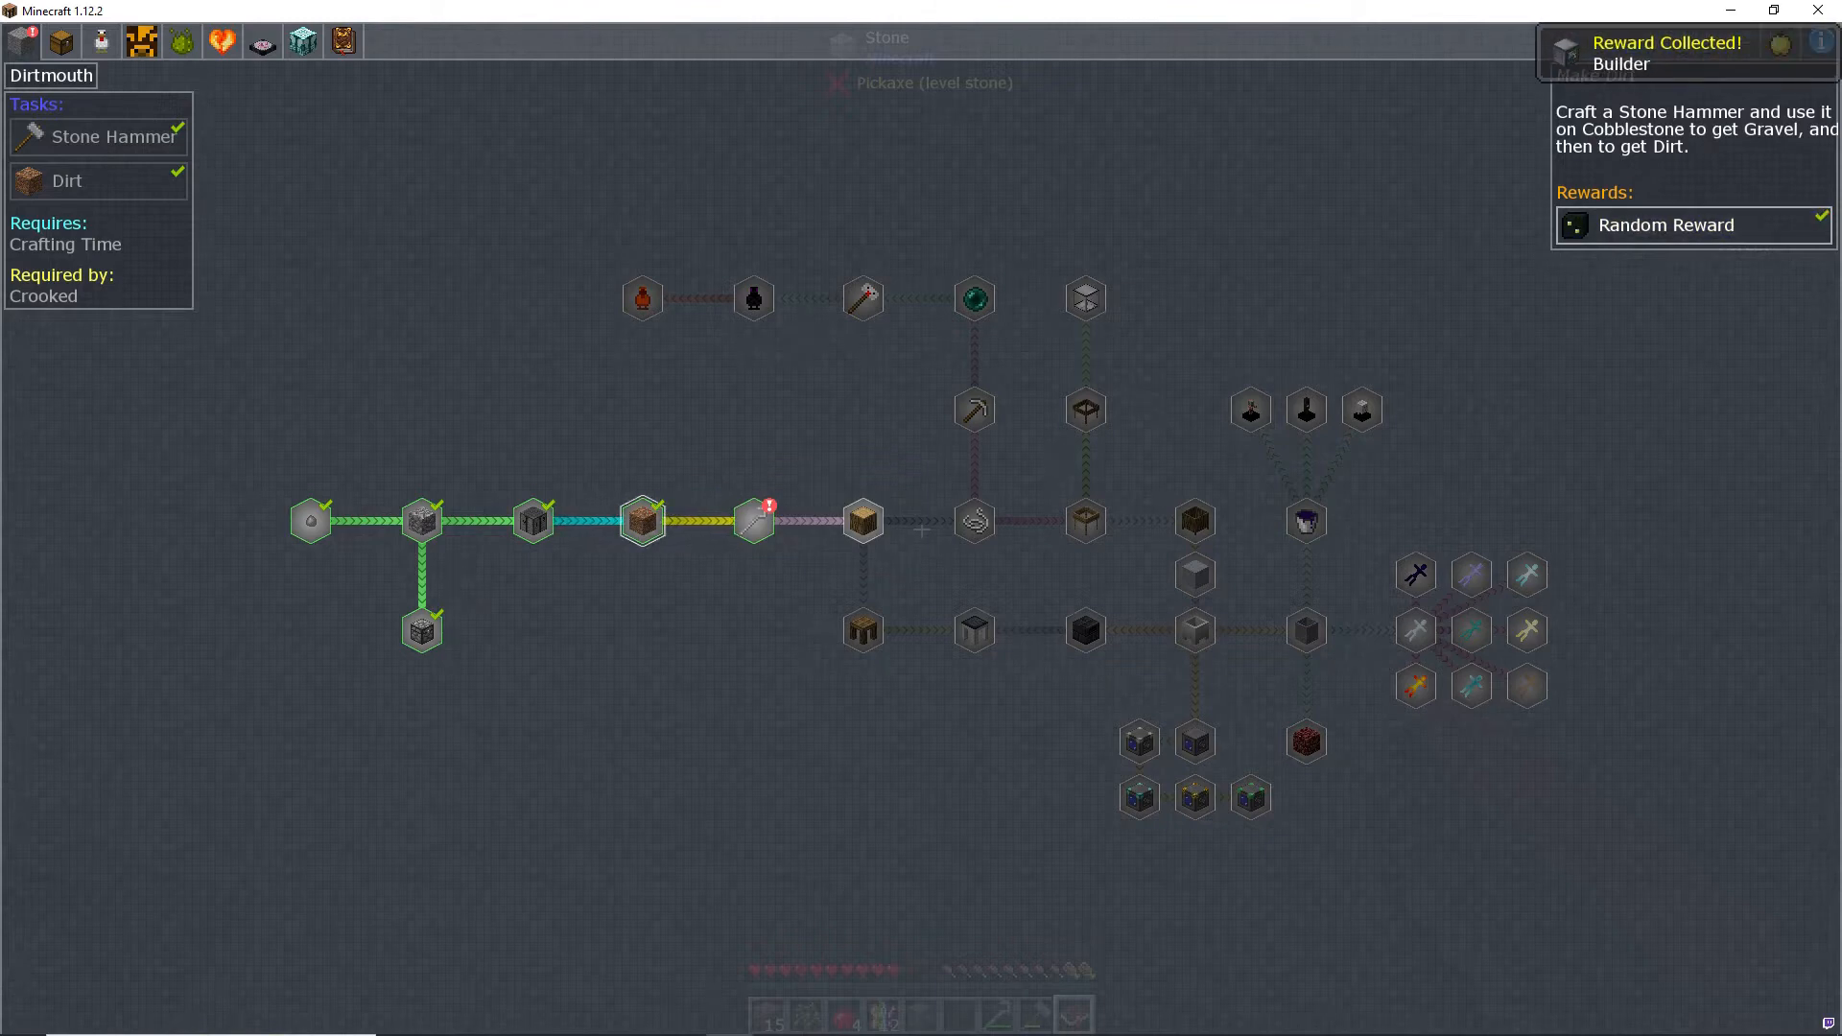
mouse_move(752, 520)
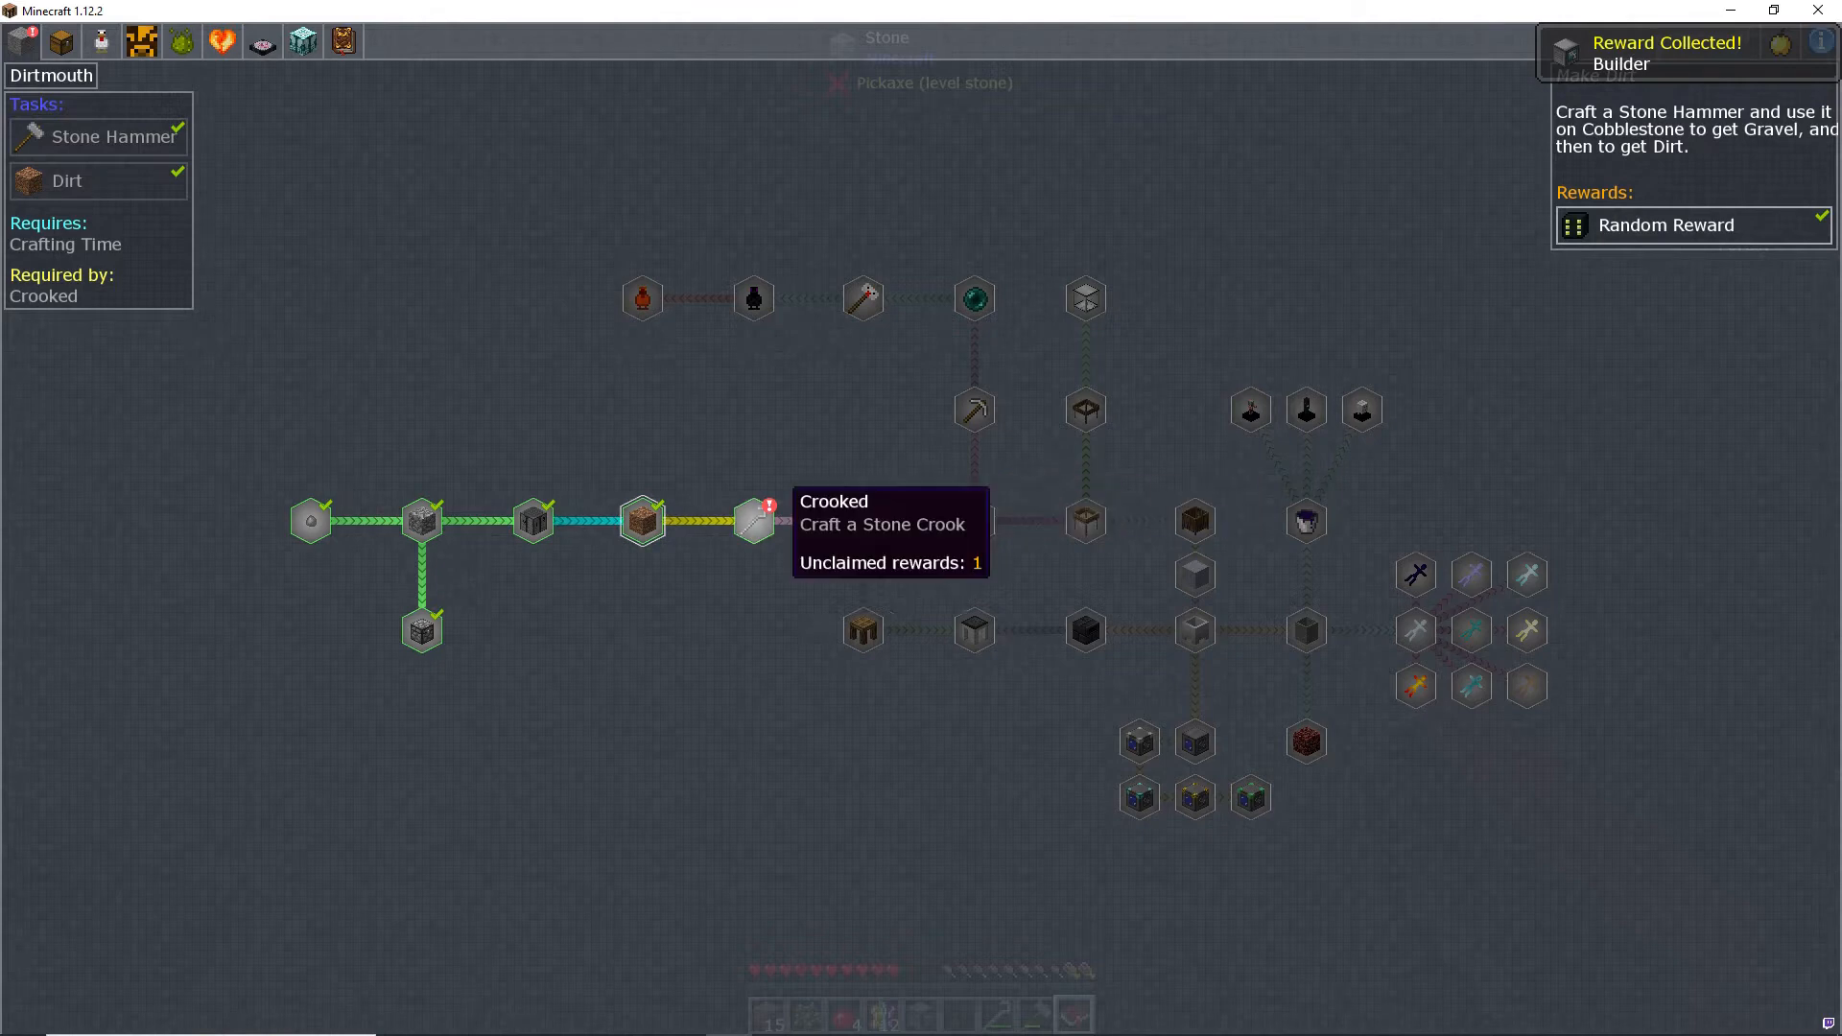
Step: Claim the Make Dirt random reward and check the Crooked quest
click(752, 520)
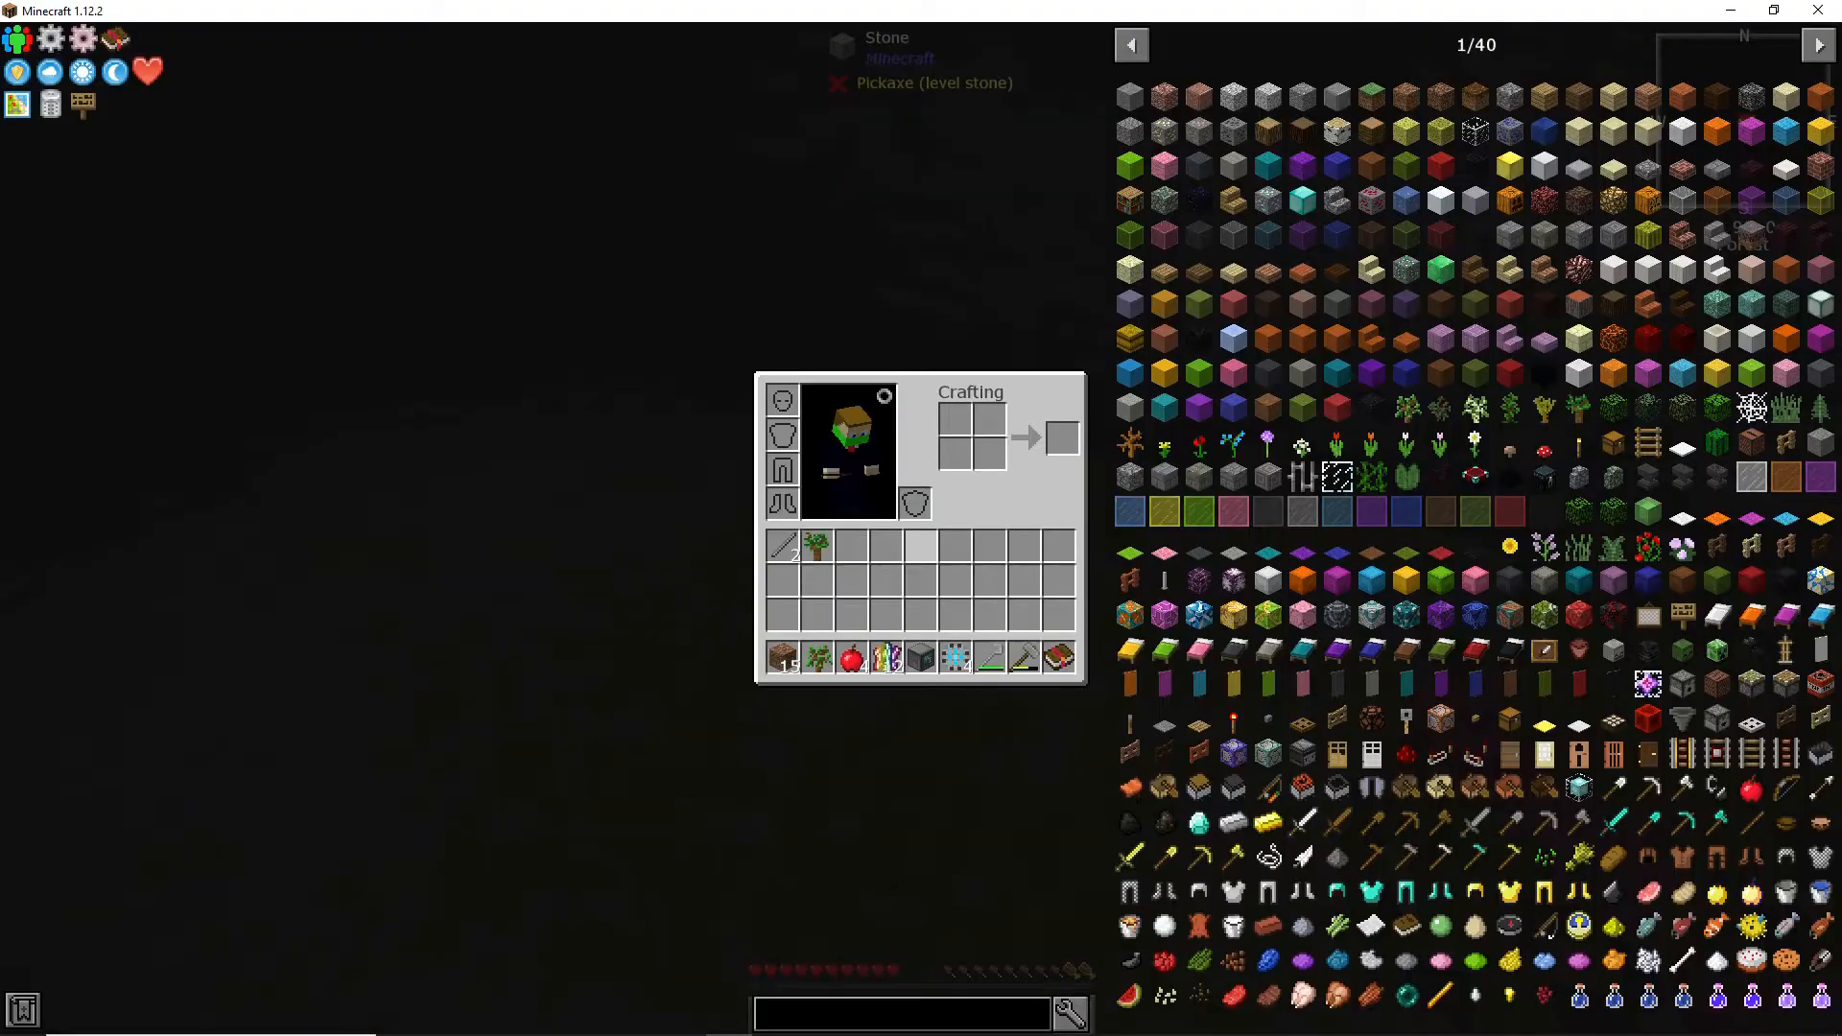
mouse_move(920, 655)
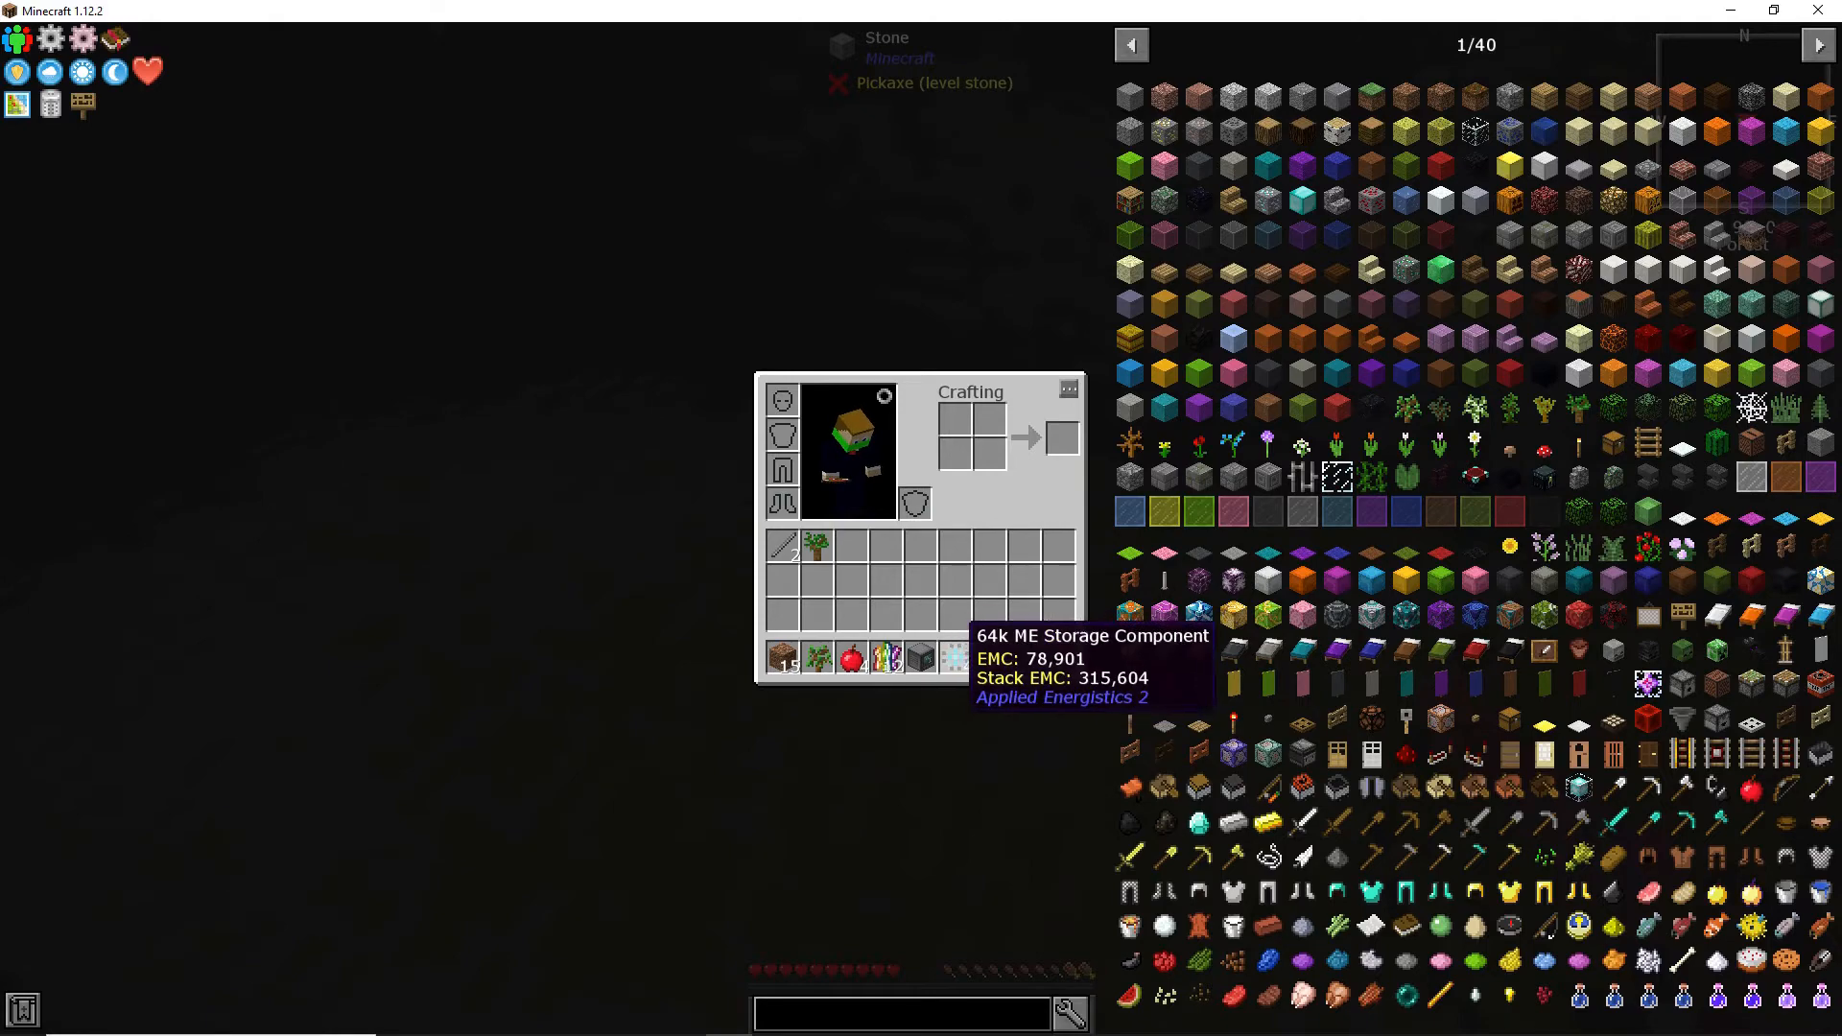
mouse_move(920, 656)
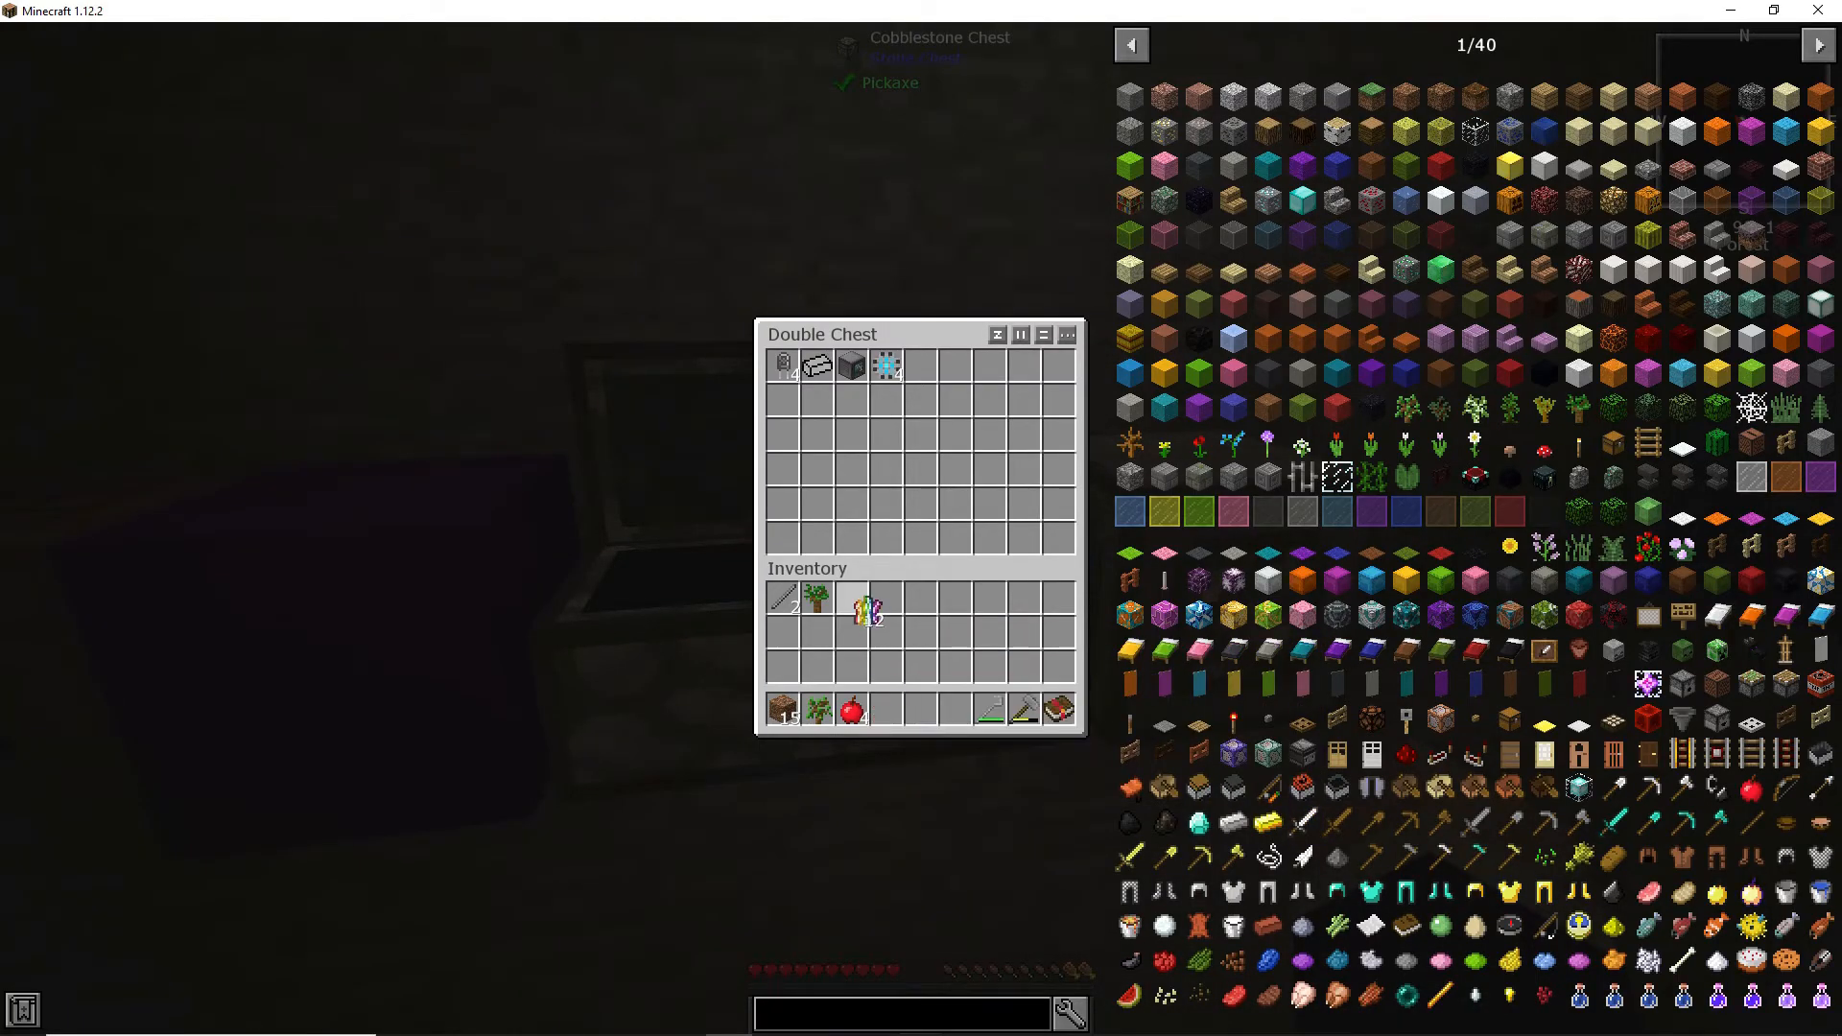
mouse_move(995, 668)
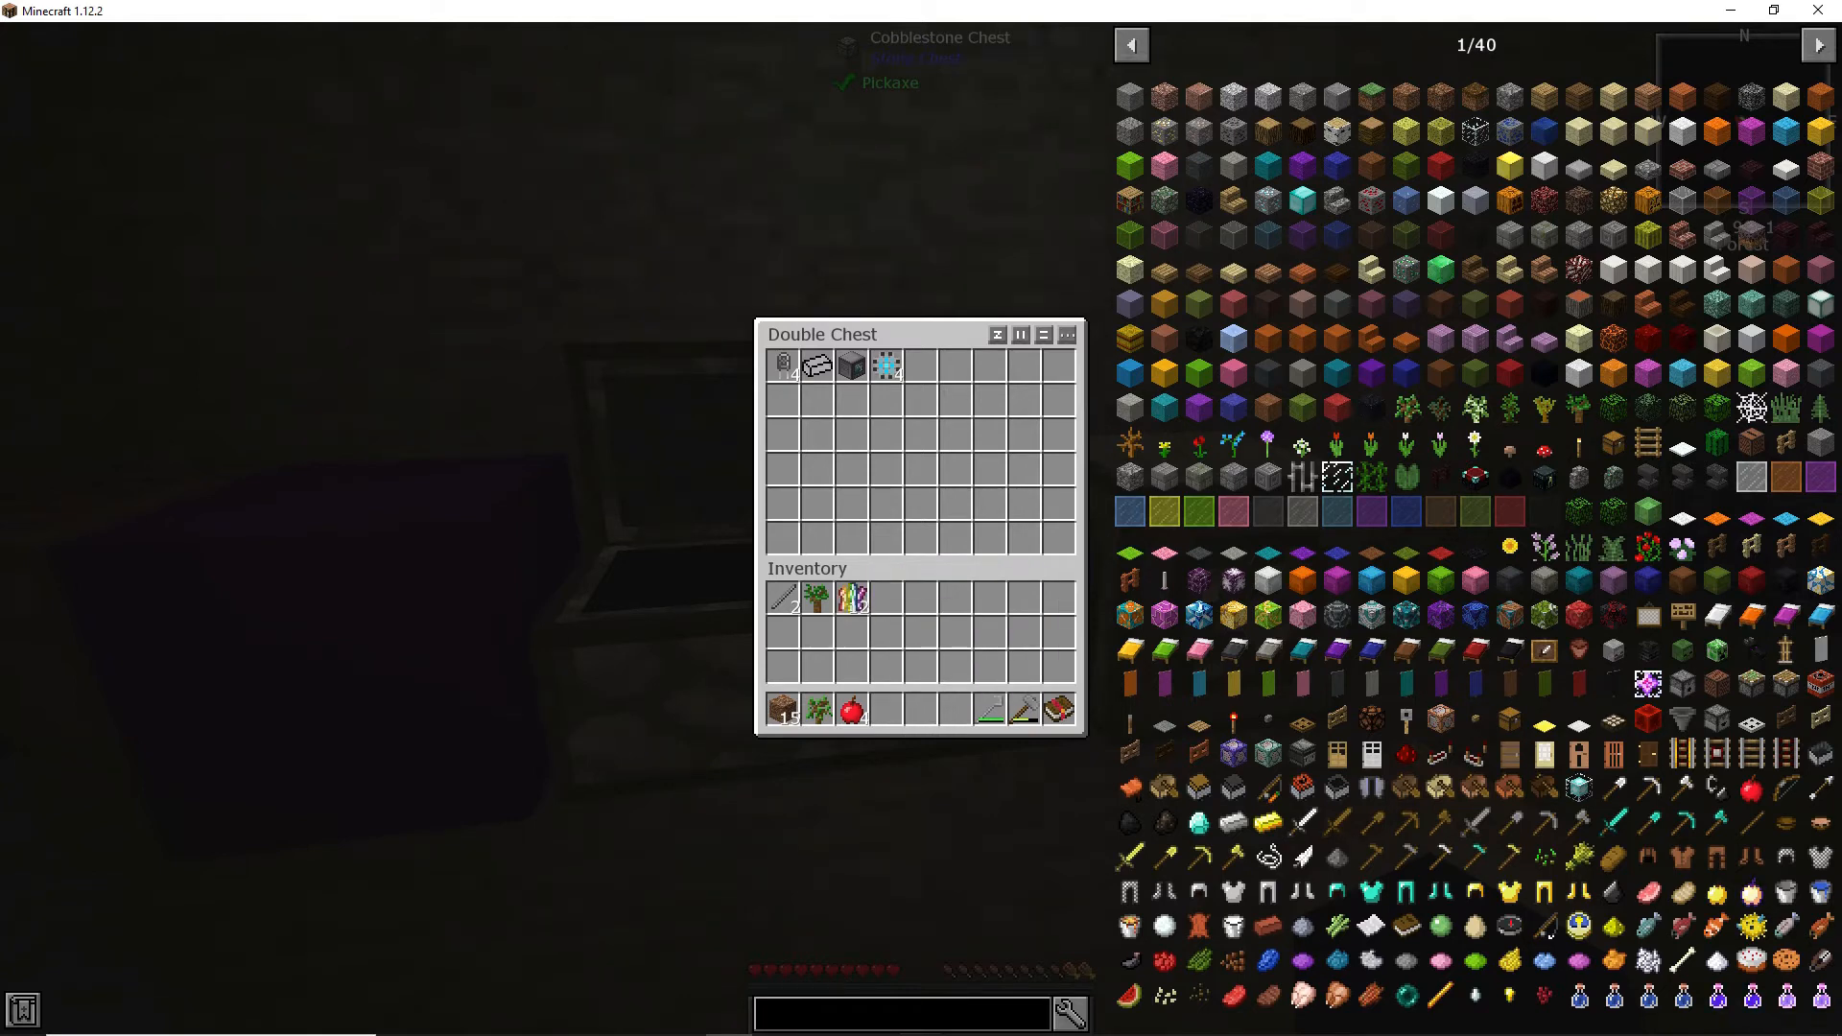
Step: Store the reward items, including the 64k ME Storage Component, in the double chest
key(Escape)
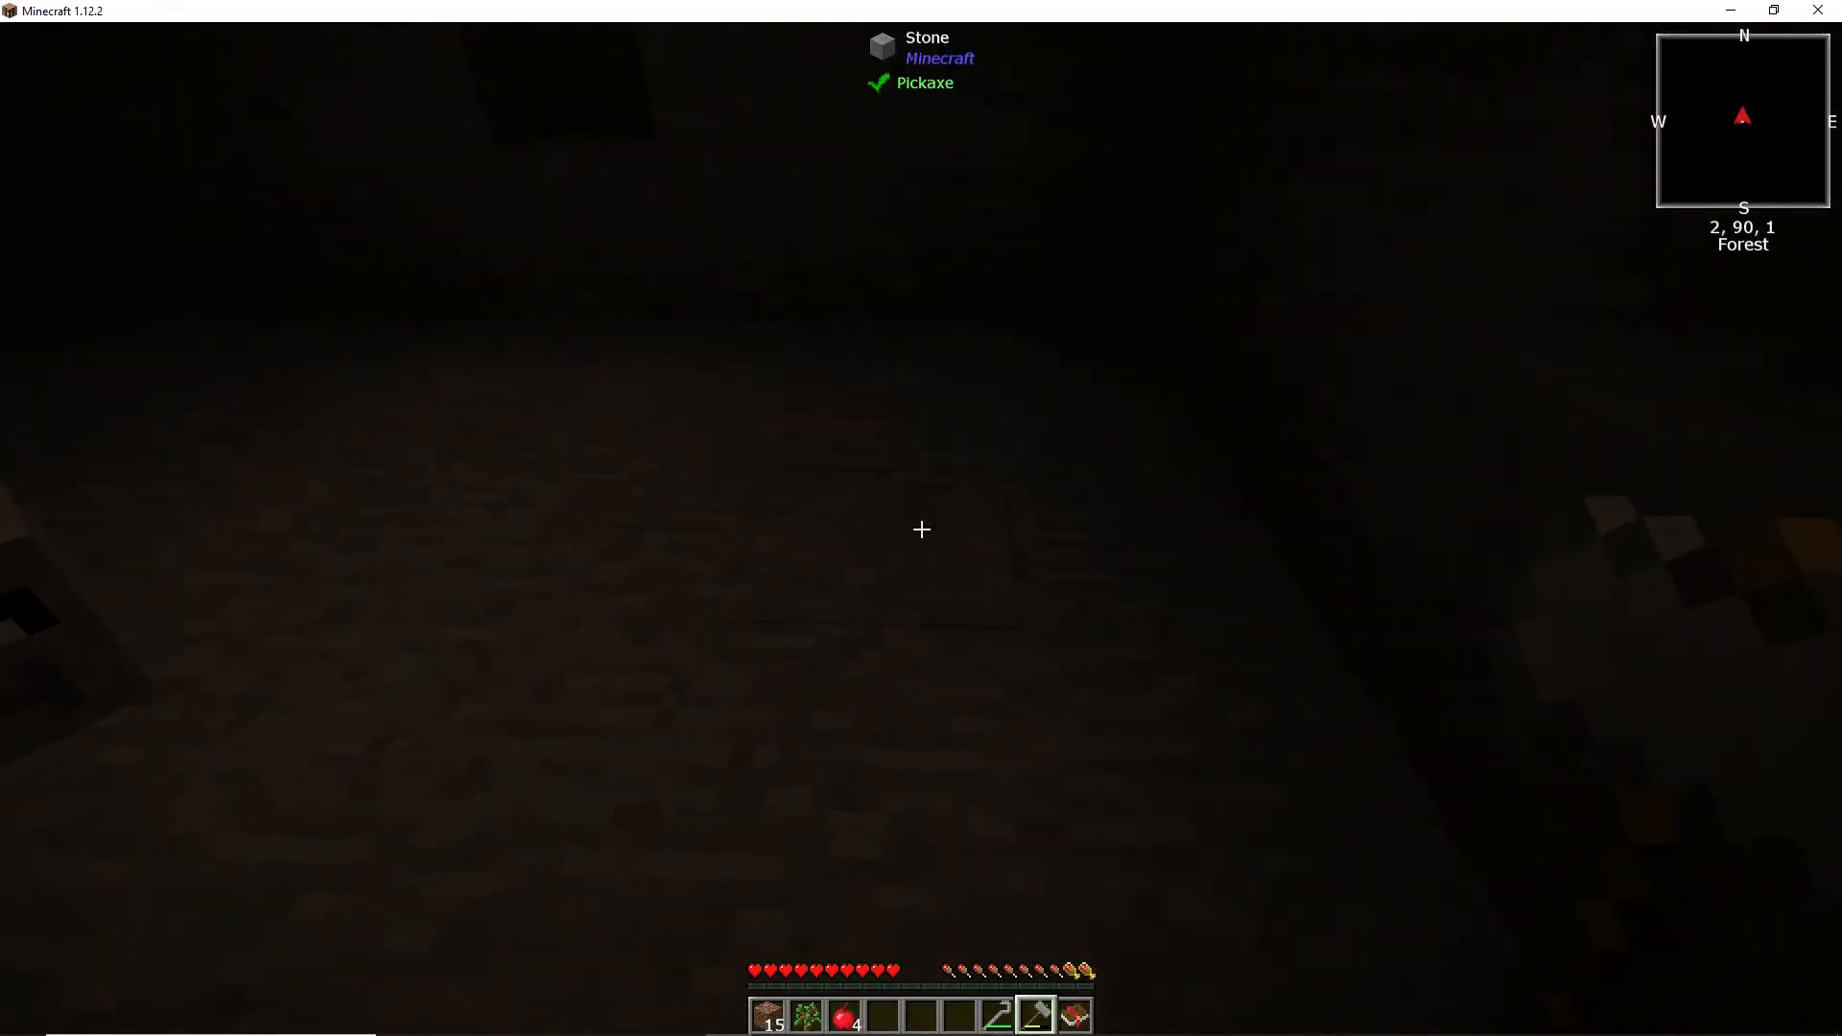
Step: Mine the stone block in front, collecting 3 stone
click(920, 528)
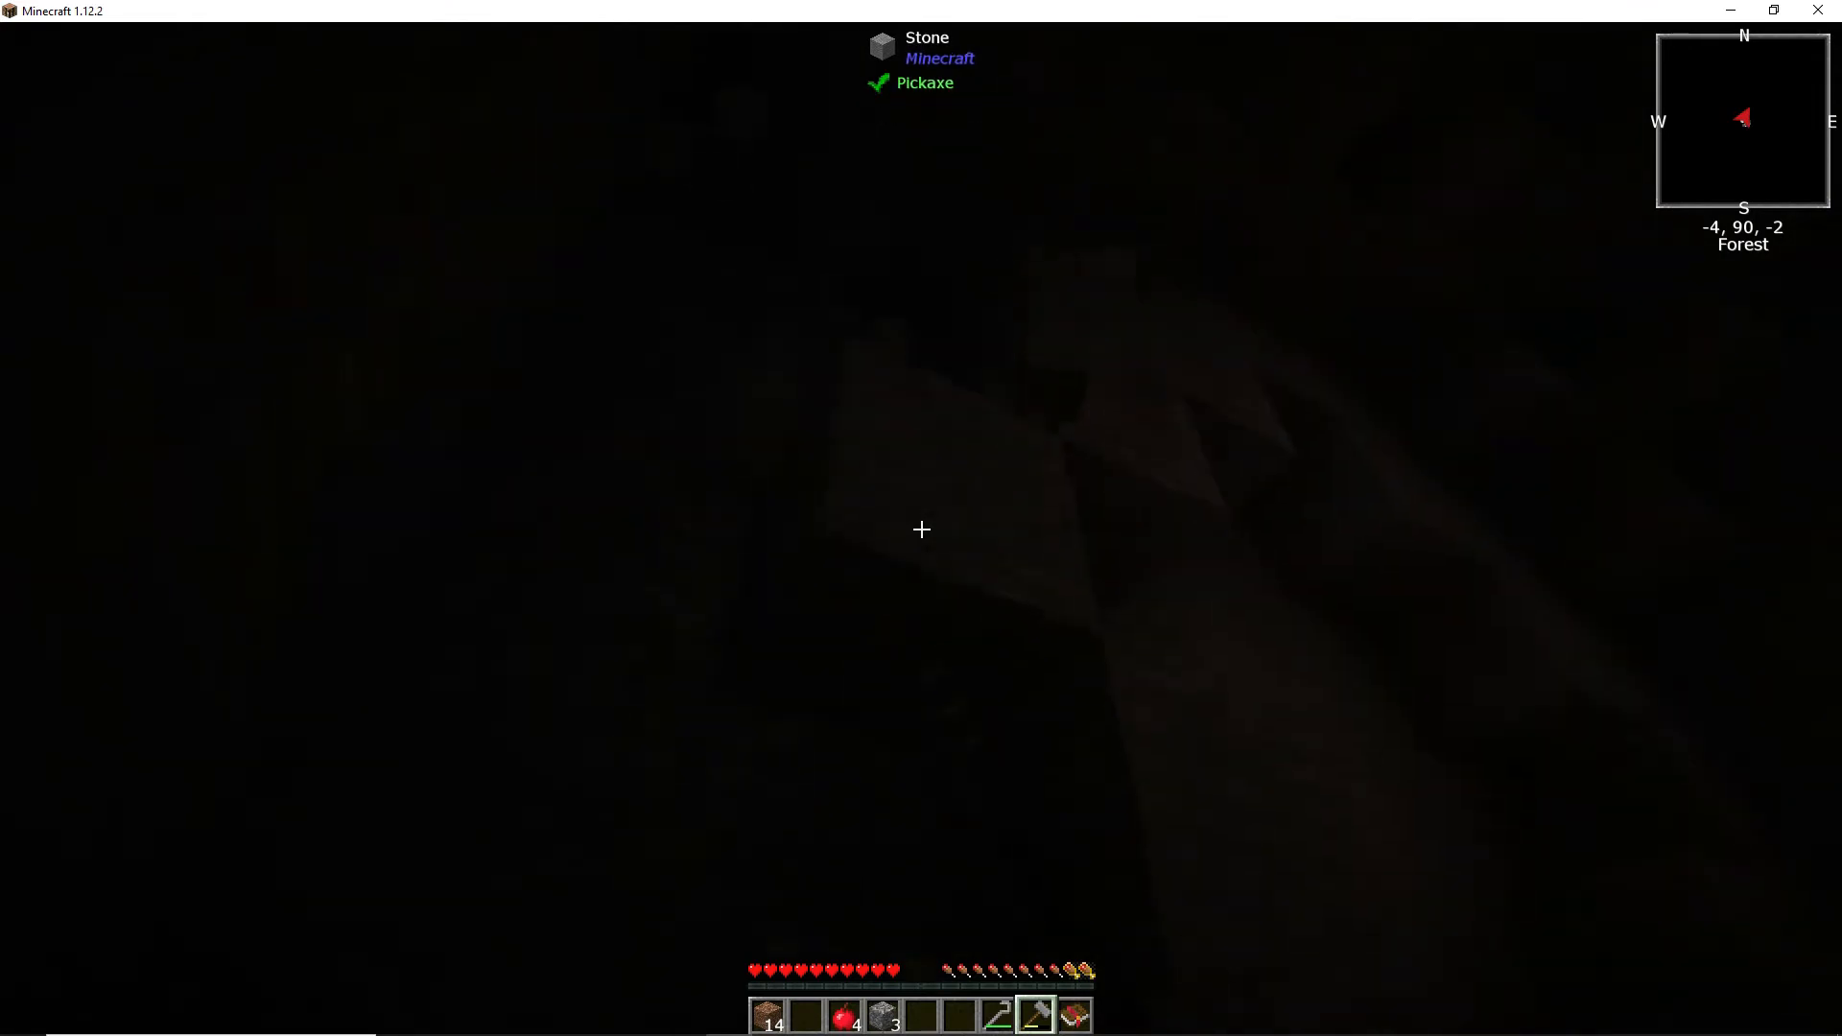
Step: Mine four more stone blocks, raising the stone haul to about 37
click(922, 529)
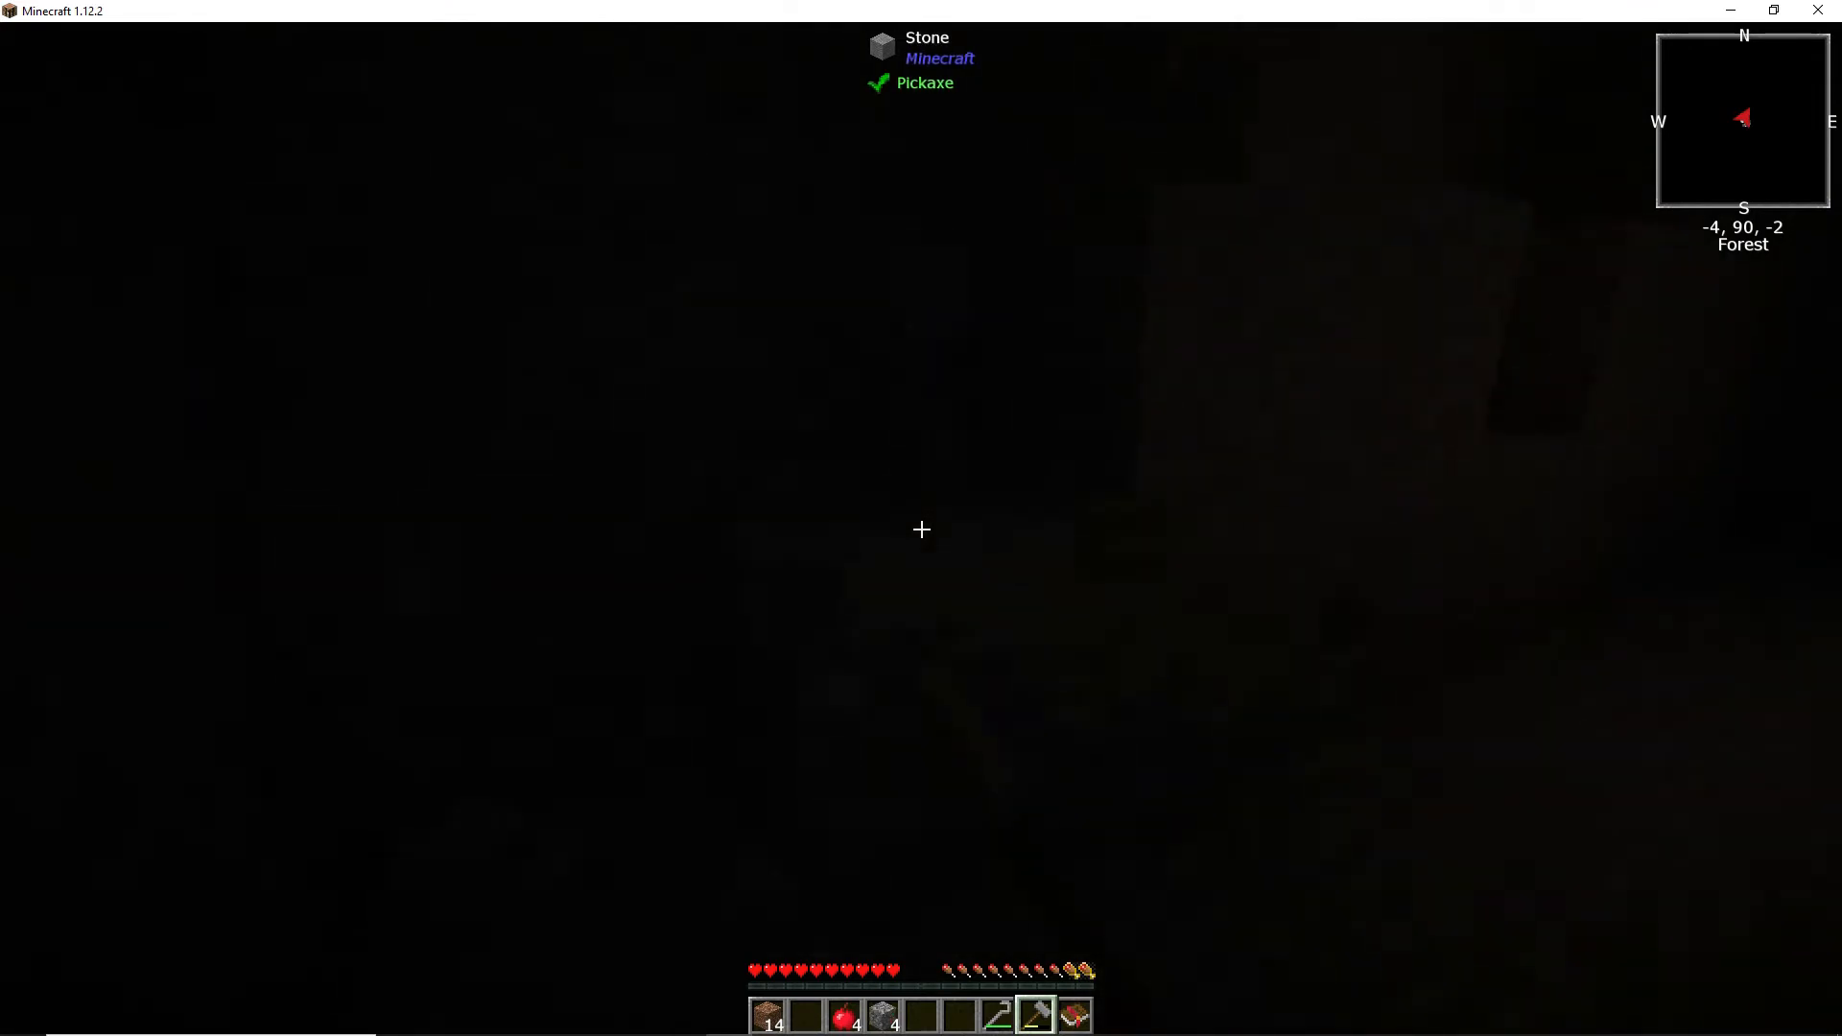
click(921, 529)
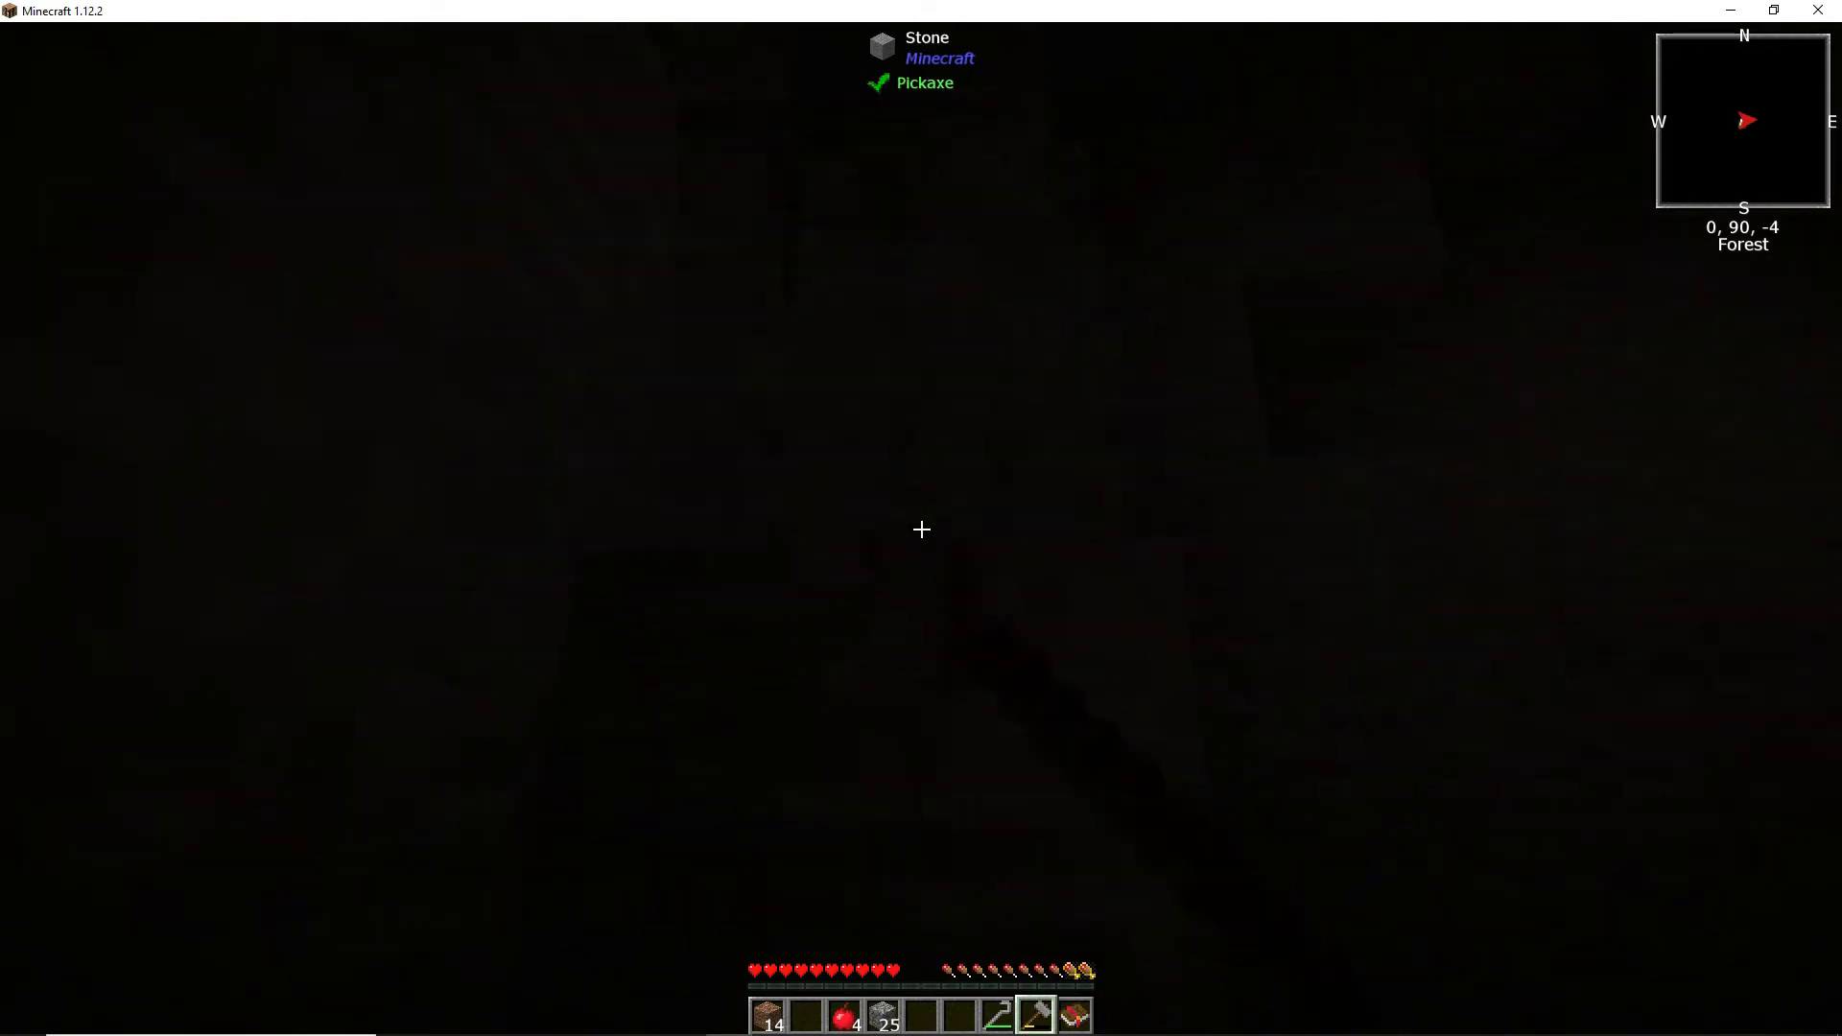
click(921, 529)
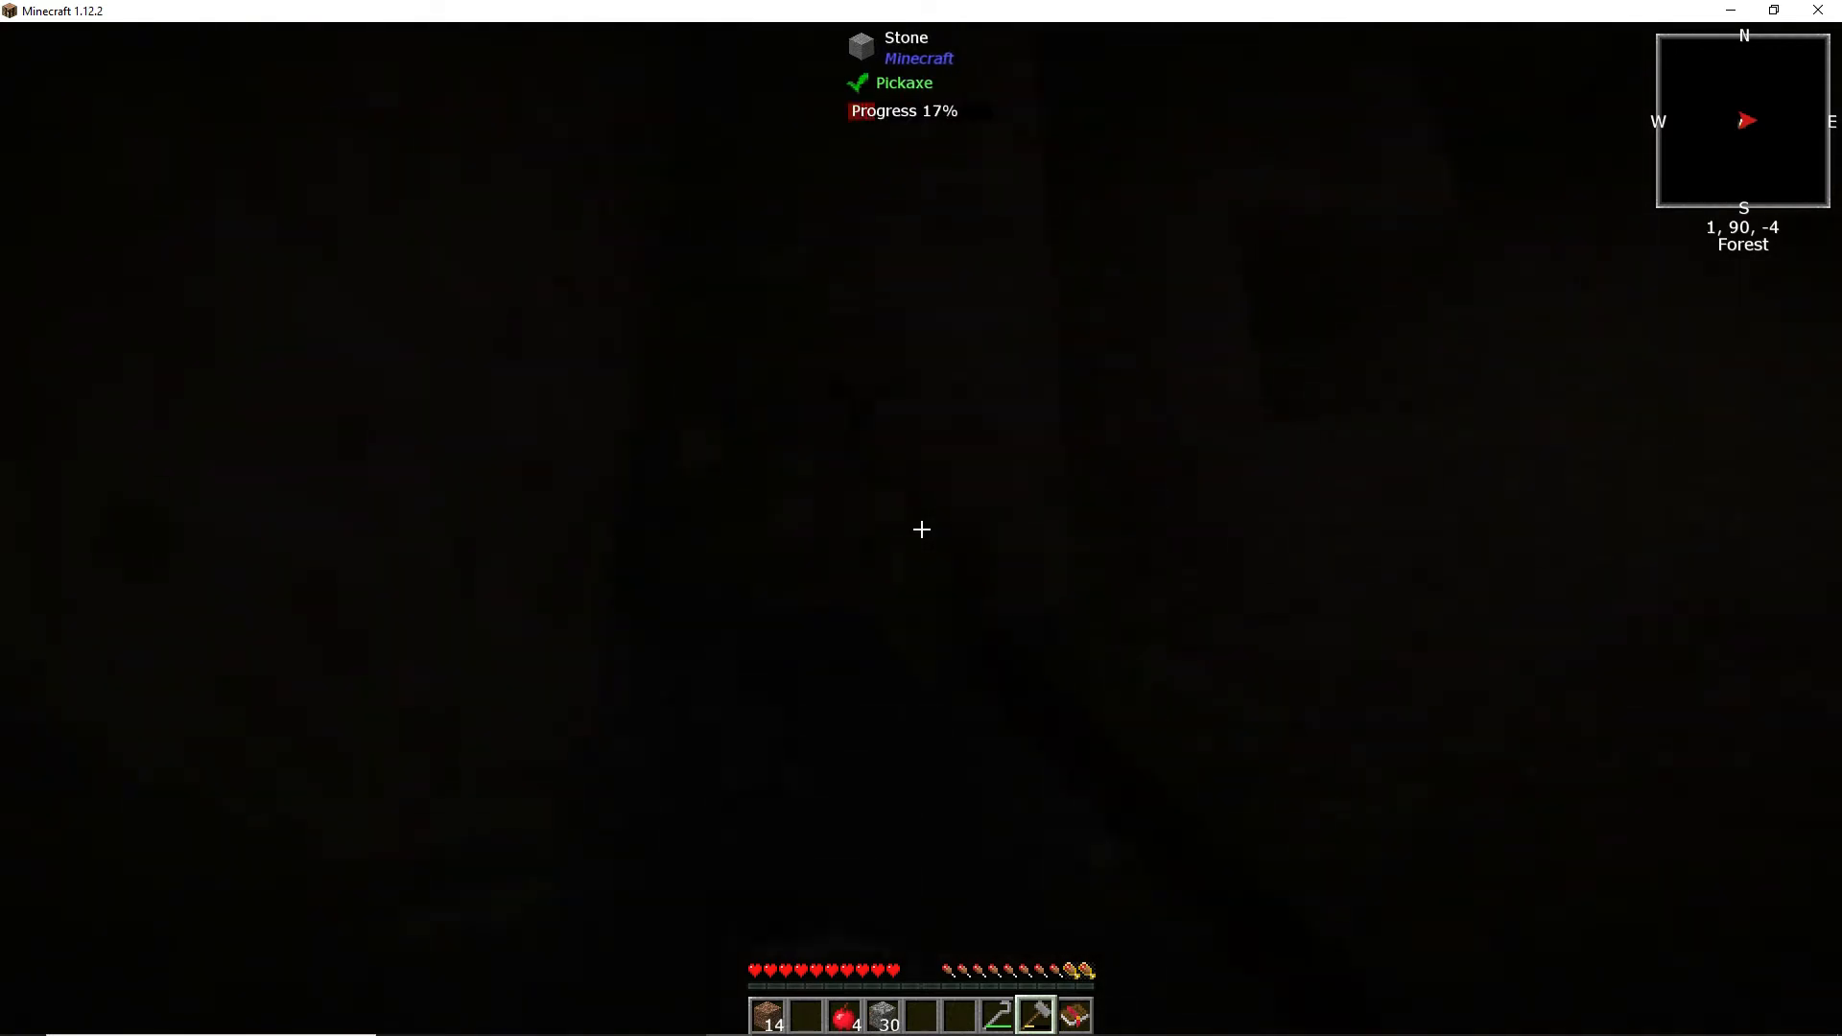
click(921, 529)
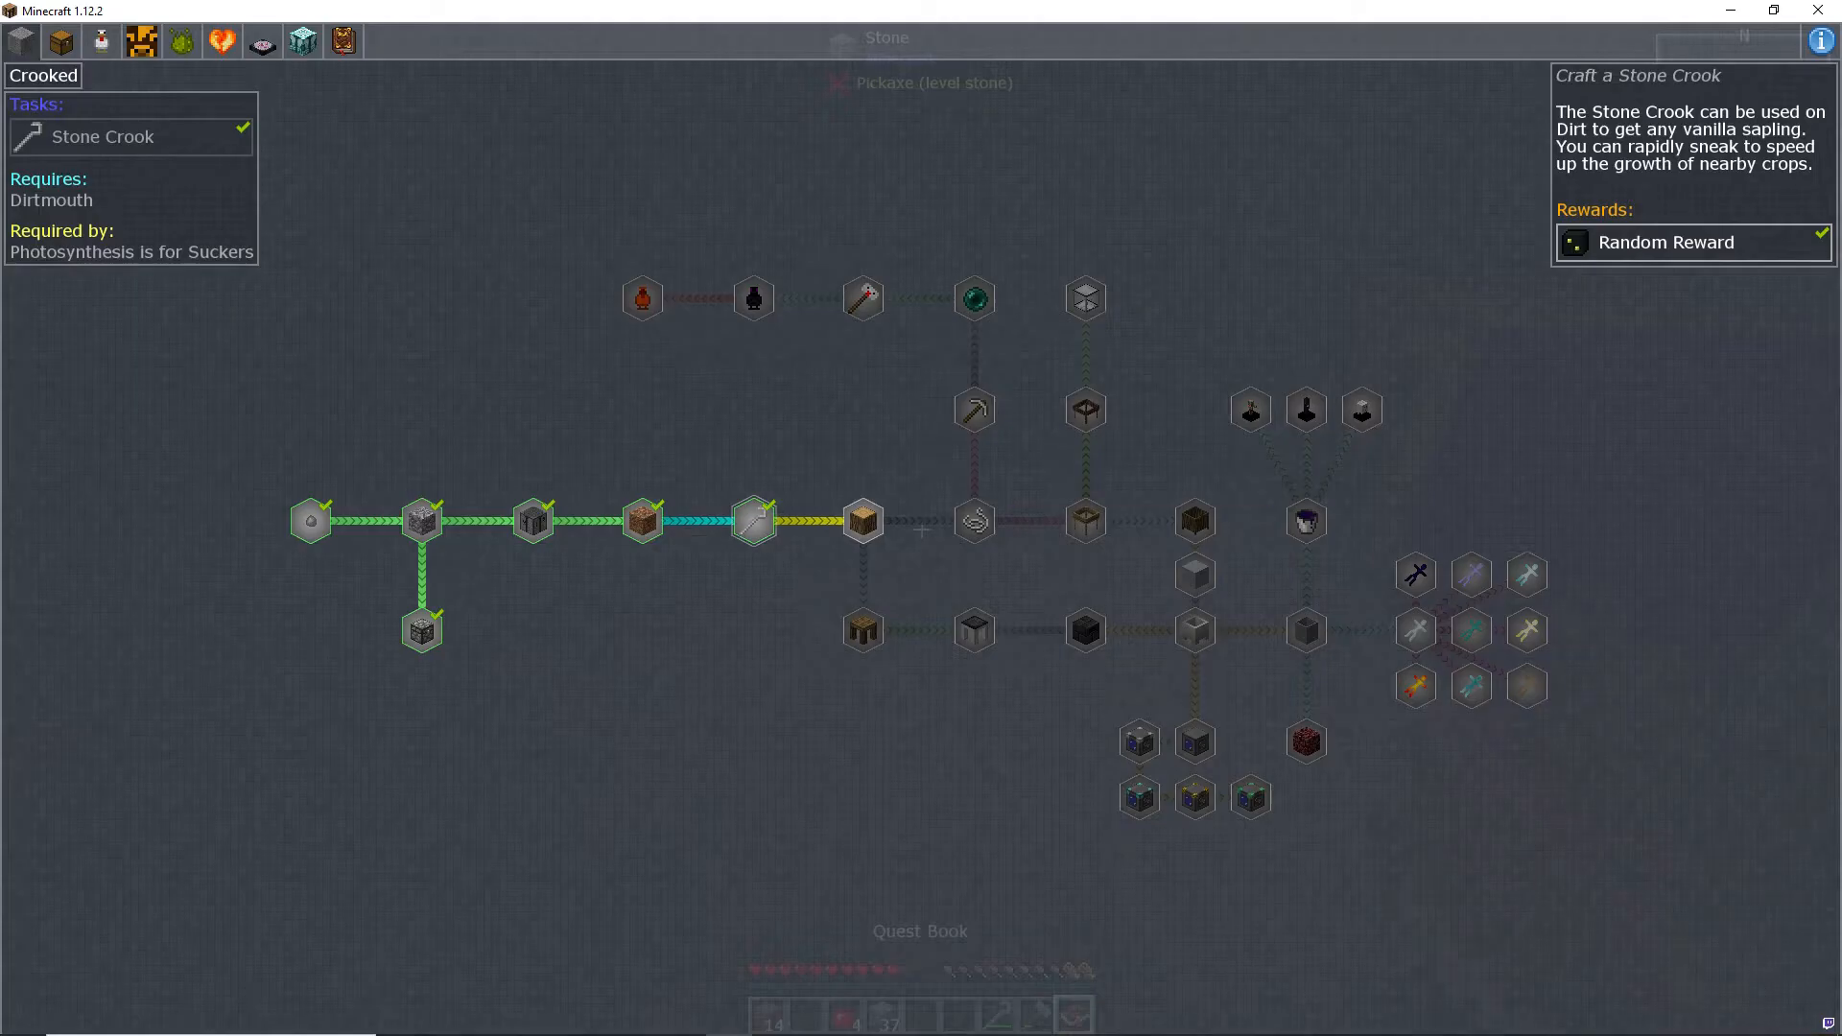
mouse_move(862, 519)
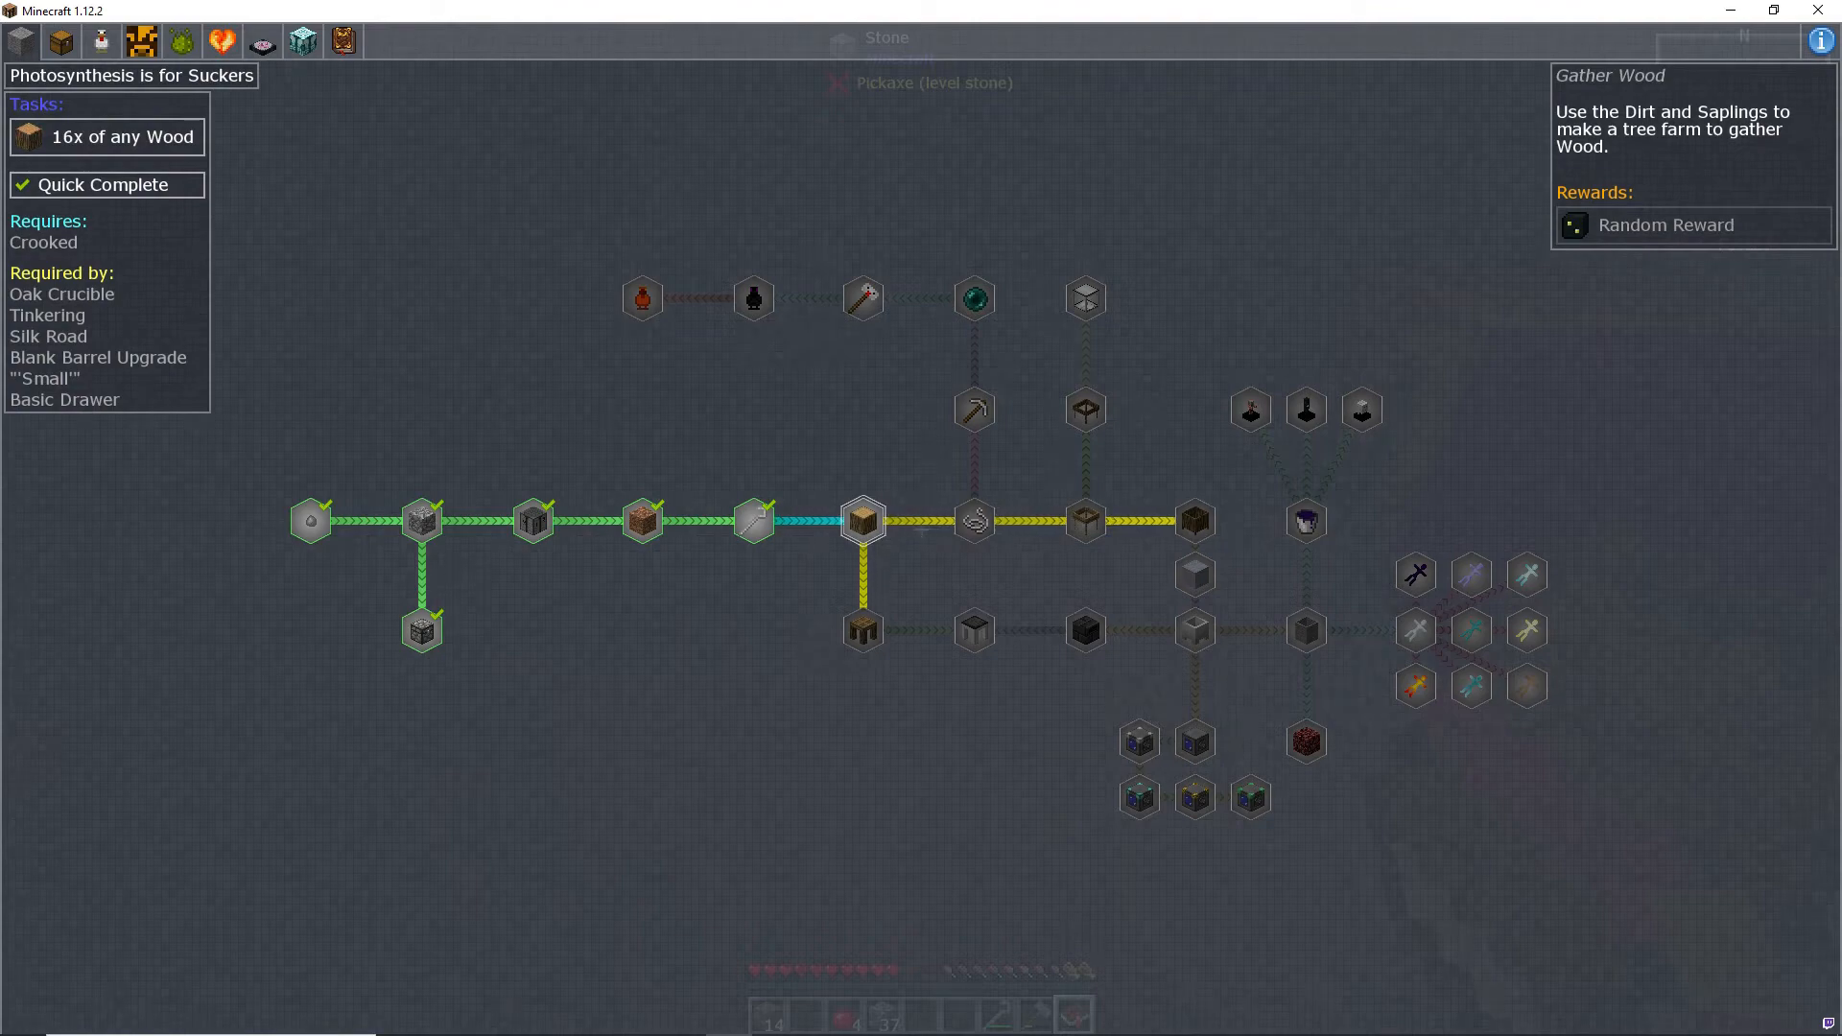
key(Escape)
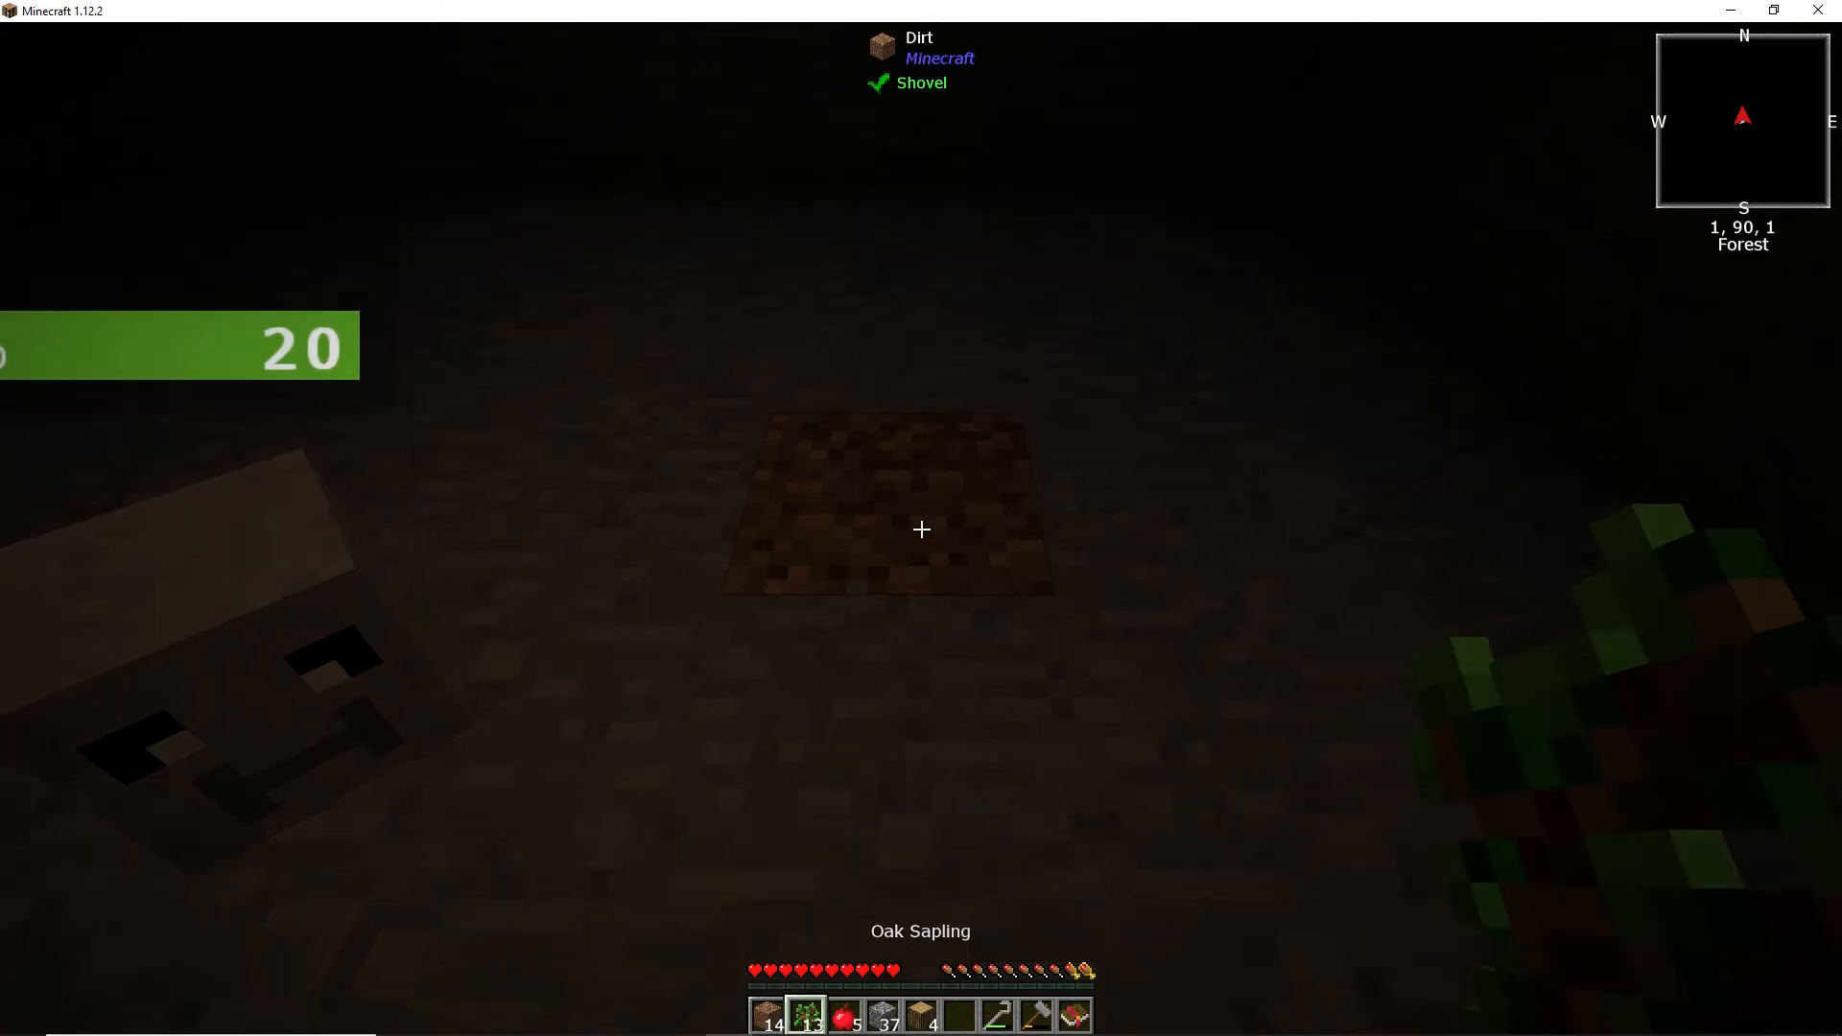
Step: Grow an oak tree on a dirt block, gathering about 21 saplings and logs
key(e)
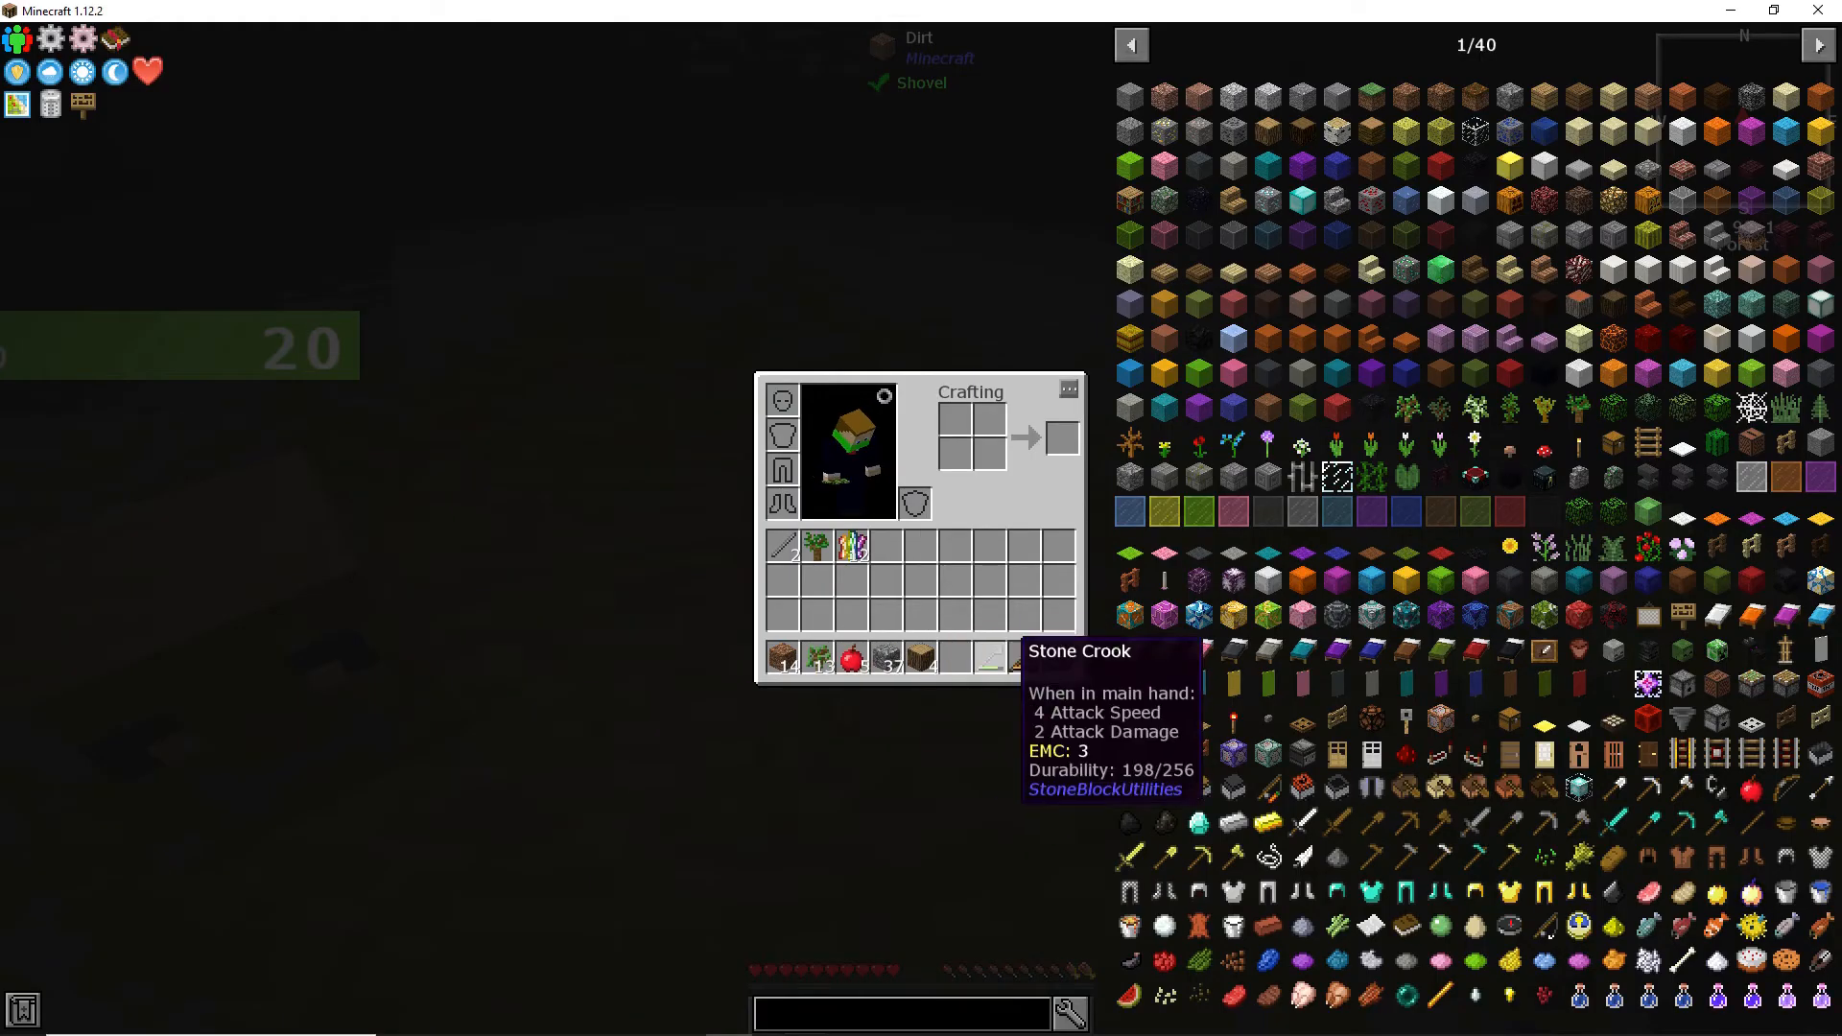
key(Escape)
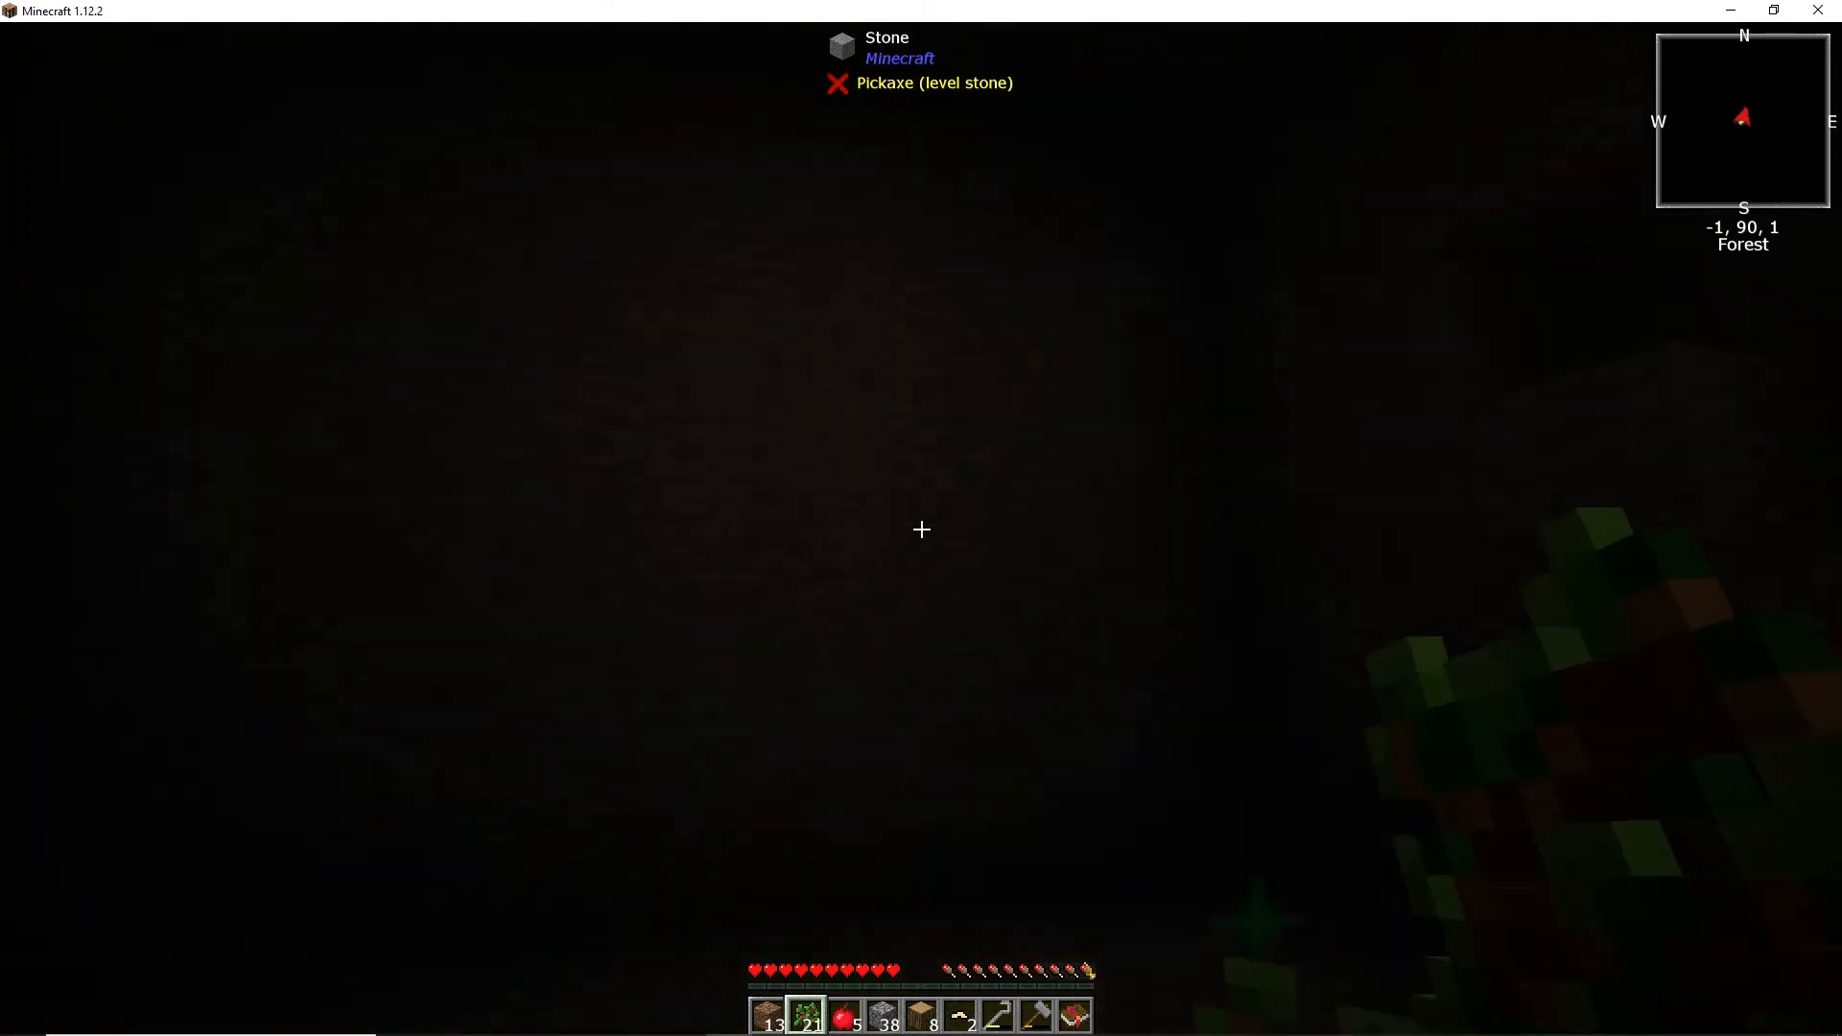
mouse_move(921, 530)
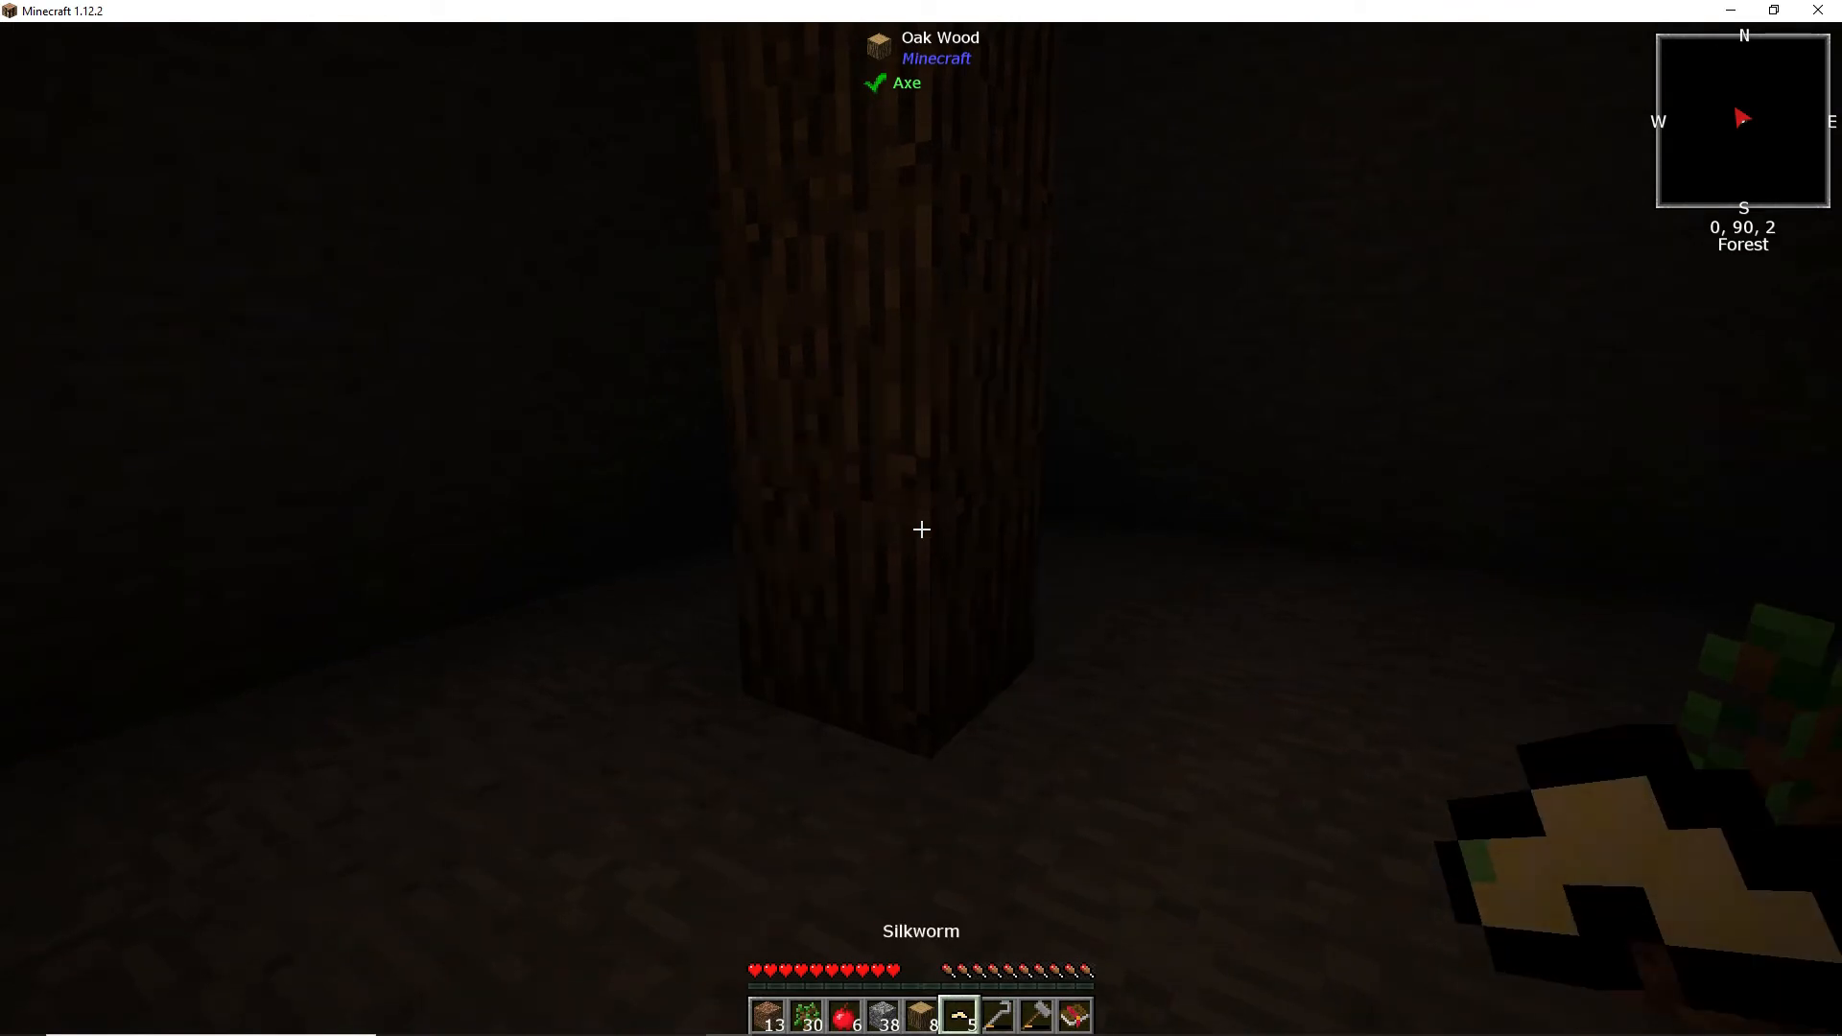
Step: Chop down the grown oak tree with the axe, completing the 16-wood quest
click(921, 529)
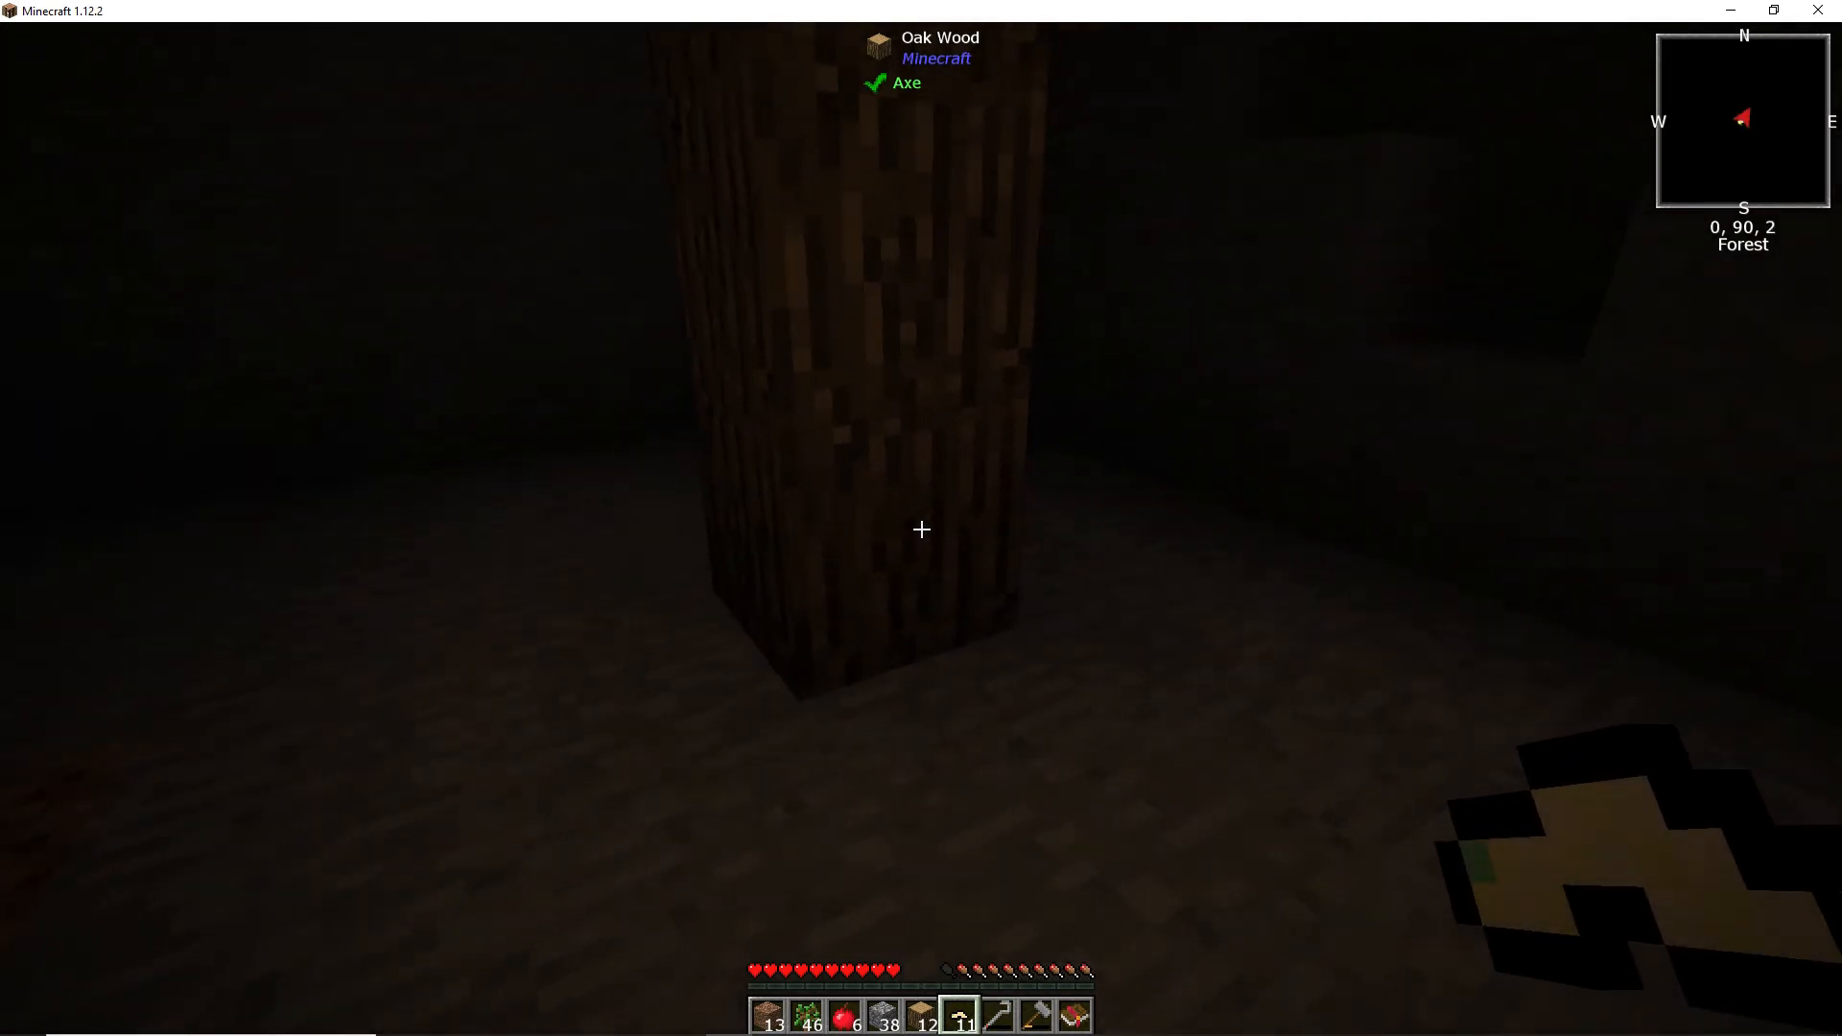
click(921, 529)
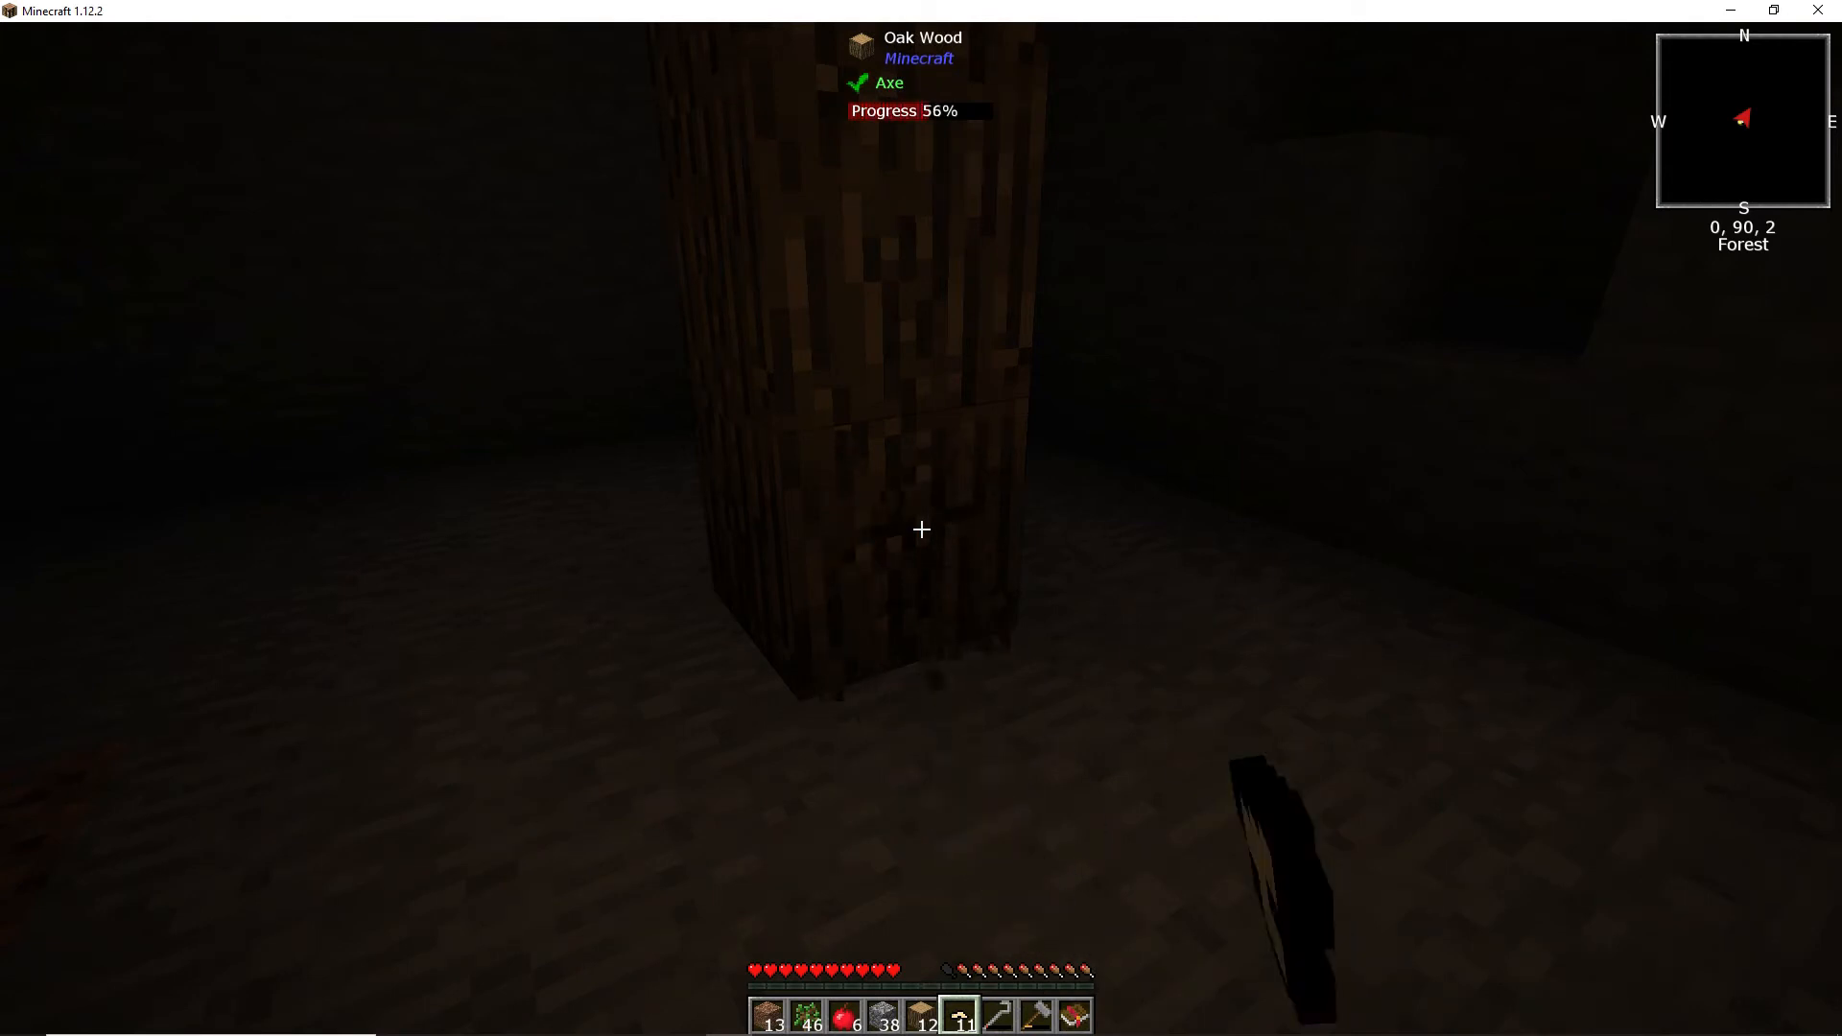
click(920, 528)
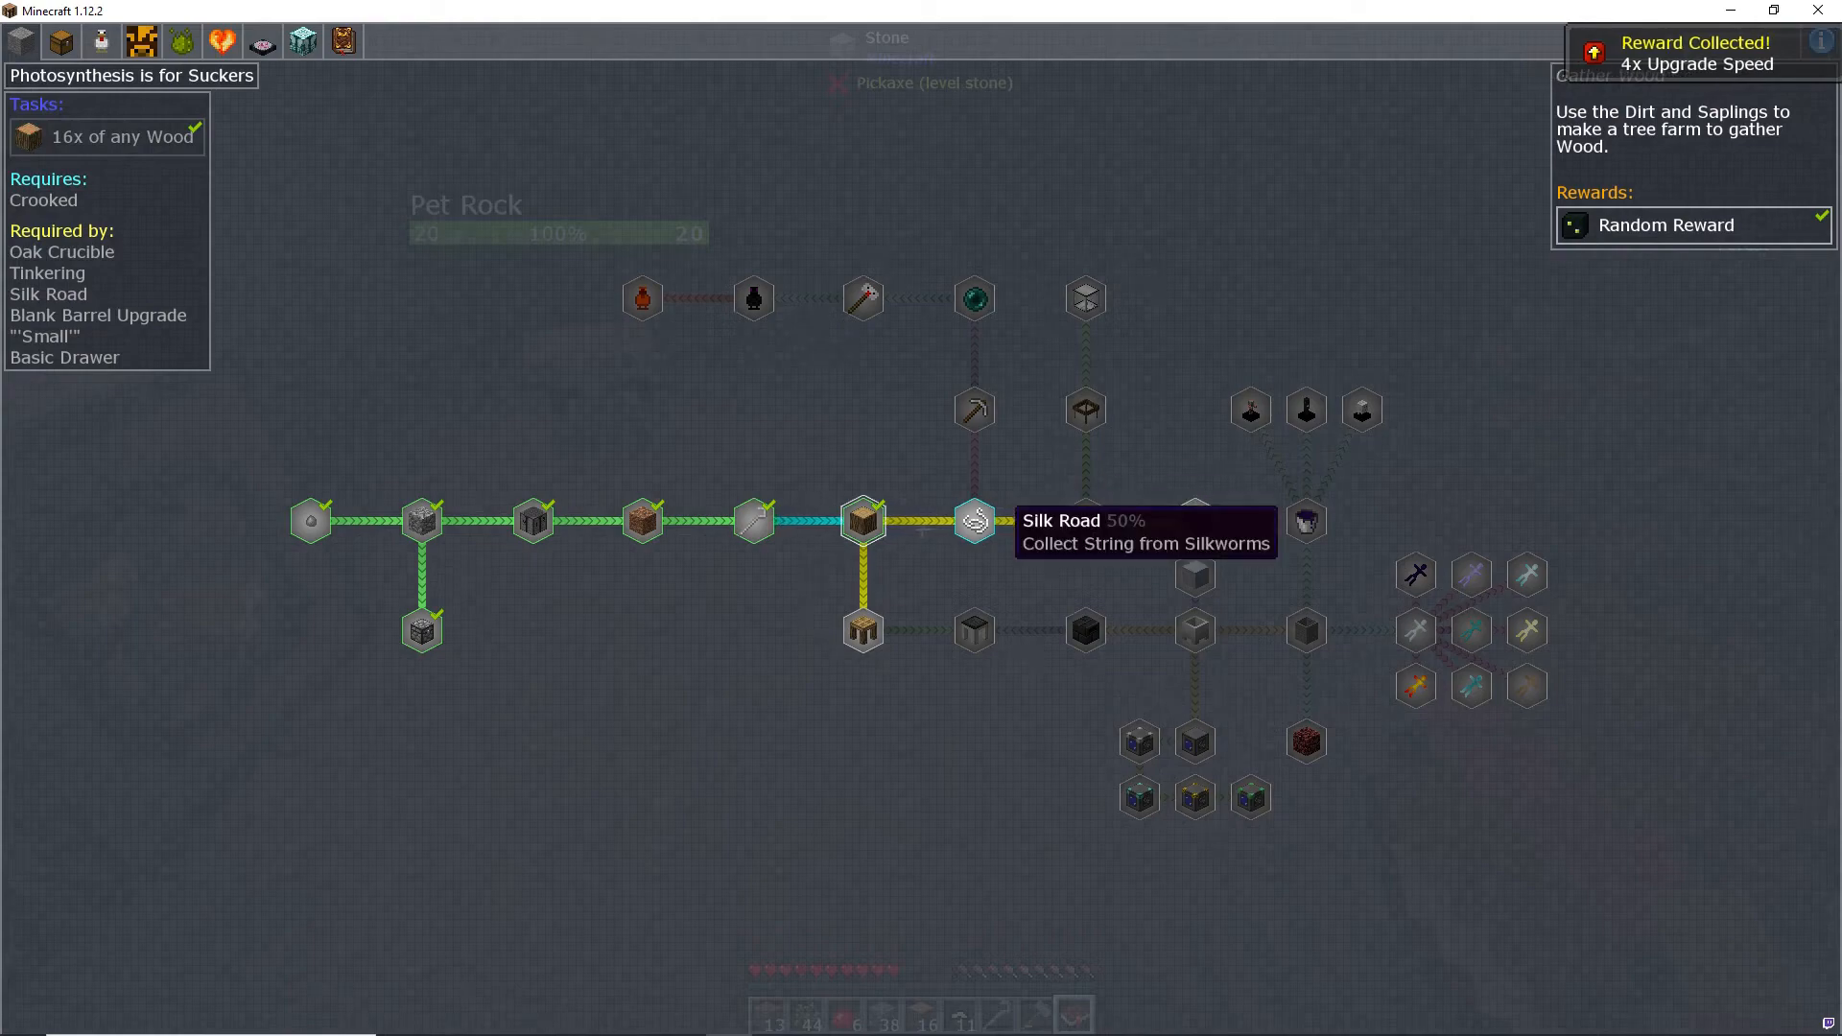
Step: Close the Quest Book after claiming the Photosynthesis is for Suckers random reward
key(Escape)
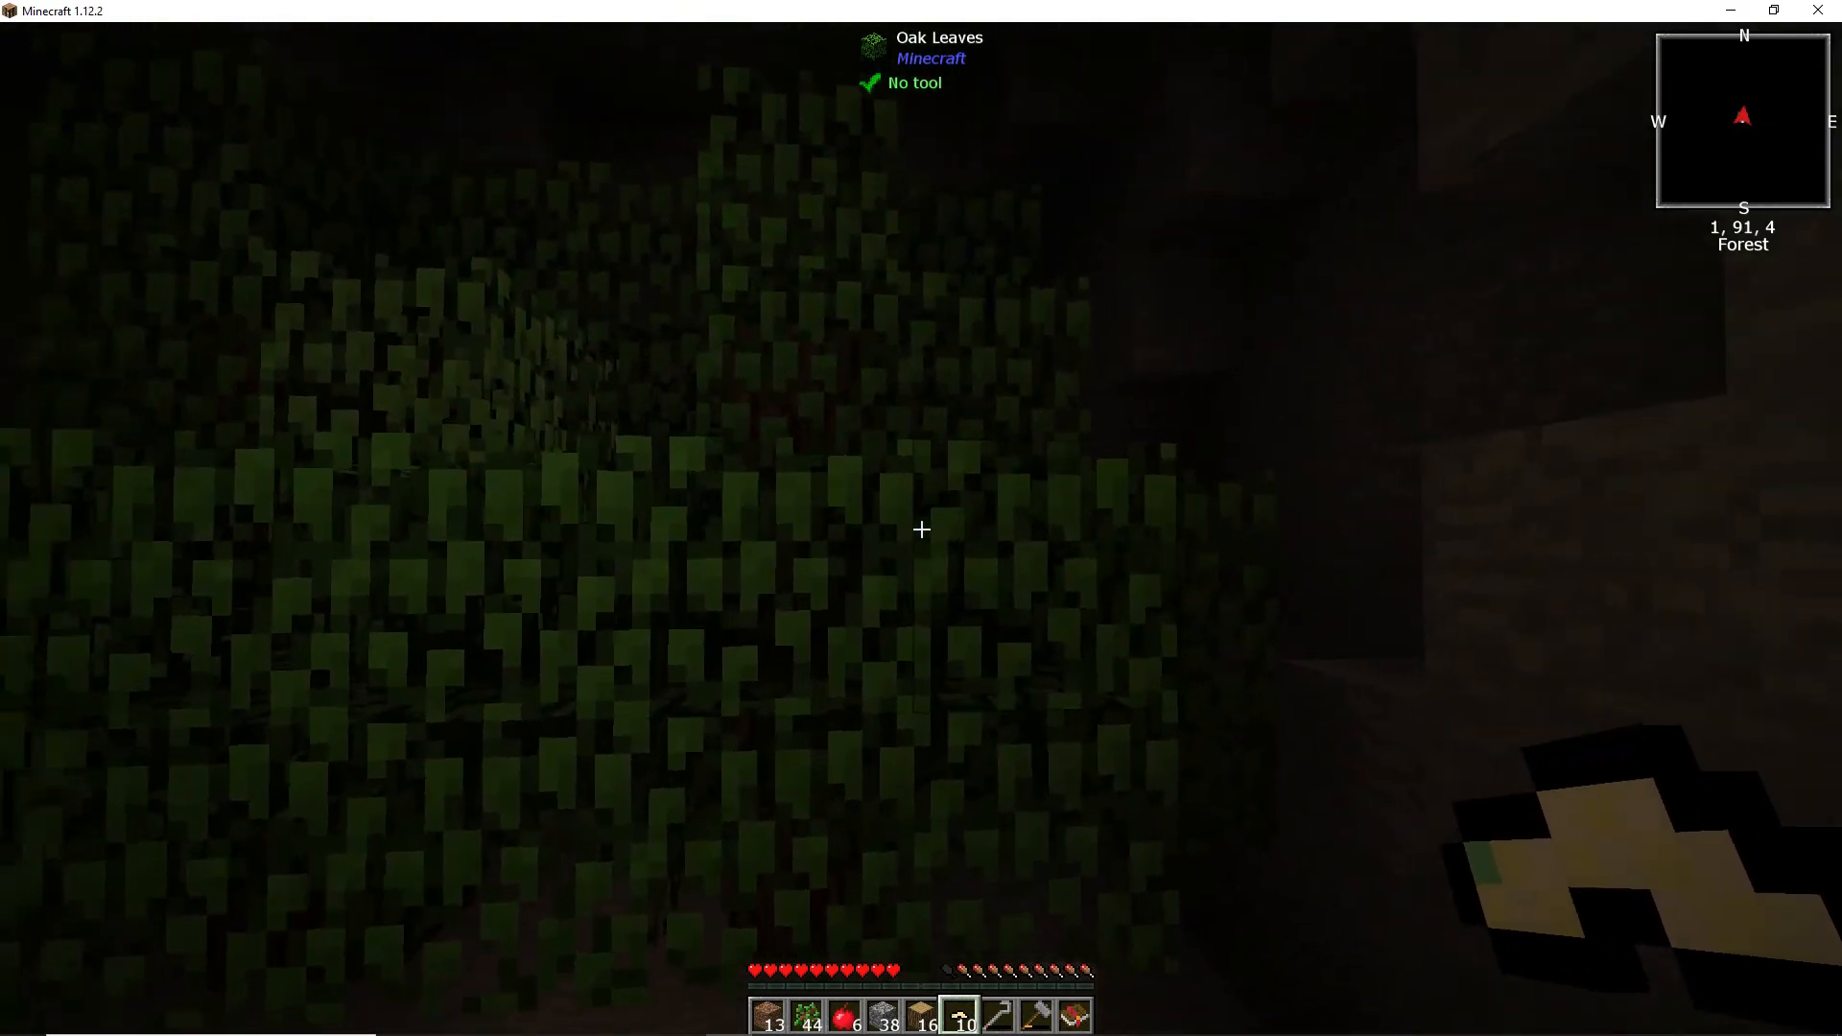
Step: Bring up the Quest Book showing the completed 16-wood quest
key(w)
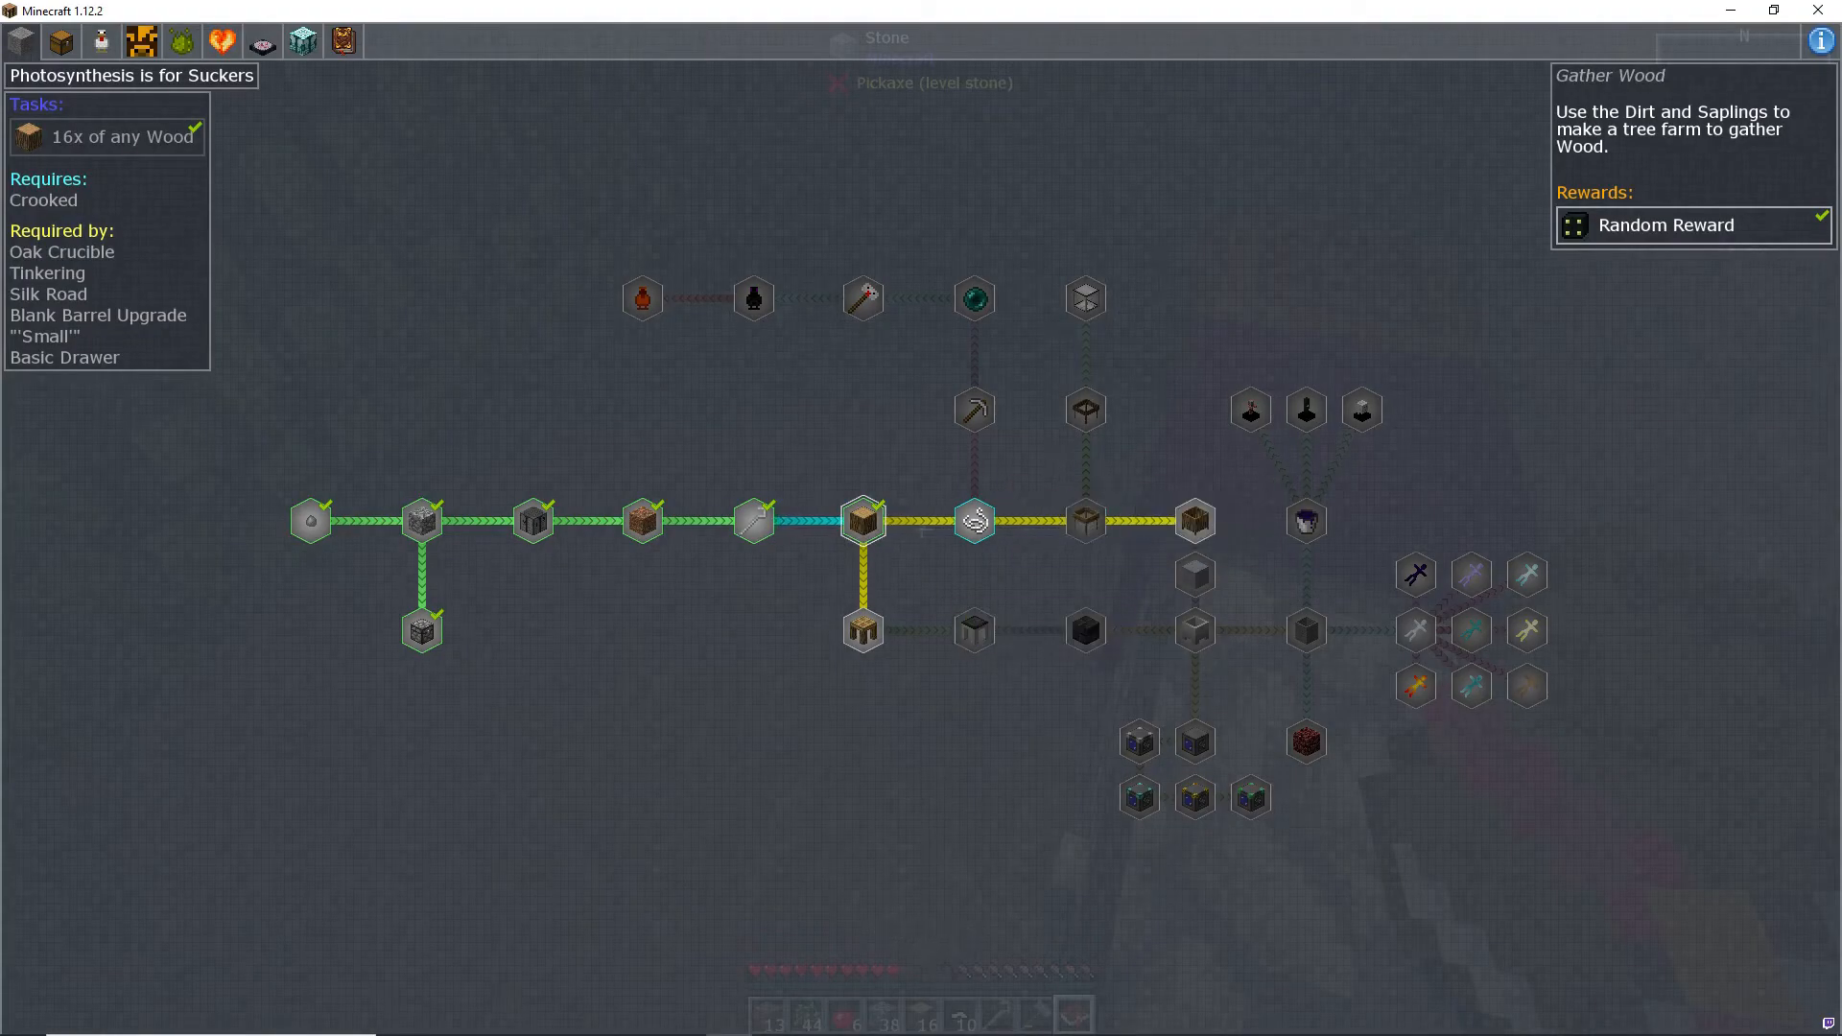
mouse_move(973, 410)
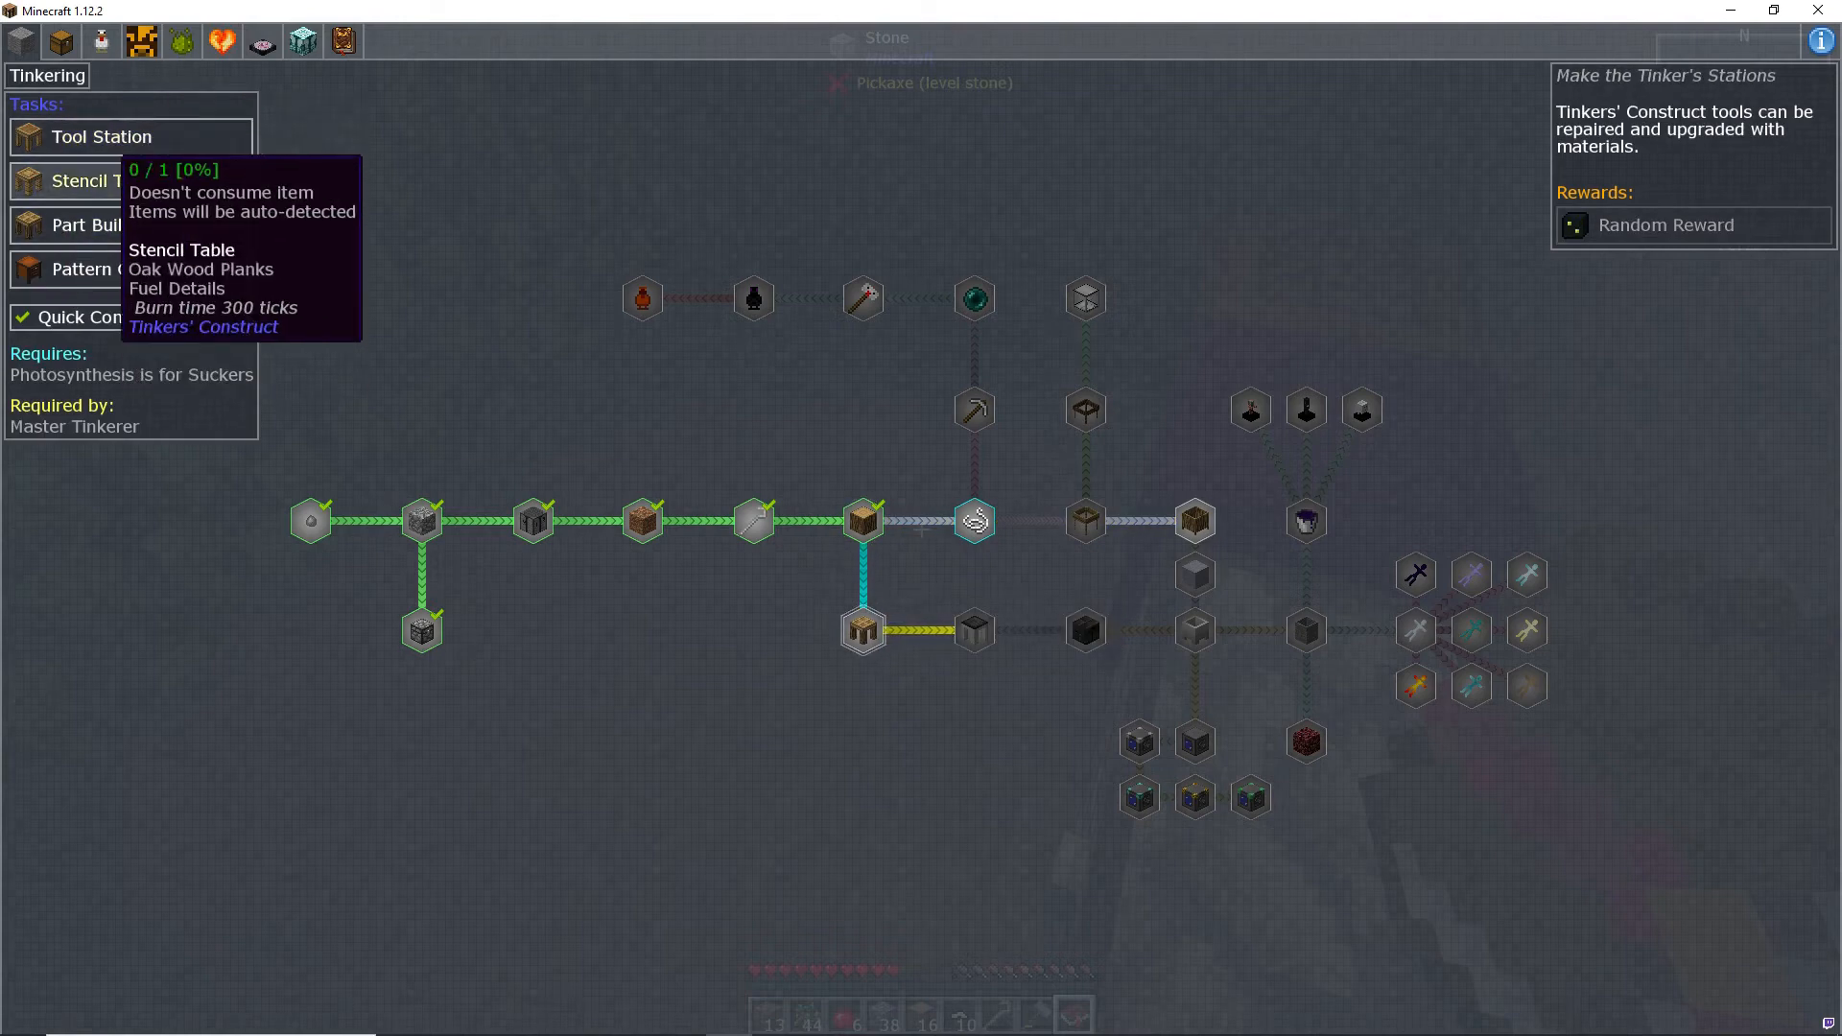
mouse_move(100, 224)
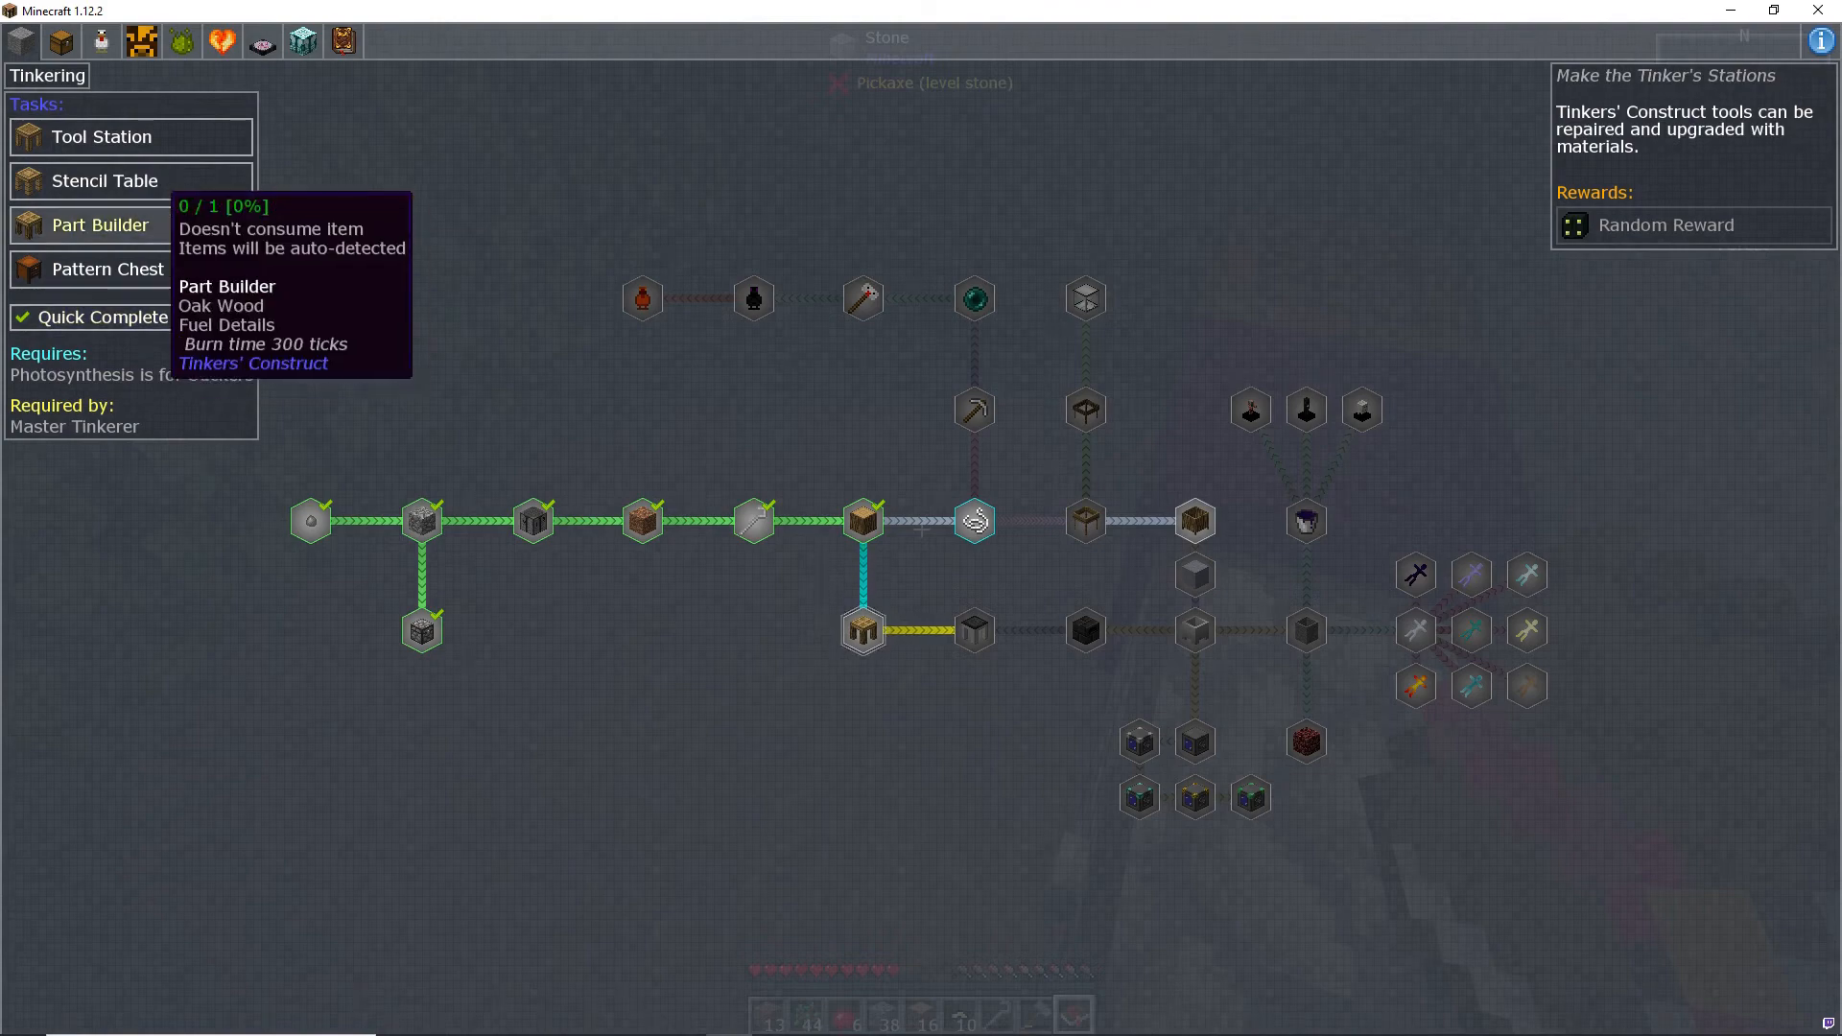
Step: Close the Quest Book after reviewing the Tinkering quest's Tool Station and Part Builder tasks
key(Escape)
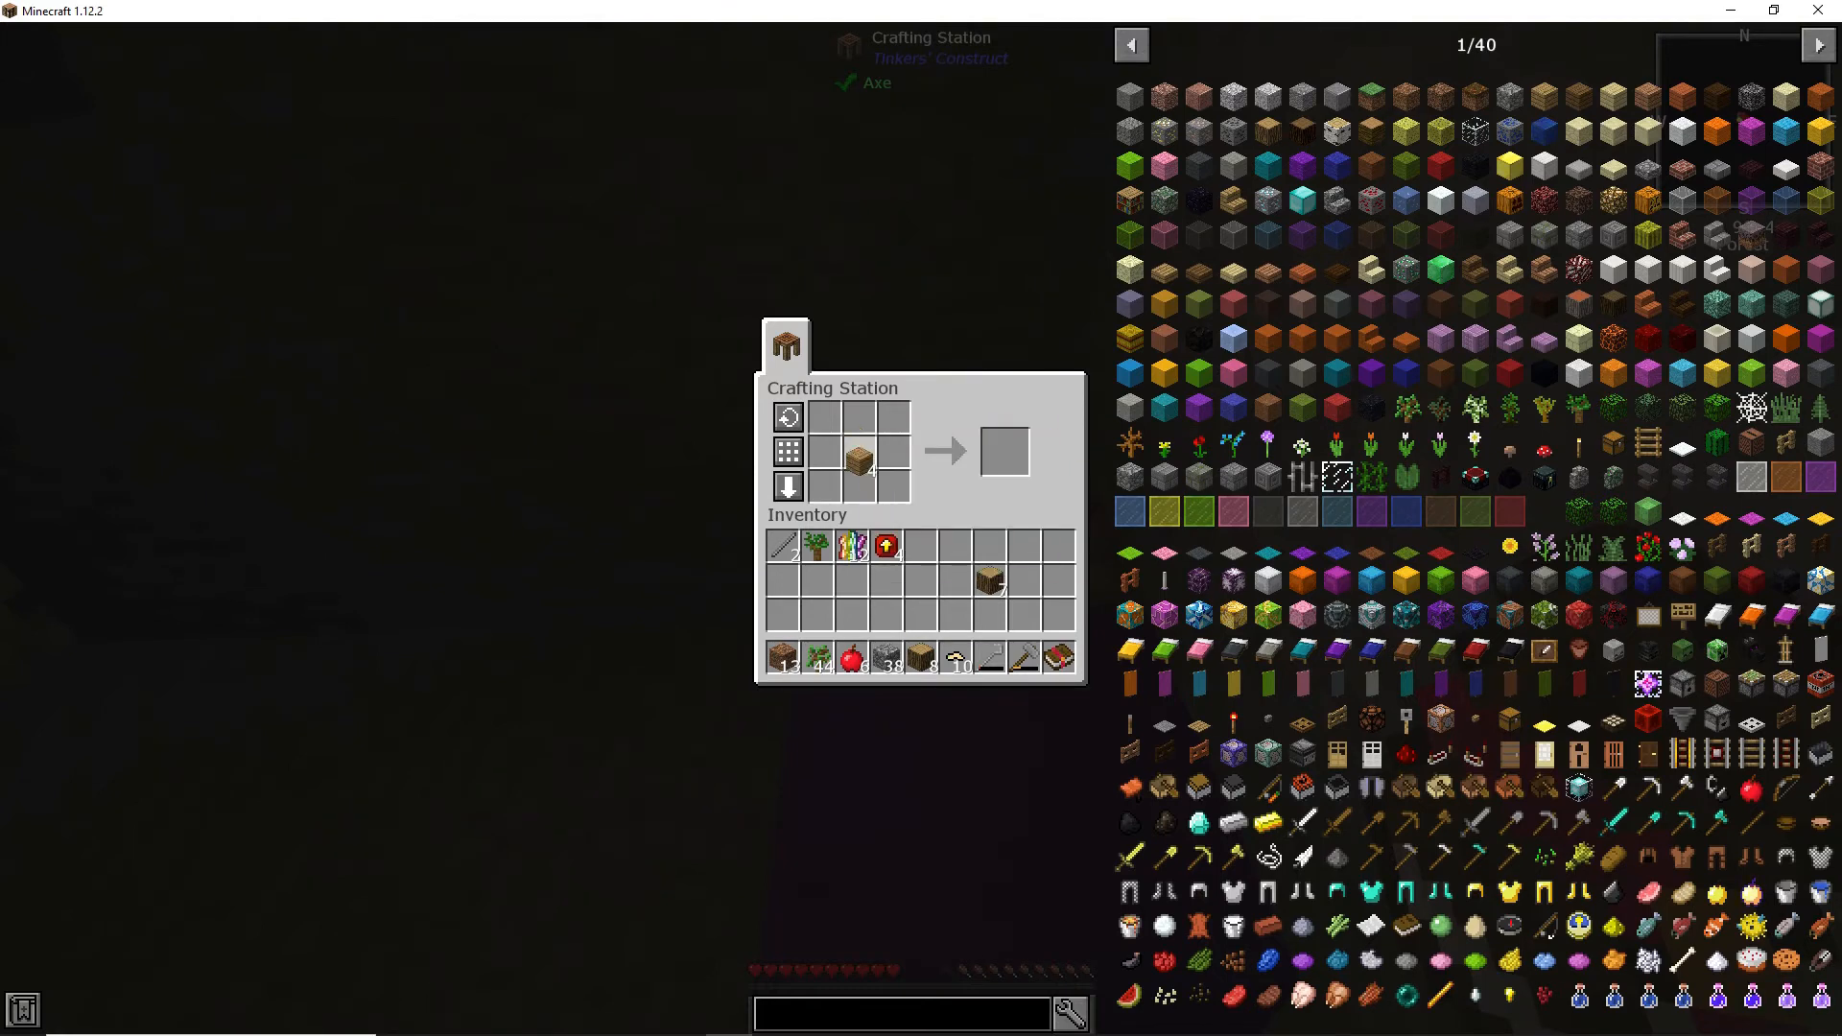
Step: Craft four sticks from oak planks, then craft a Tinkers' station block
click(818, 485)
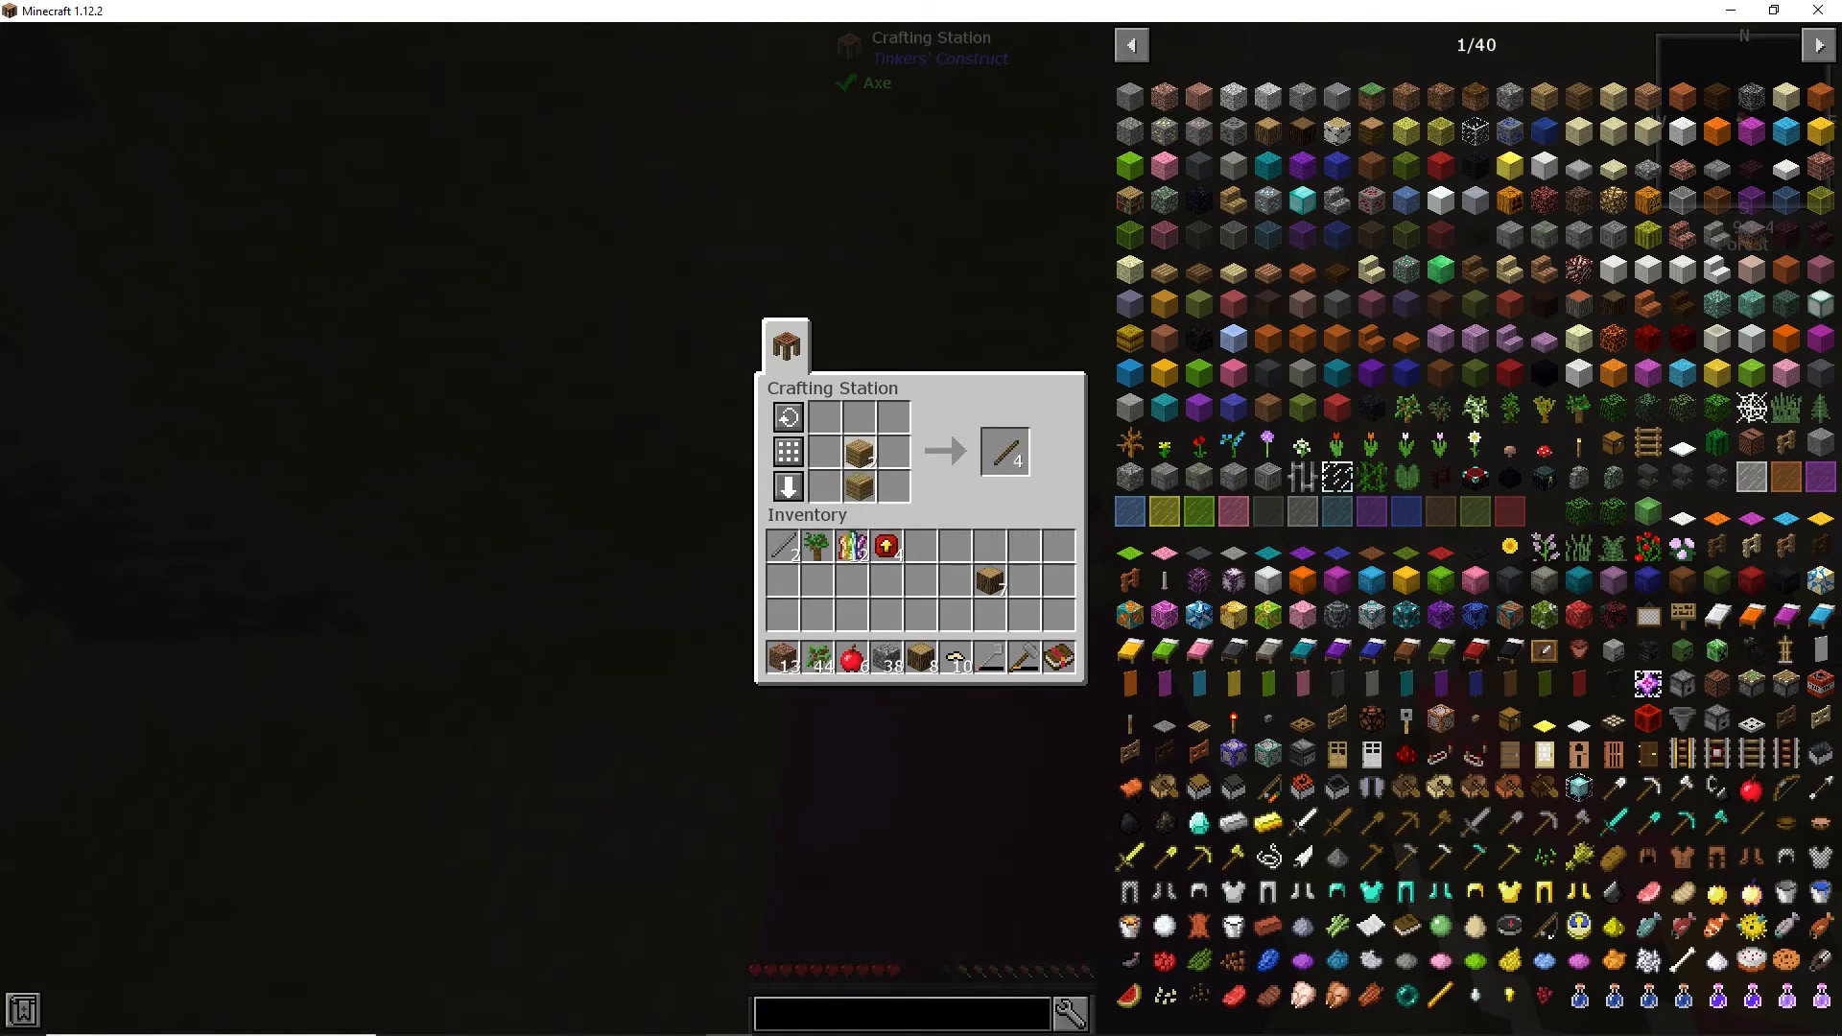
click(1004, 450)
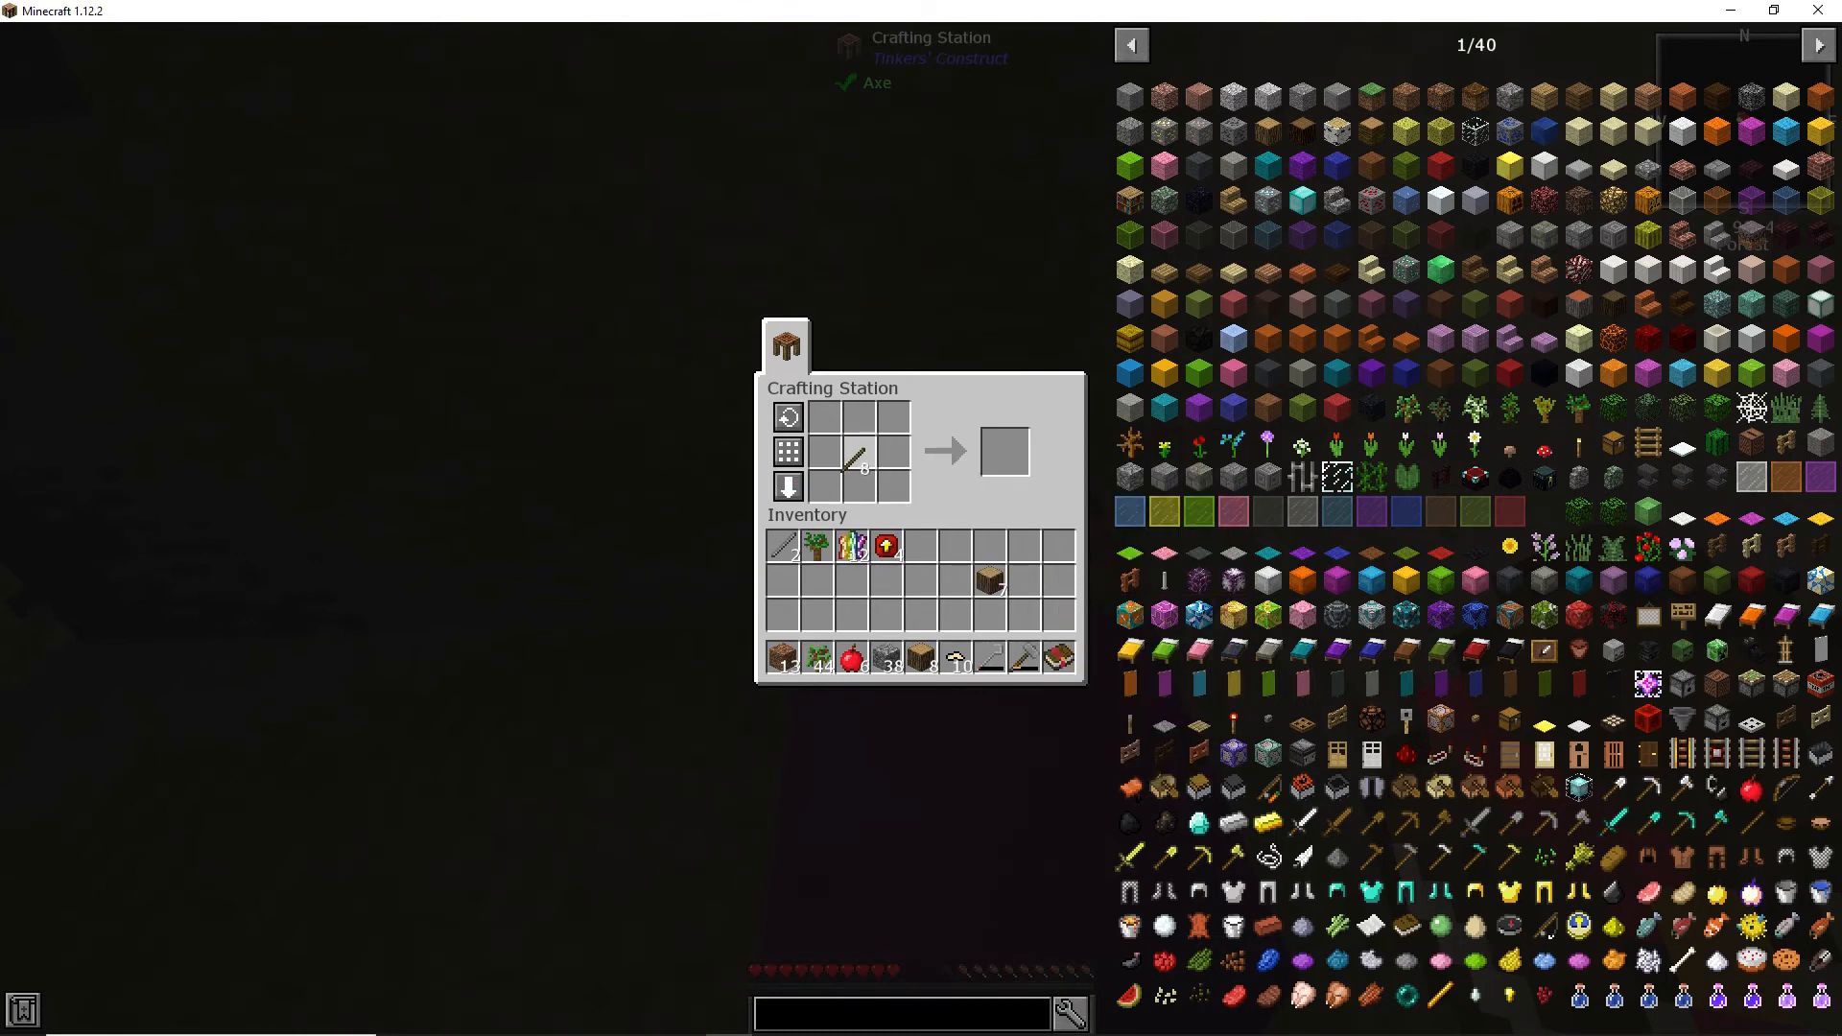
click(862, 456)
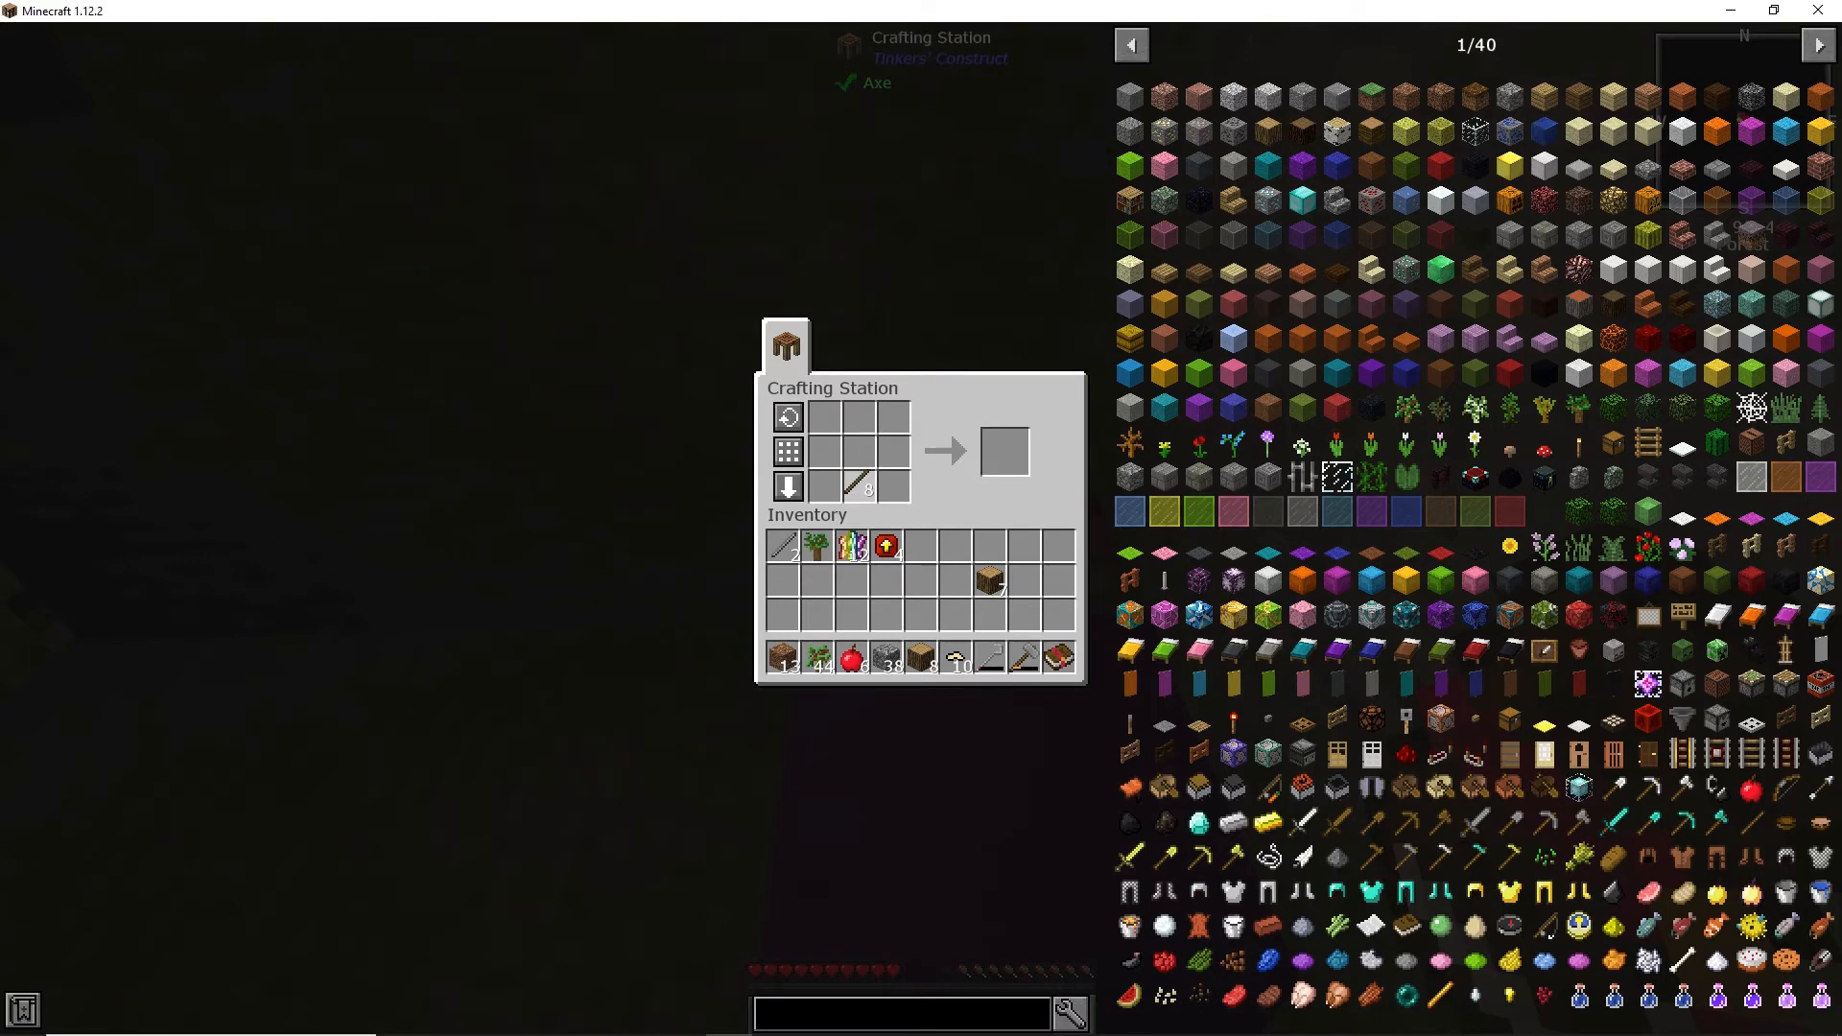
mouse_move(858, 486)
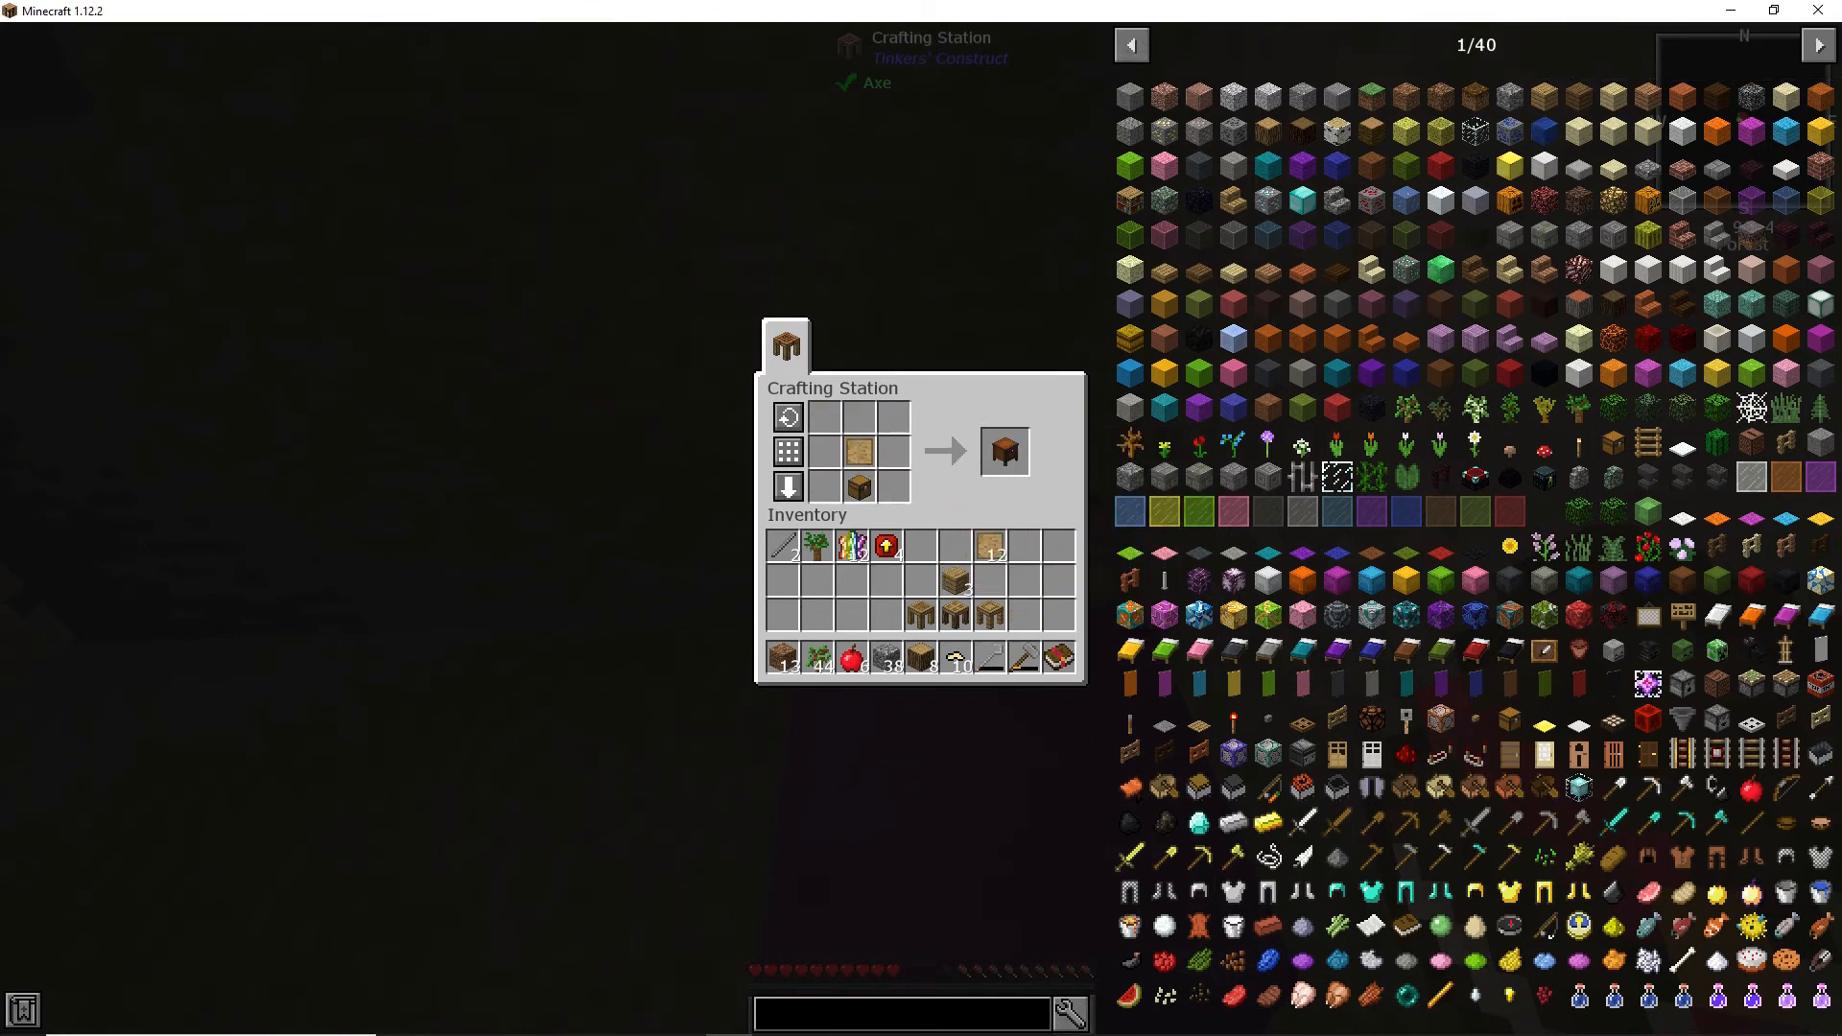
click(1004, 450)
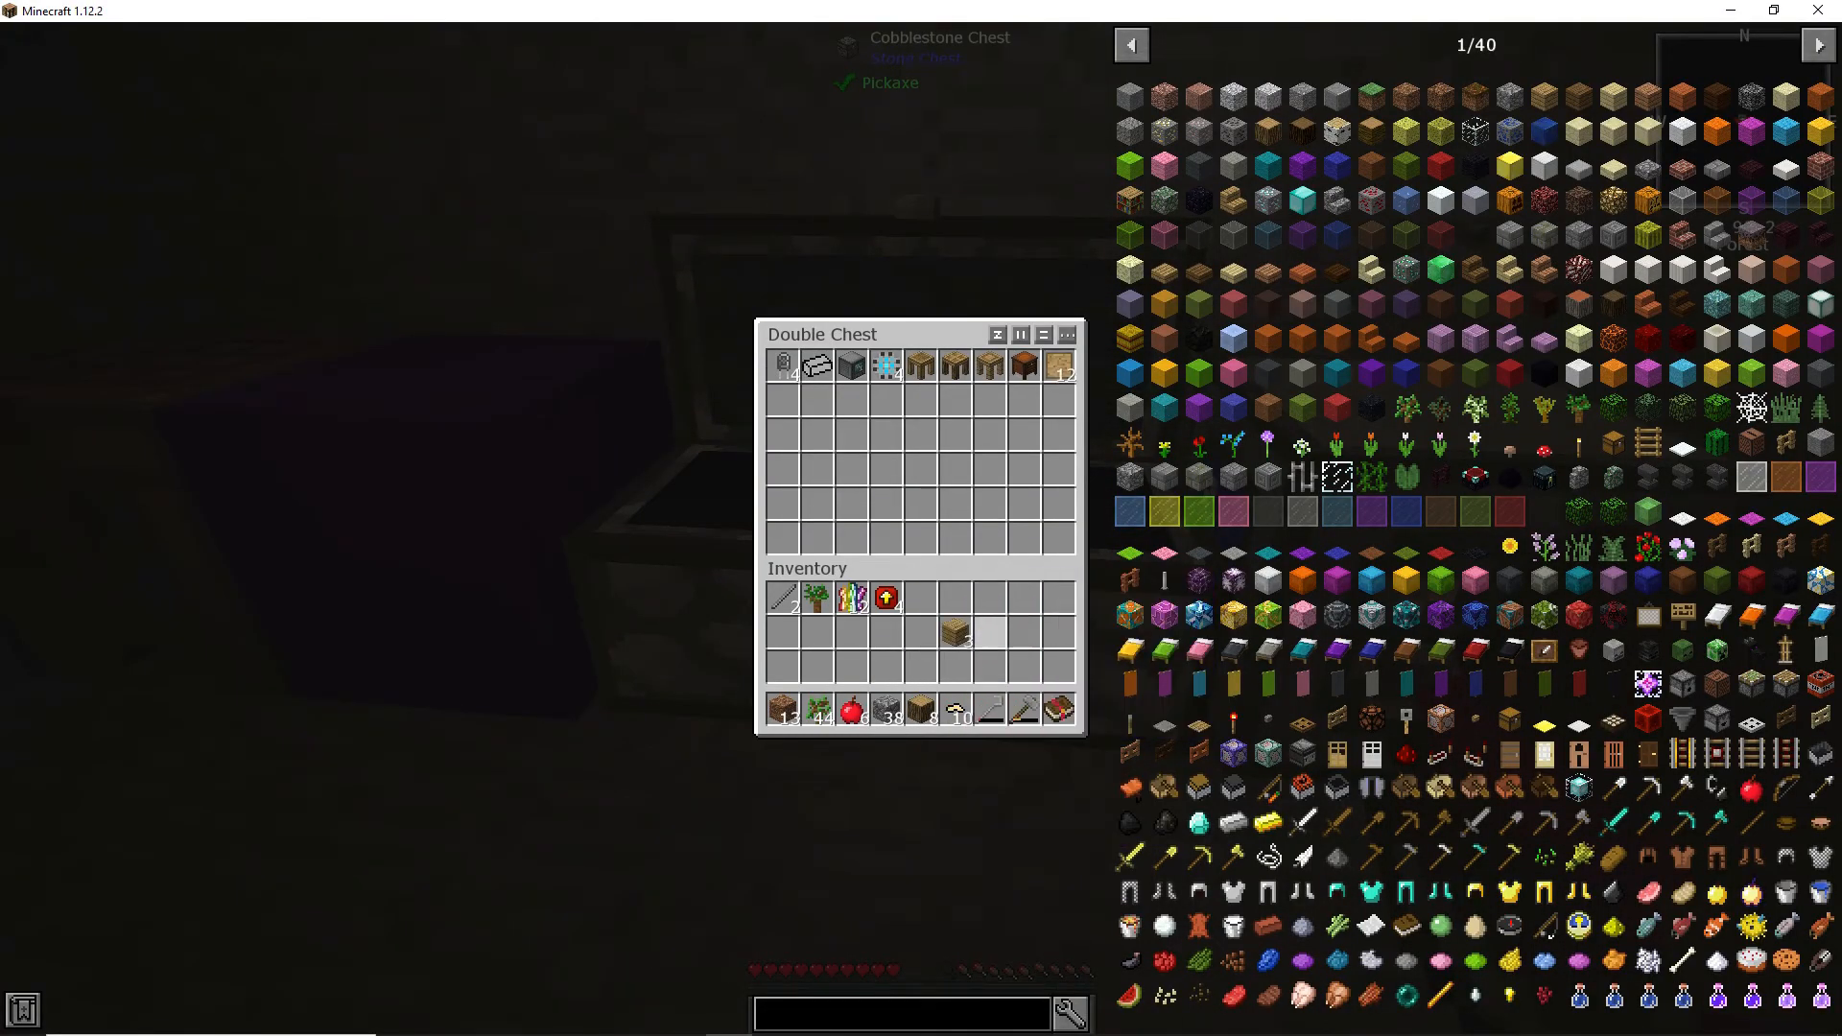
Step: Close the double chest holding the stored station blocks
key(Escape)
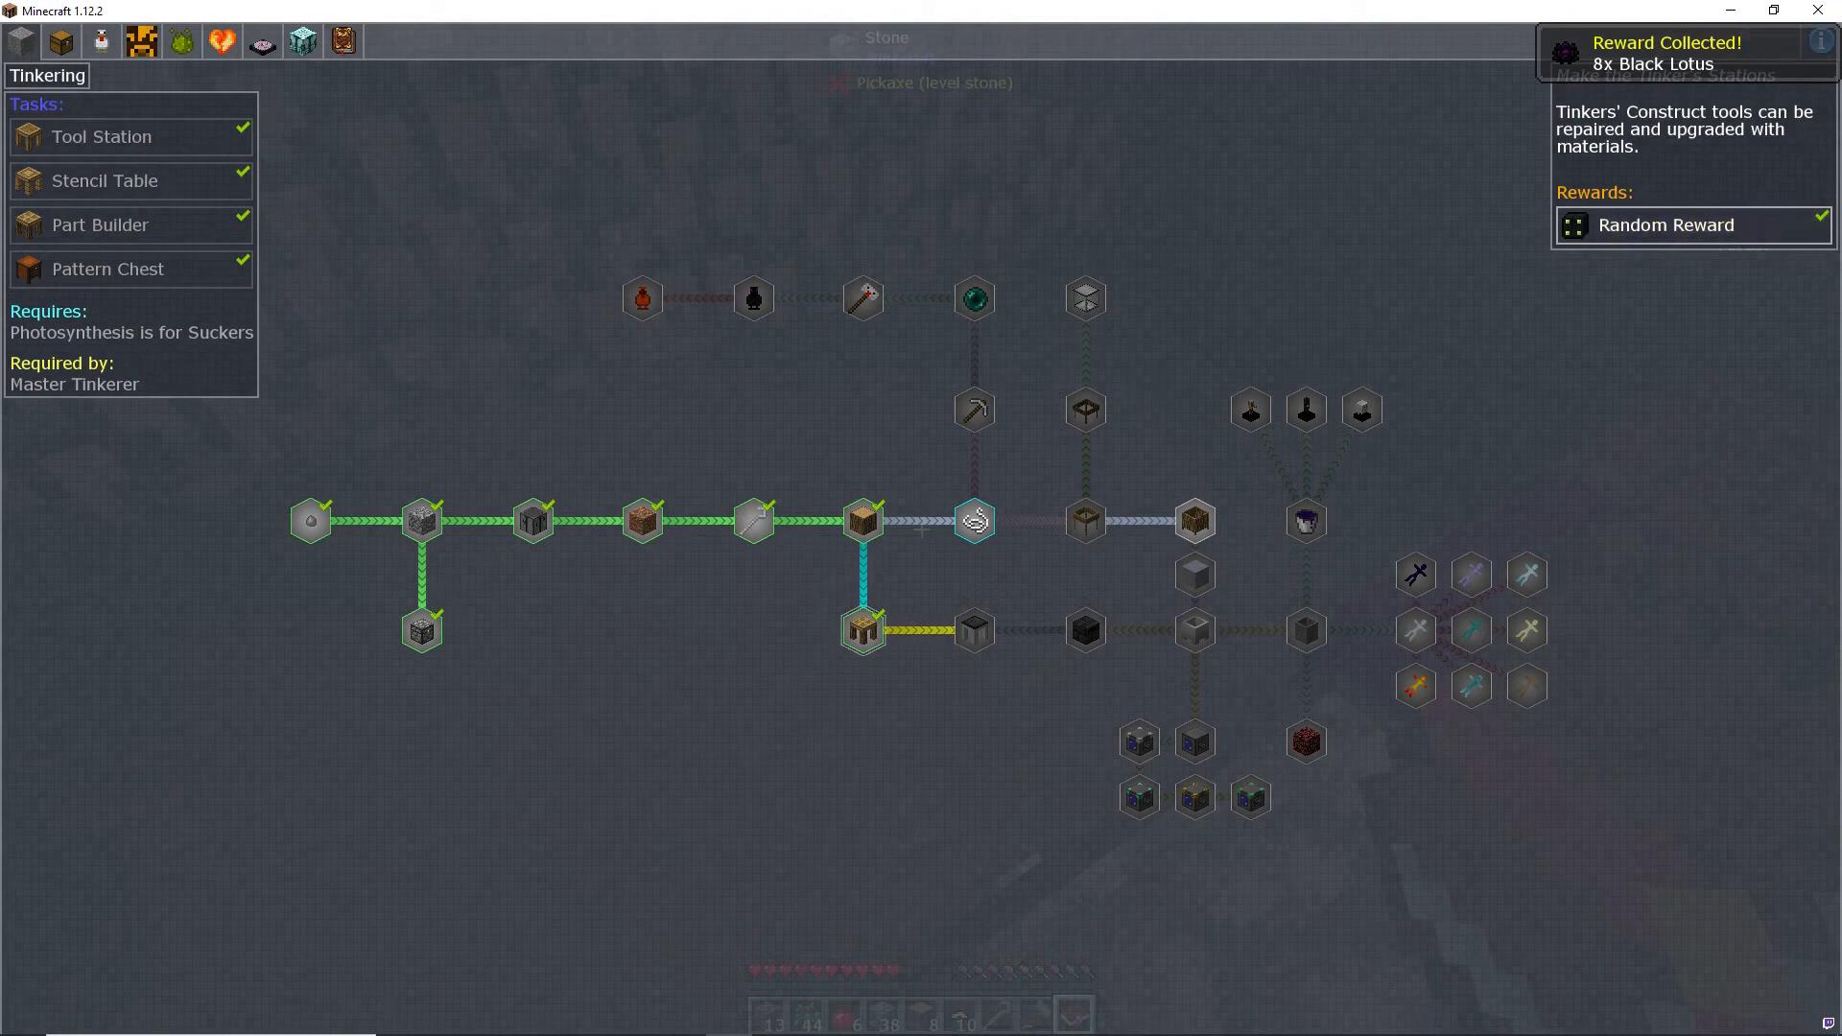
mouse_move(862, 297)
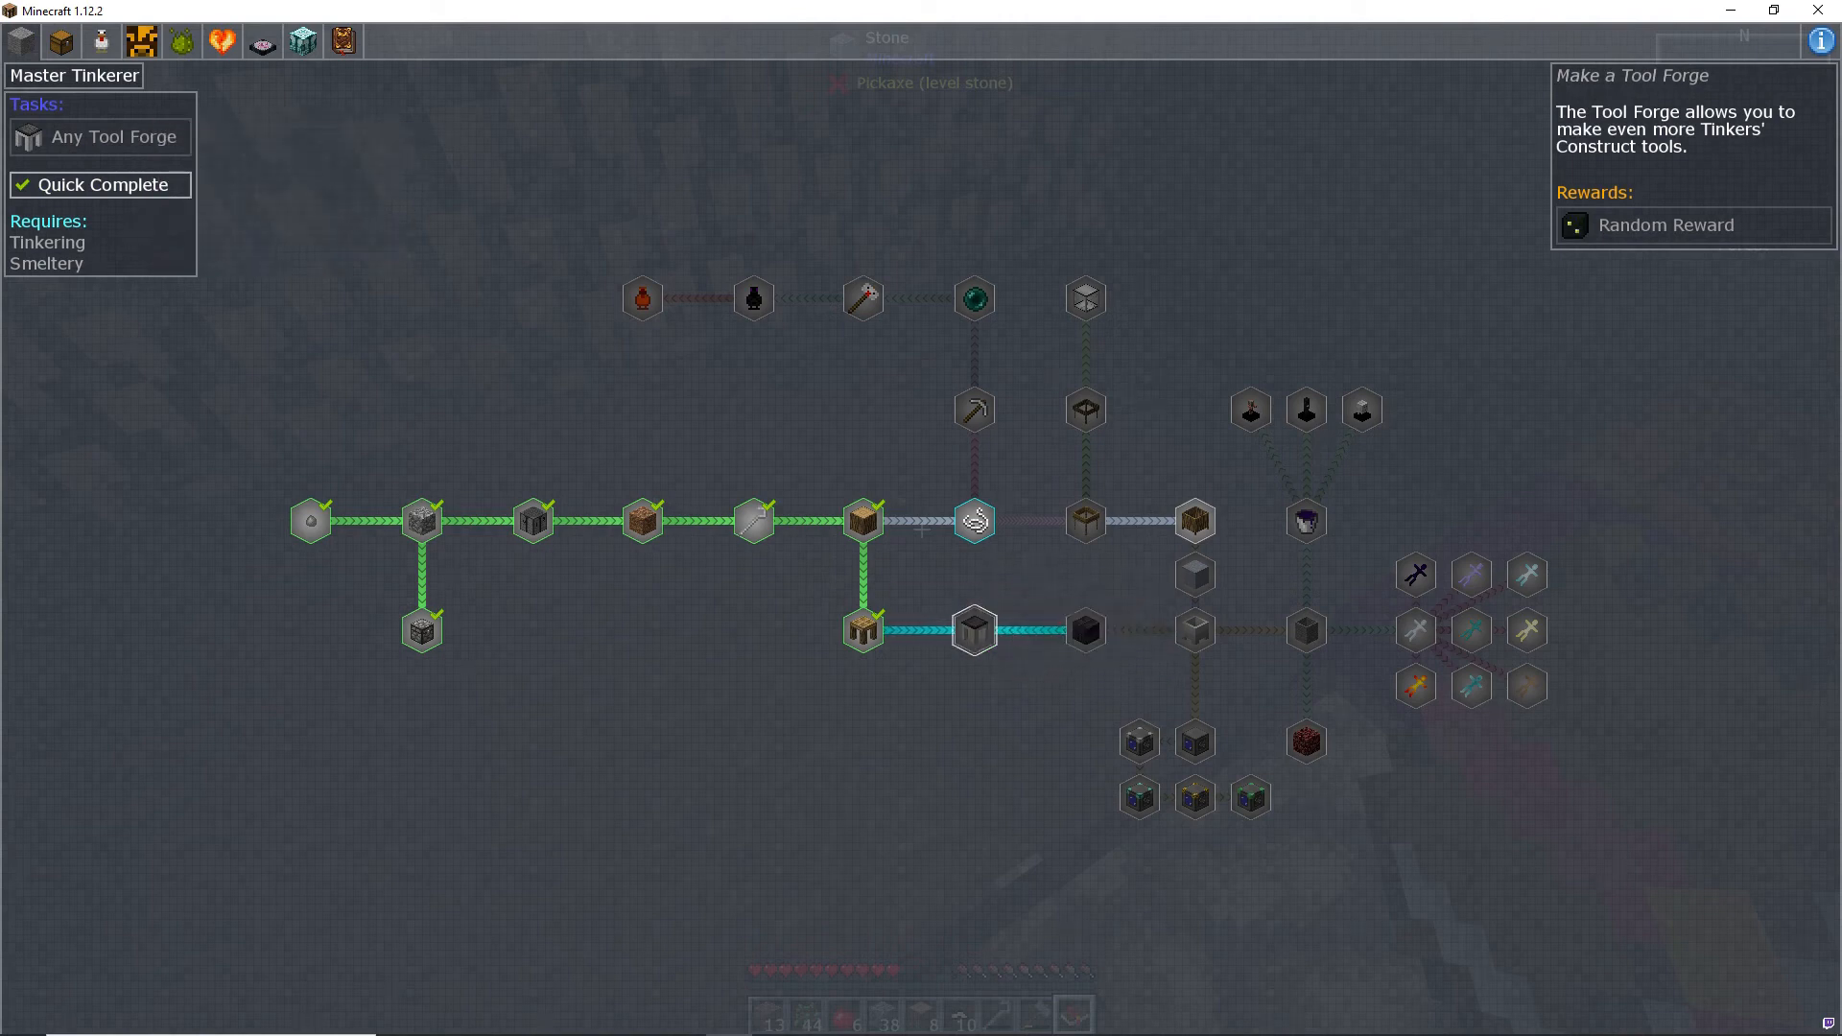
mouse_move(1136, 742)
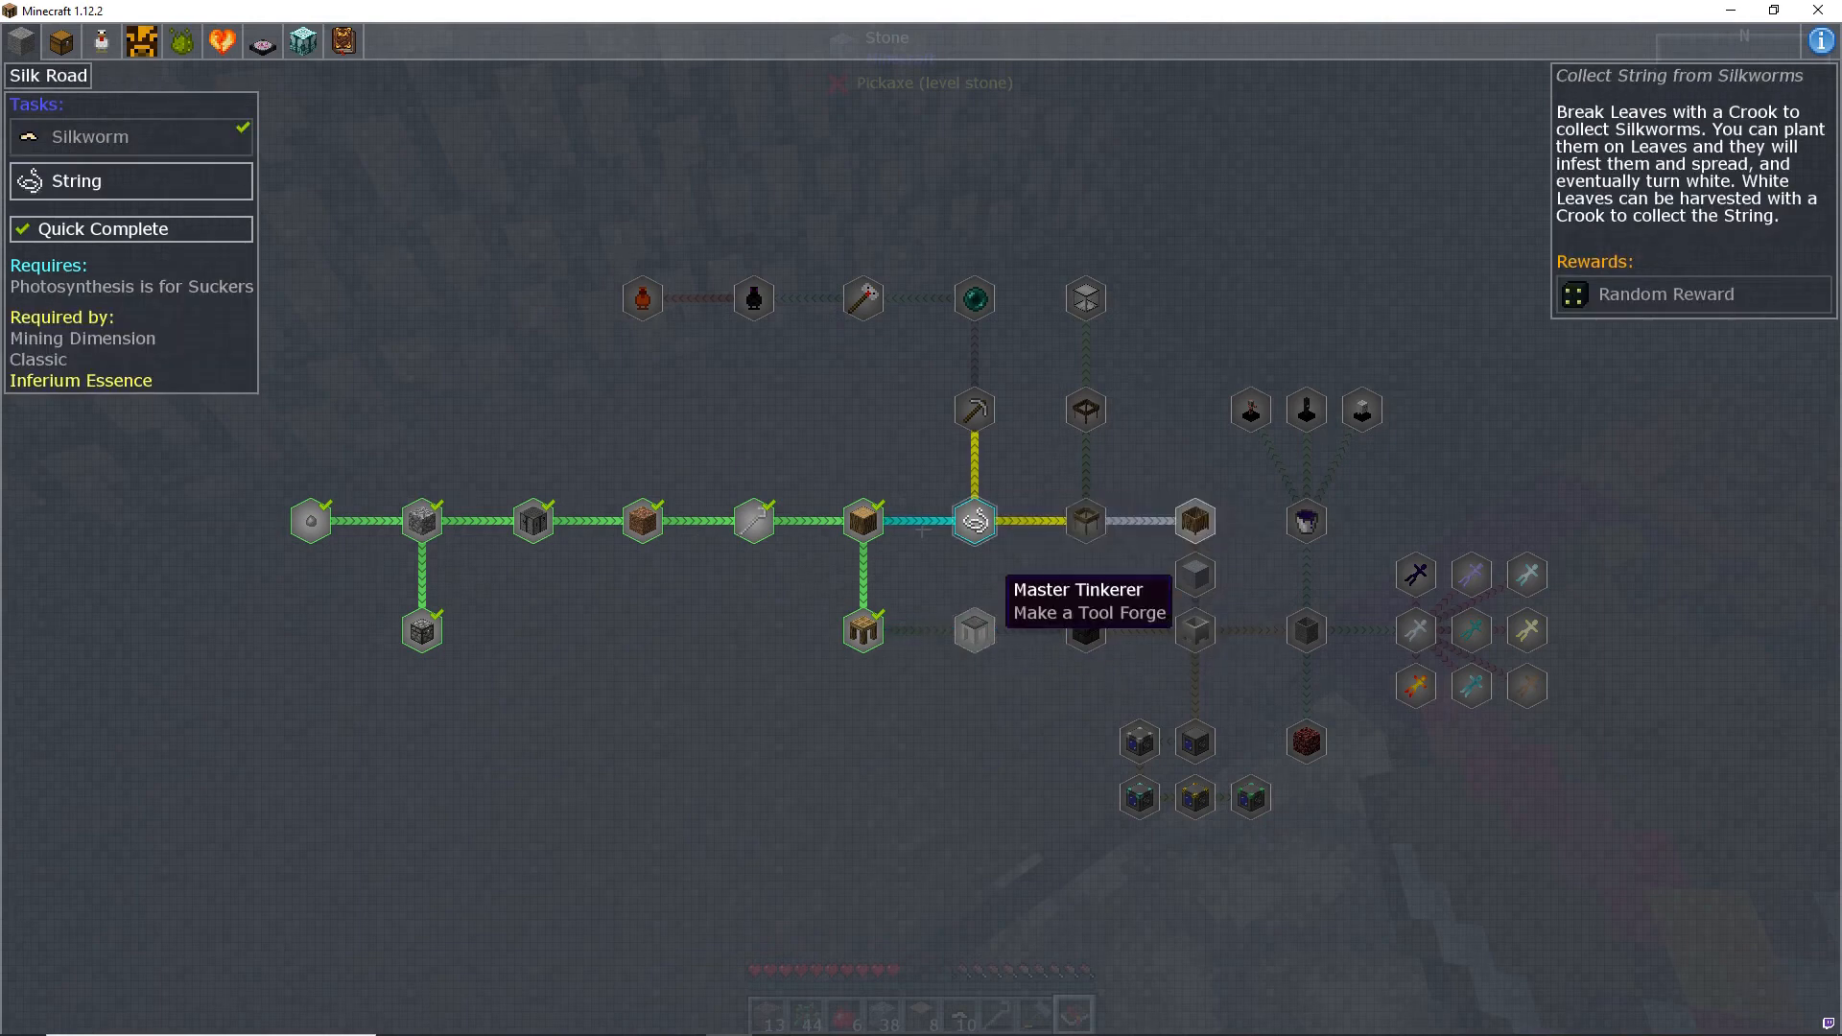
Step: Close the quest book and return to the cavern beside the double chest
key(Escape)
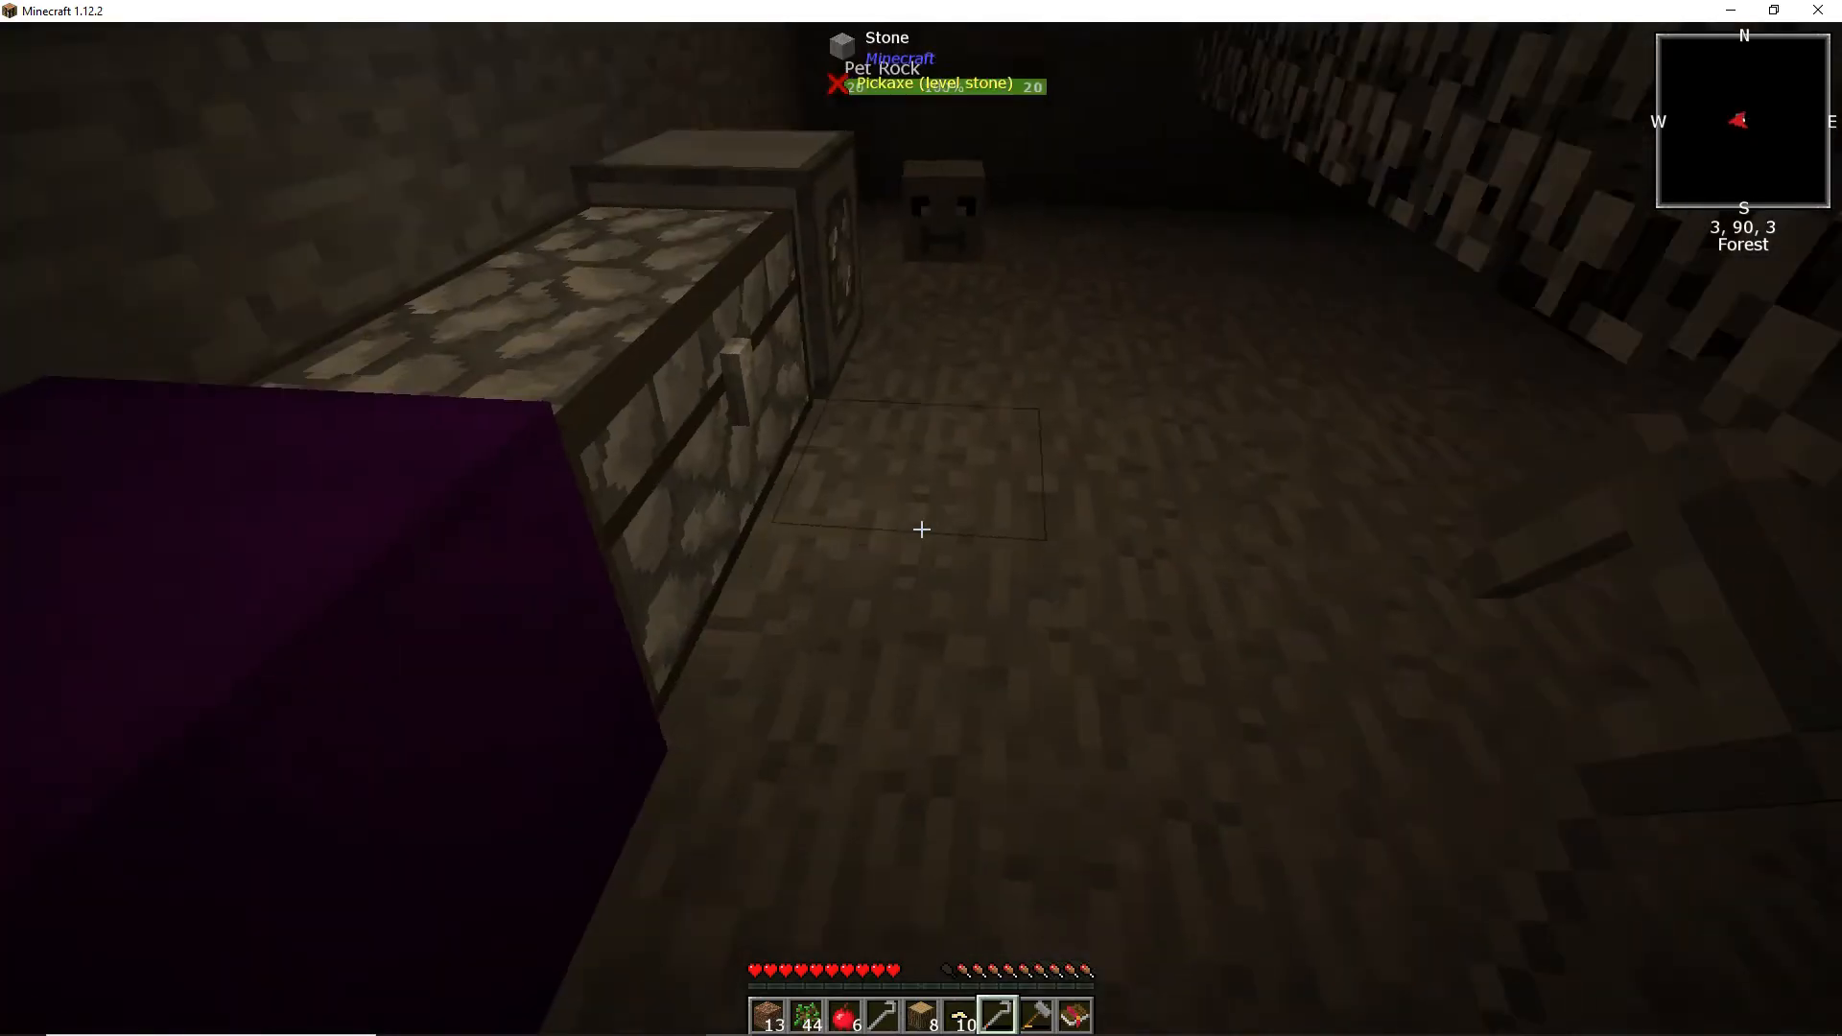
mouse_move(921, 529)
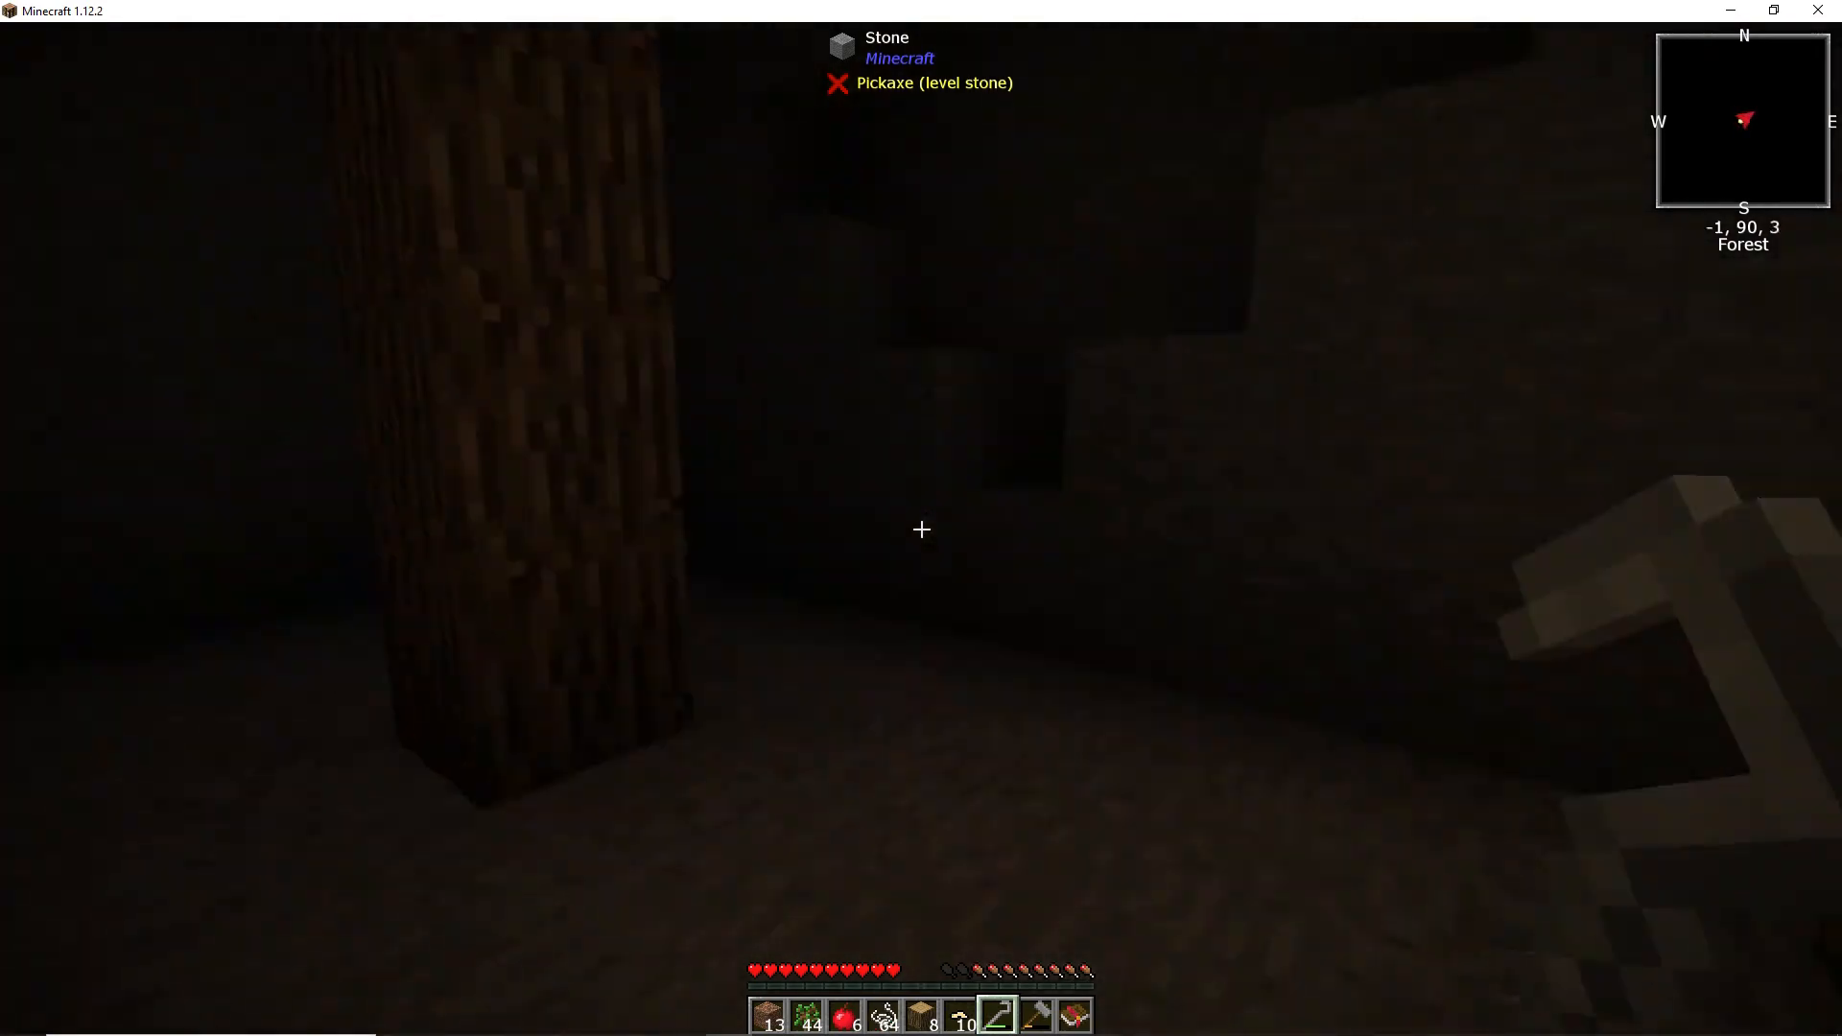
Step: Release a silkworm onto the oak tree, then close the double chest
key(e)
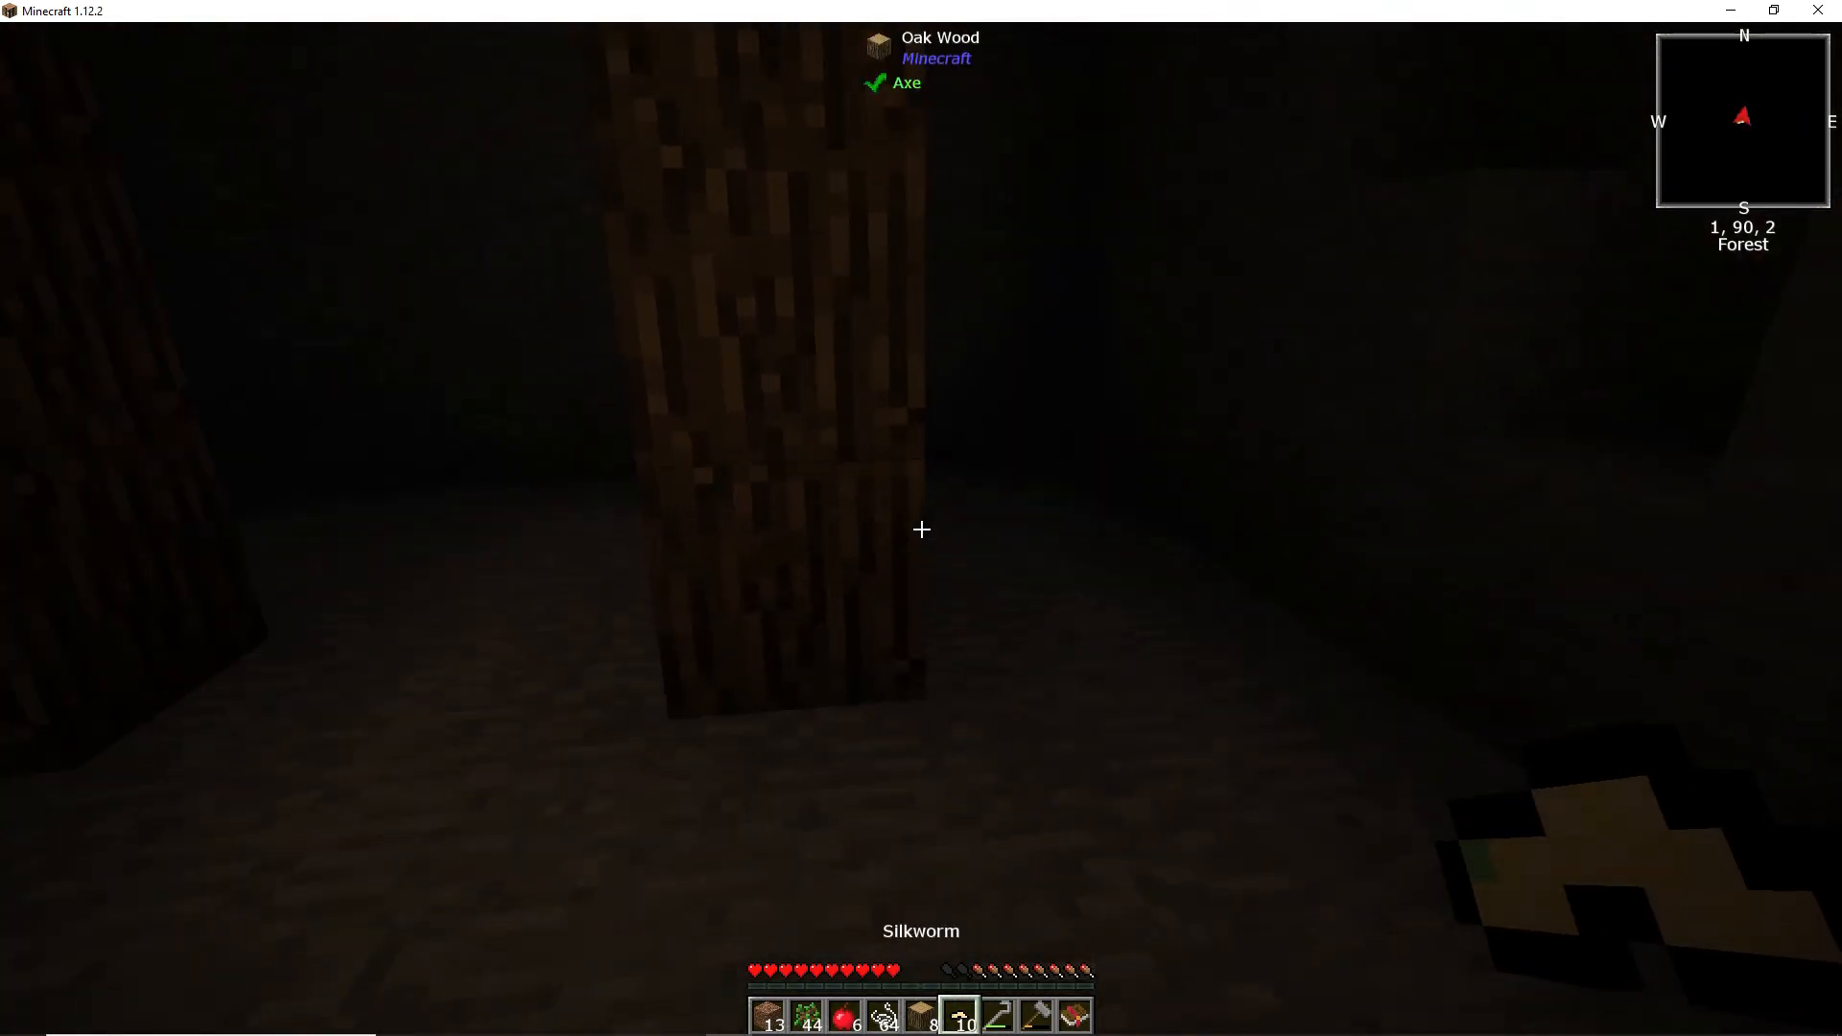
click(921, 529)
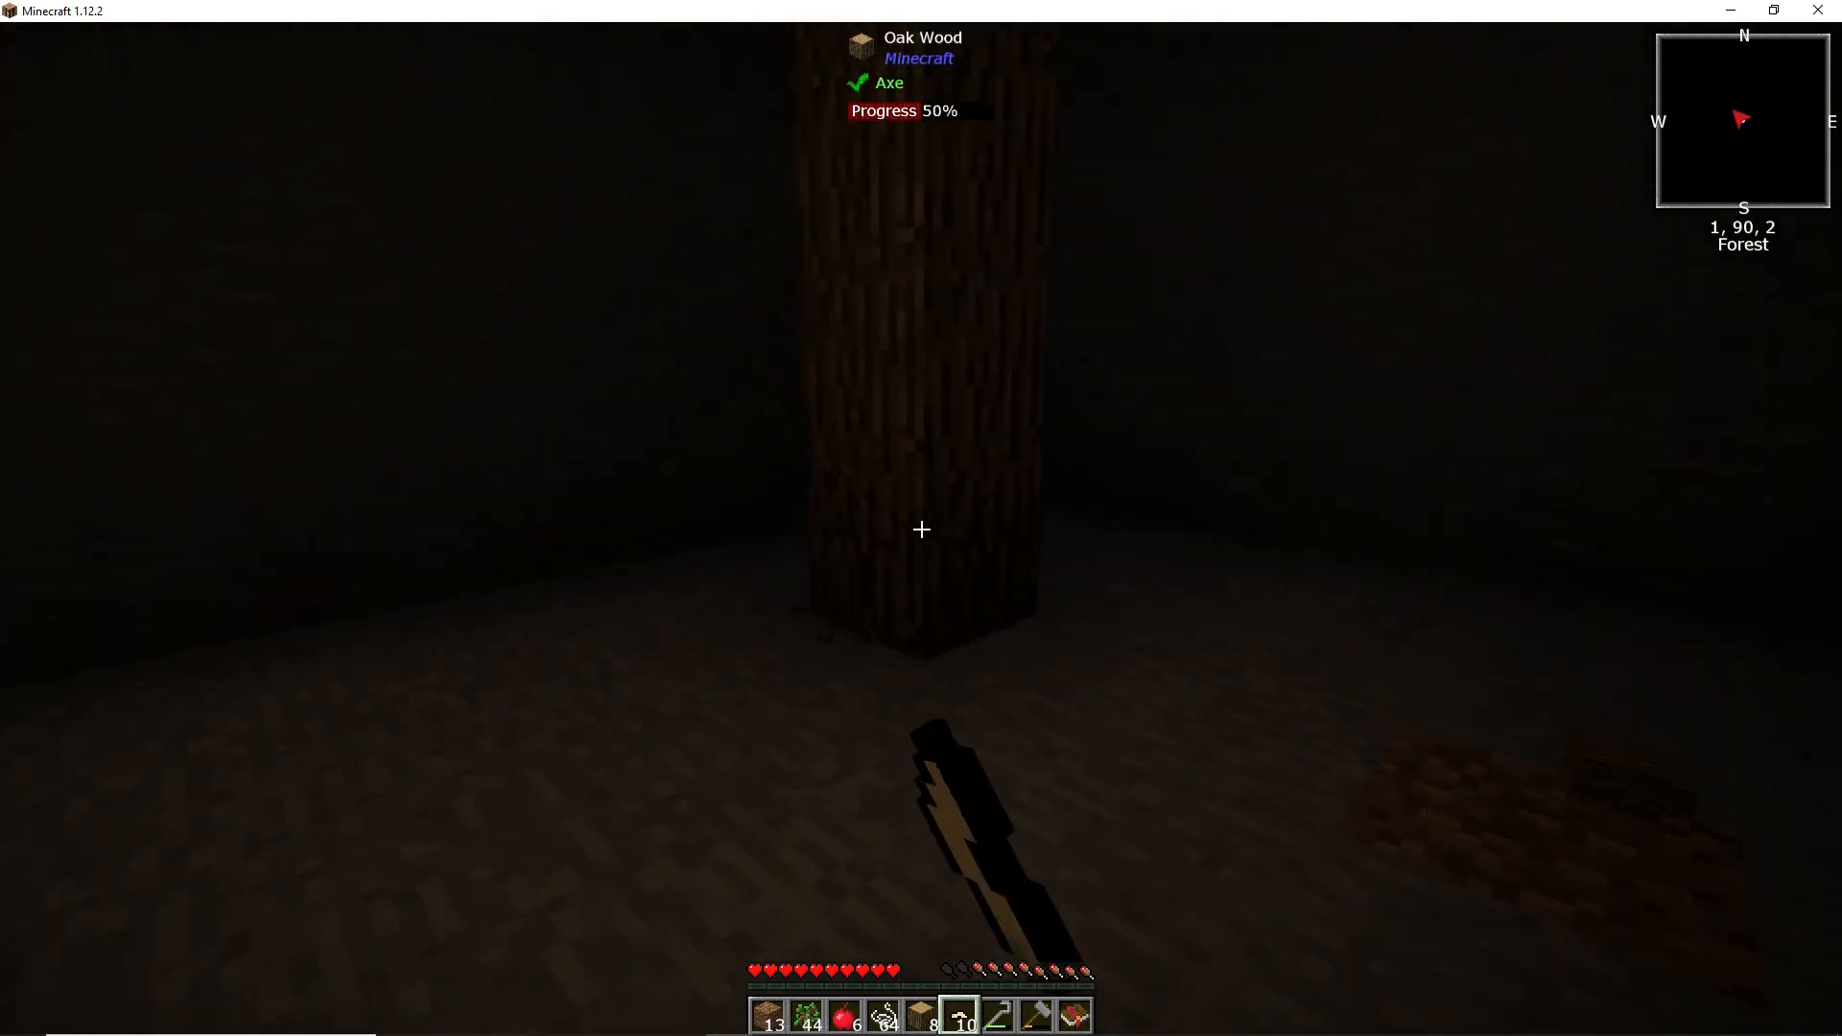
click(920, 529)
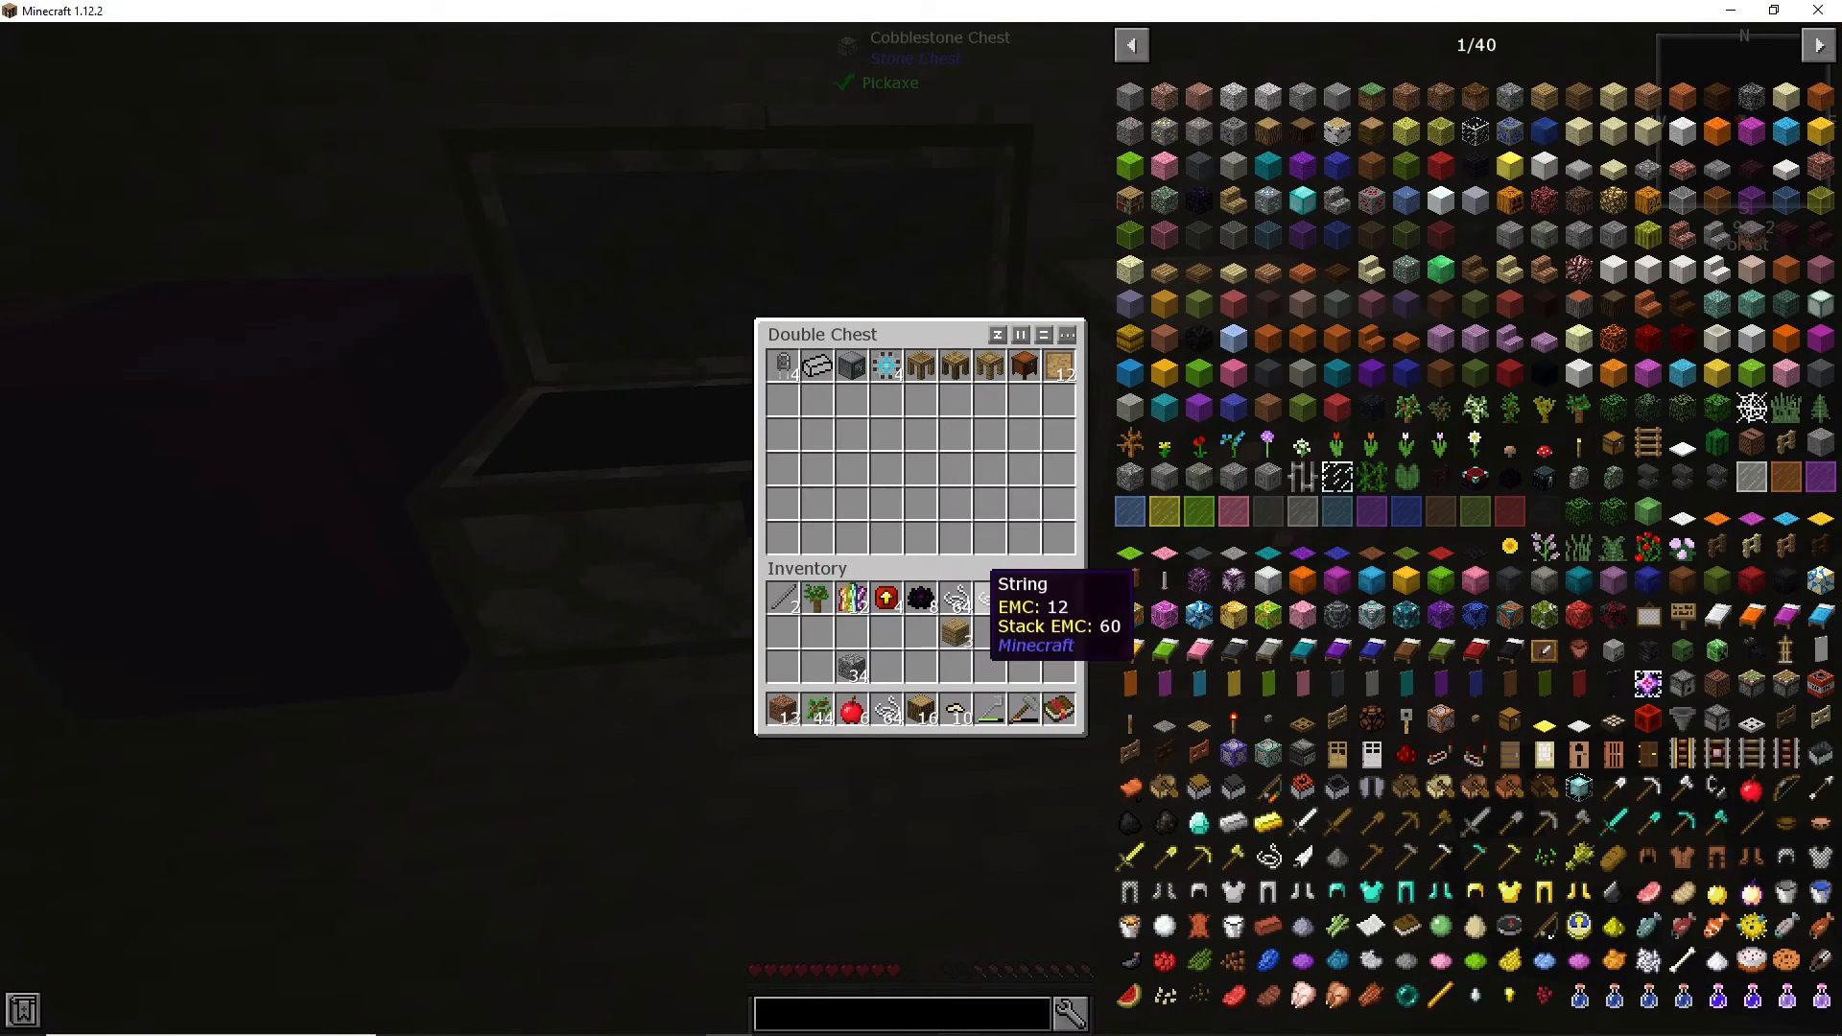
key(Escape)
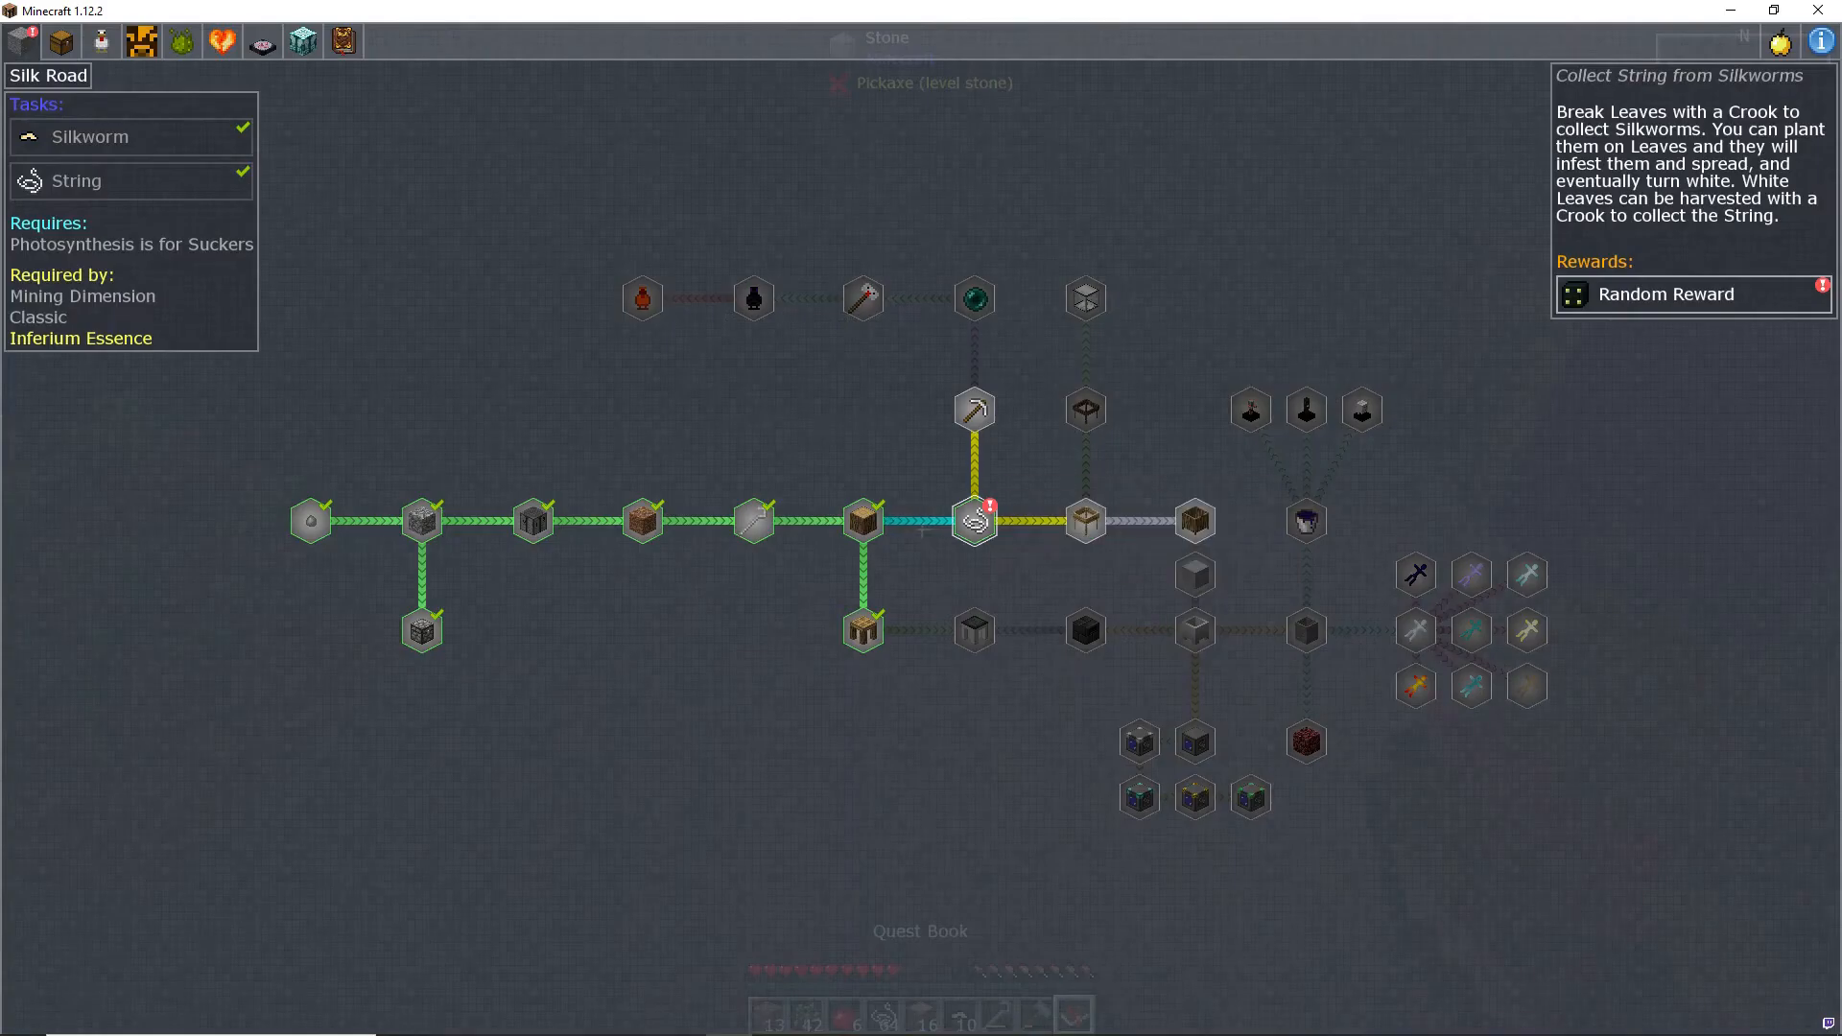
Step: Claim the Silk Road quest's reward in the Quest Book
click(1692, 293)
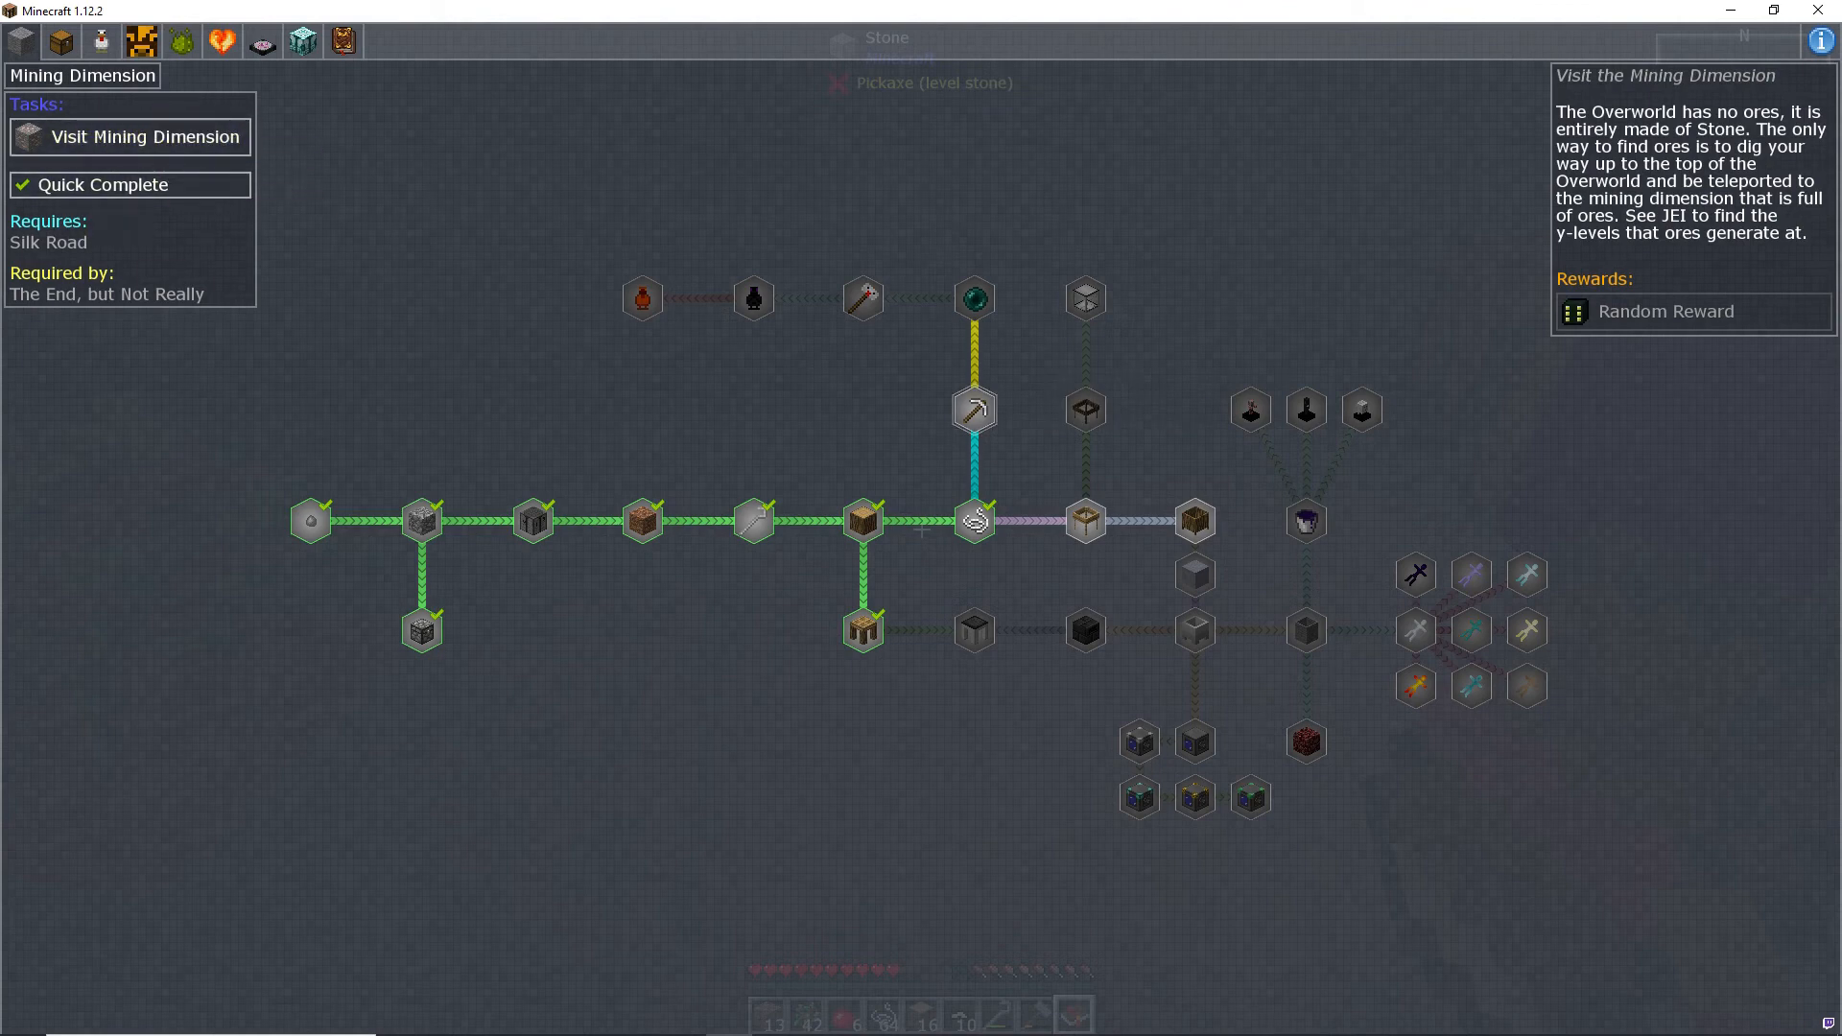
mouse_move(972, 410)
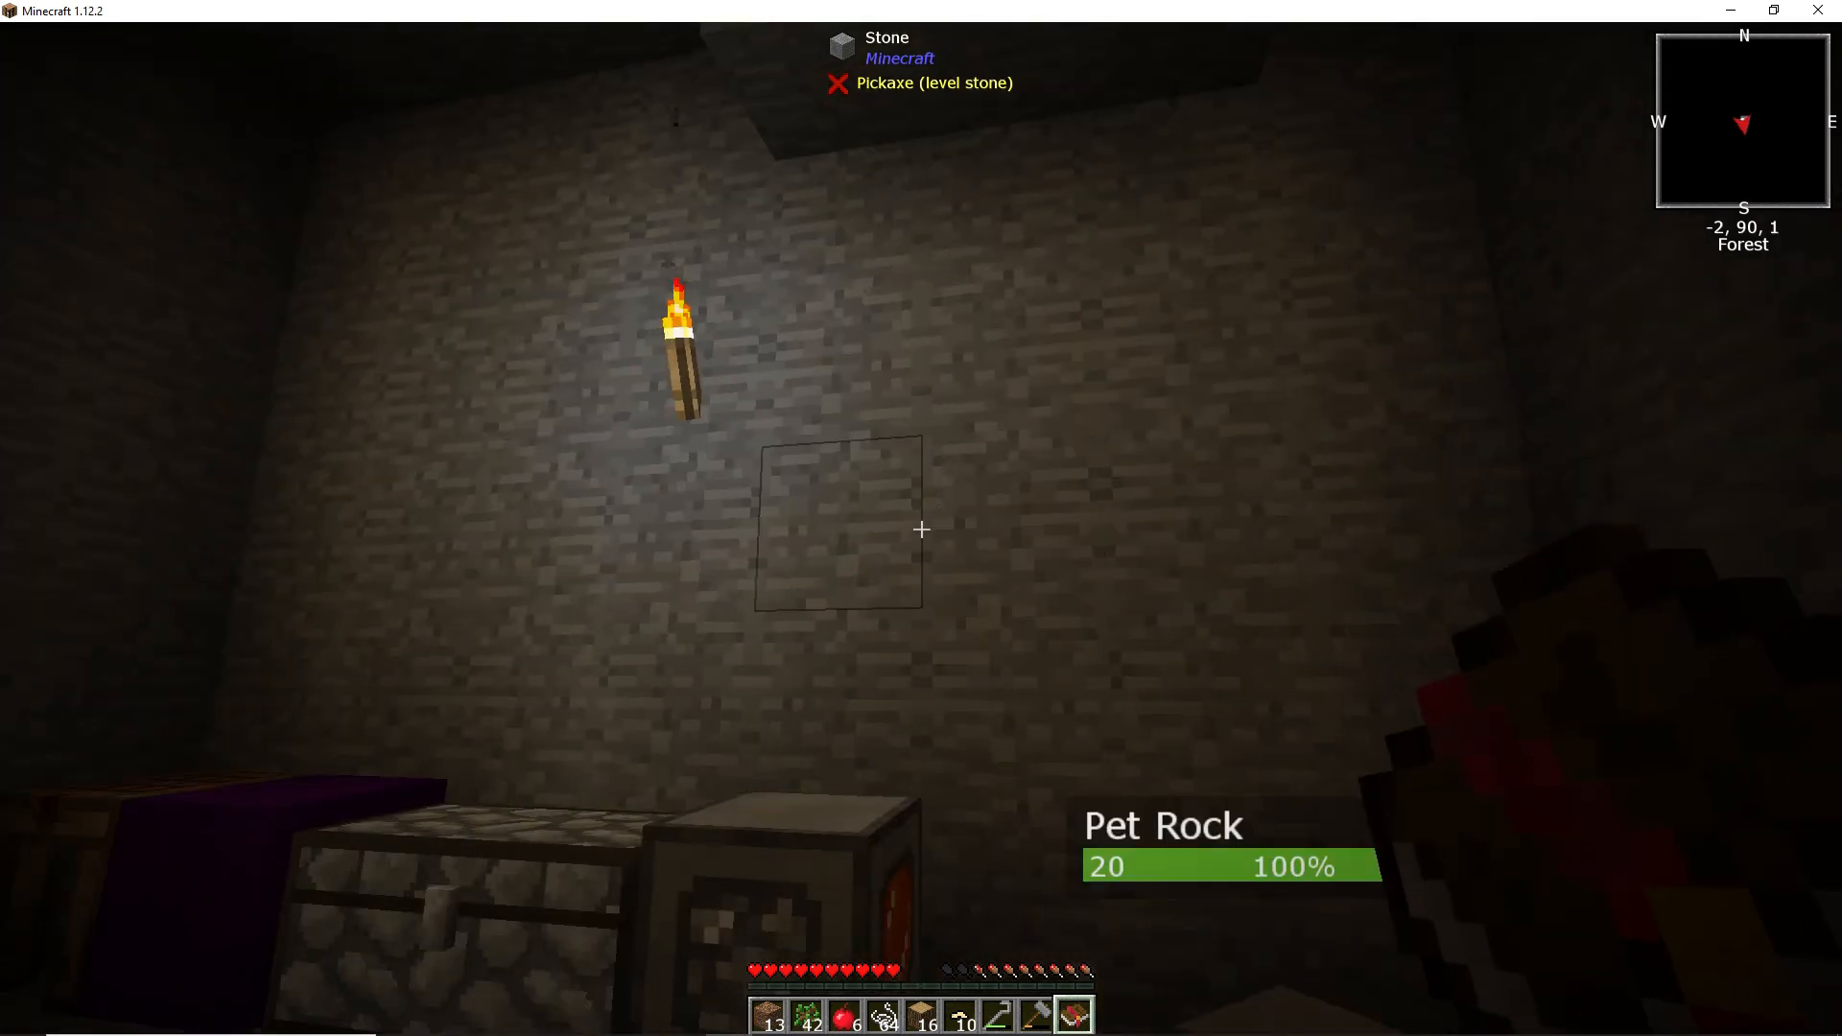
mouse_move(921, 528)
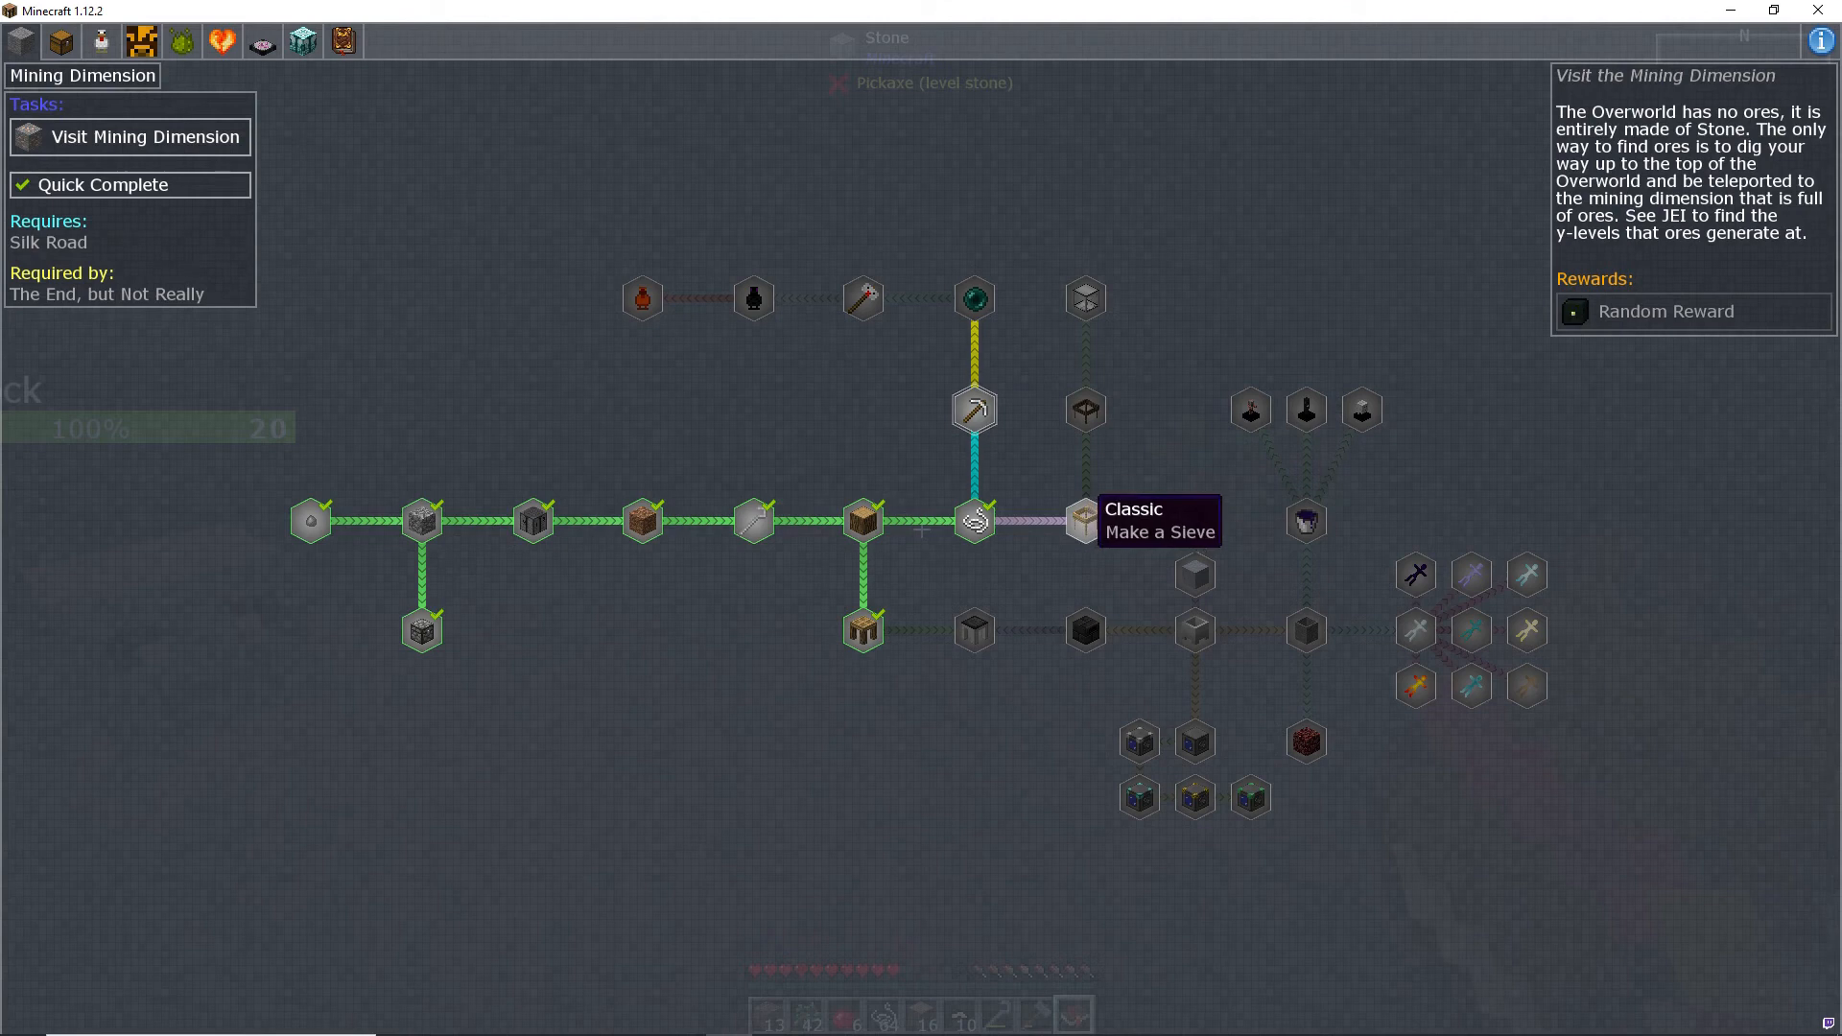
mouse_move(1192, 519)
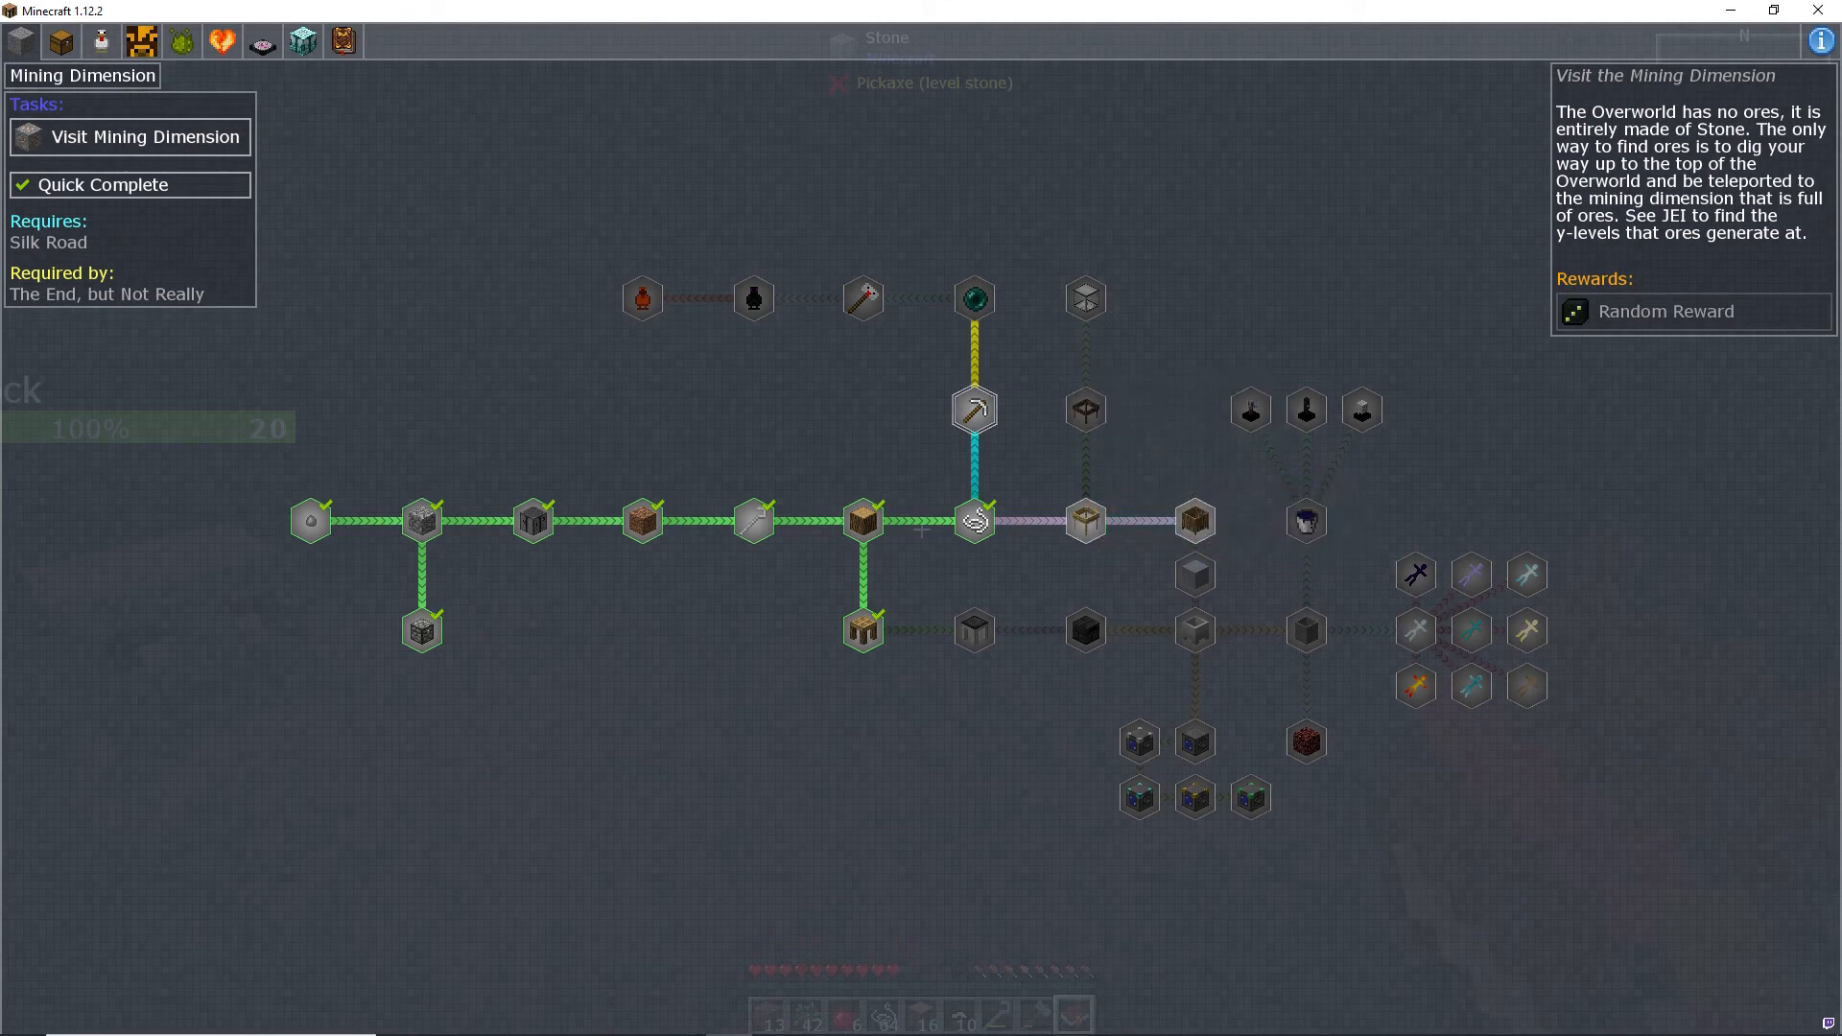
mouse_move(972, 409)
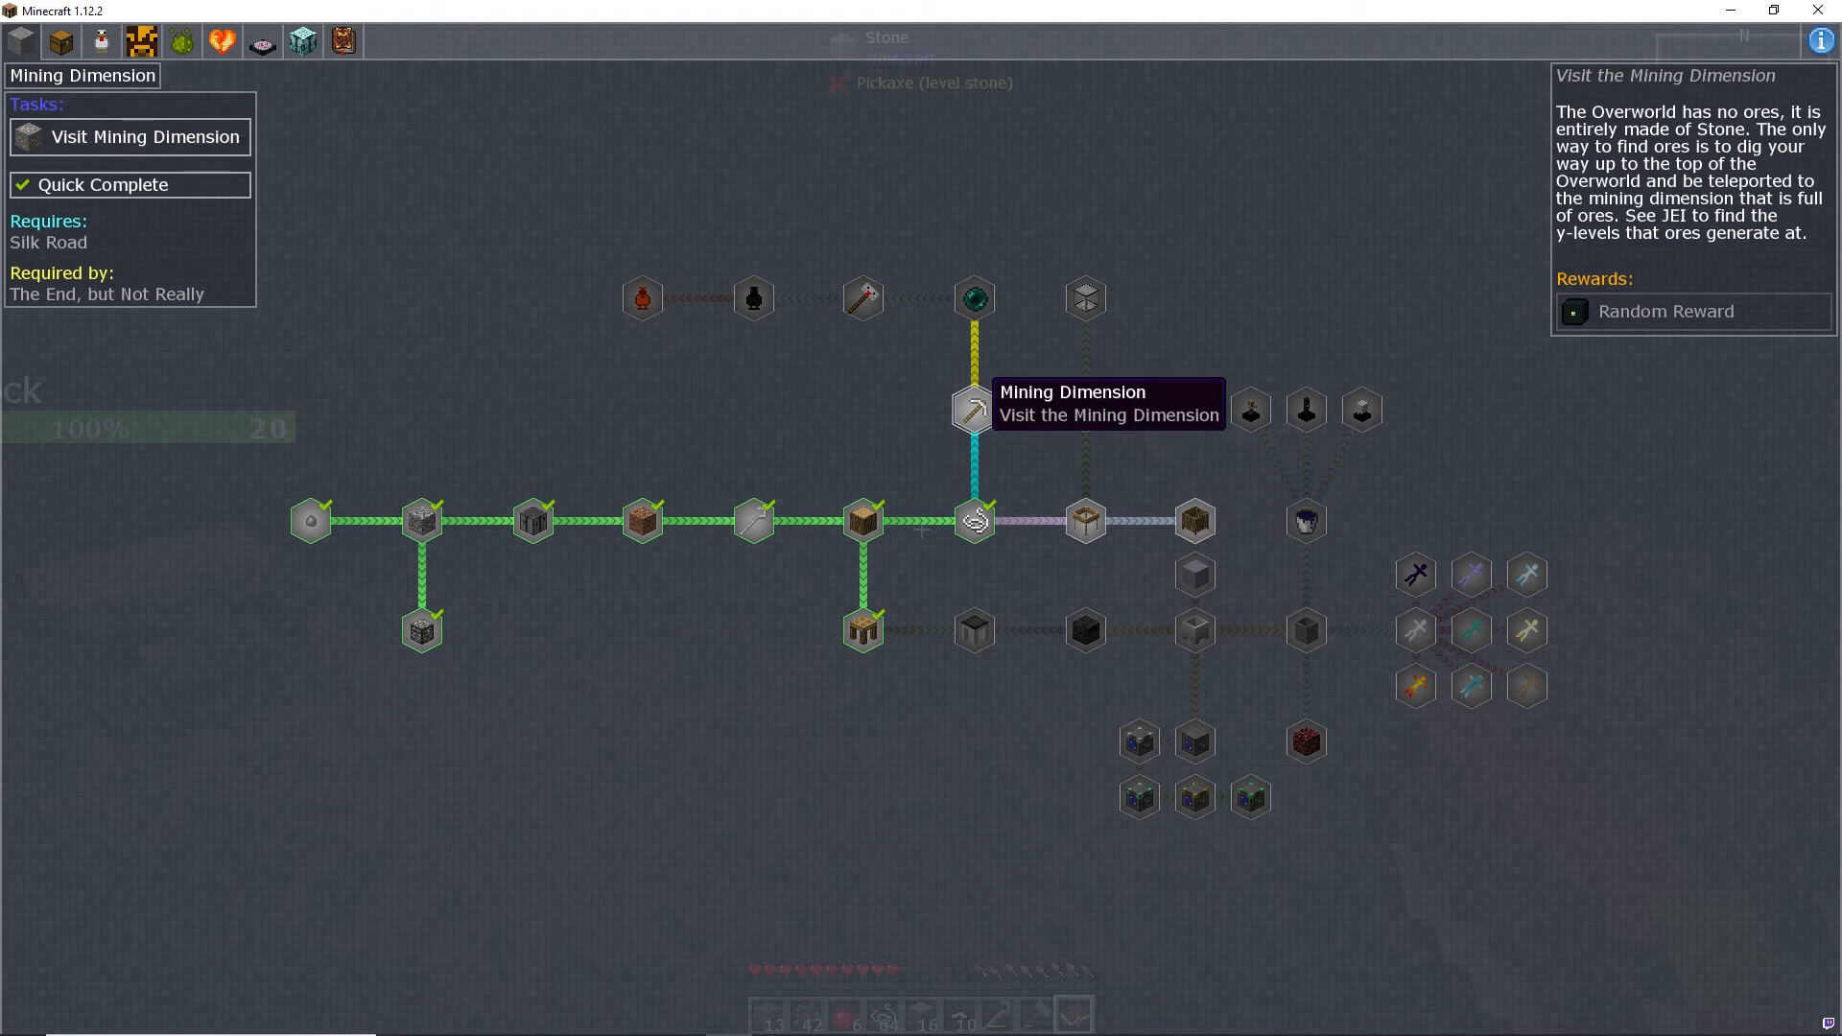
mouse_move(1193, 519)
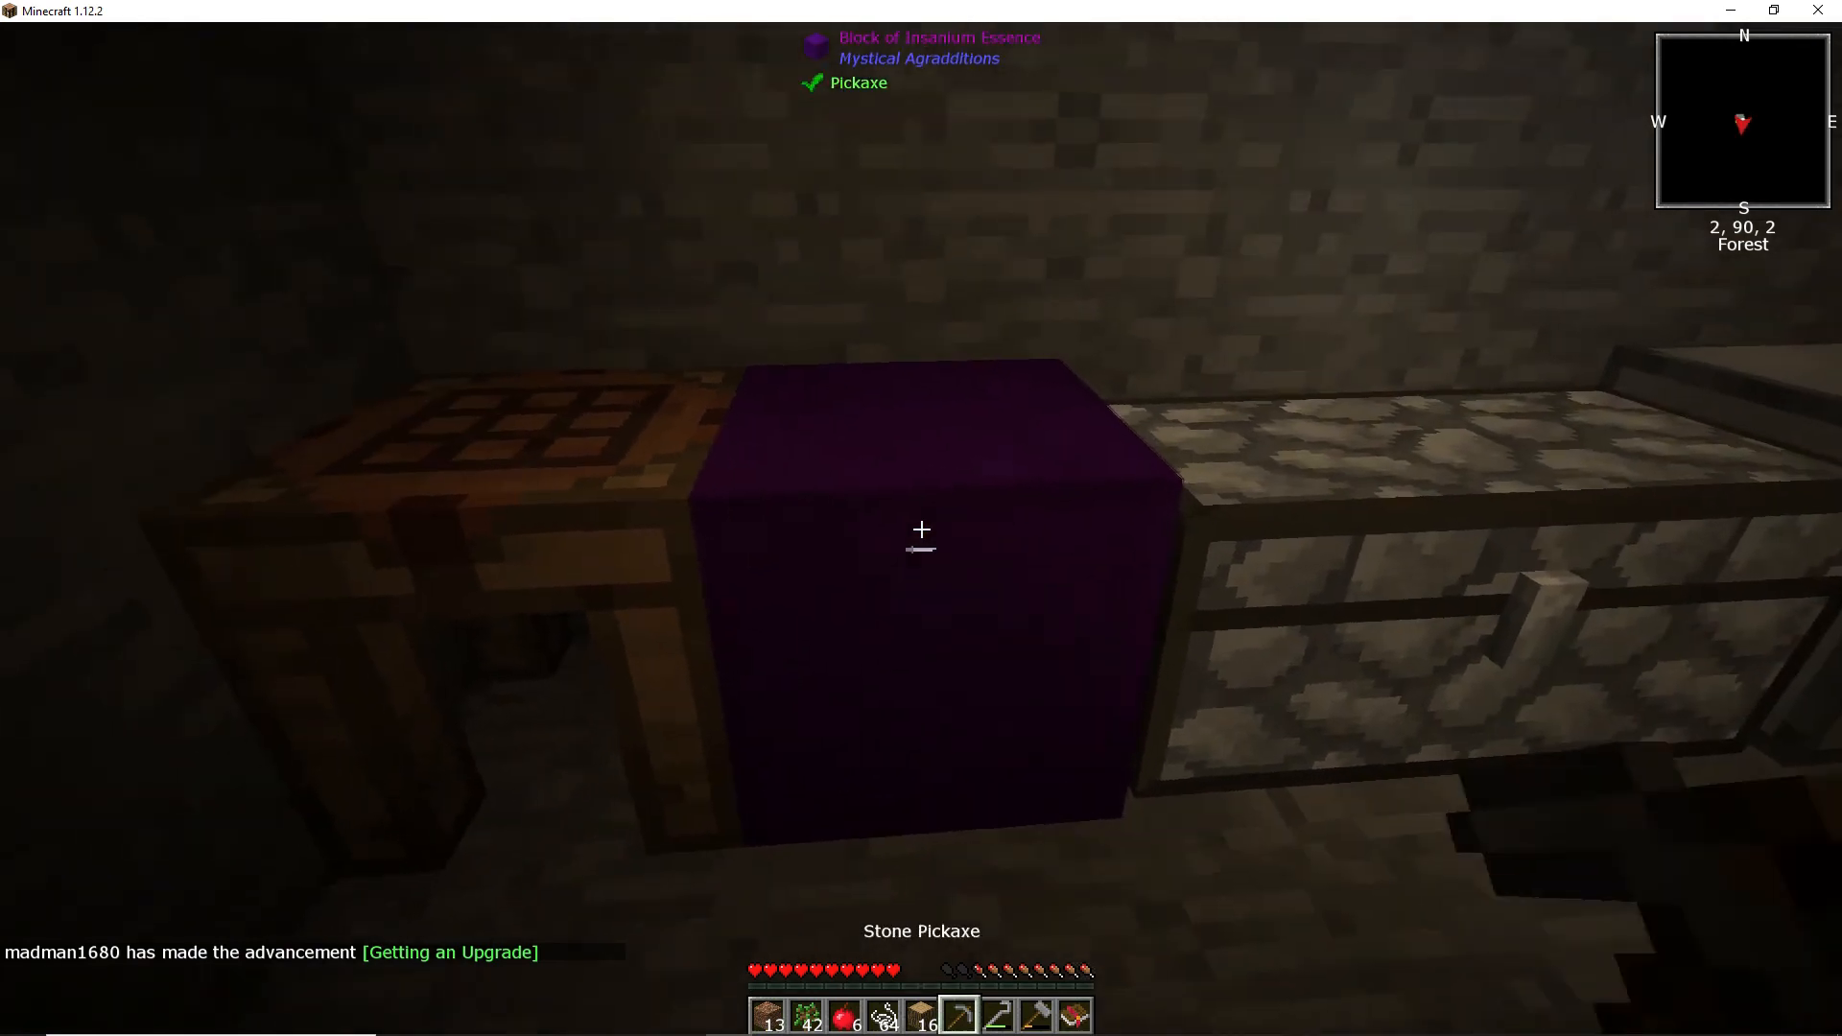
Step: Mine the Block of Insanium Essence, then open and close the inventory
click(921, 530)
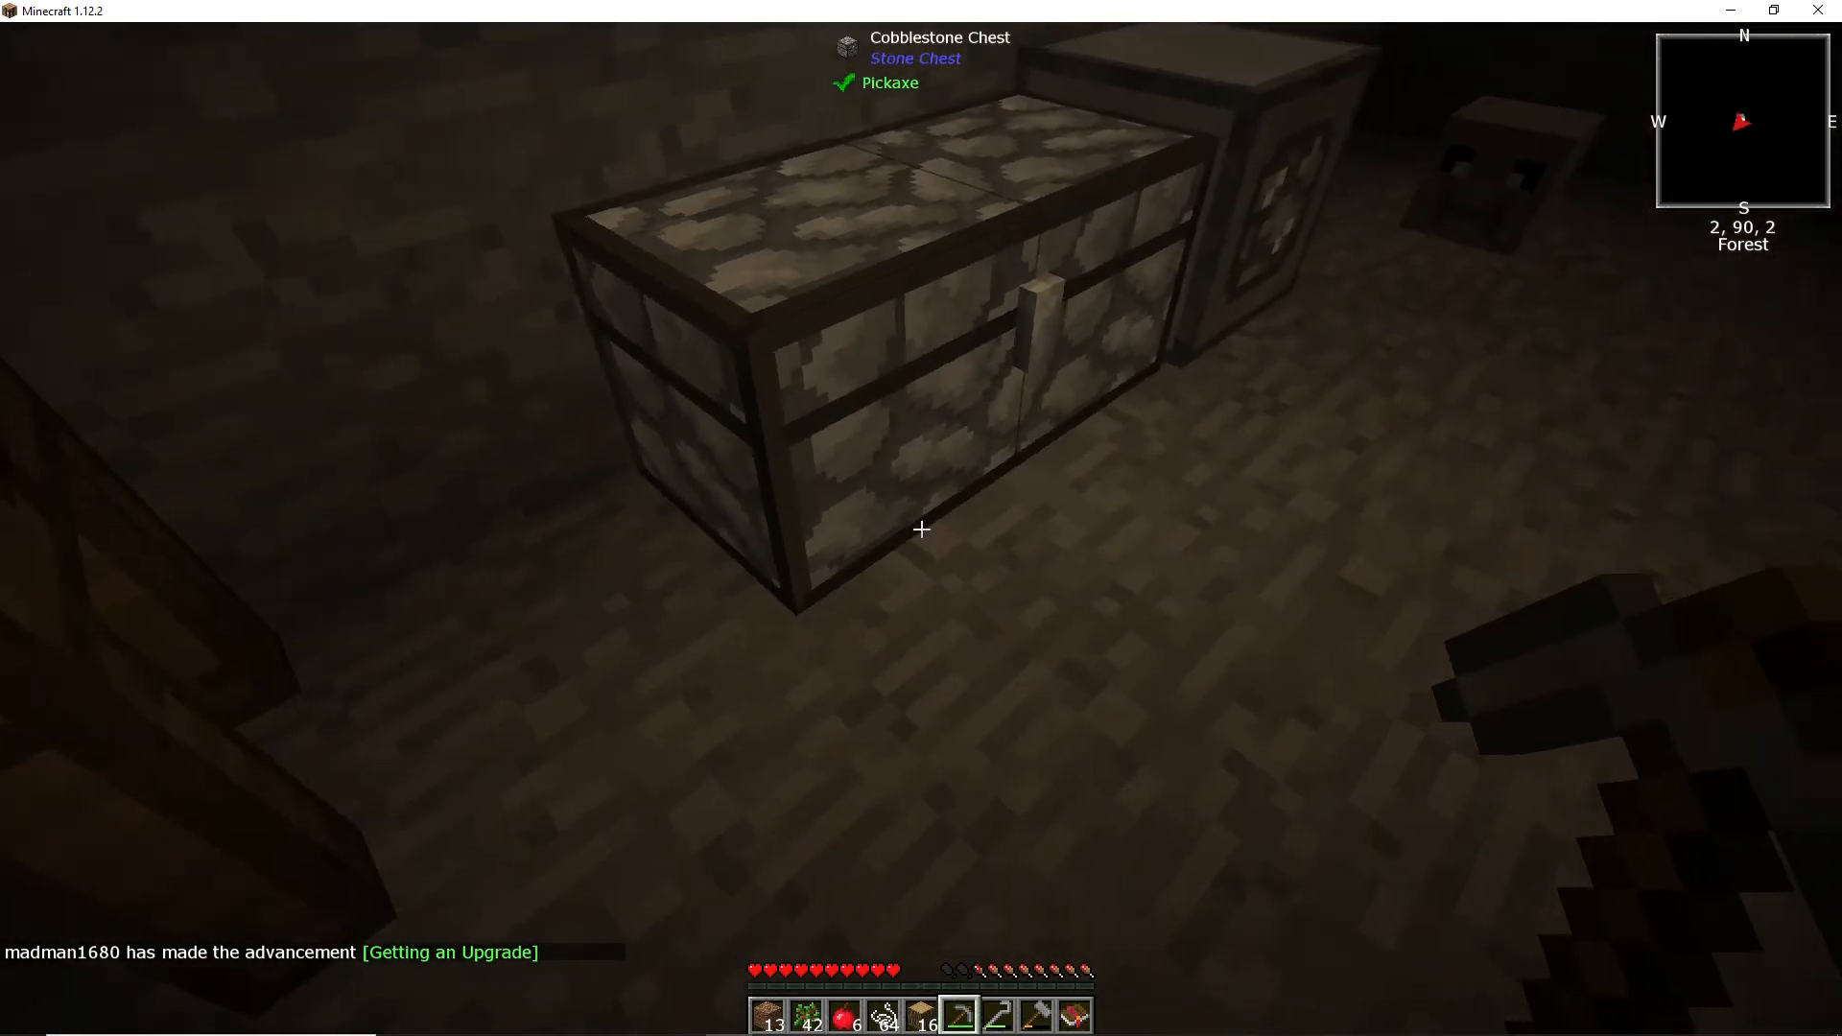
key(e)
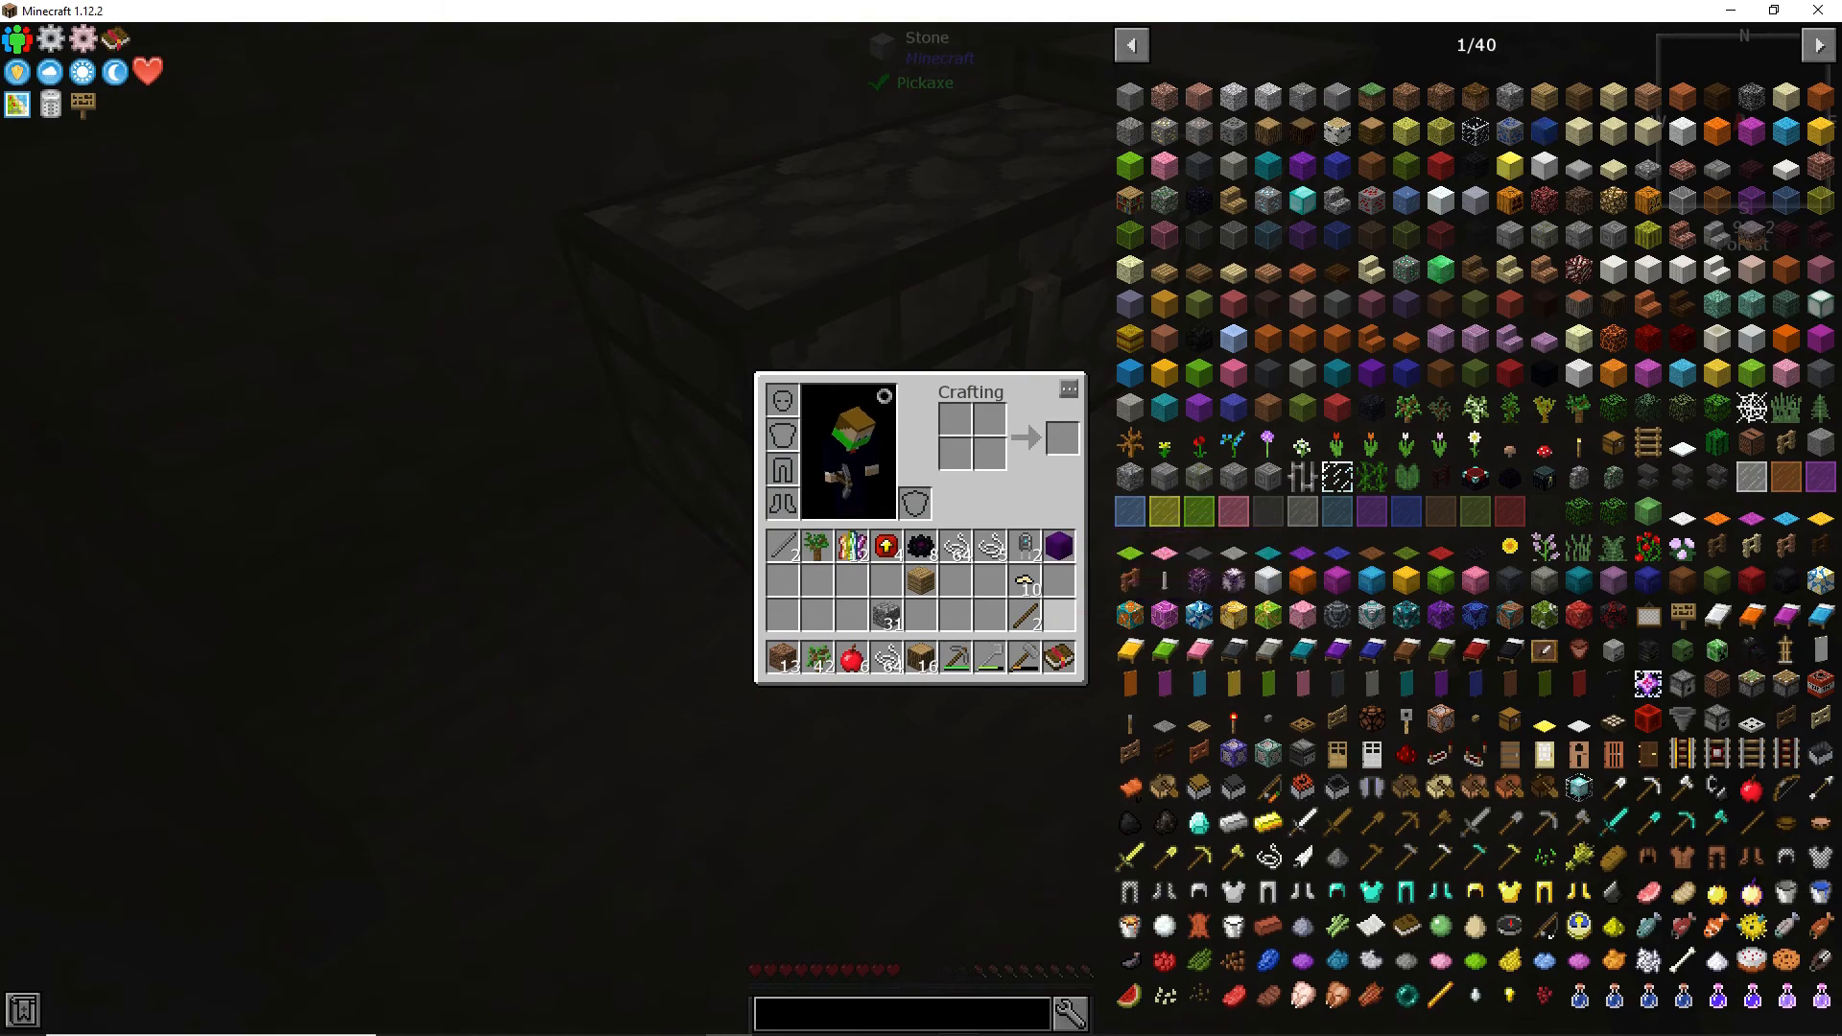
key(Escape)
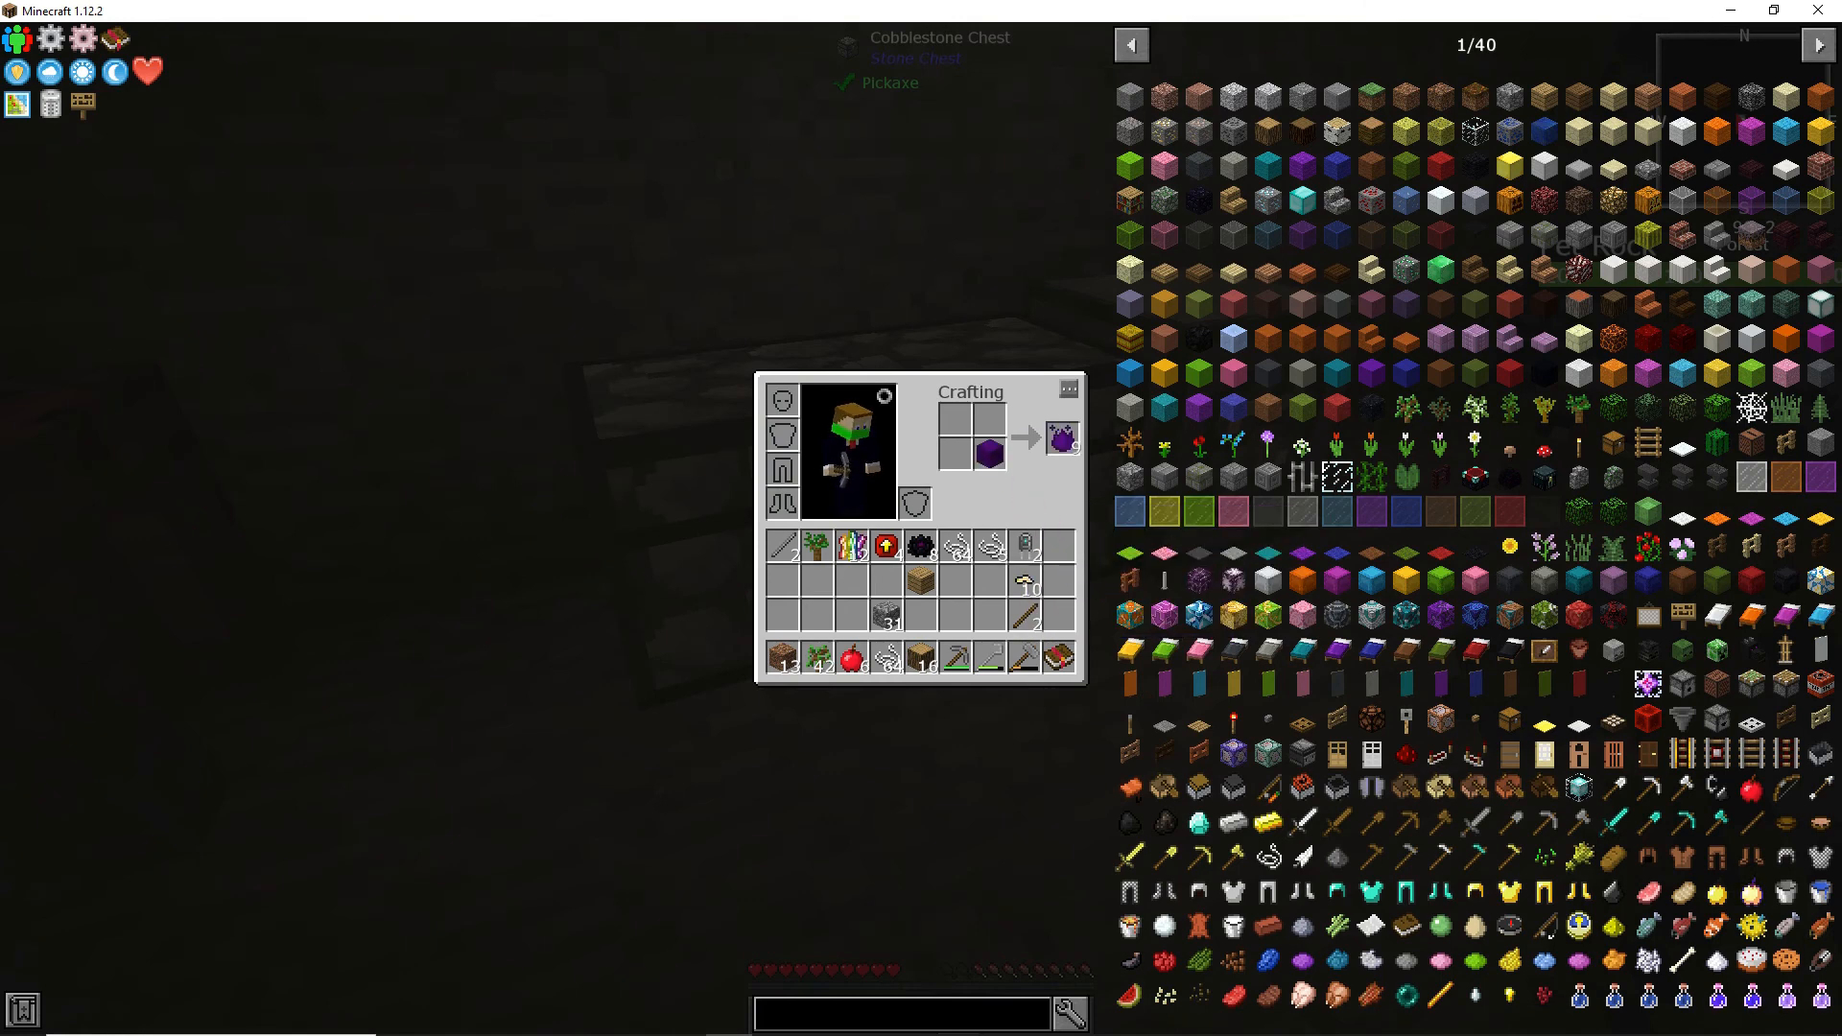
mouse_move(1059, 439)
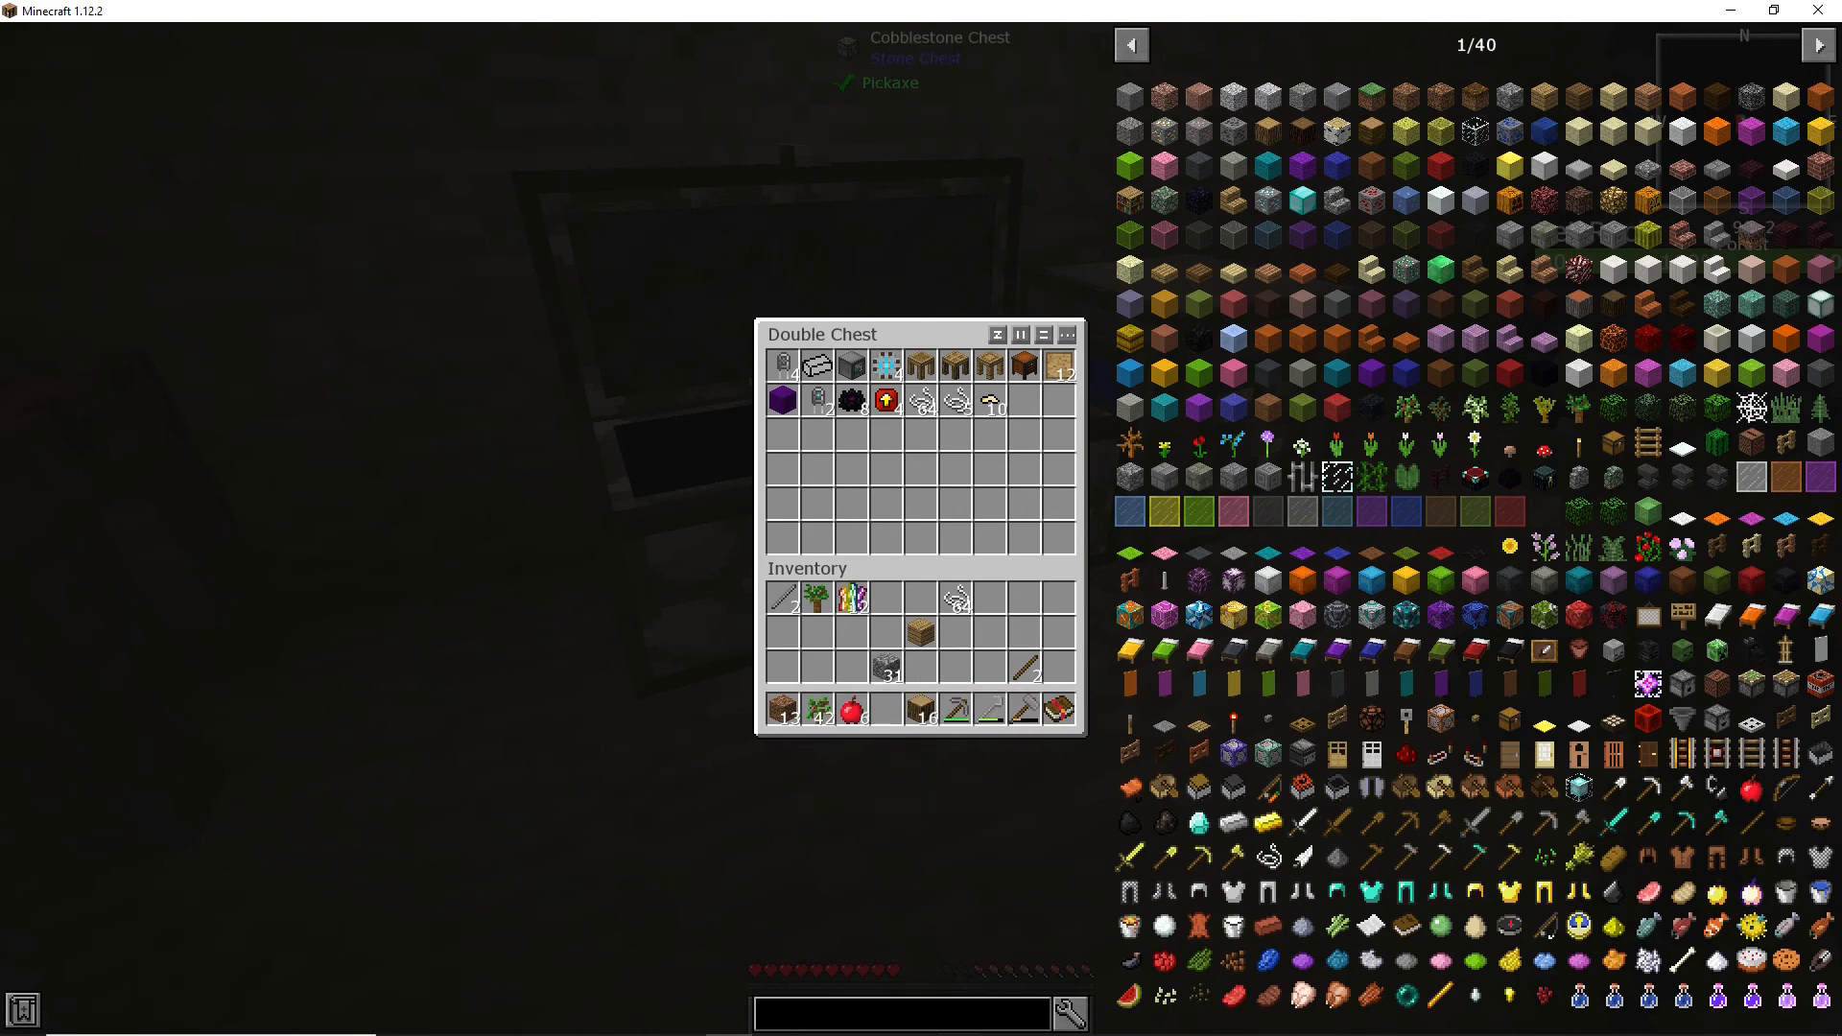
Step: Close the double chest holding the essence block, string and loose items
key(Escape)
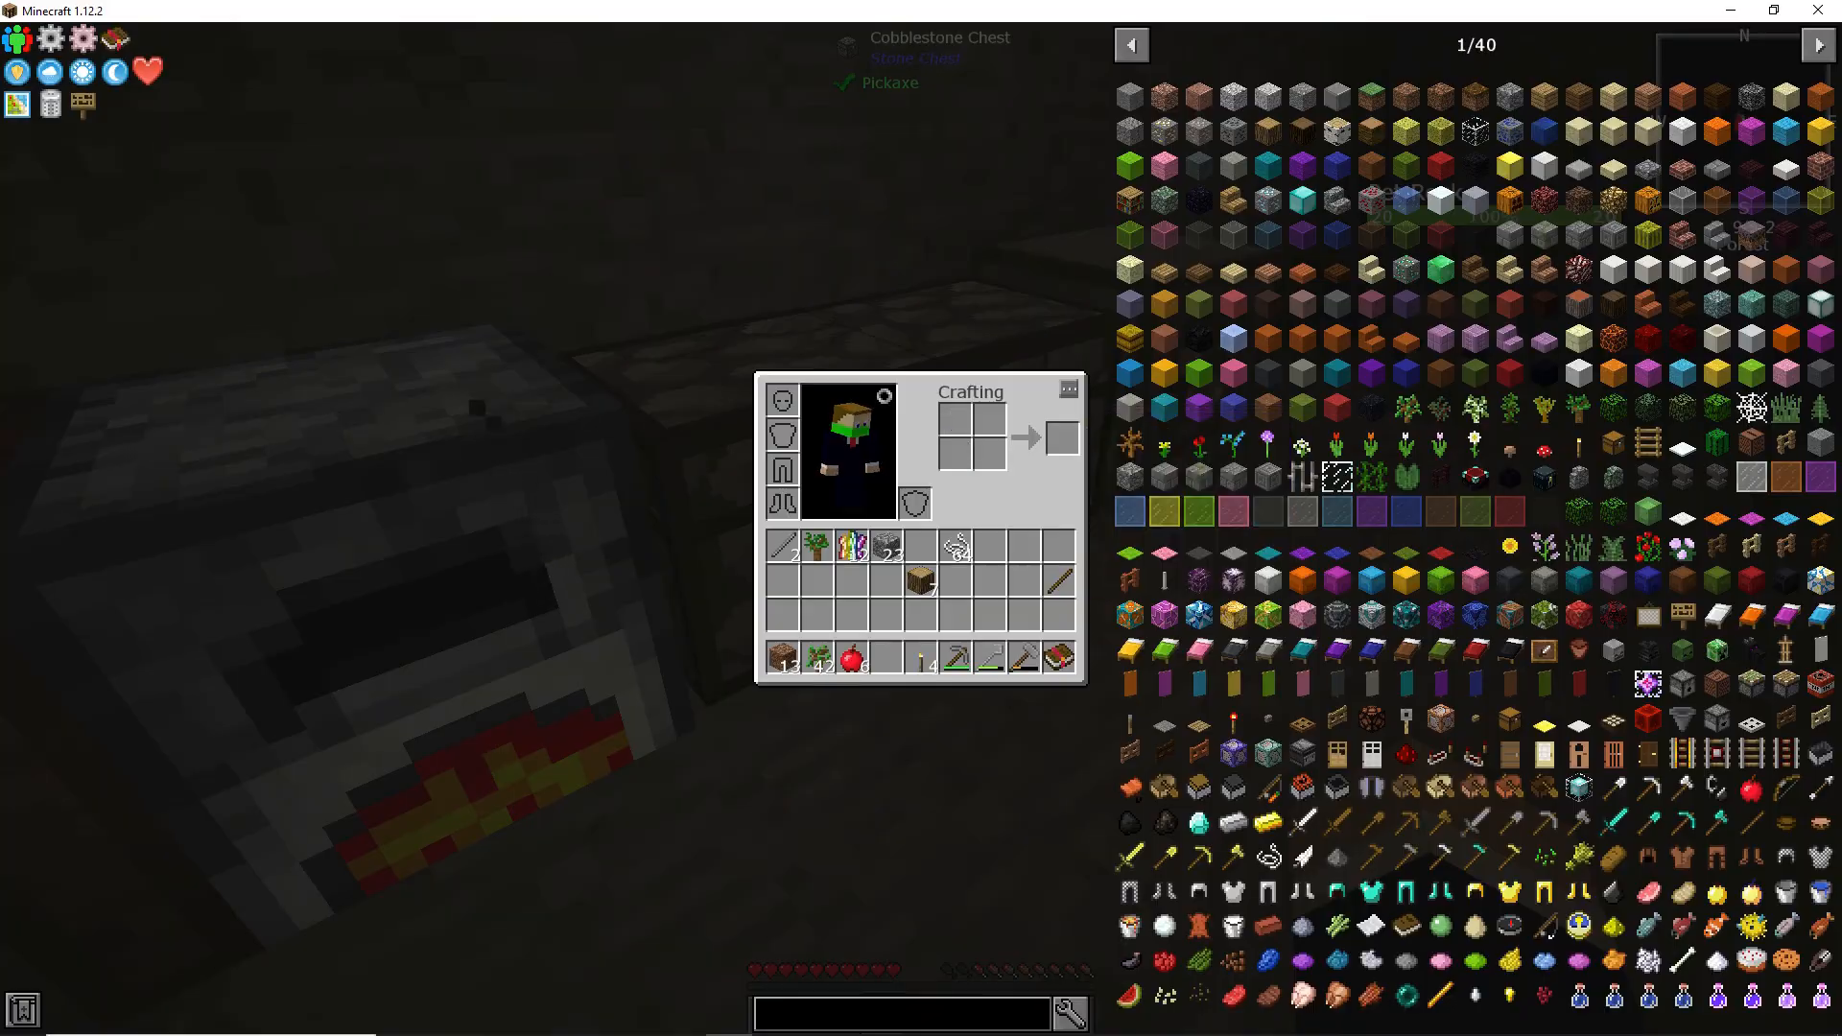
Step: Close the inventory to return to the tree farm saplings
key(e)
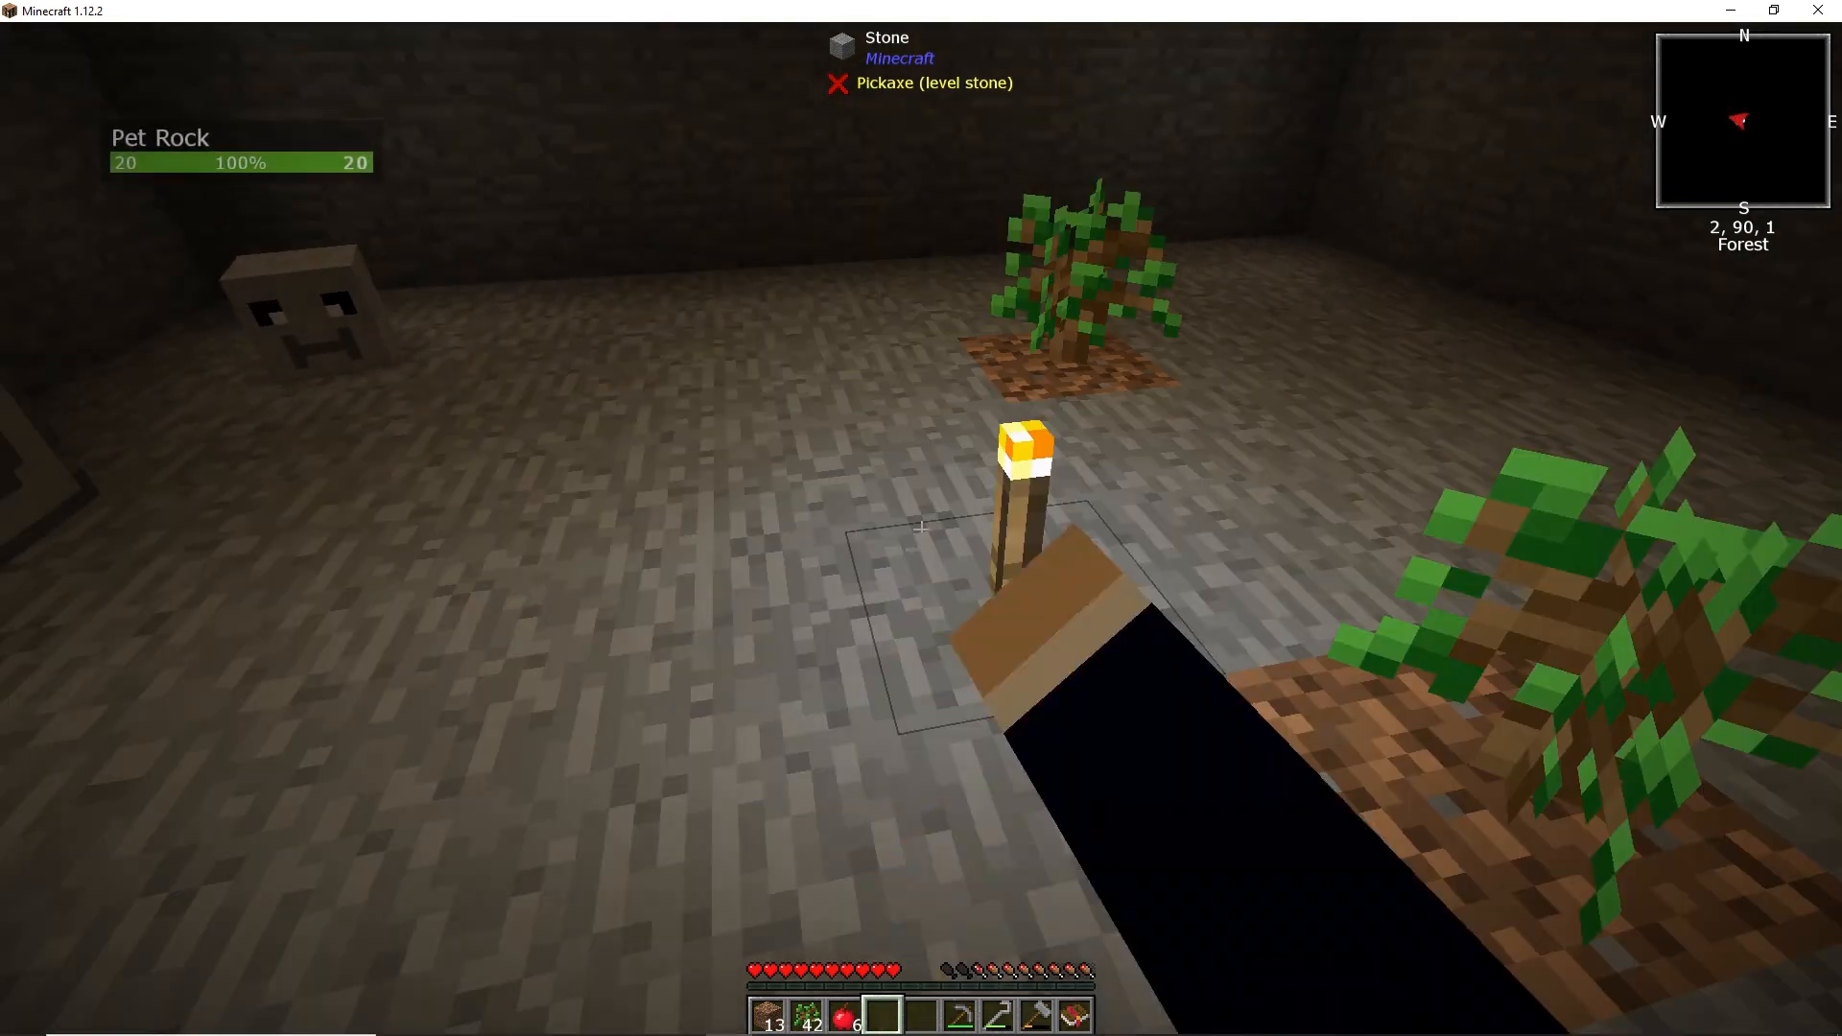
Step: Walk toward the cobblestone chest and crafting station to mount a wall torch
key(w)
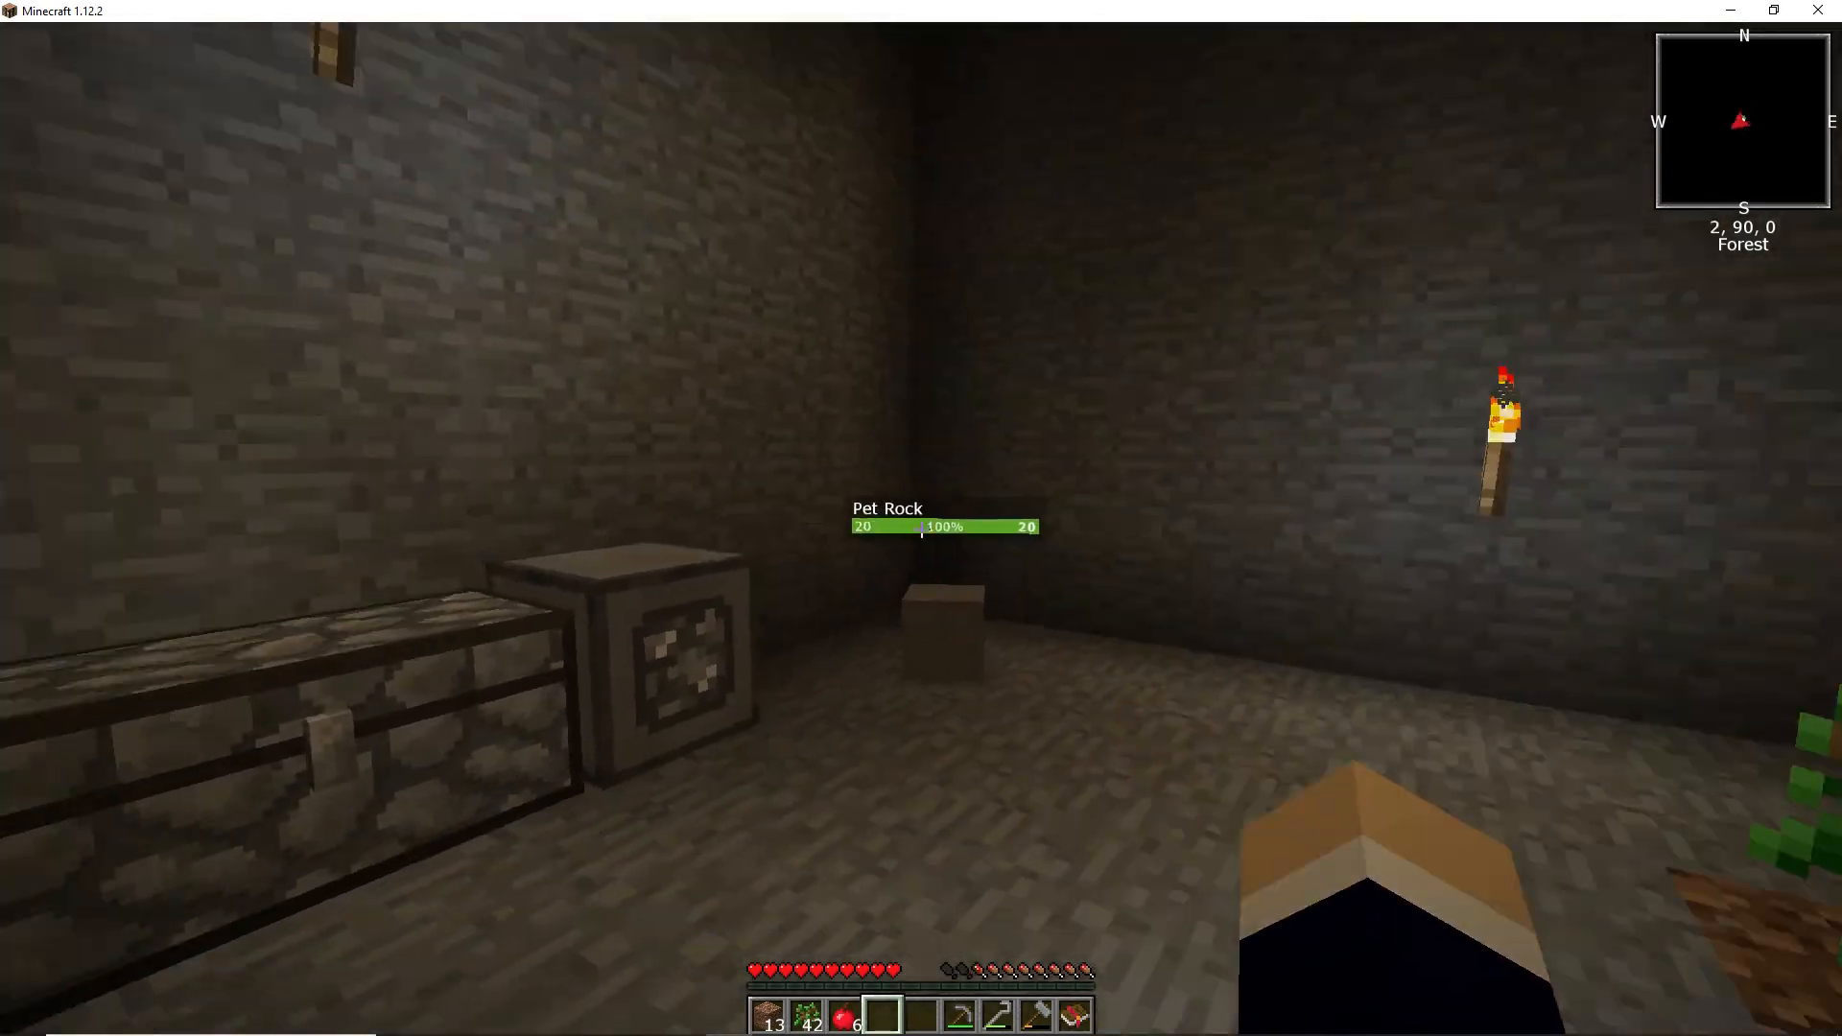
mouse_move(921, 528)
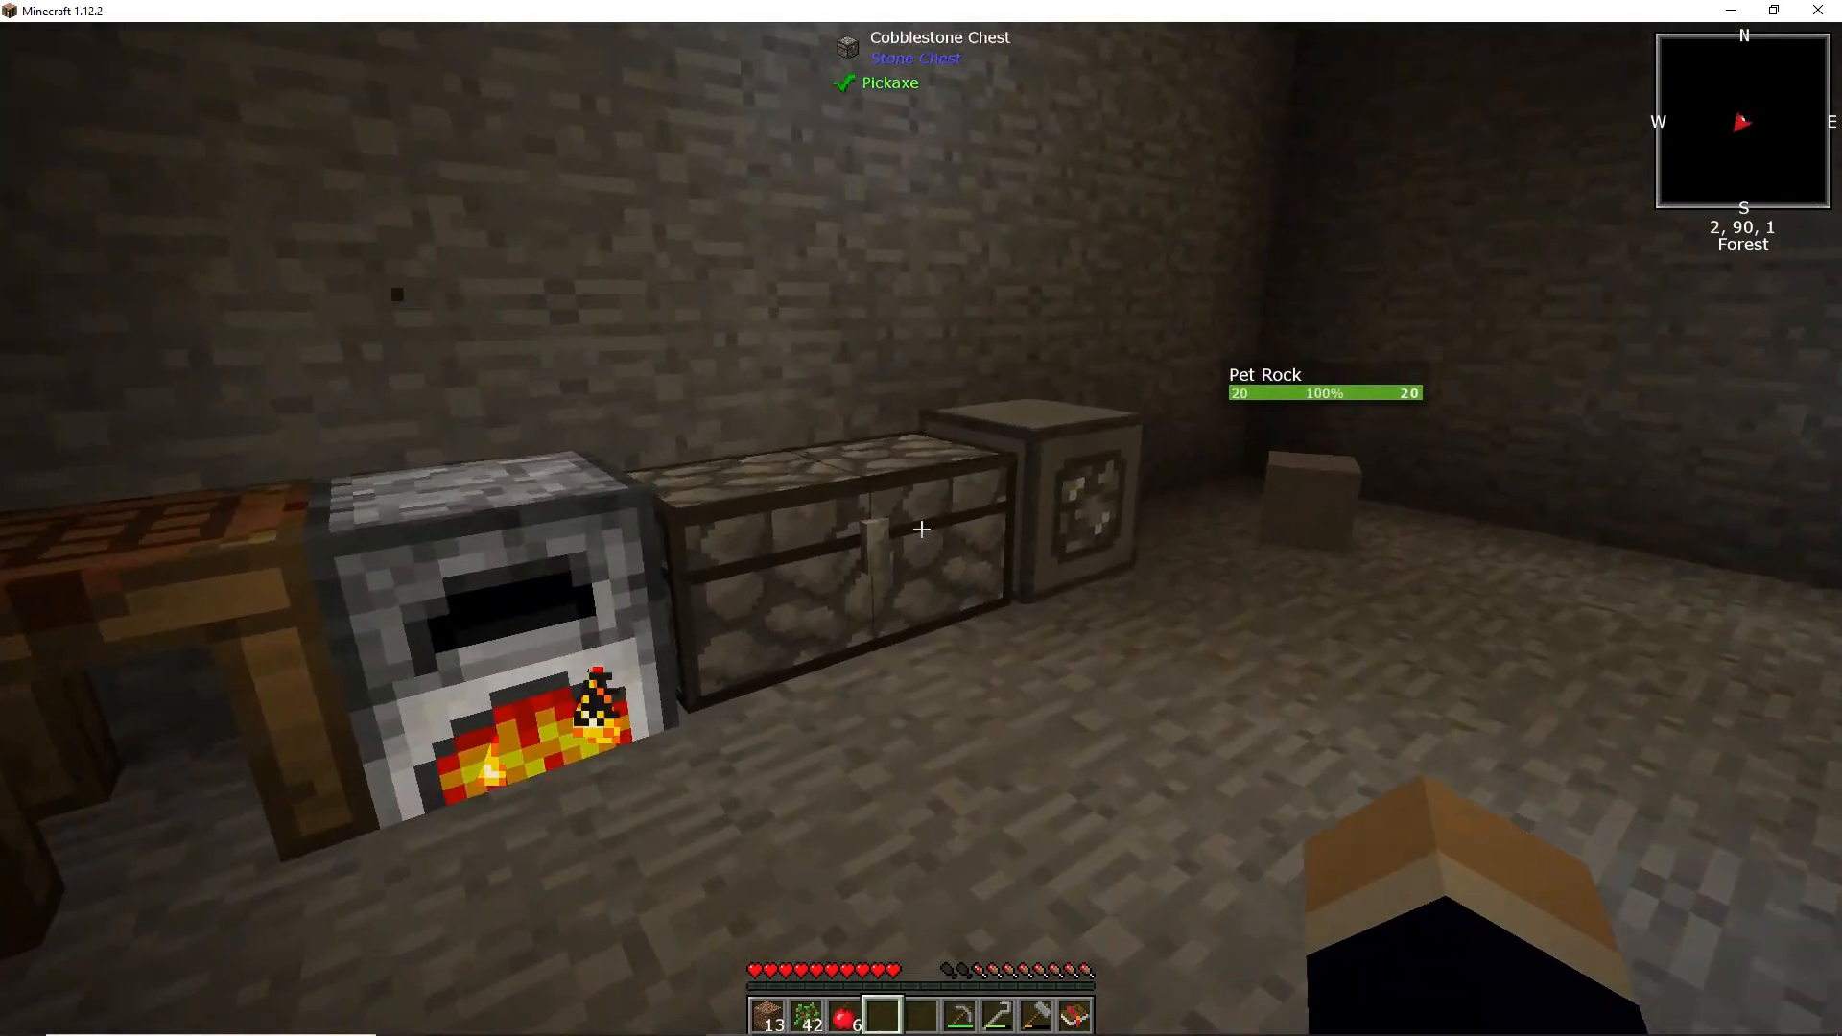